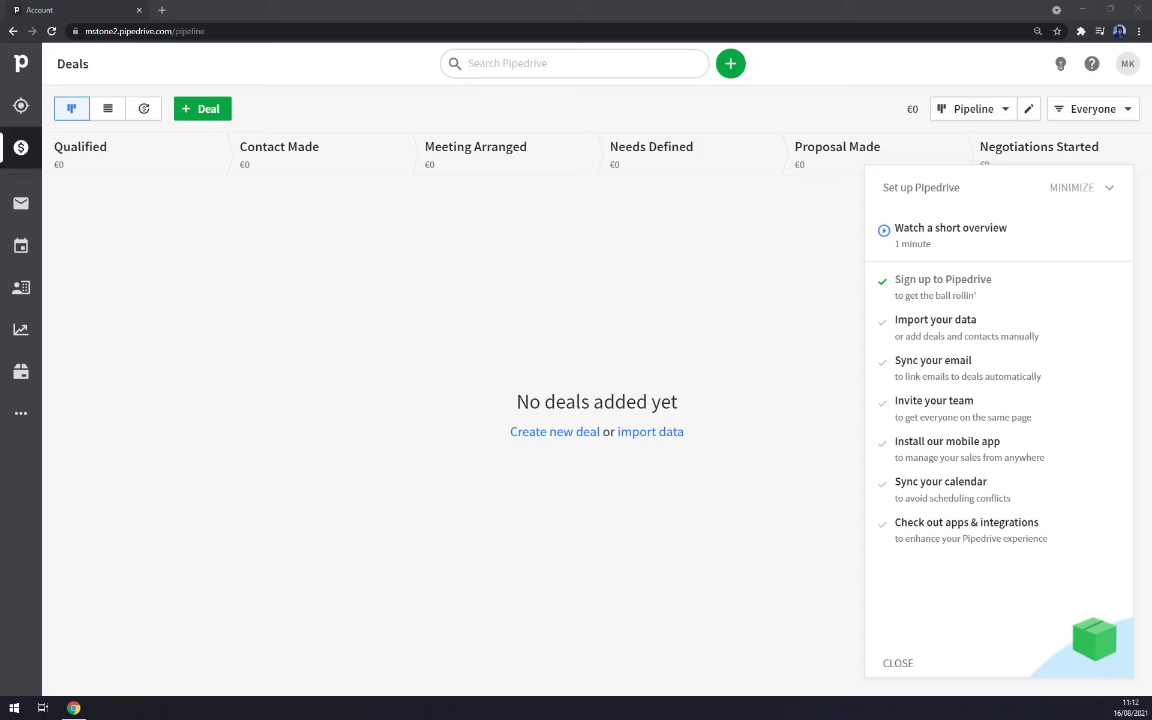
pyautogui.moveTo(234, 19)
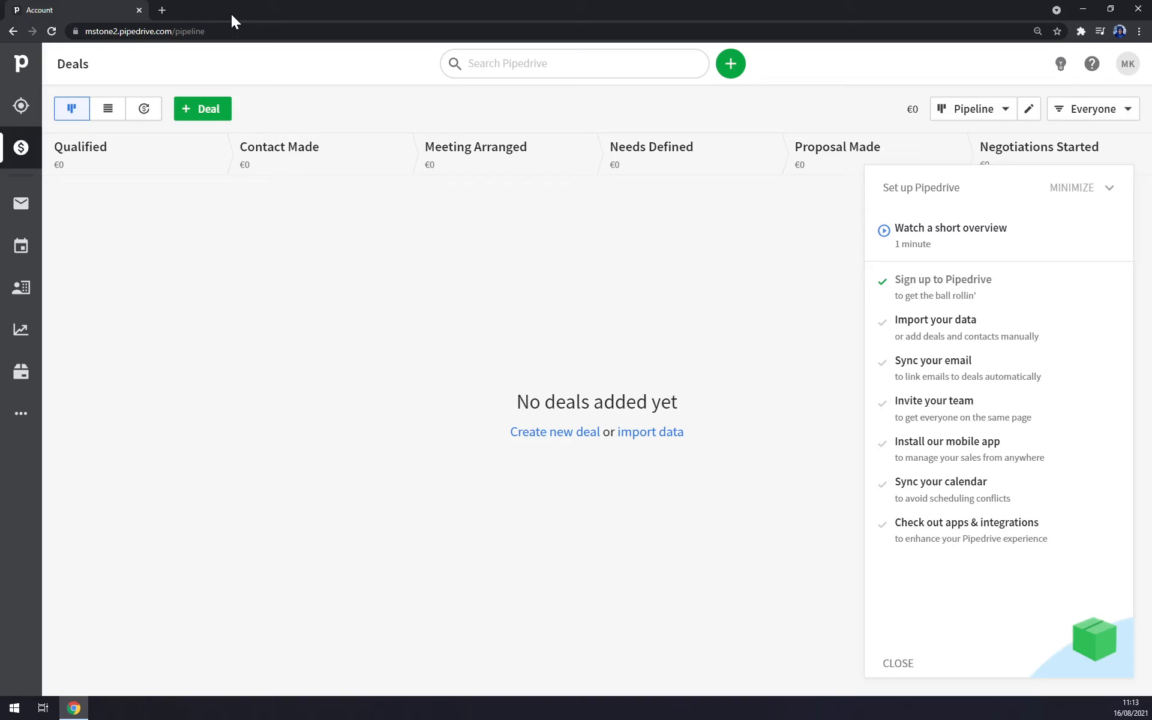
pyautogui.moveTo(255, 20)
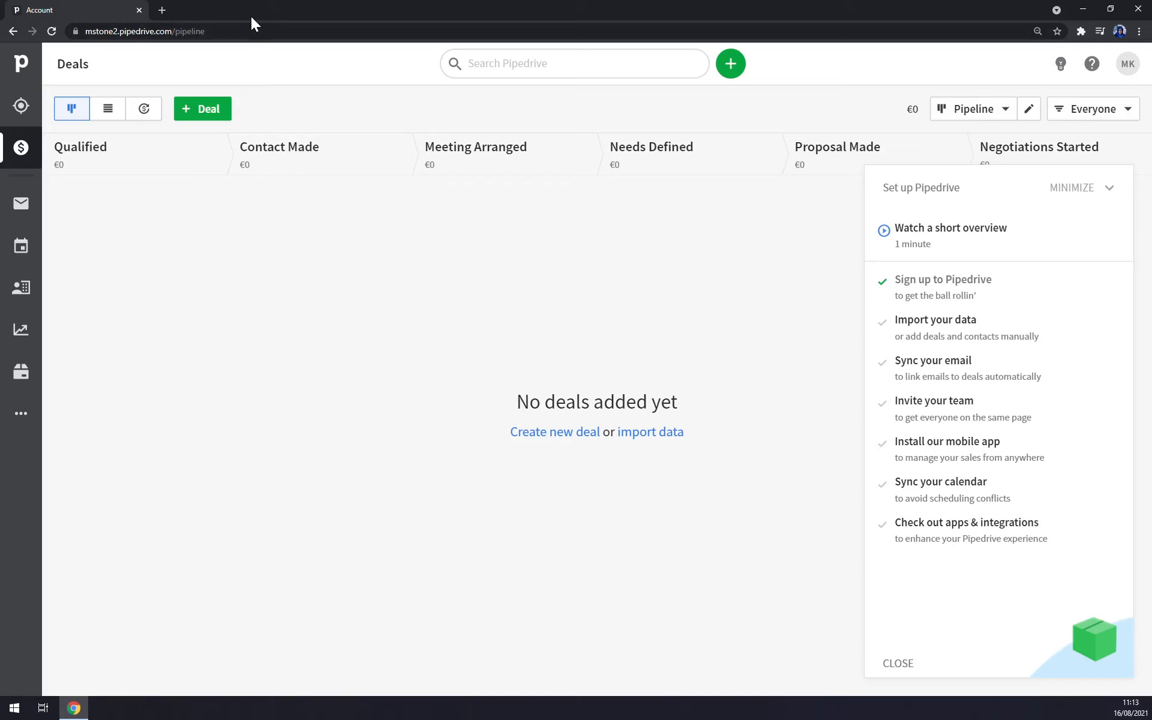
pyautogui.moveTo(279, 49)
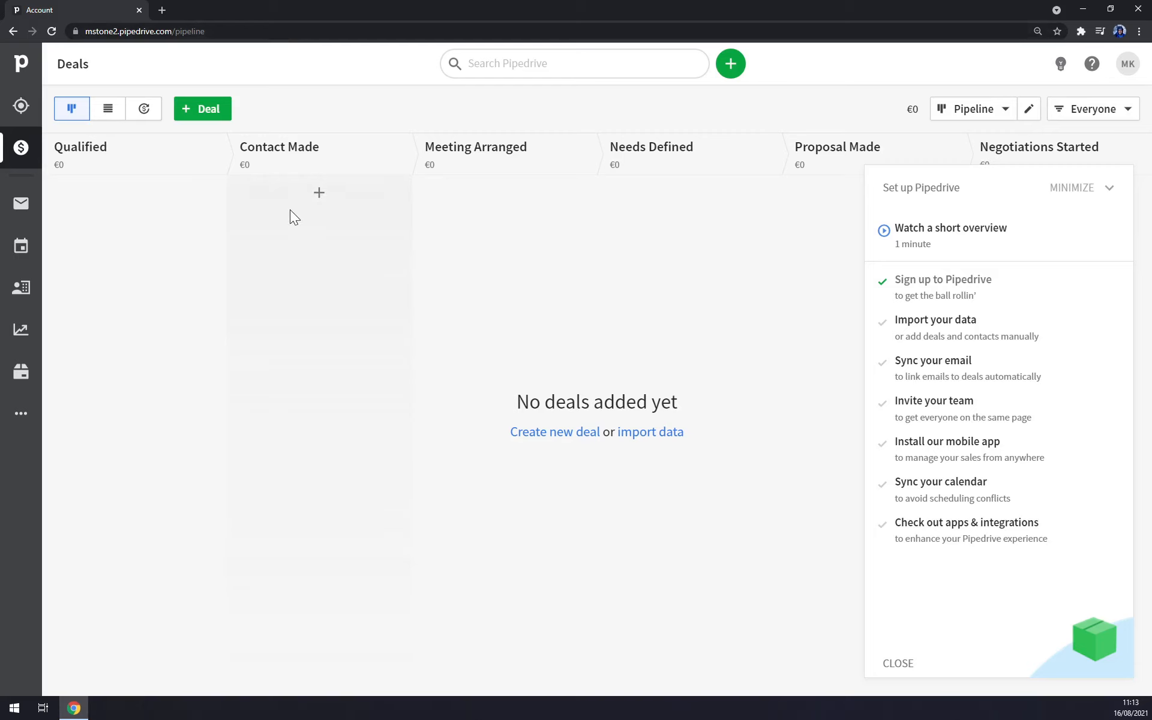
pyautogui.moveTo(326, 107)
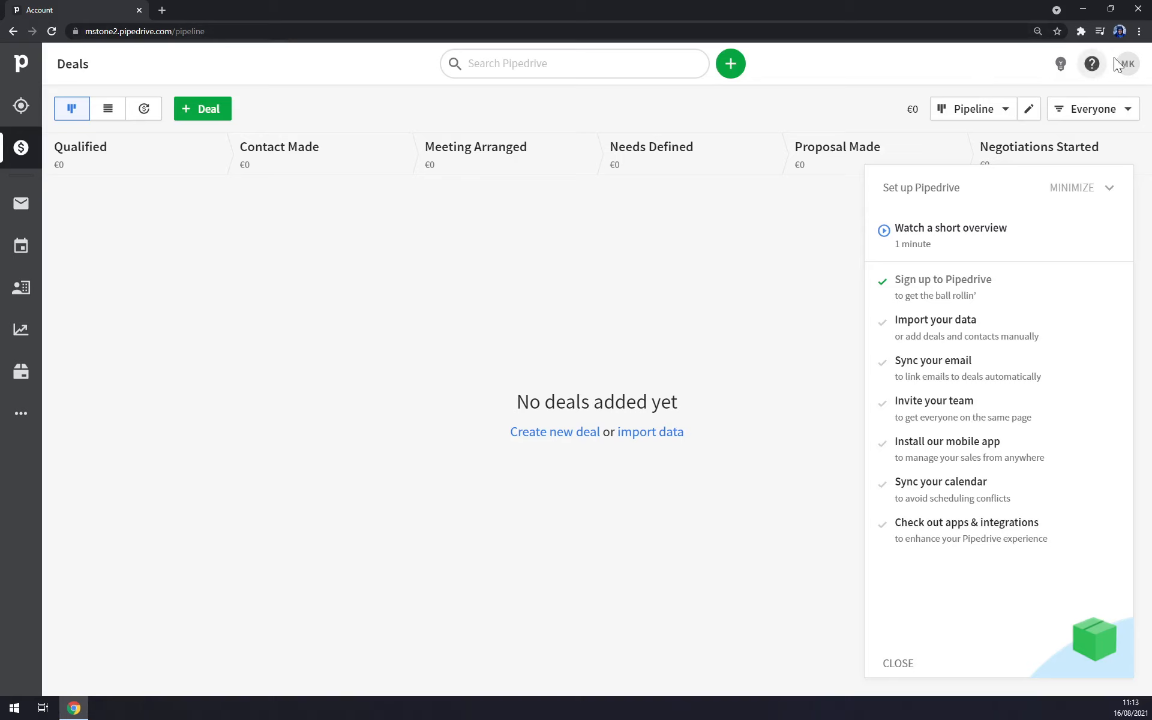
# Open Company settings from the MK avatar menu and view the activity types.
pyautogui.click(1127, 64)
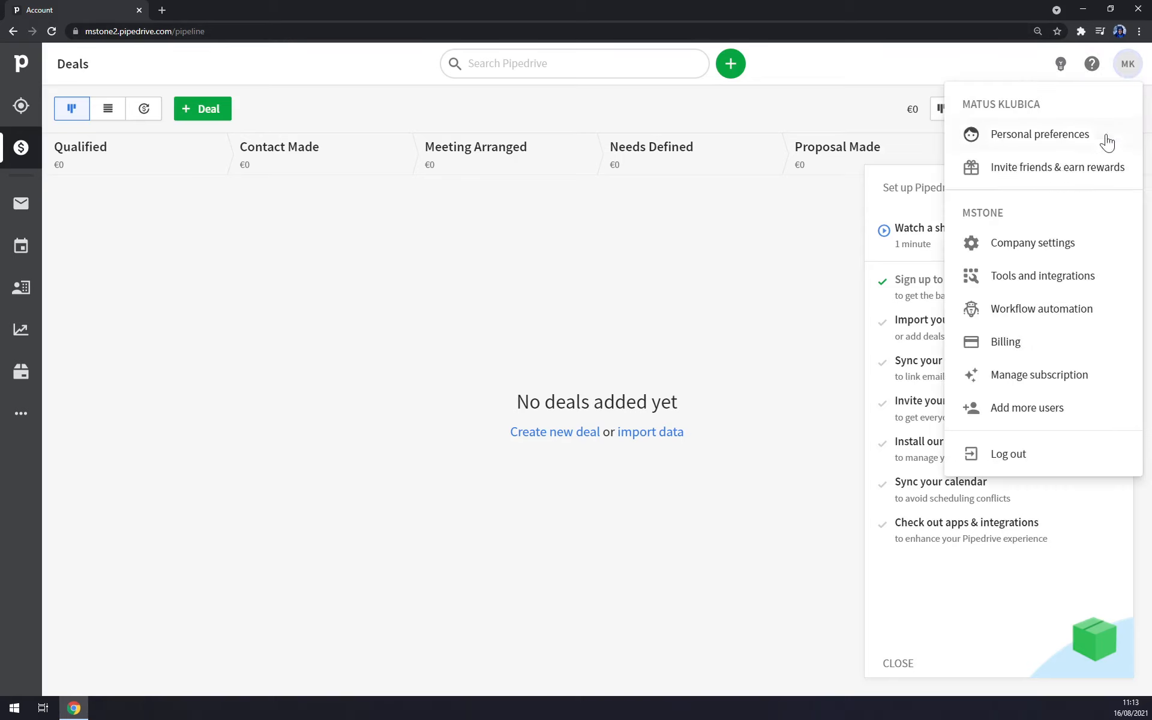
pyautogui.click(1032, 242)
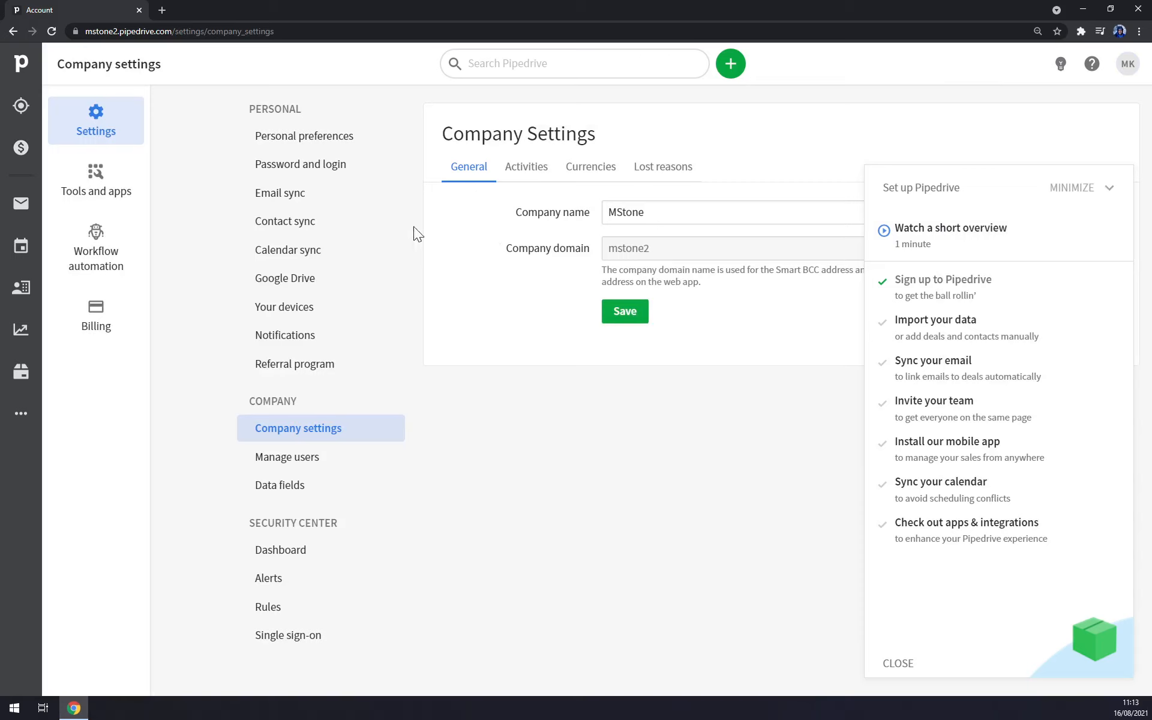
pyautogui.doubleClick(540, 212)
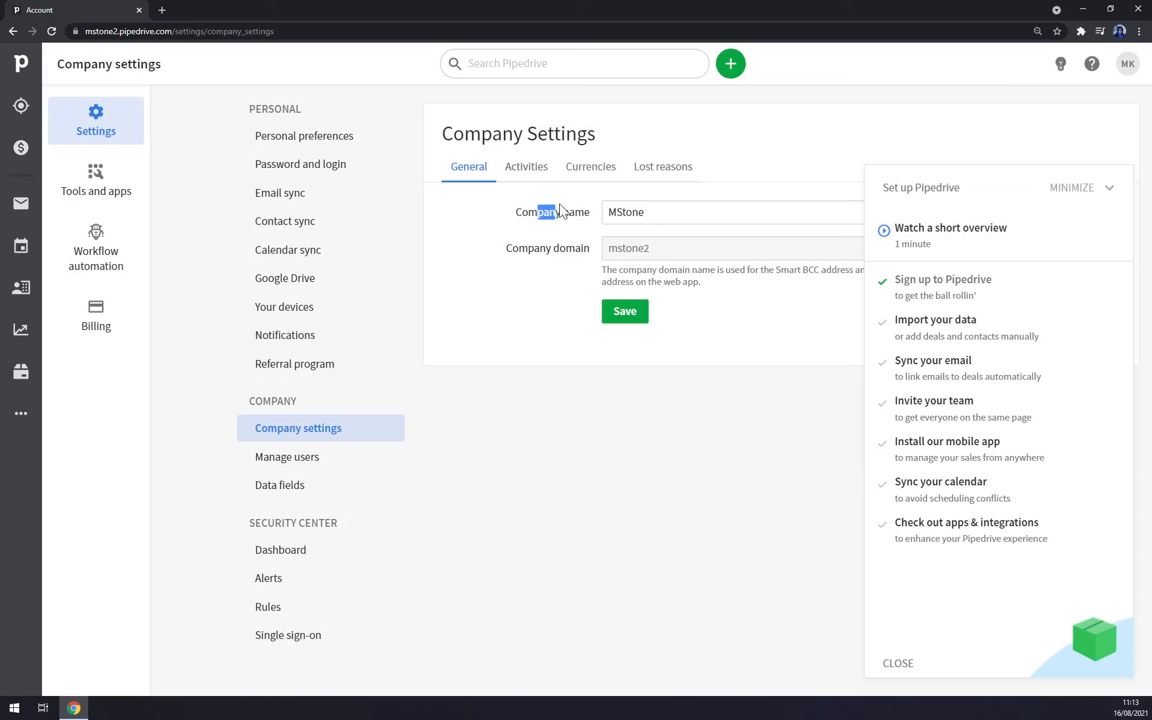
pyautogui.click(526, 166)
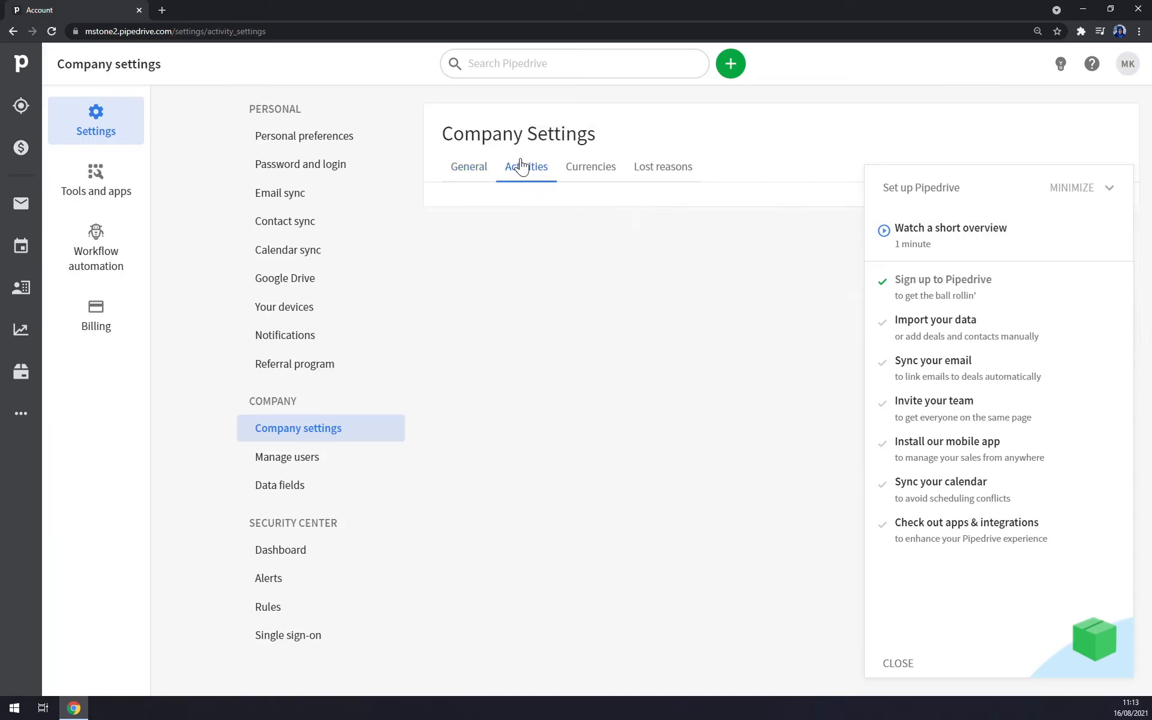
pyautogui.click(526, 166)
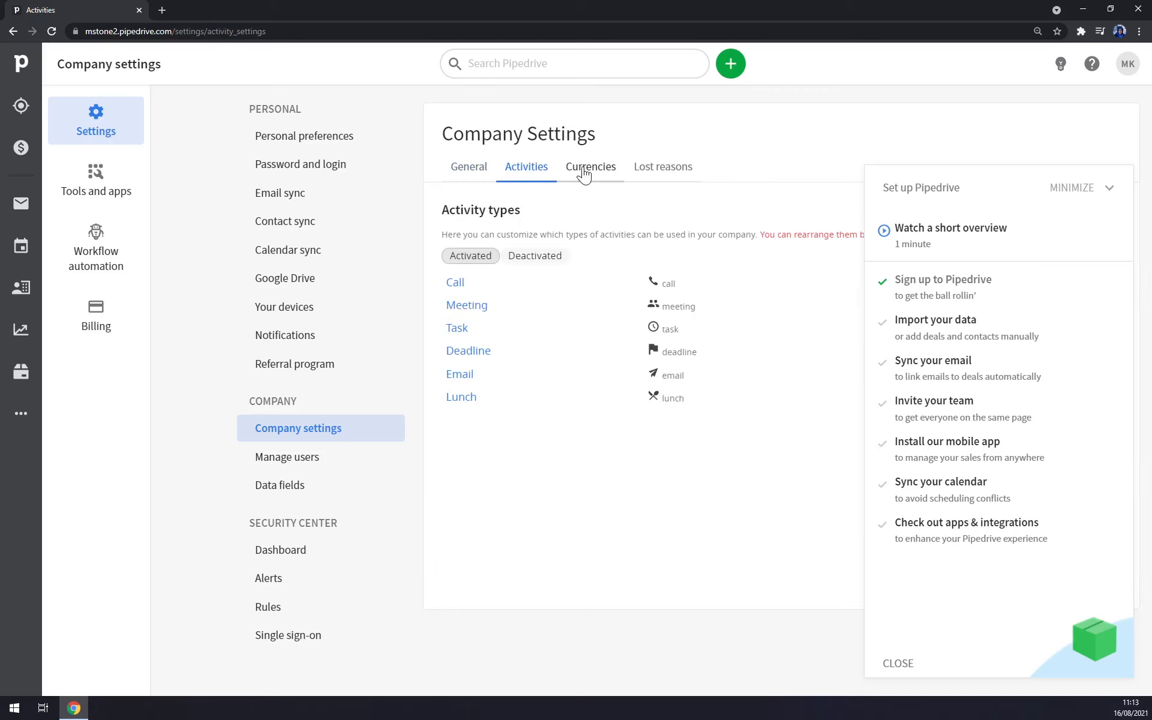
# Review the currencies list and the empty lost reasons, then view user management.
pyautogui.click(590, 166)
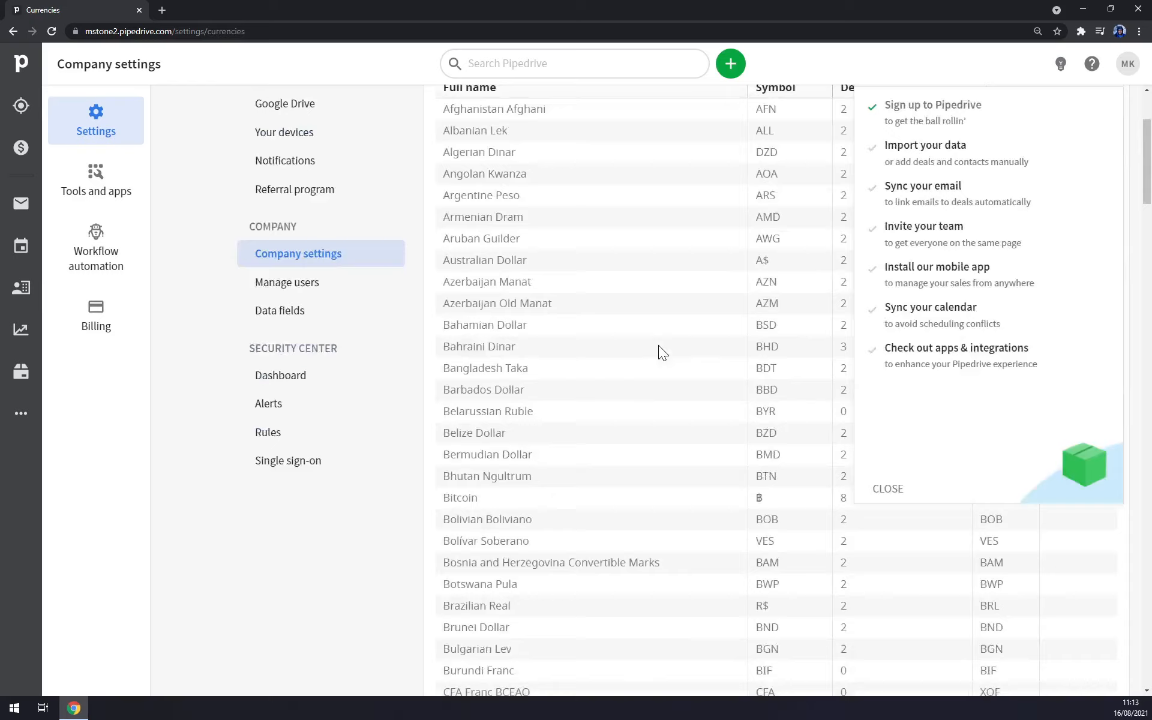
pyautogui.scroll(-3)
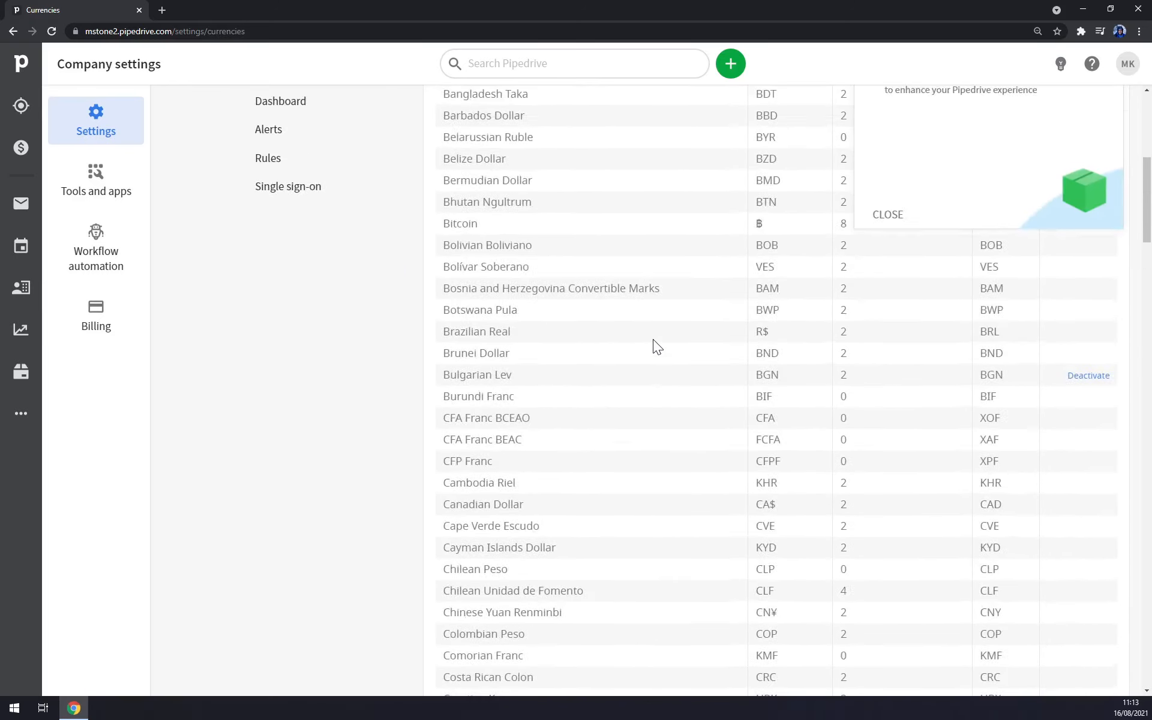
pyautogui.click(661, 166)
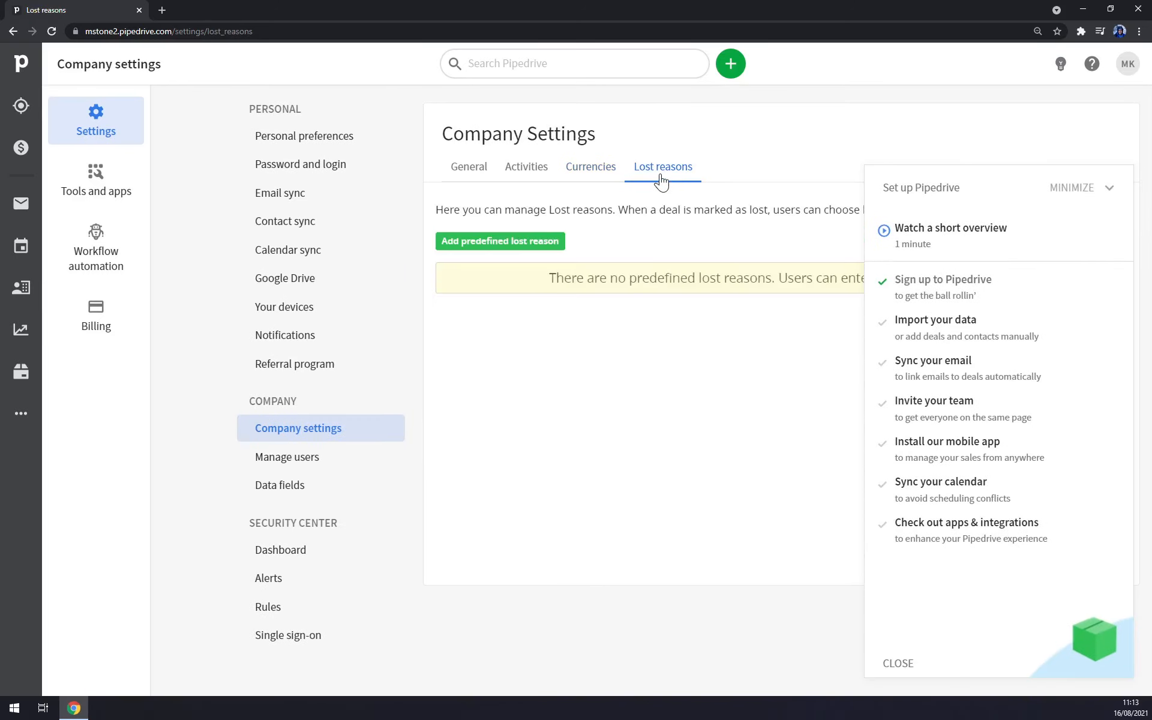
pyautogui.click(287, 456)
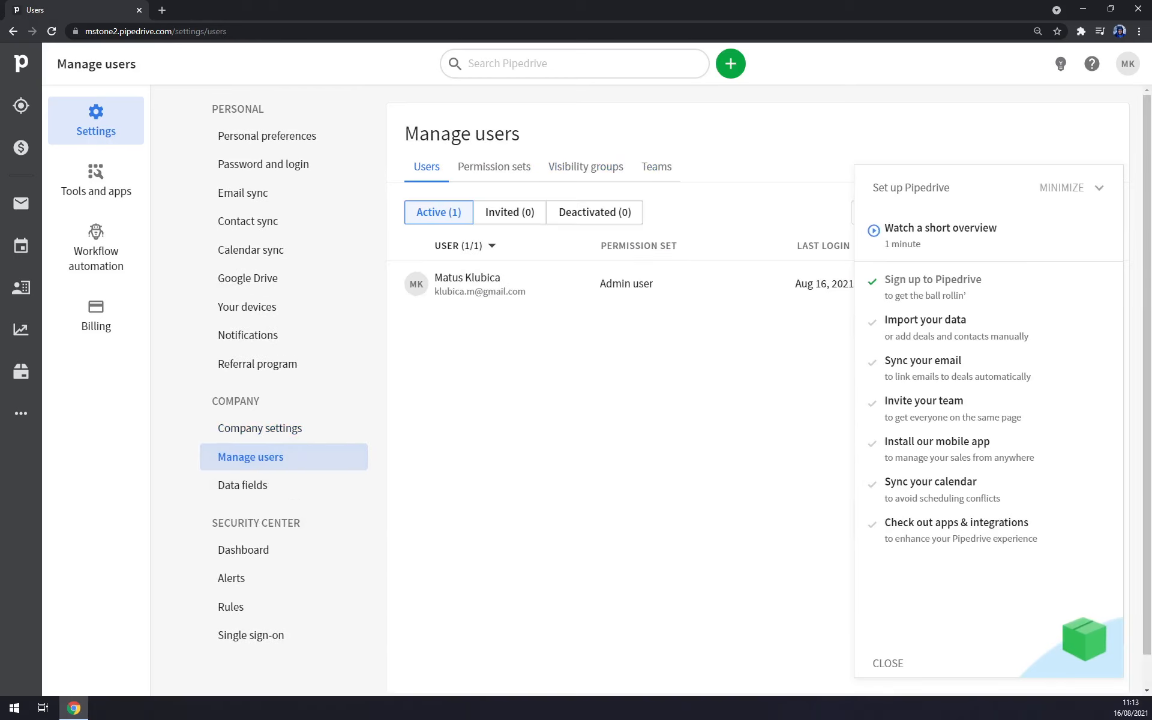
pyautogui.moveTo(500, 348)
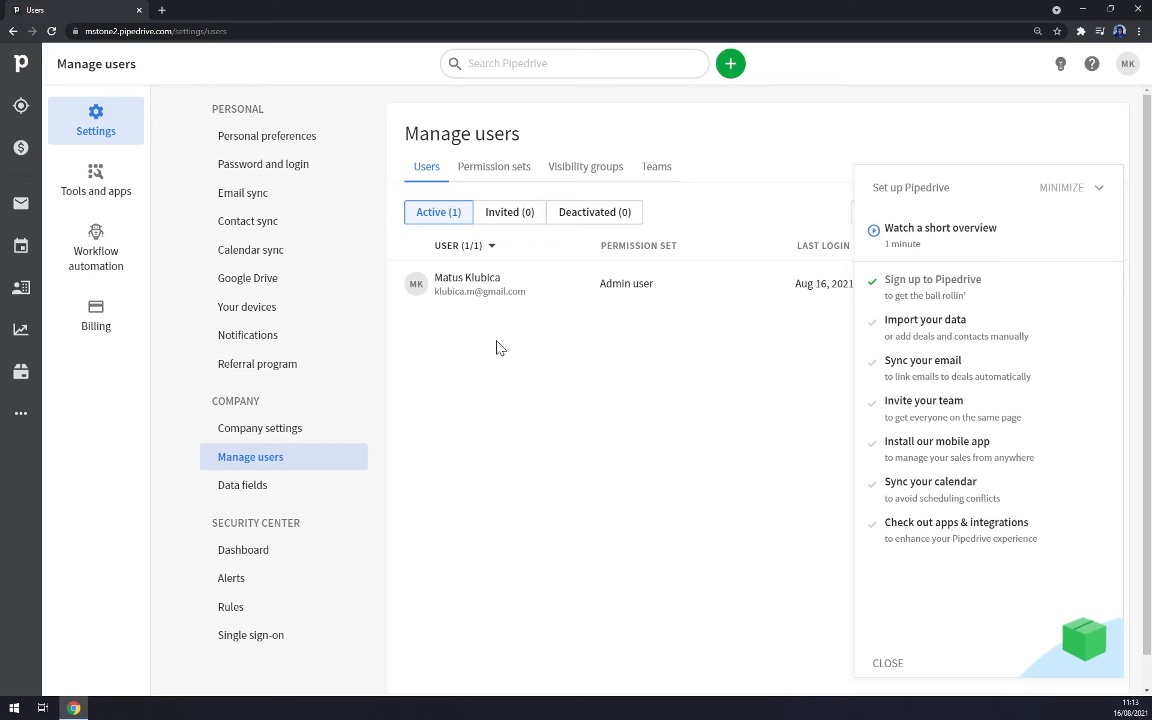
pyautogui.moveTo(488, 357)
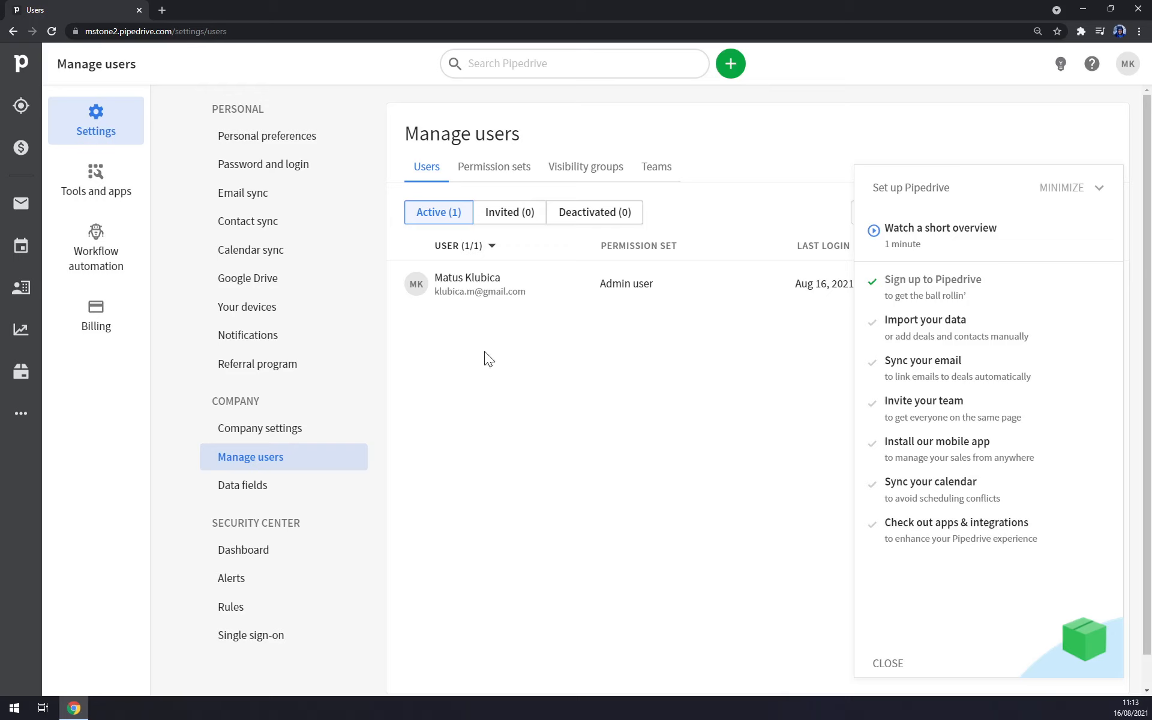
pyautogui.moveTo(292, 498)
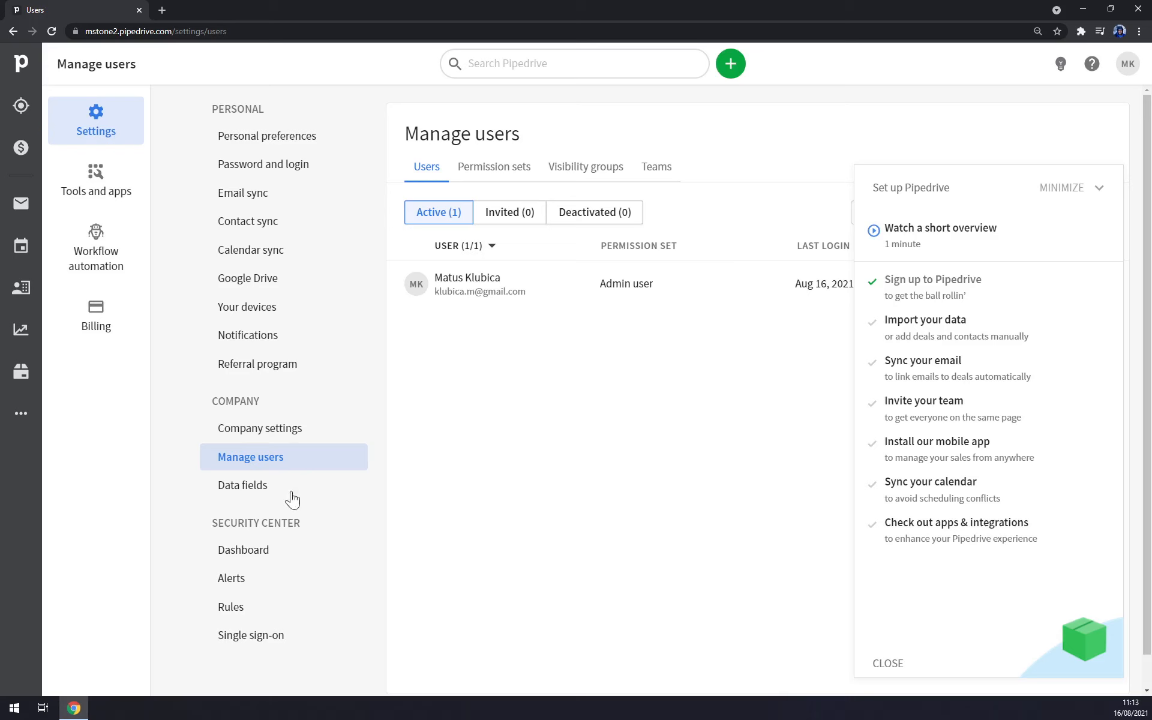
# Open the Data fields settings listing the default lead and deal fields.
pyautogui.click(242, 485)
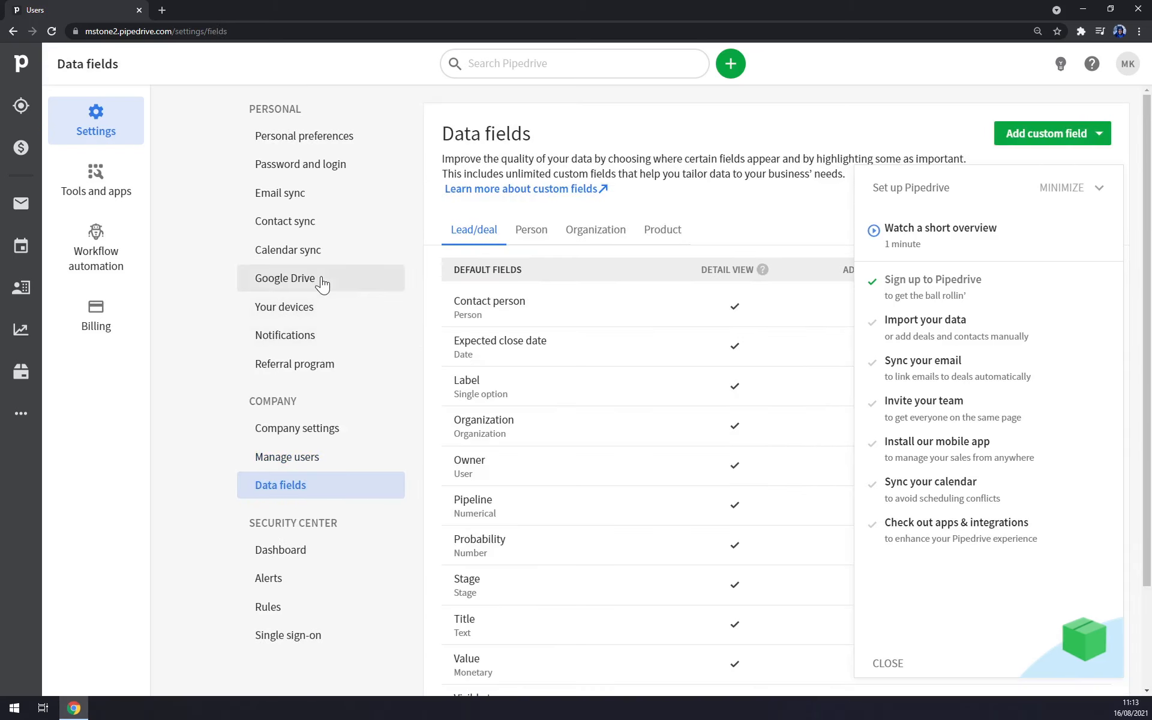
pyautogui.moveTo(206, 252)
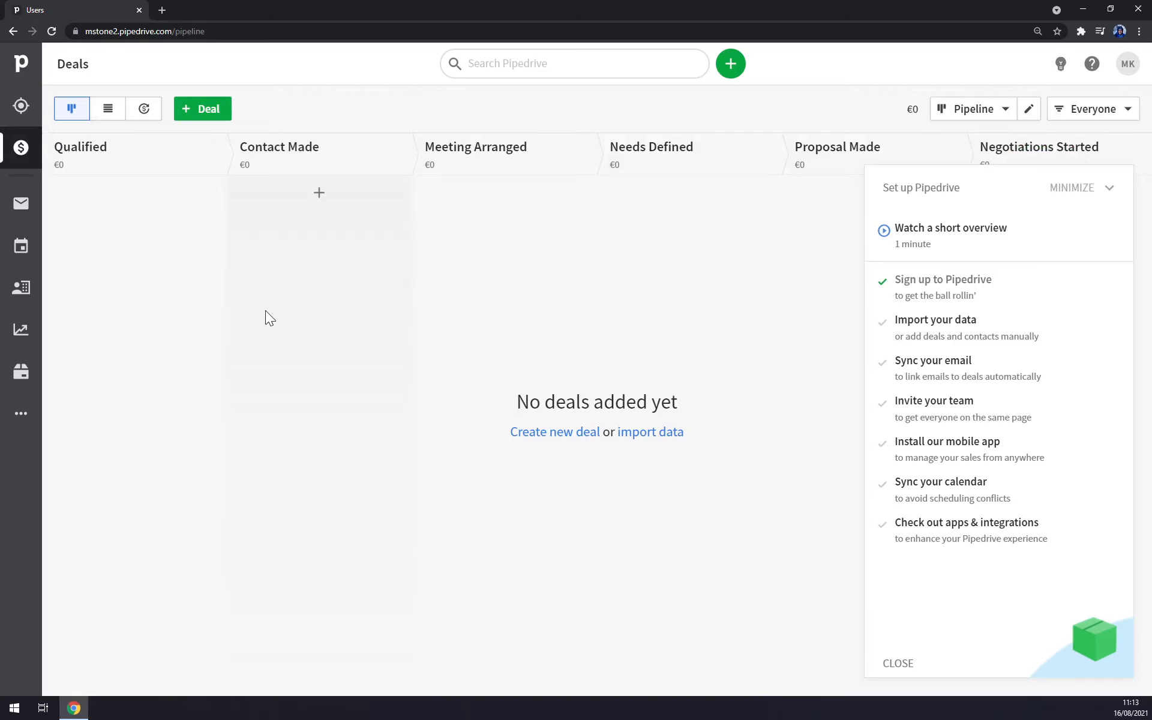
pyautogui.moveTo(304, 314)
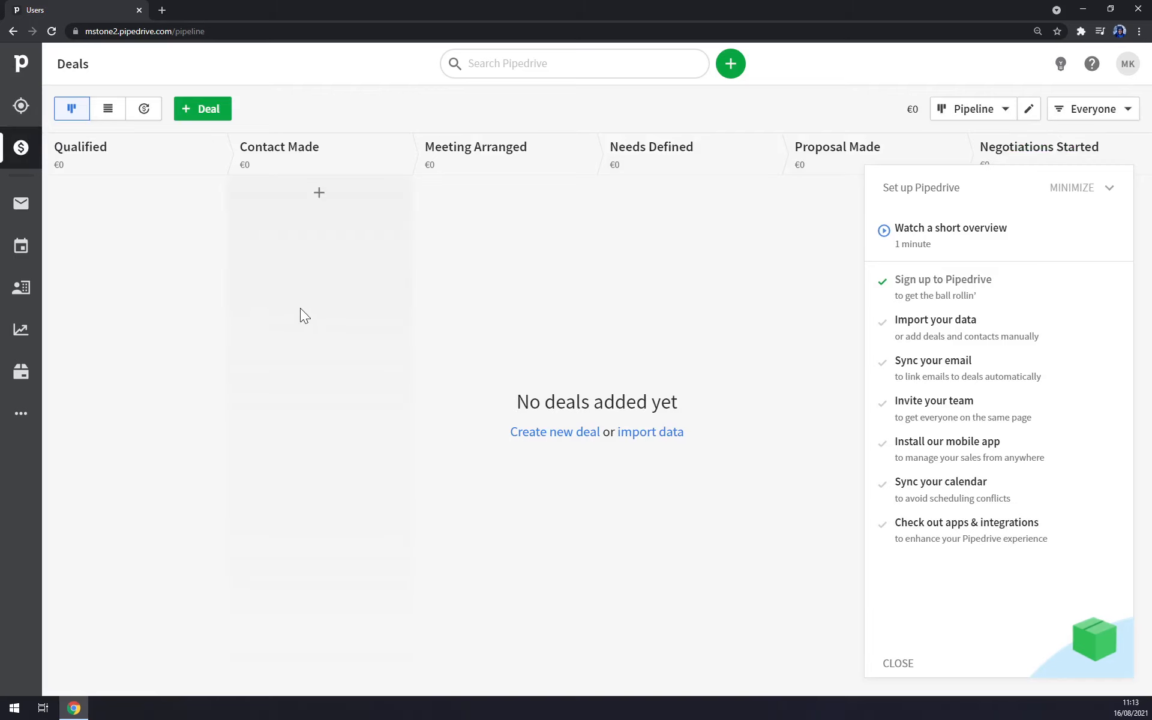
pyautogui.moveTo(22, 105)
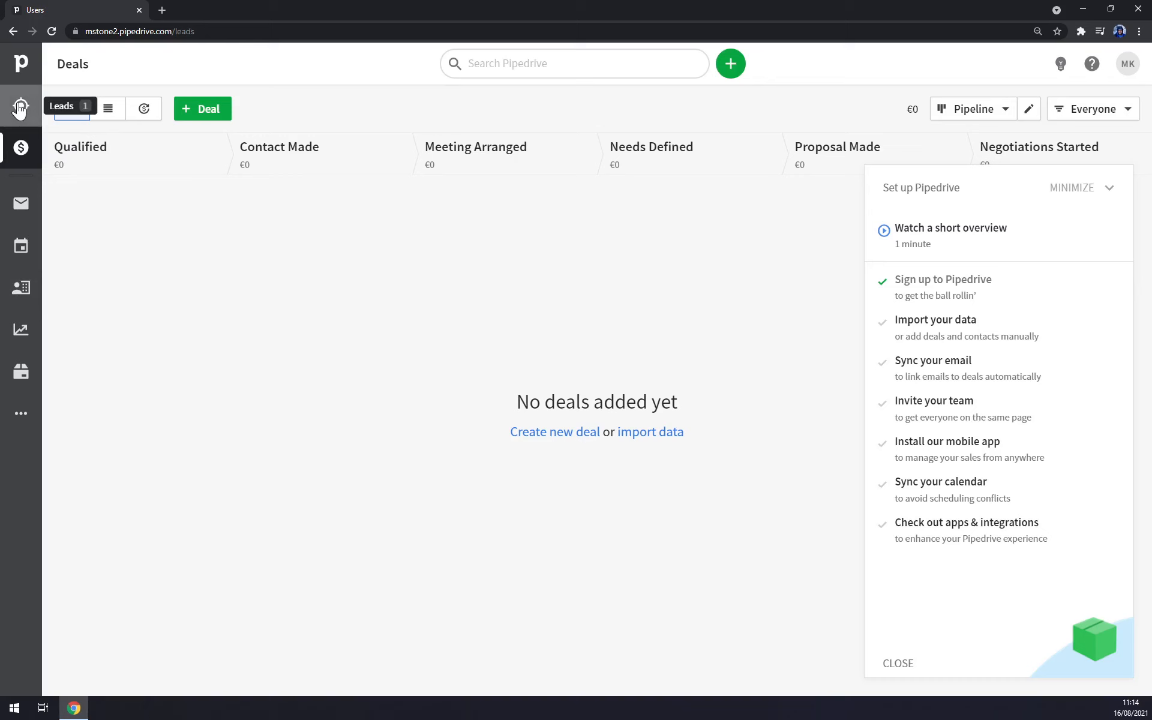
# Browse the Leads, Deals, Mail, Activities, Contacts and Products sections in turn.
pyautogui.click(20, 108)
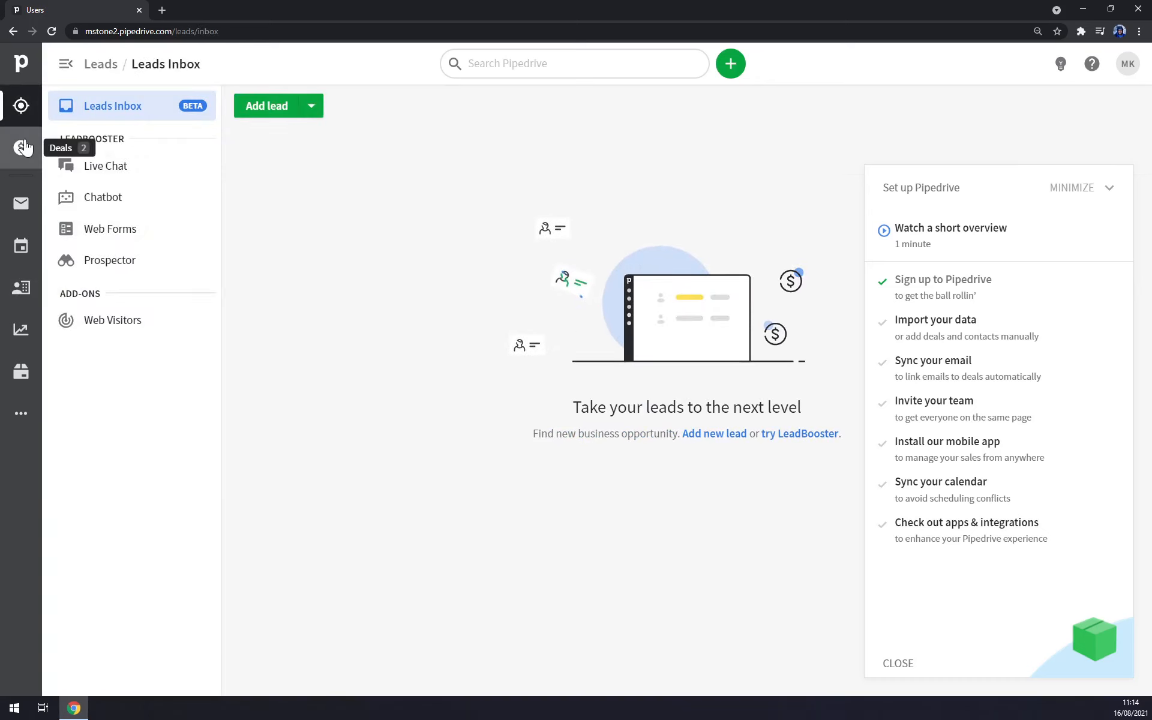
pyautogui.click(22, 148)
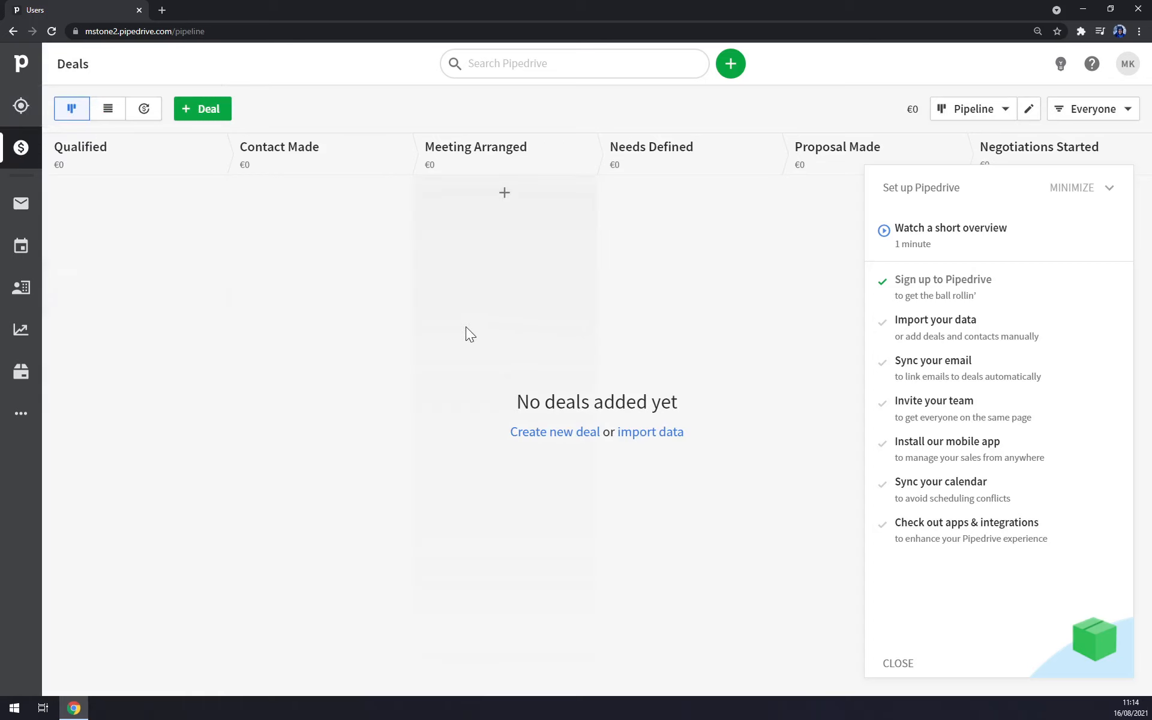
pyautogui.click(22, 203)
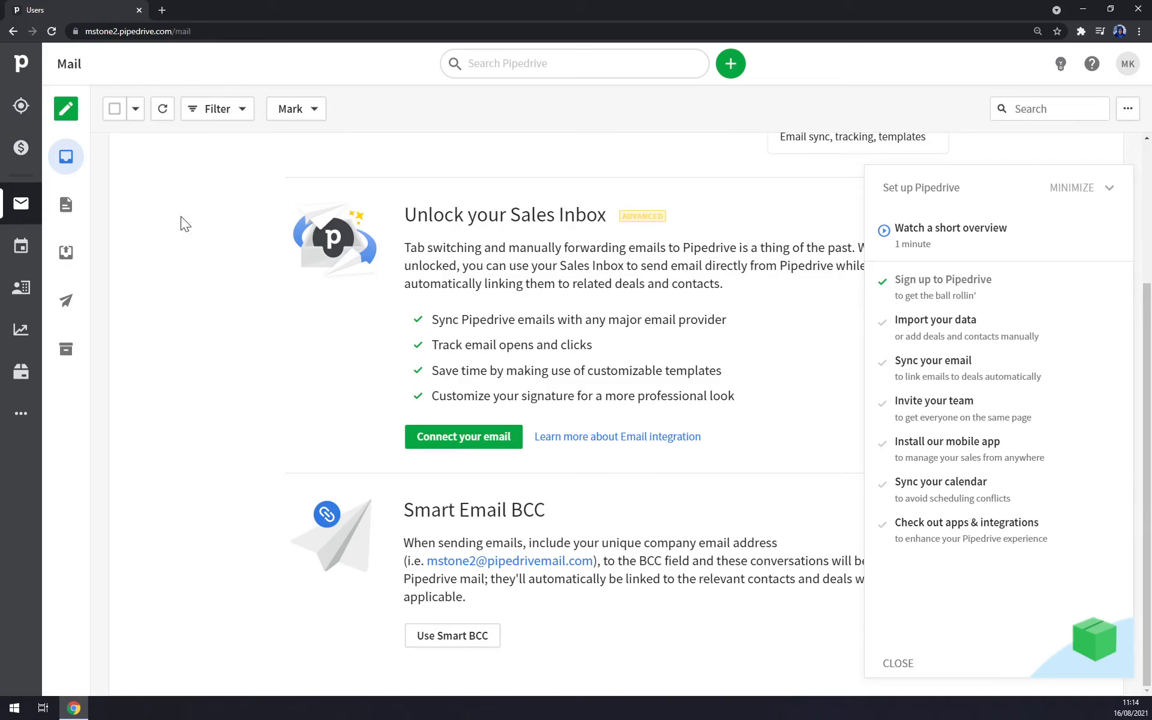
pyautogui.moveTo(66, 204)
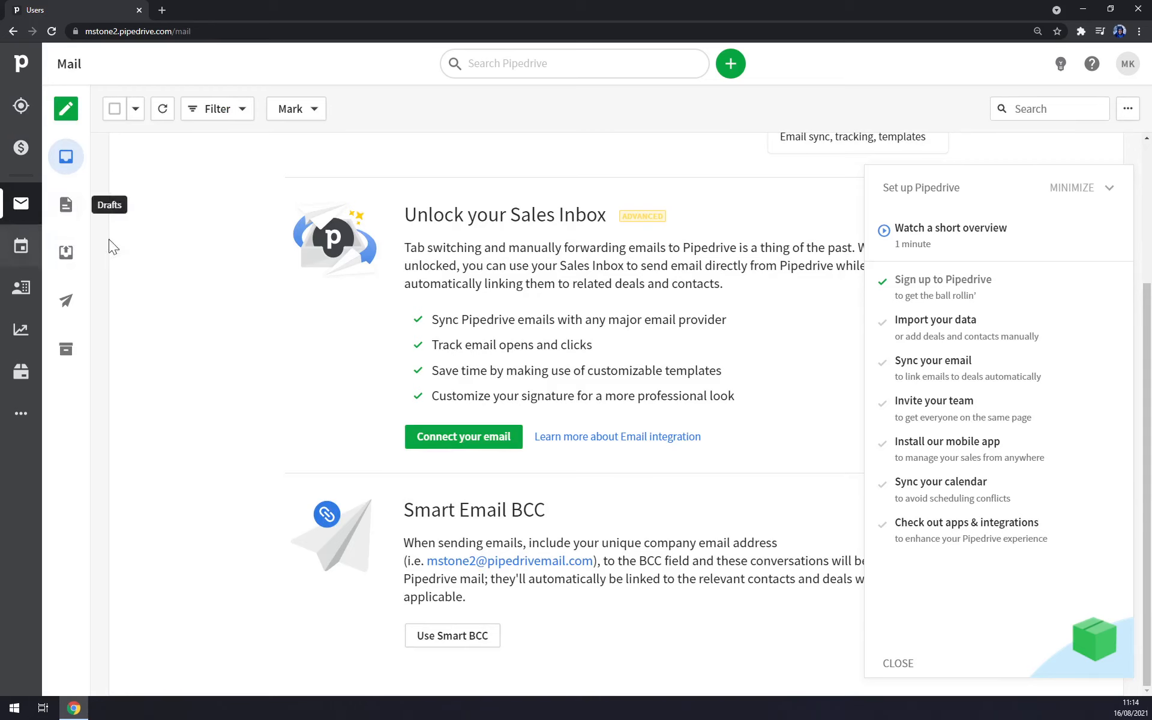
pyautogui.click(20, 247)
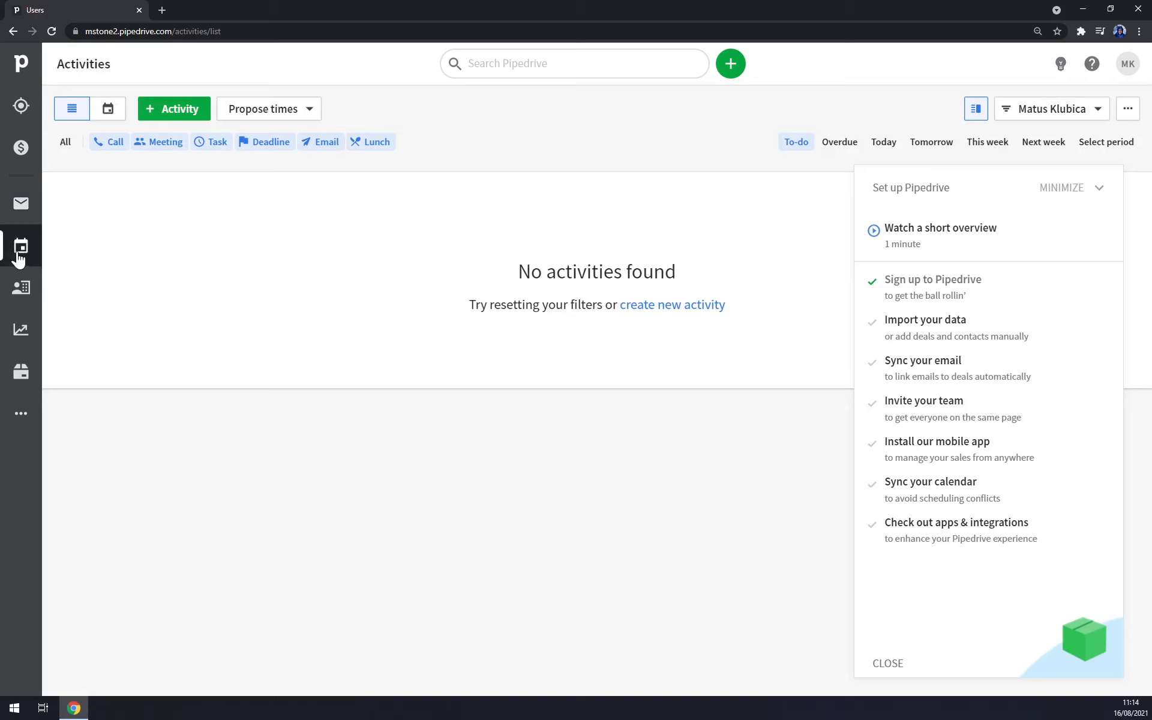
pyautogui.click(20, 288)
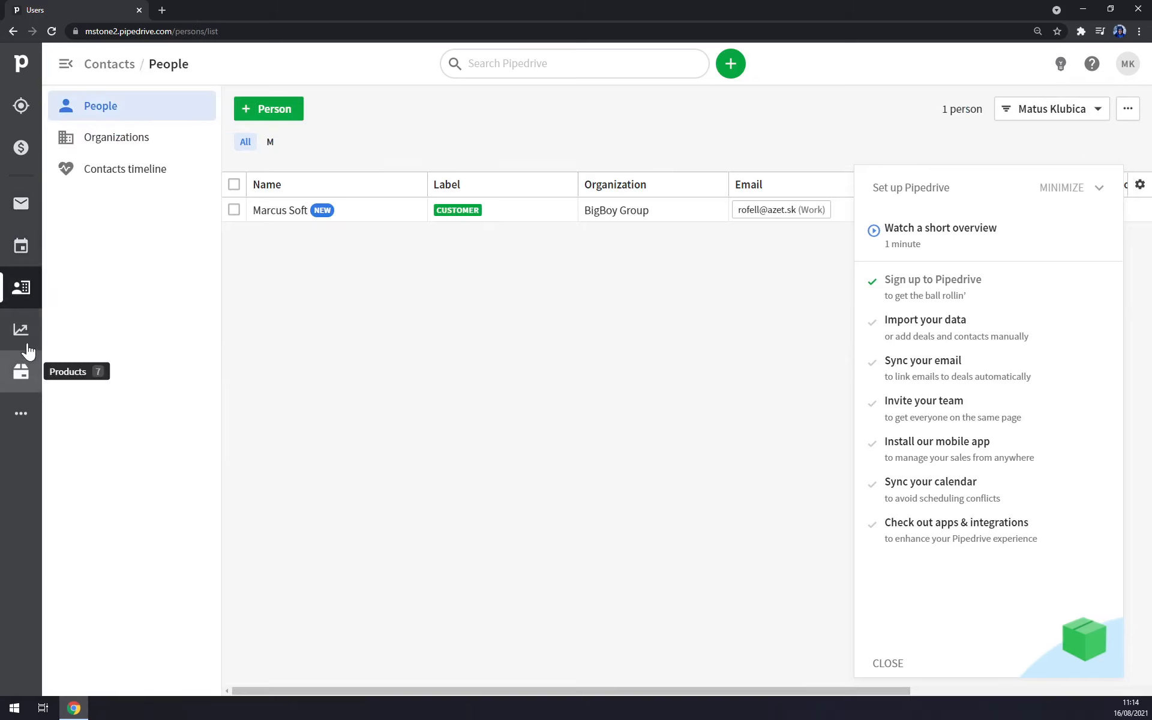
pyautogui.click(20, 370)
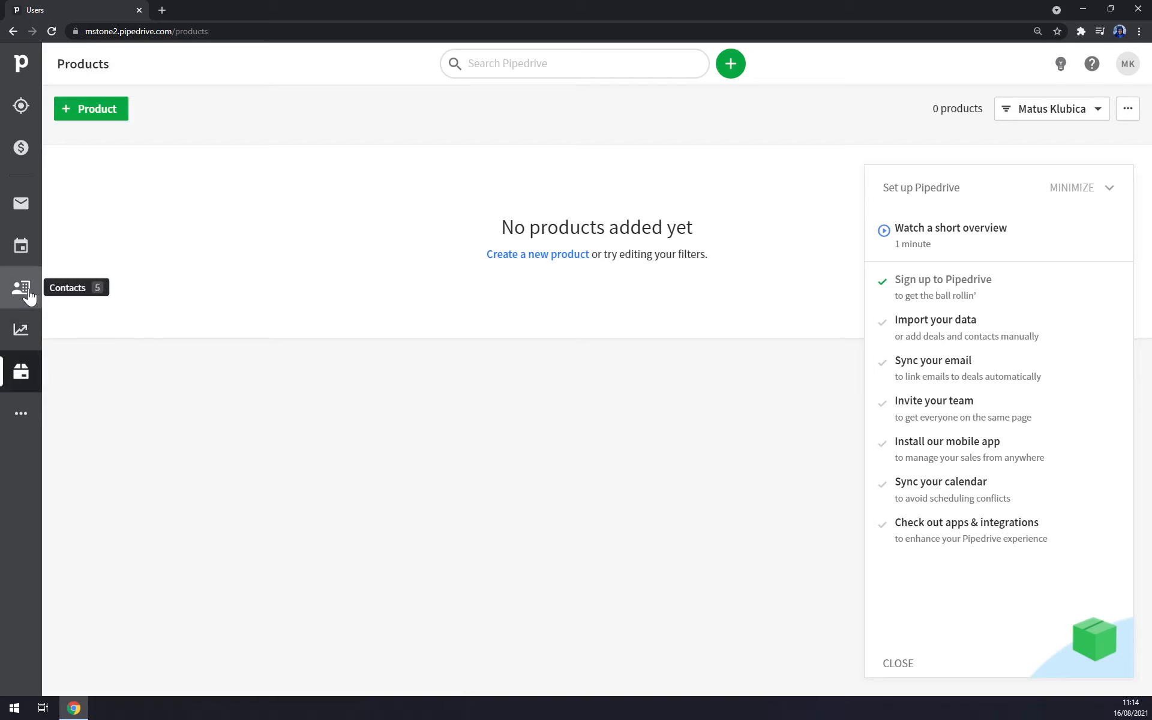
pyautogui.moveTo(22, 290)
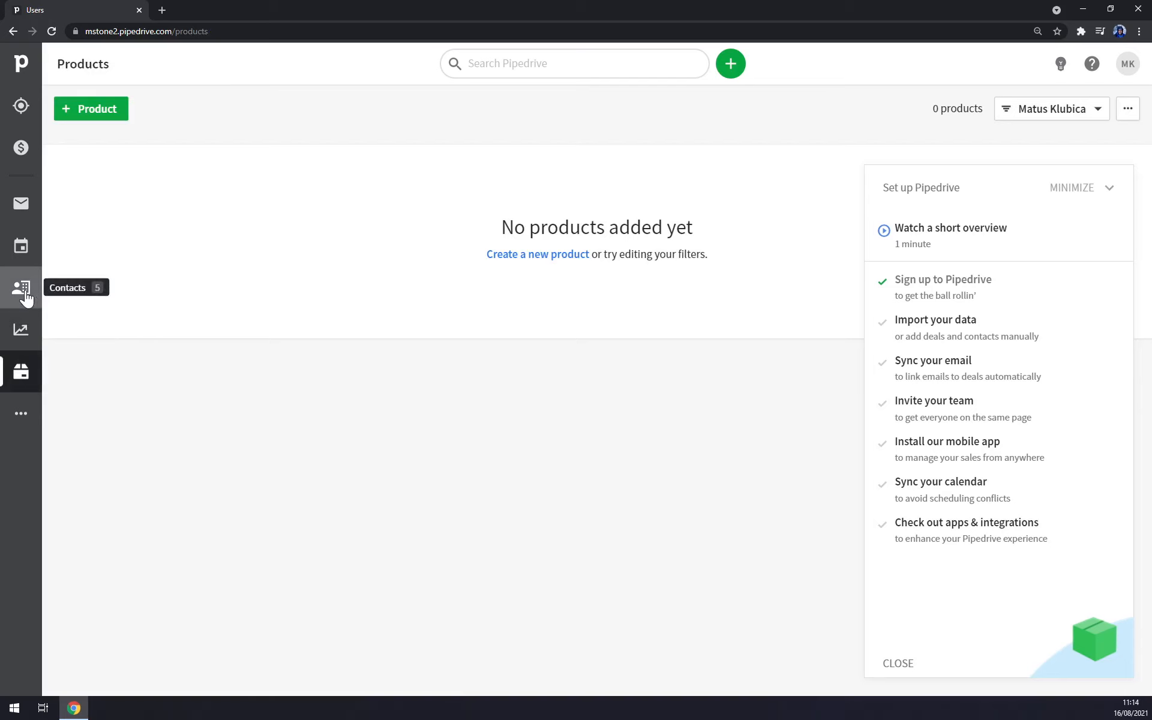
# Return to Contacts and switch from the timeline to the People list.
pyautogui.click(21, 287)
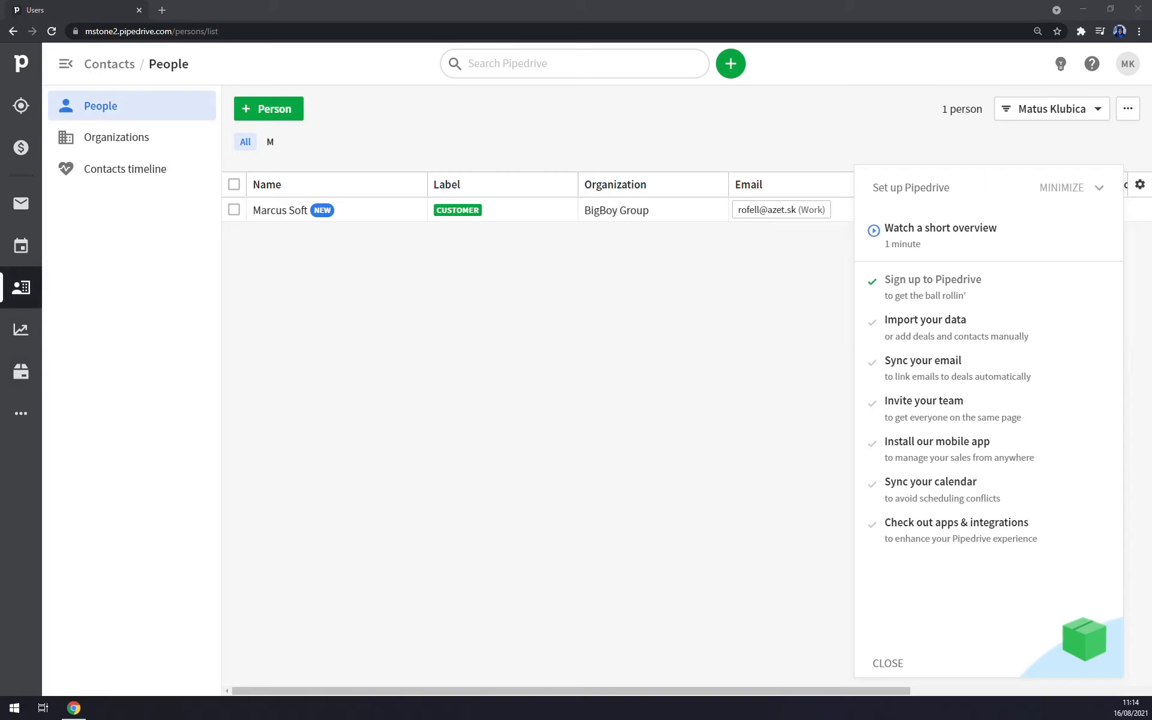
pyautogui.moveTo(268, 108)
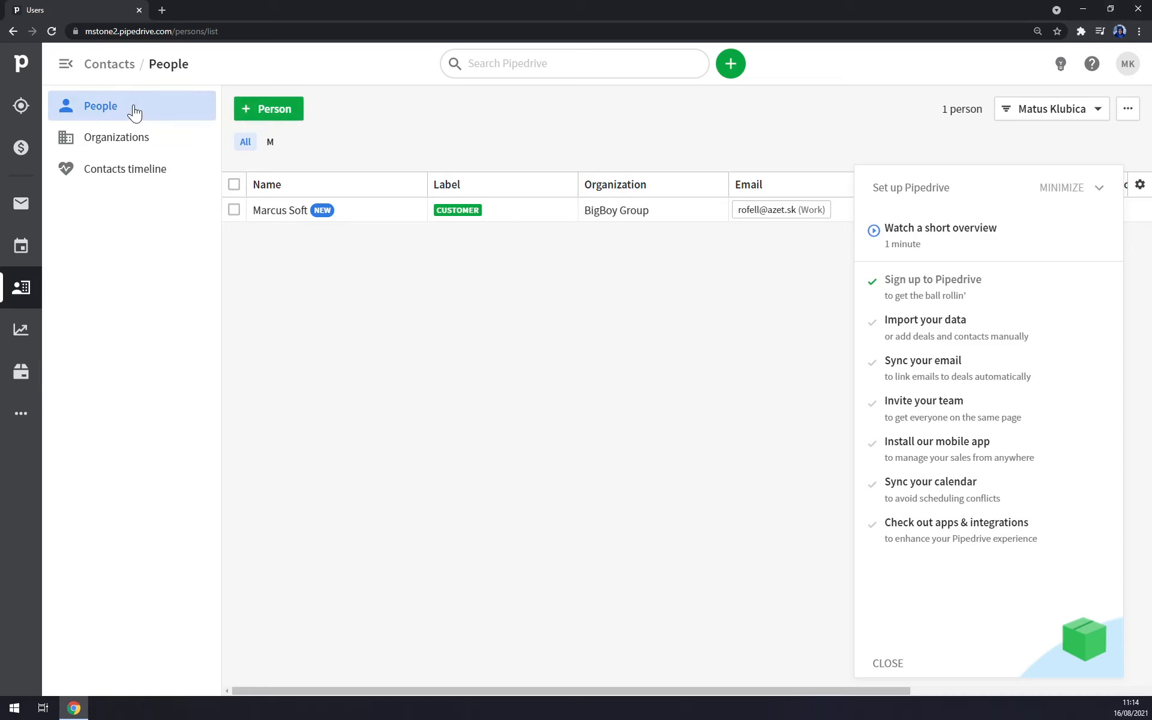
pyautogui.click(127, 169)
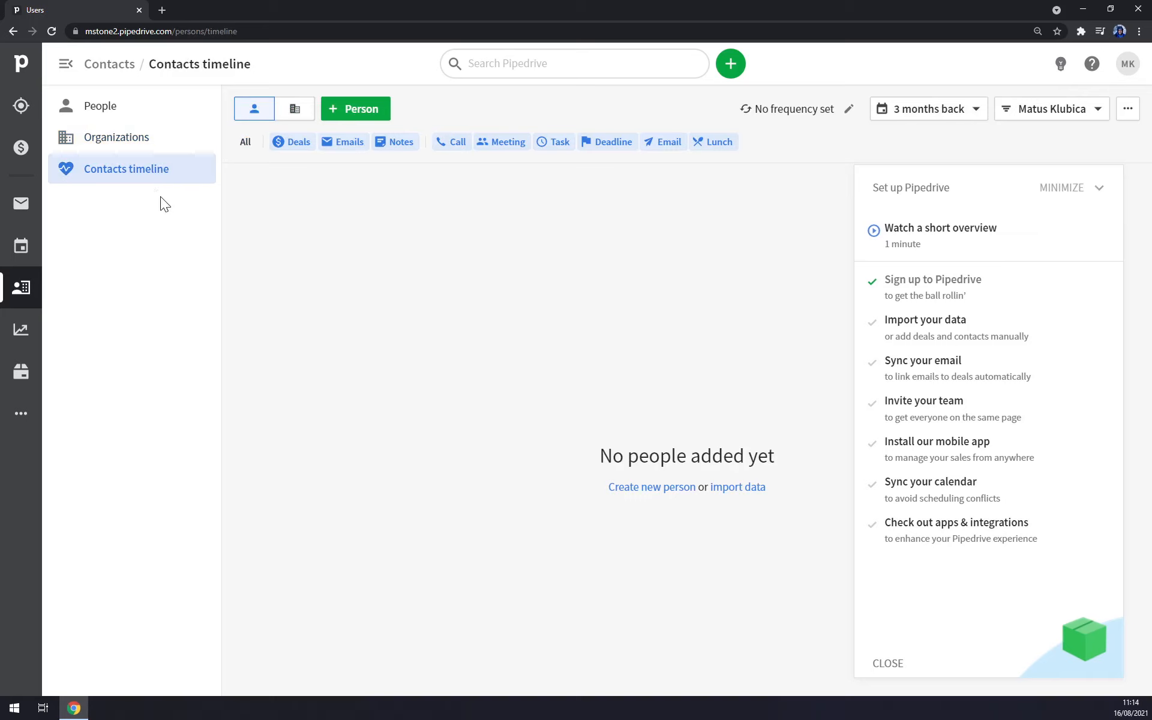
pyautogui.click(100, 105)
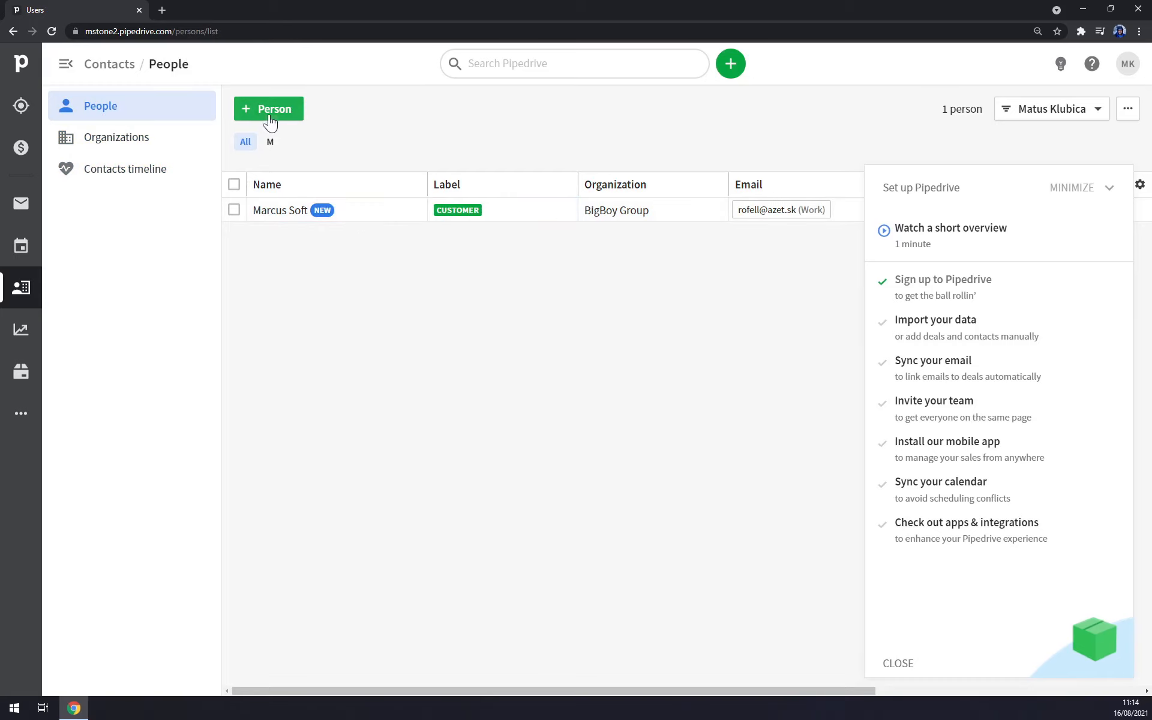
pyautogui.moveTo(258, 118)
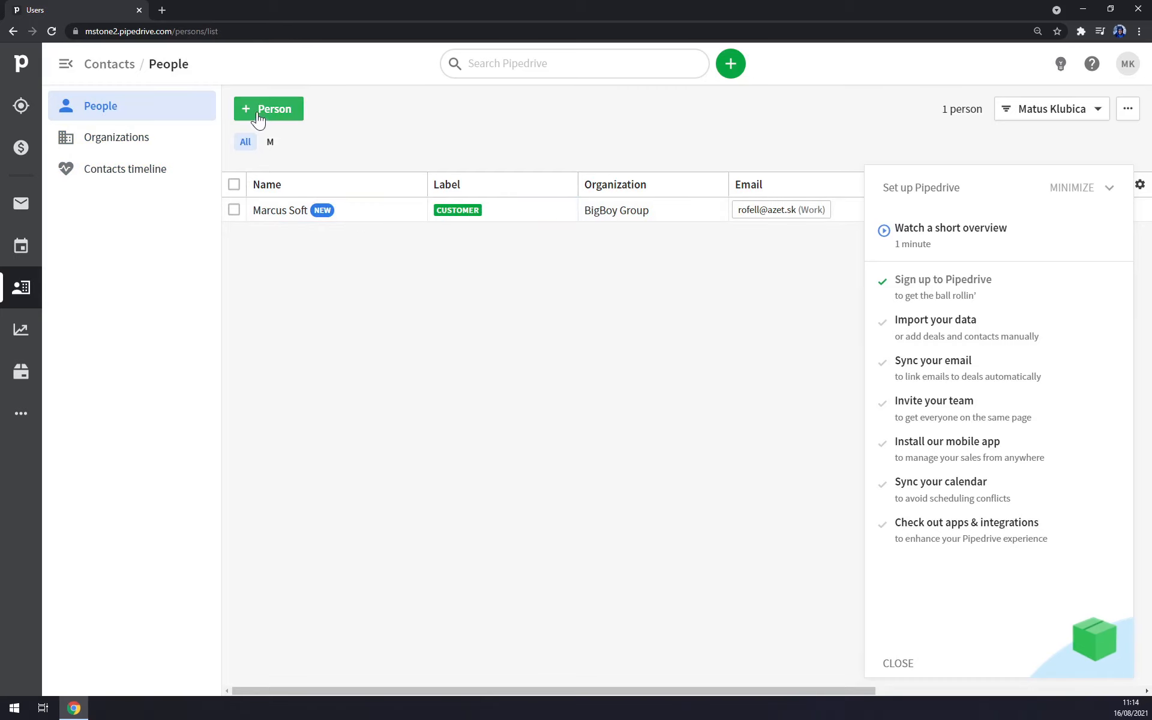
pyautogui.click(268, 108)
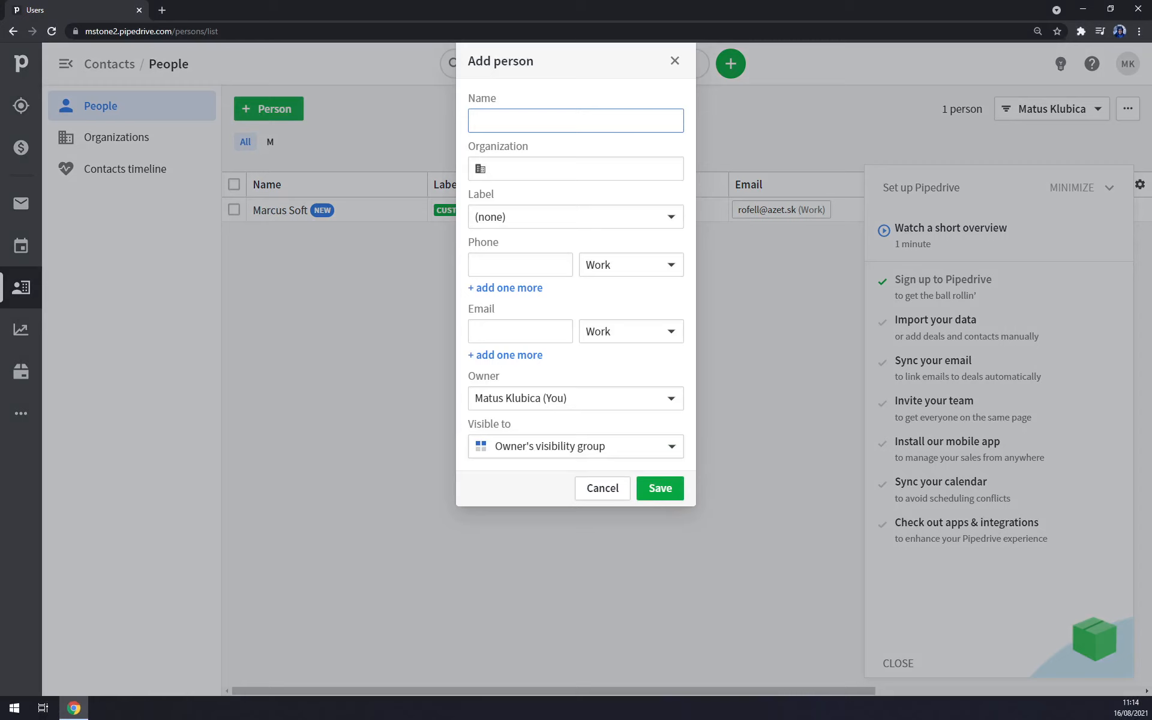
pyautogui.click(575, 120)
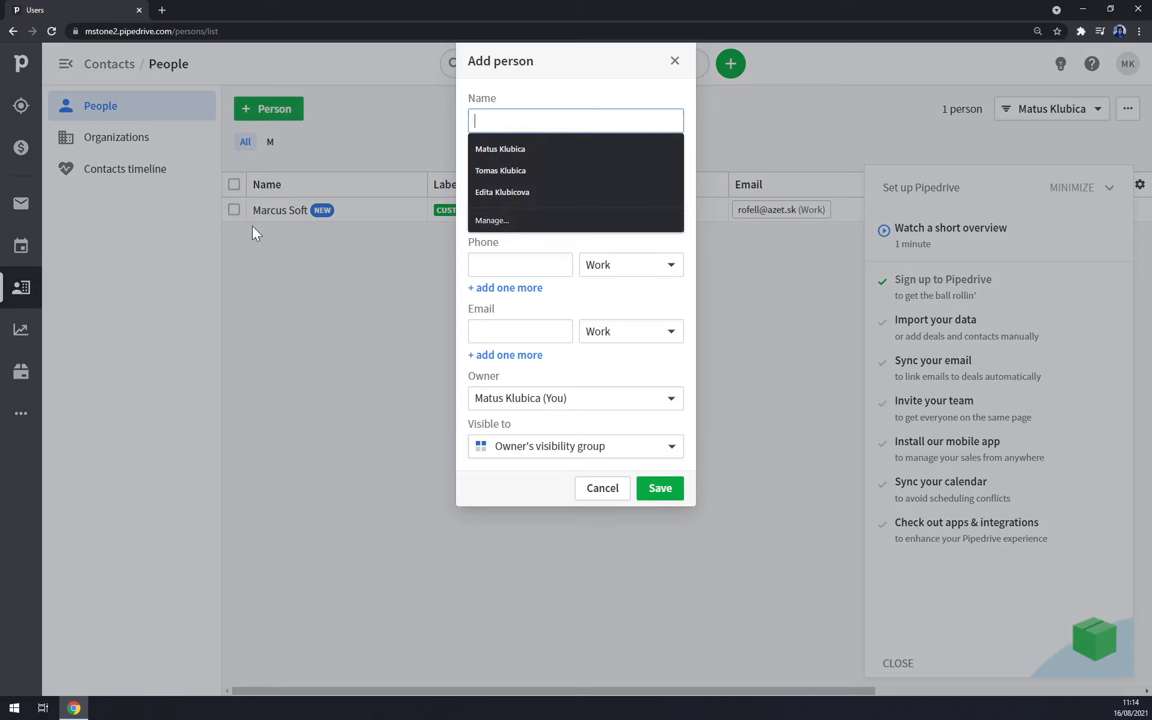
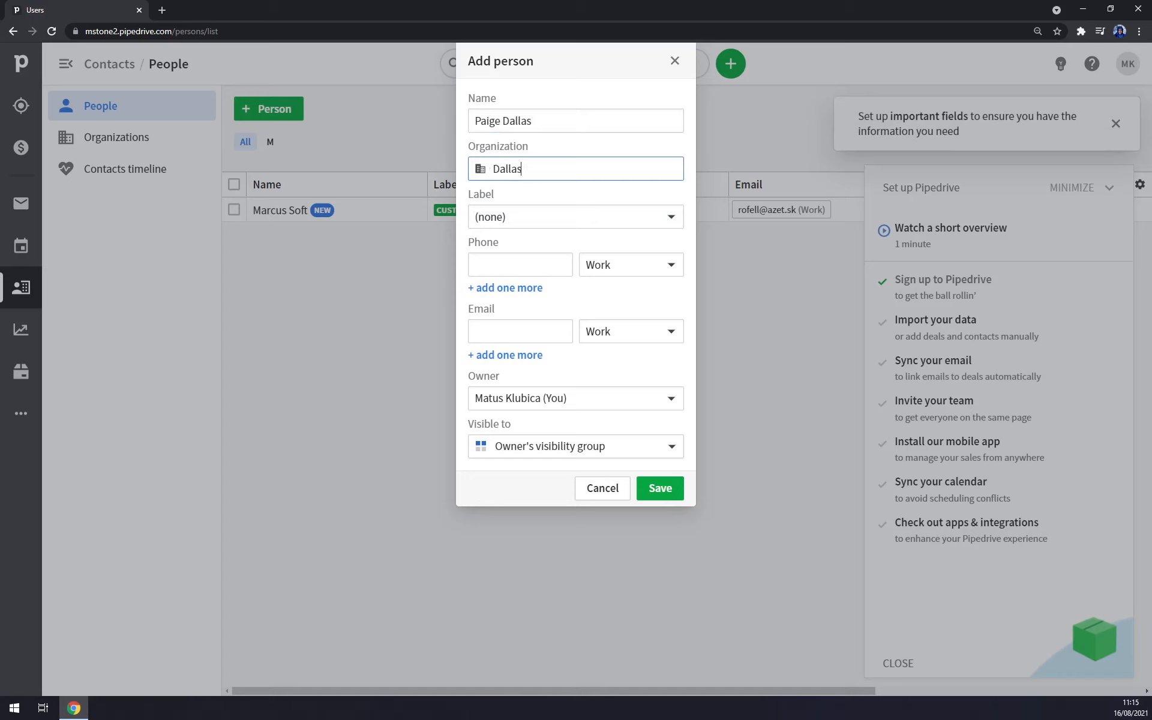
pyautogui.write('Dolls')
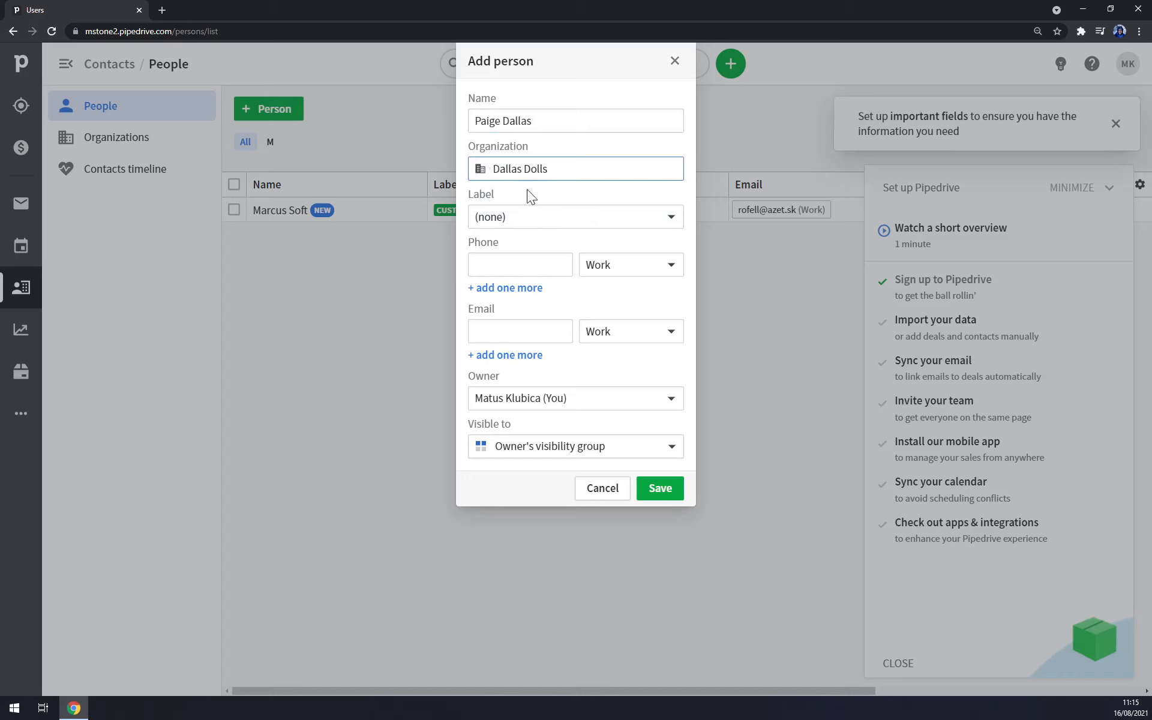
pyautogui.click(575, 216)
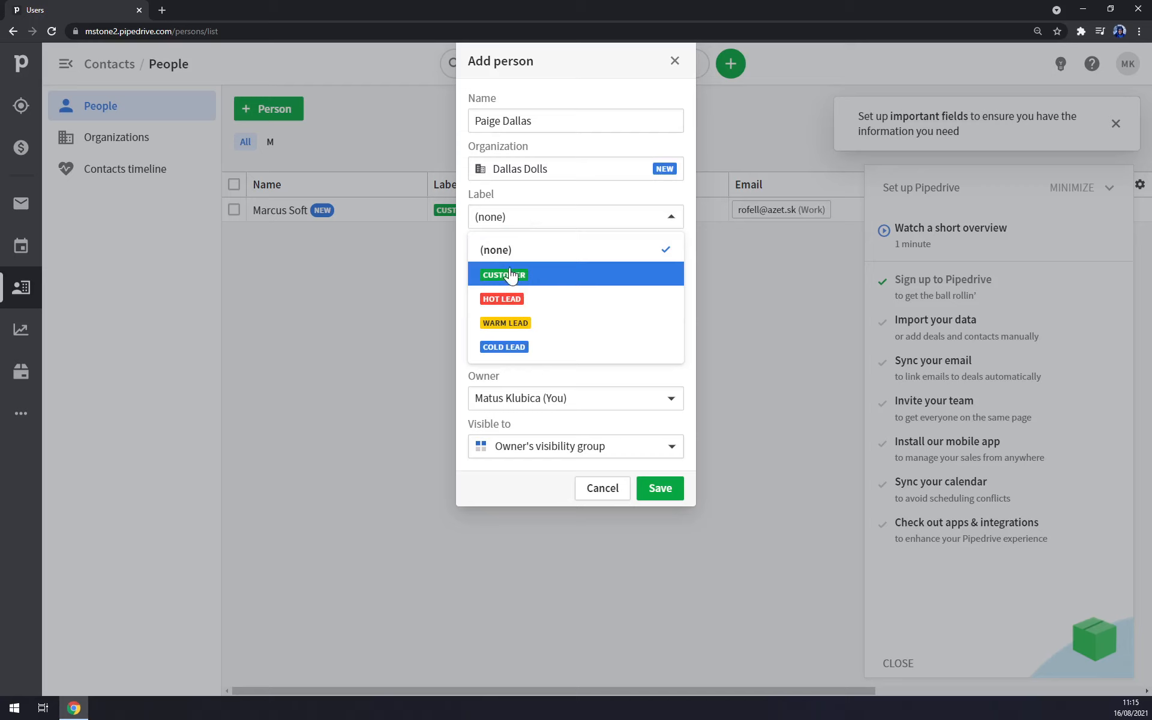
pyautogui.moveTo(537, 346)
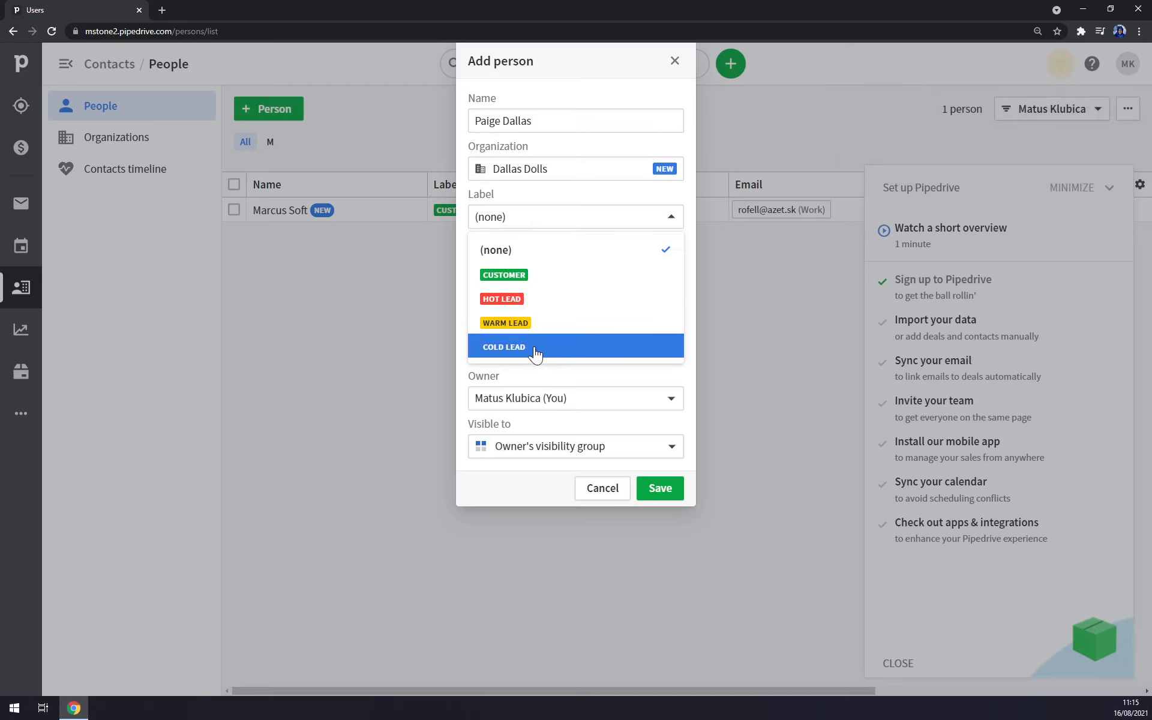
pyautogui.moveTo(514, 322)
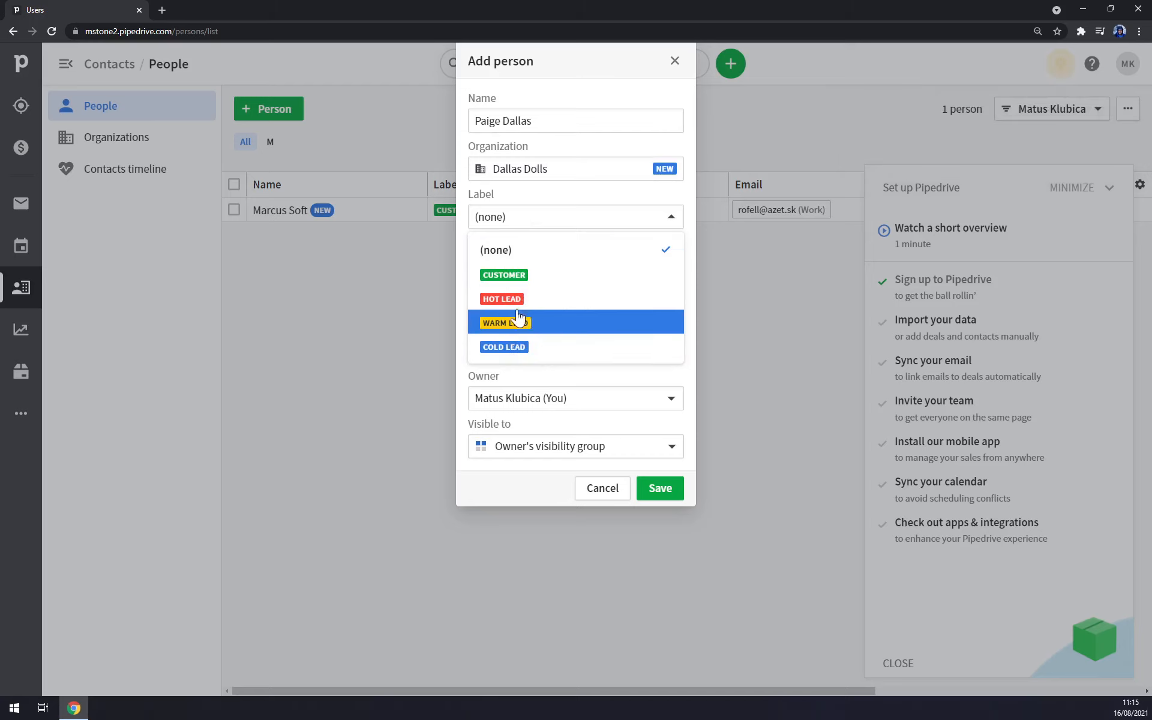
pyautogui.moveTo(502, 299)
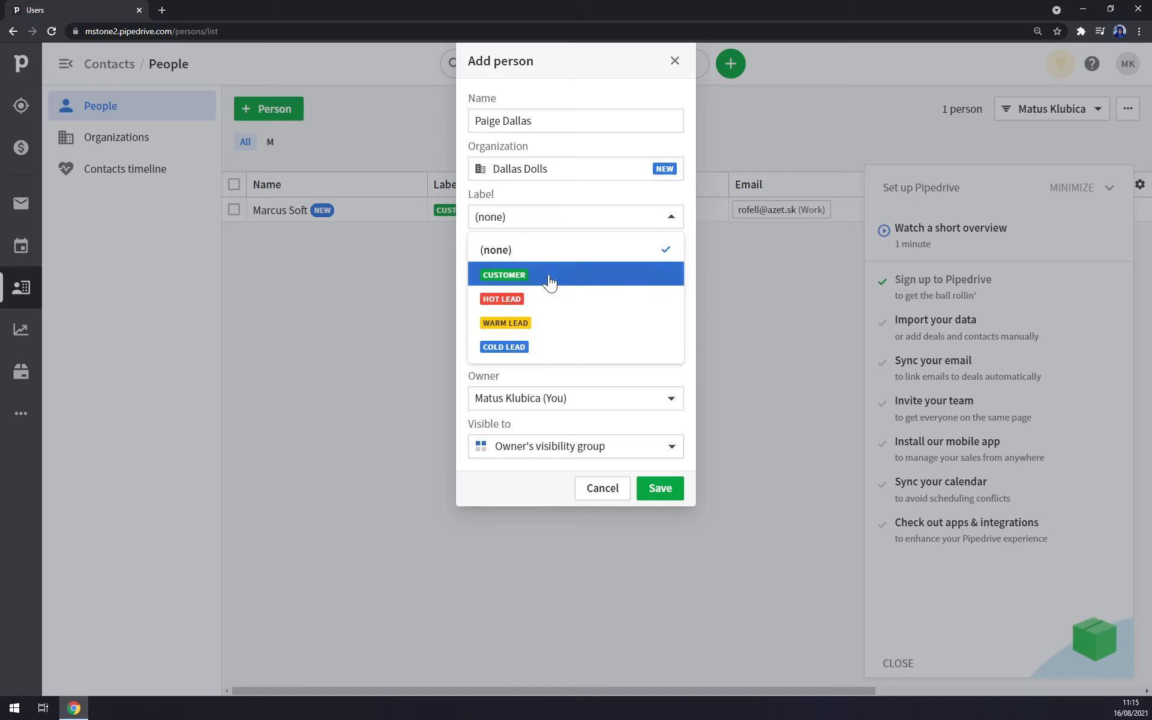
pyautogui.click(504, 274)
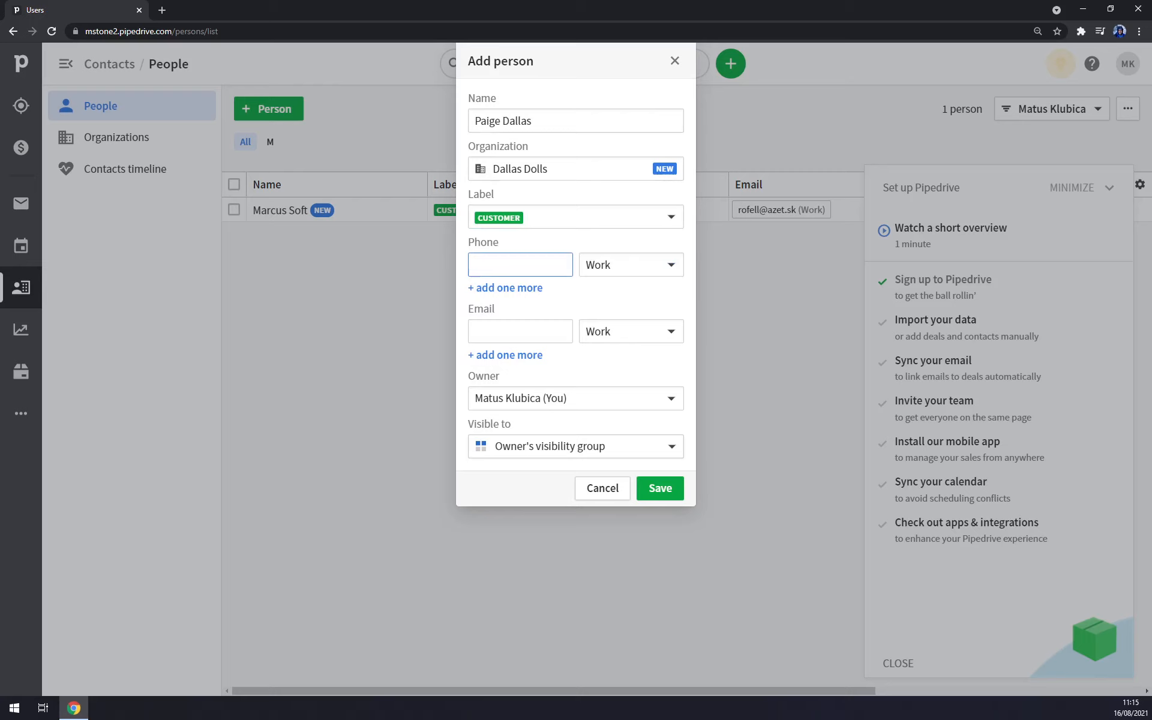
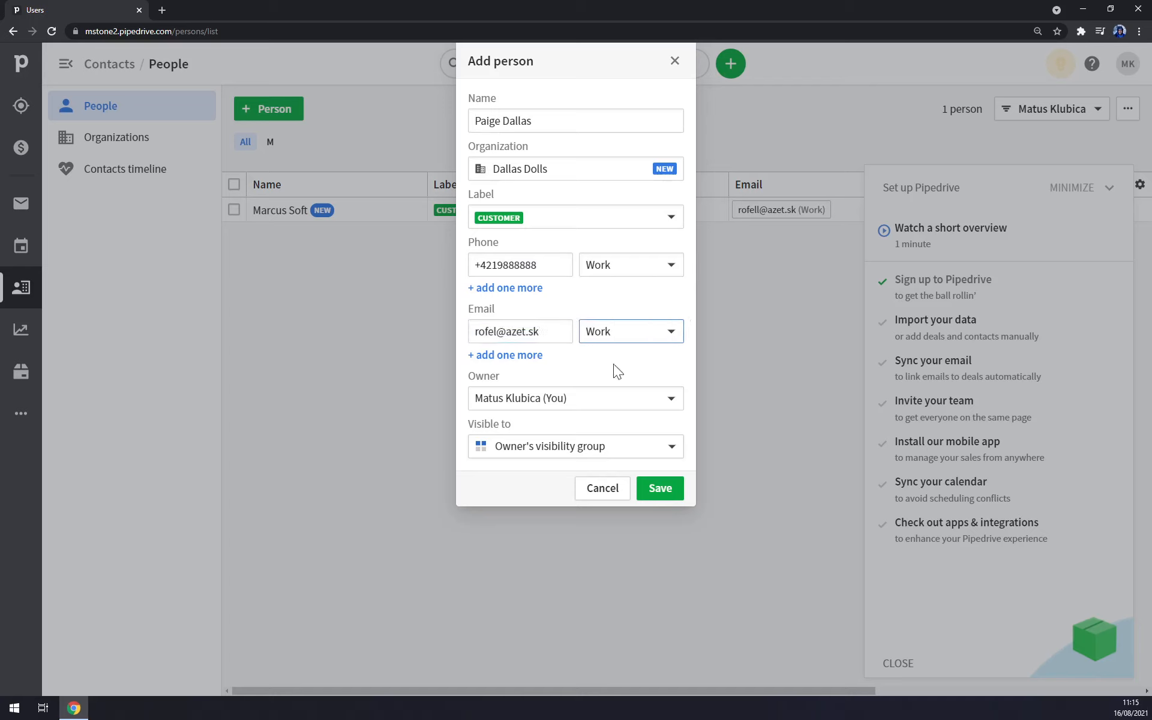
# Enter her phone number and email address and save the contact.
pyautogui.click(573, 398)
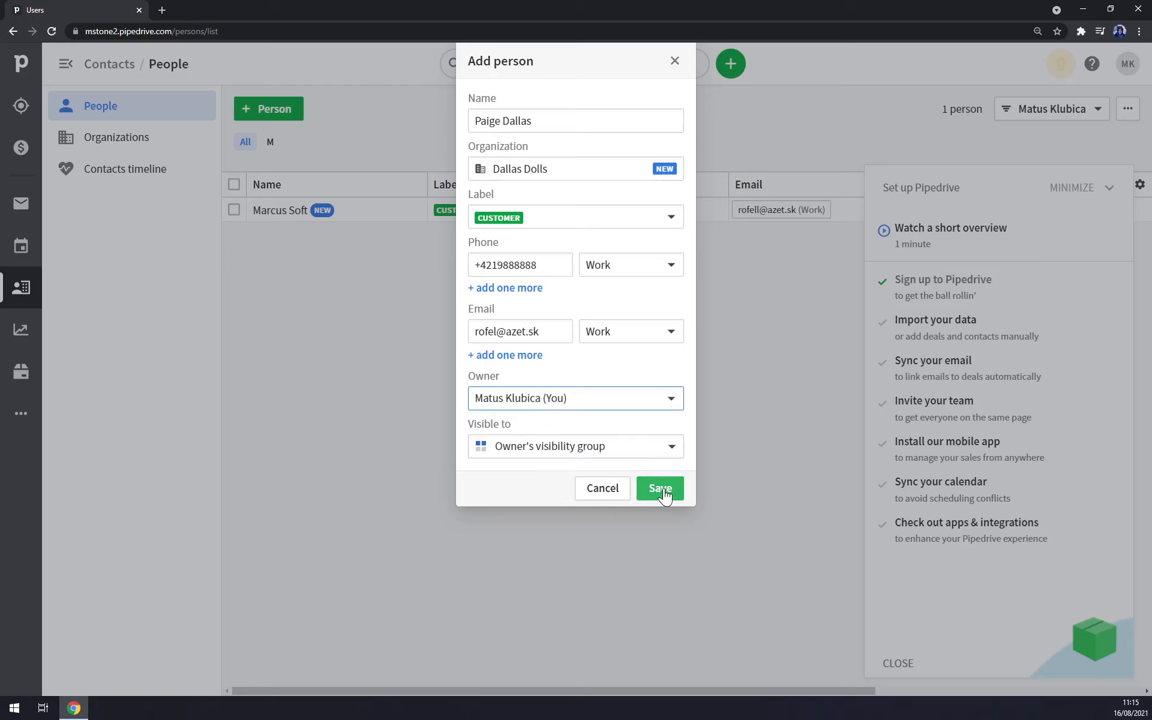
pyautogui.click(660, 488)
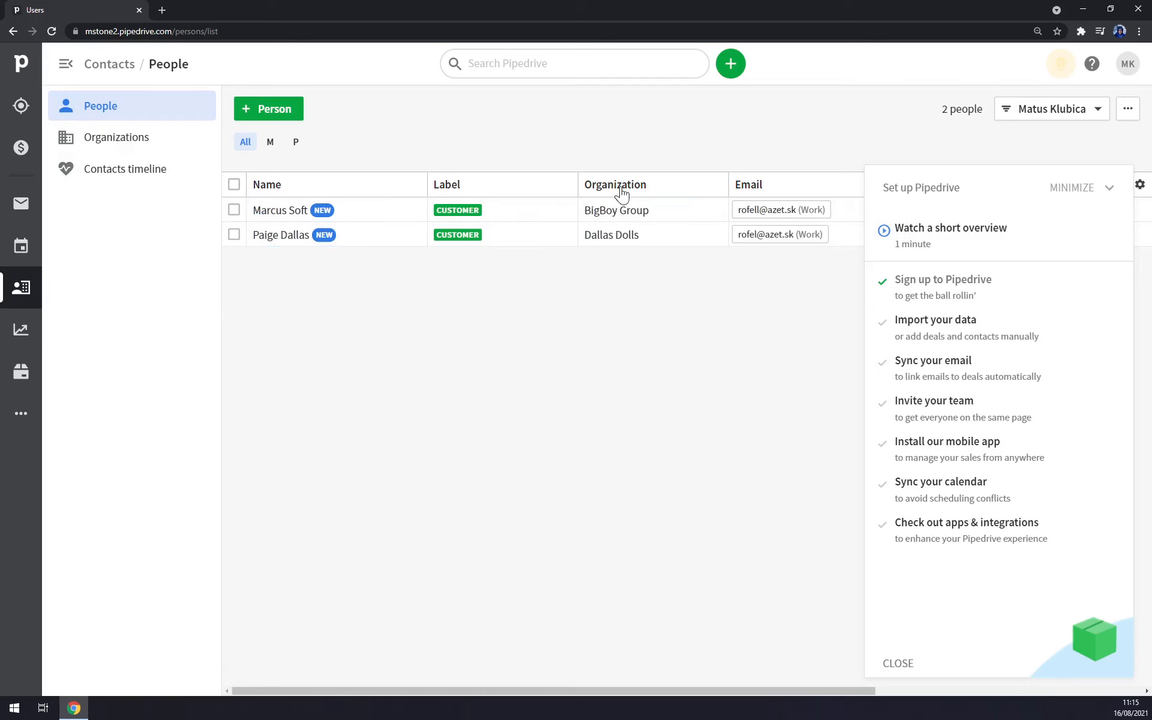
pyautogui.moveTo(546, 251)
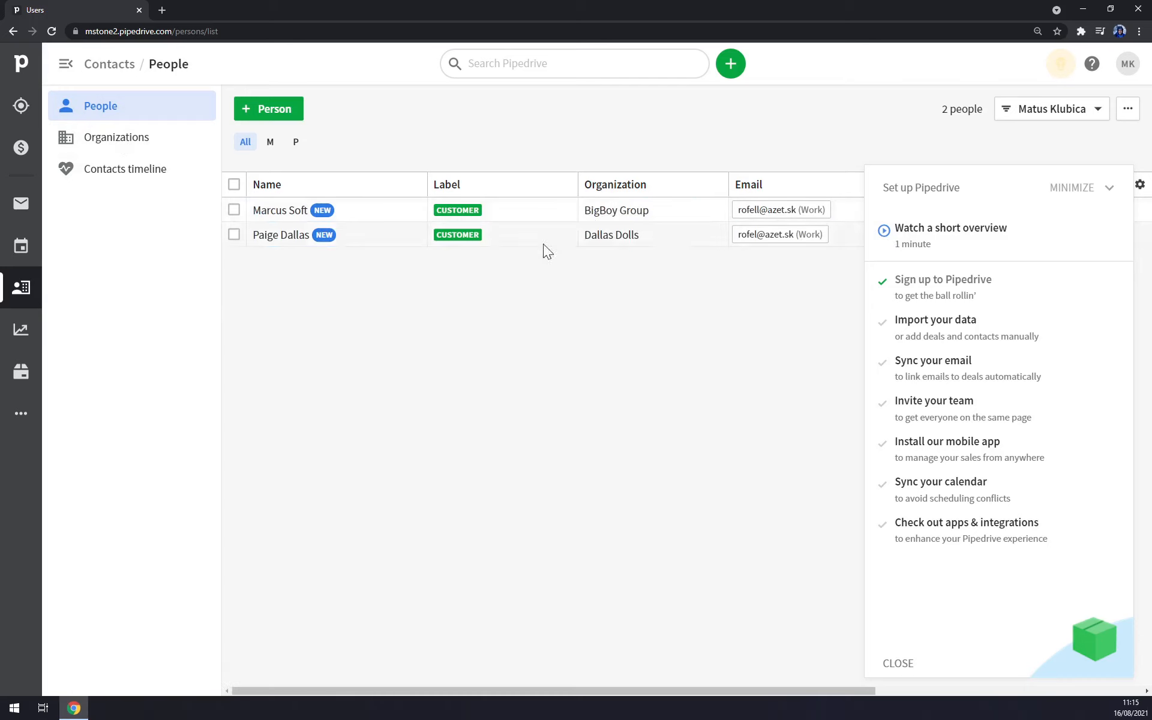
# Set Dallas Dolls' address to Doll Street Dreamers, Woodcrest Road, Ottawa, ON, Canada.
pyautogui.click(116, 137)
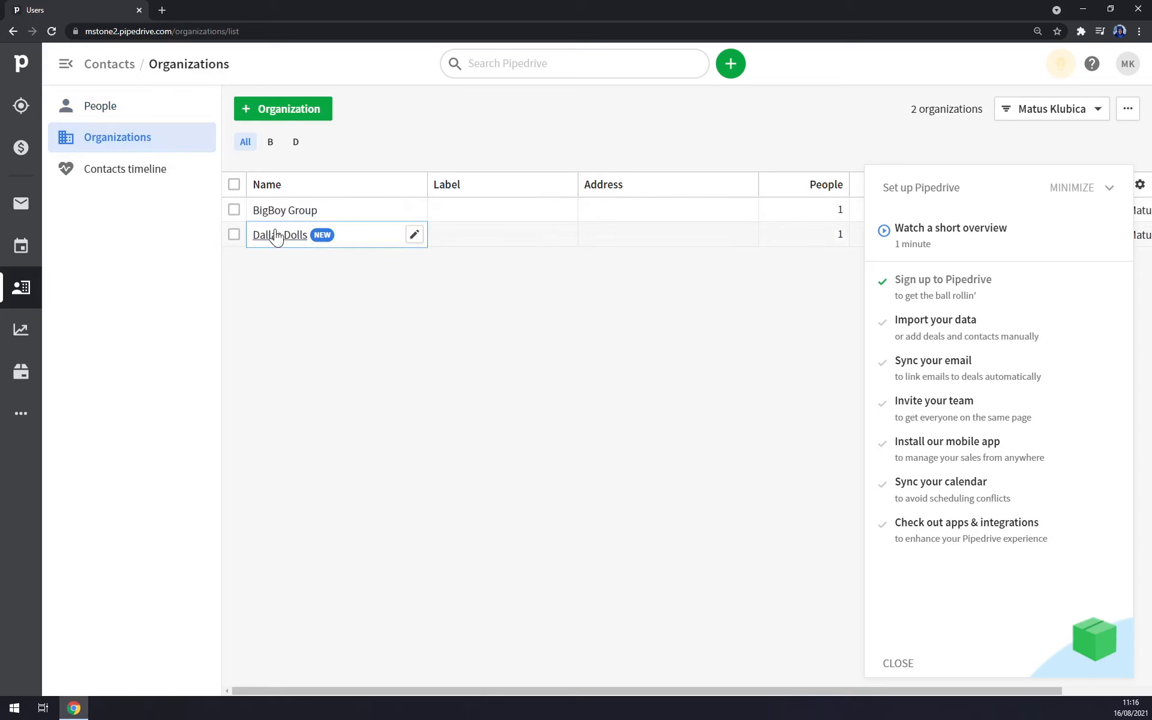
pyautogui.click(280, 235)
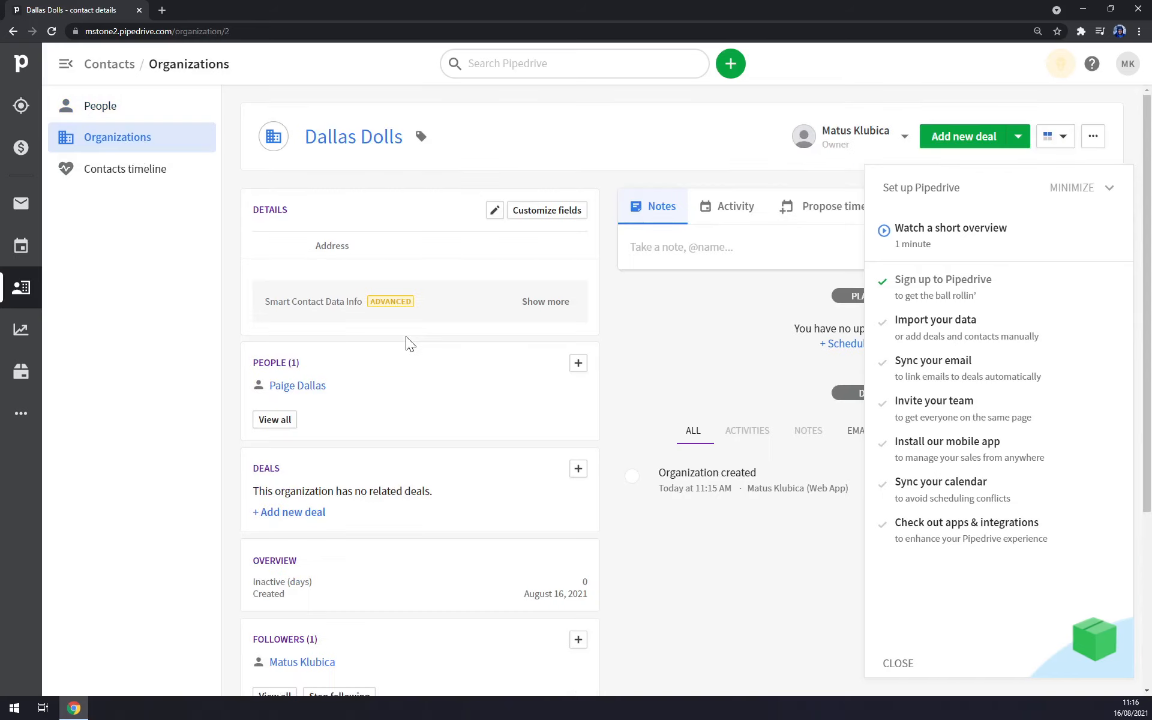
pyautogui.scroll(-3)
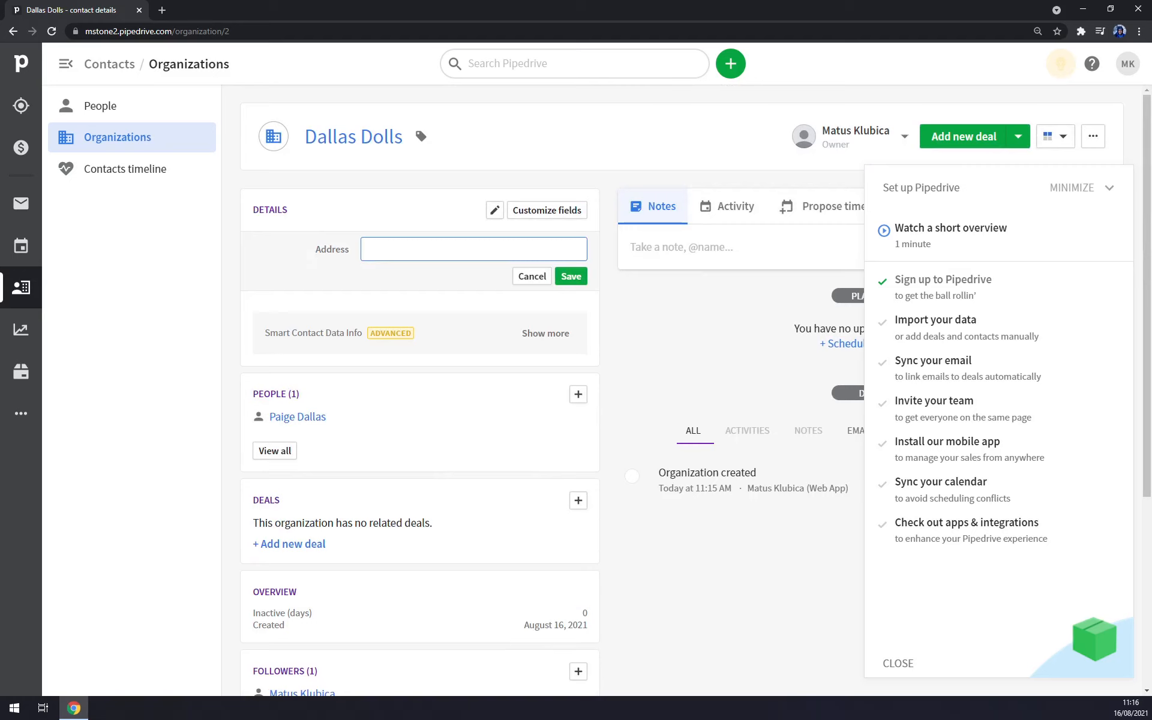
pyautogui.write('Dolls Str')
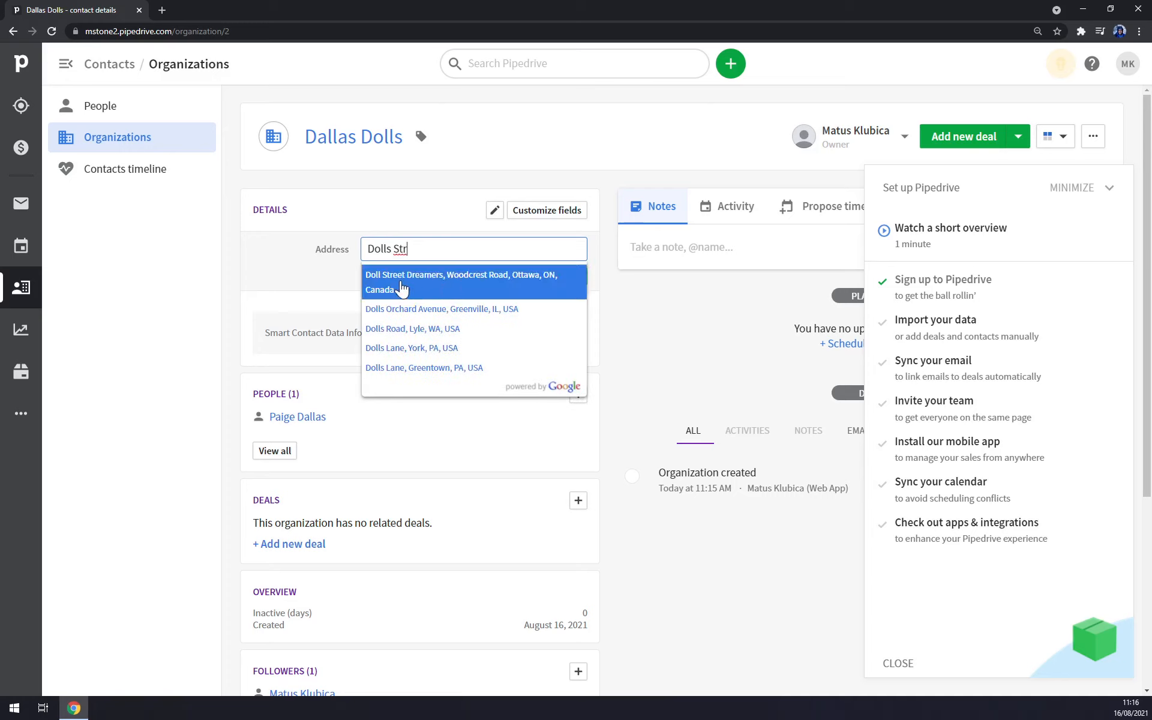
pyautogui.click(460, 281)
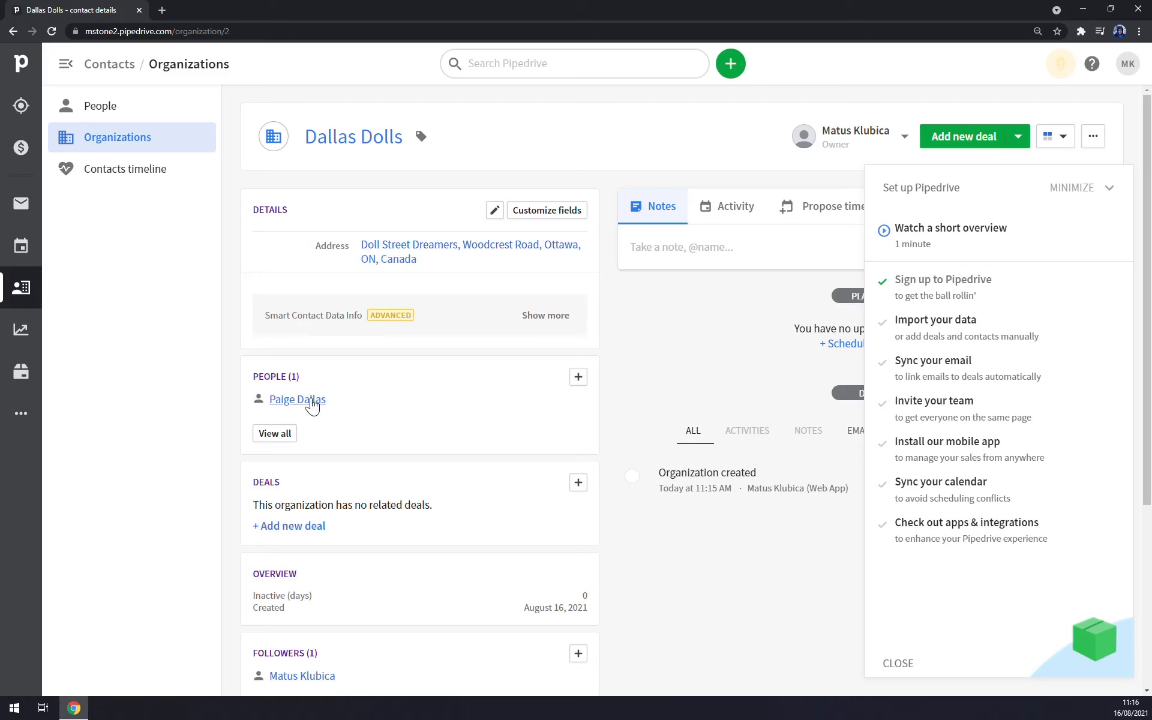
pyautogui.scroll(-3)
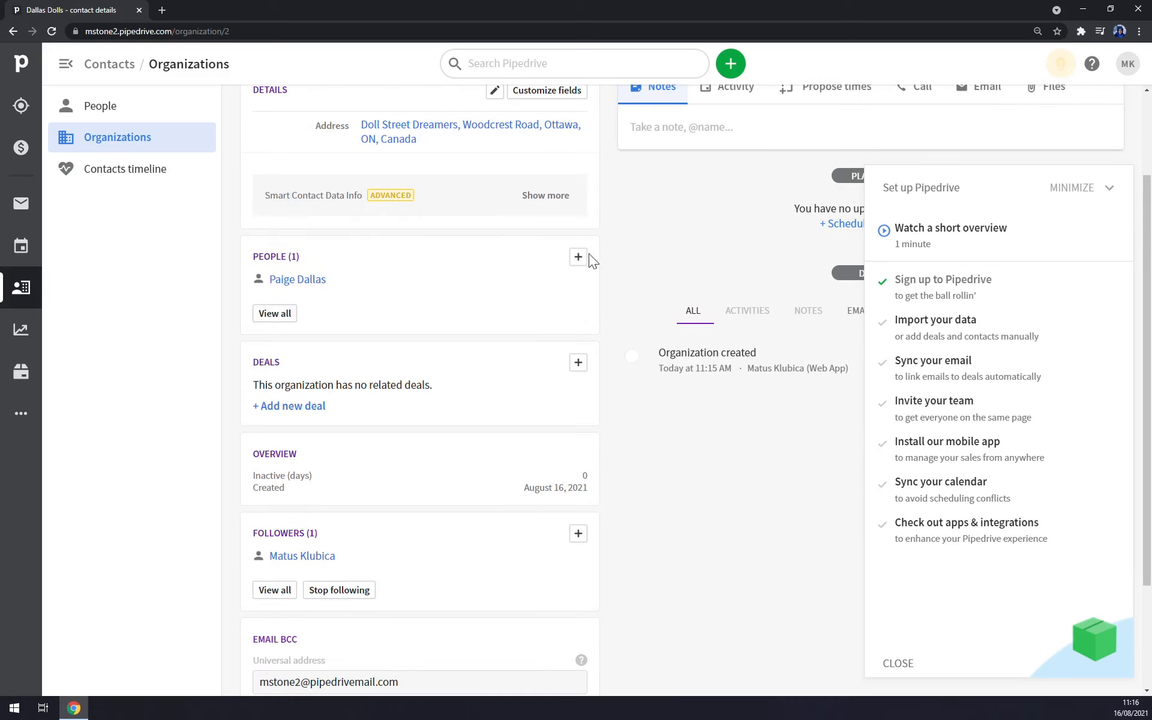
pyautogui.moveTo(578, 257)
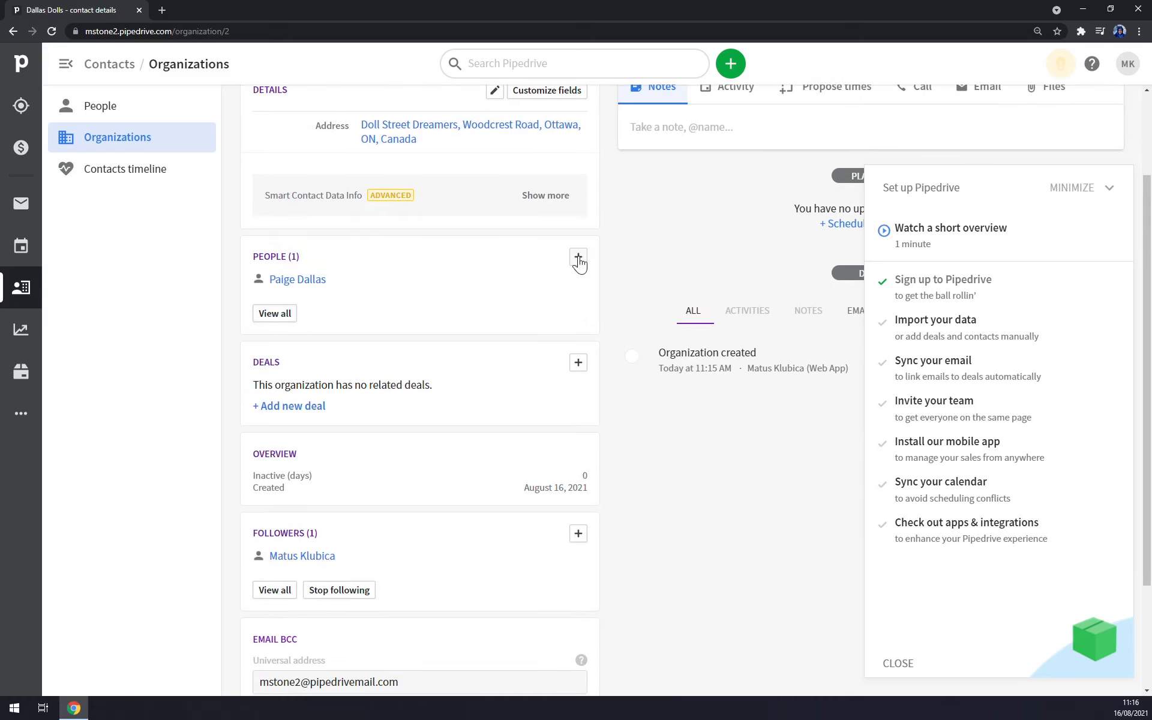
pyautogui.moveTo(562, 289)
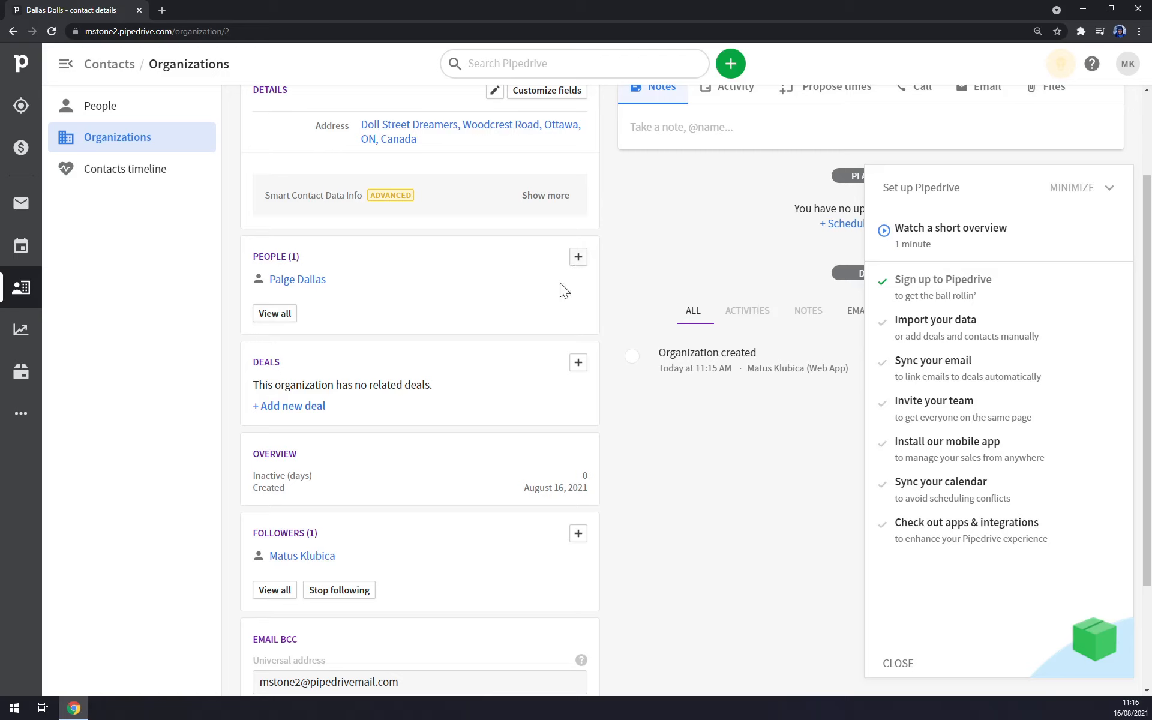
pyautogui.moveTo(285, 430)
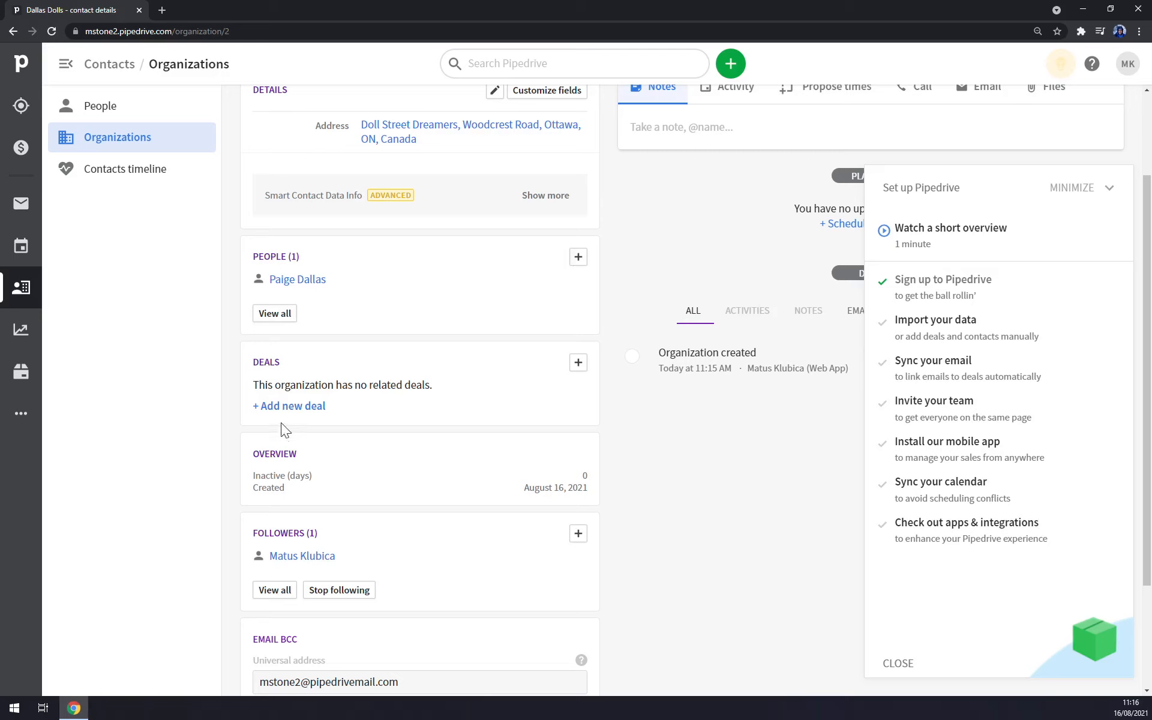
pyautogui.moveTo(370, 356)
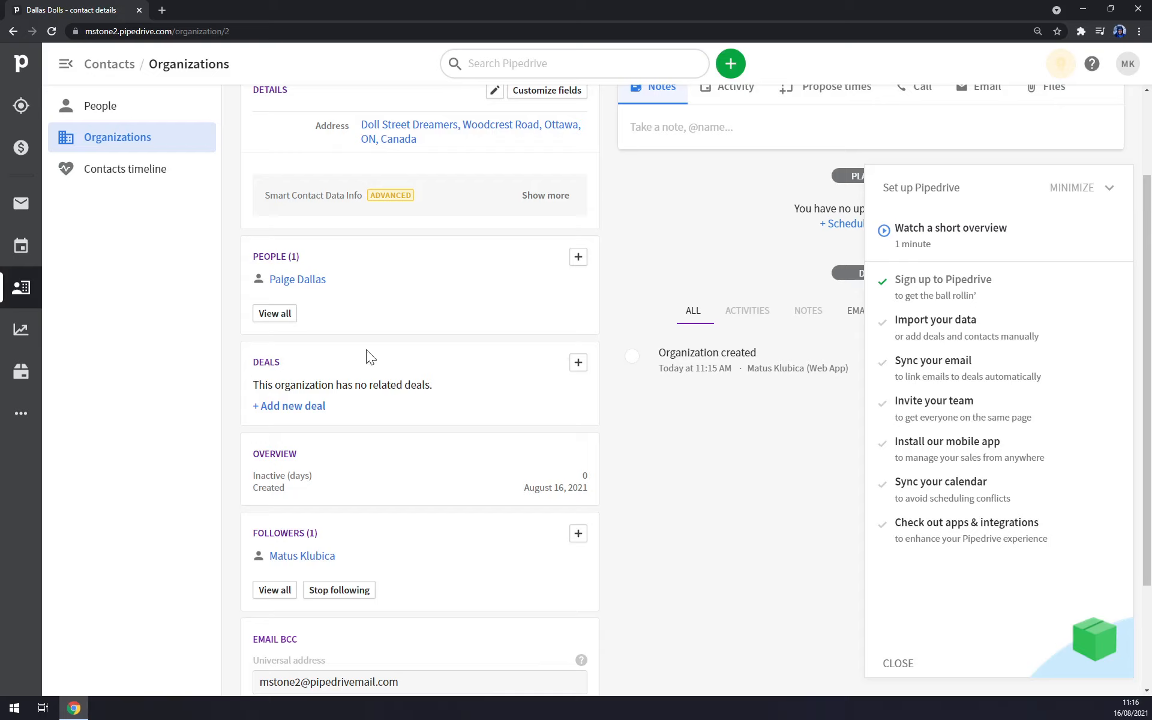
pyautogui.scroll(-3)
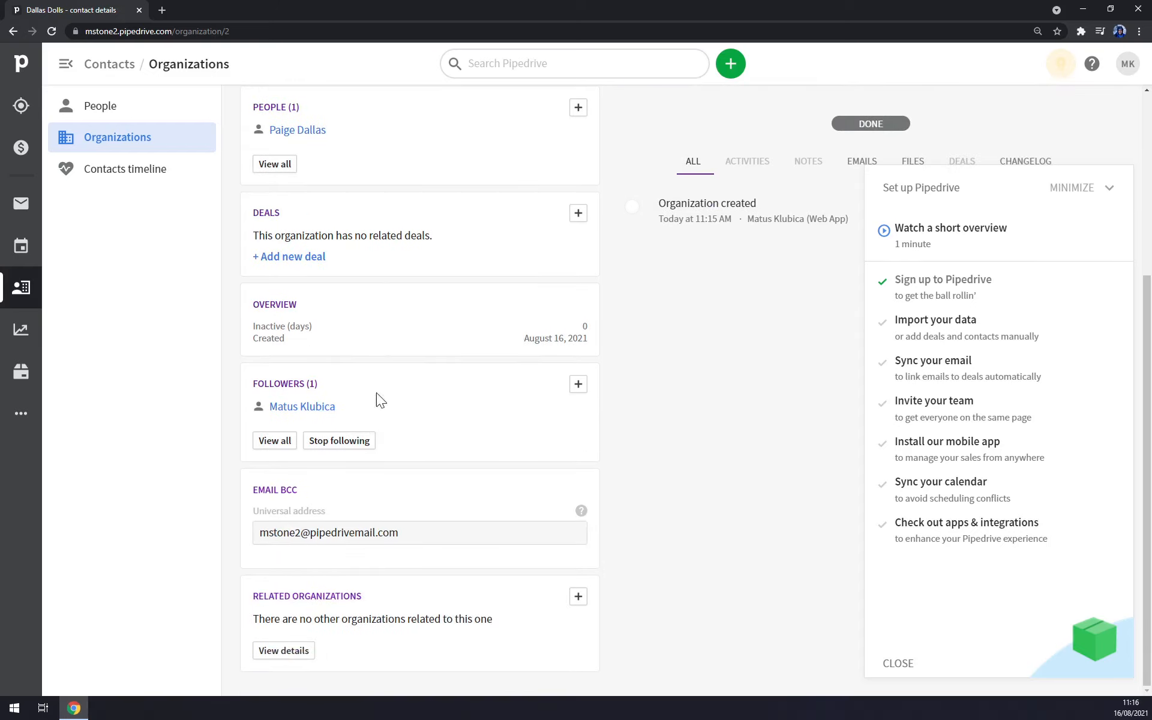
pyautogui.moveTo(328, 522)
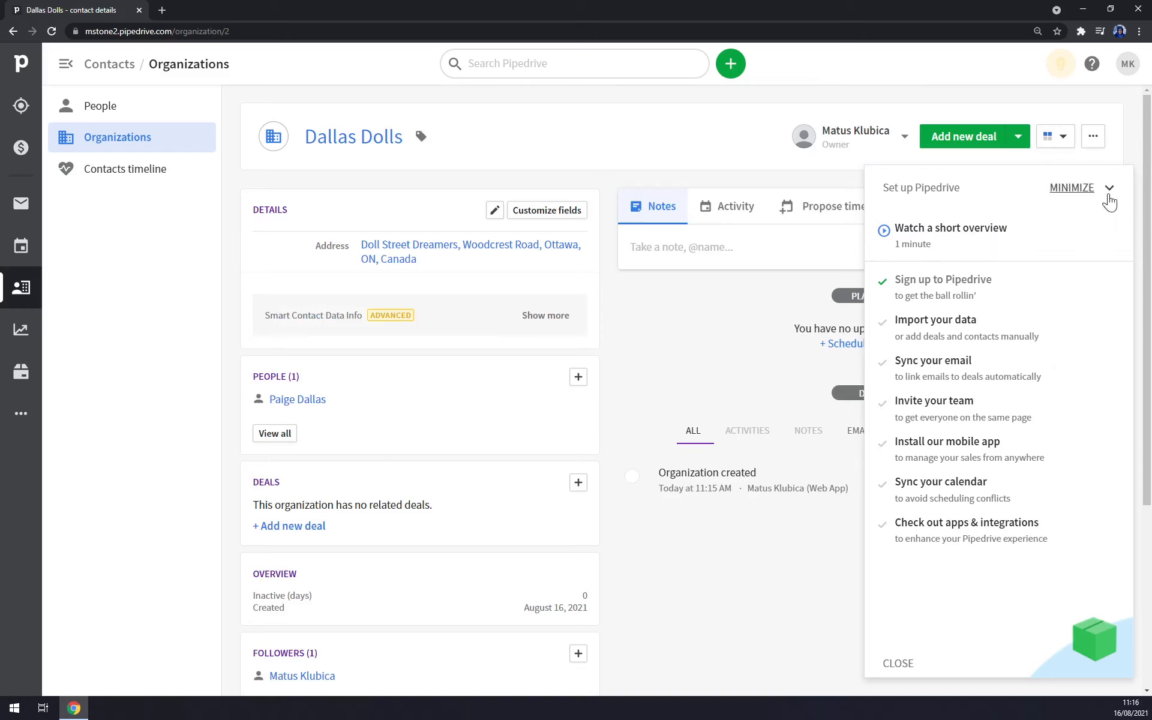
pyautogui.click(735, 205)
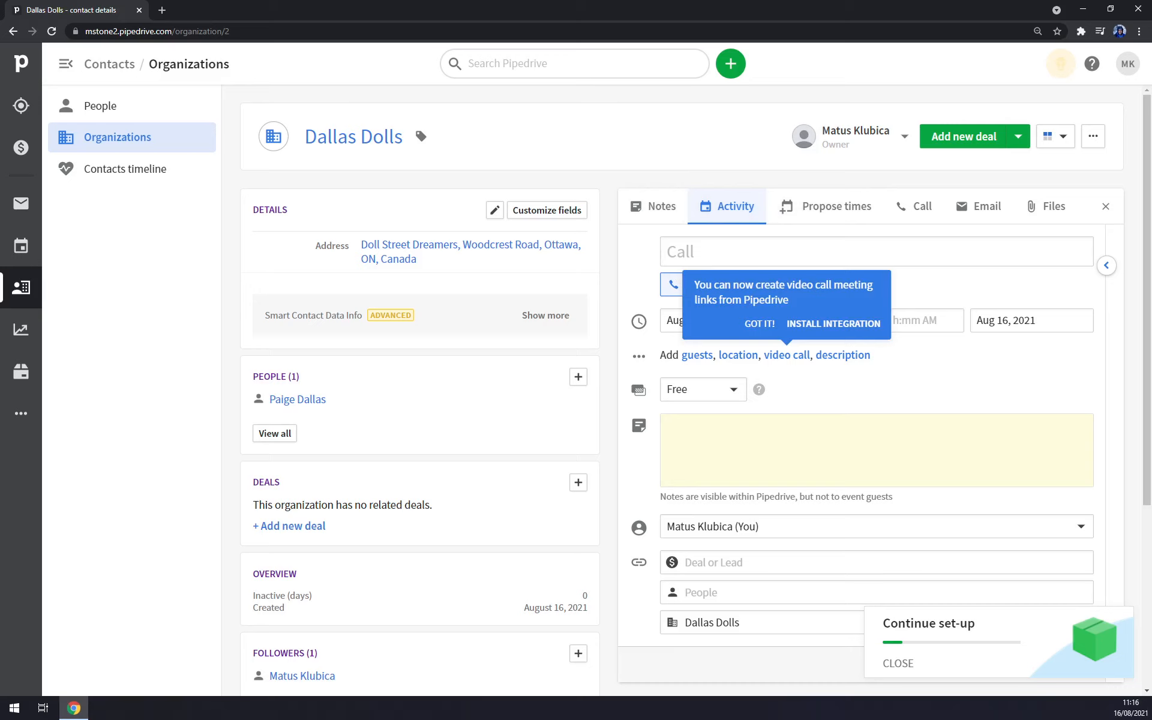
pyautogui.click(761, 324)
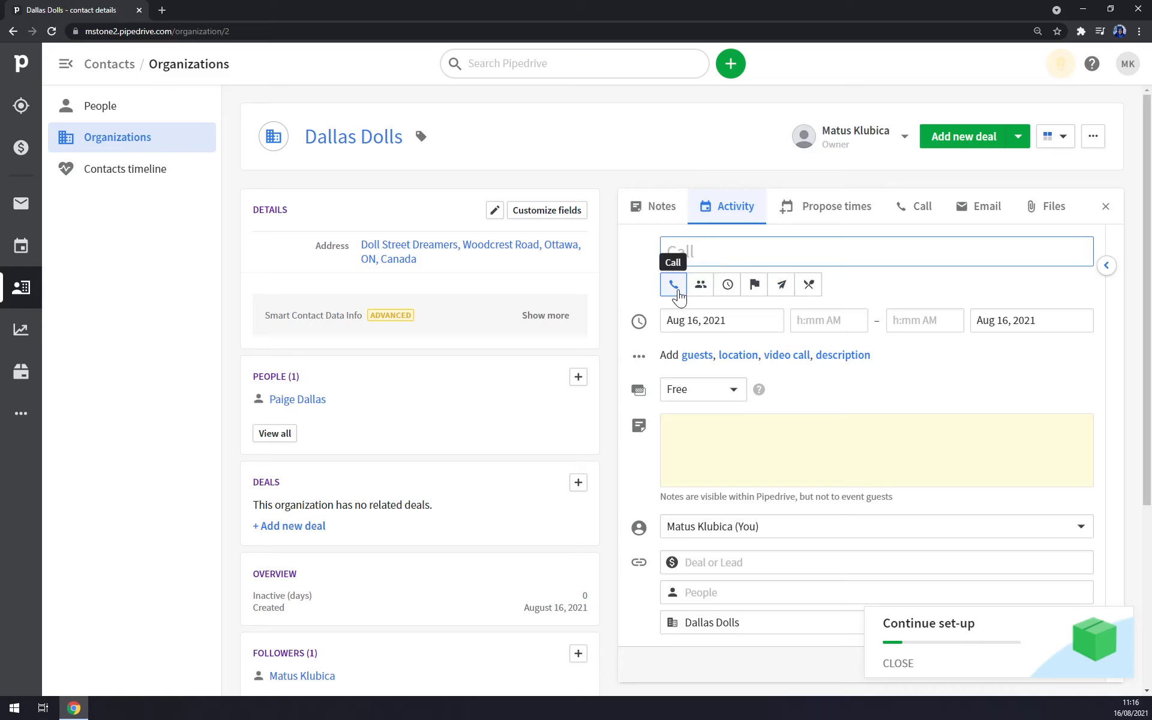
pyautogui.click(727, 285)
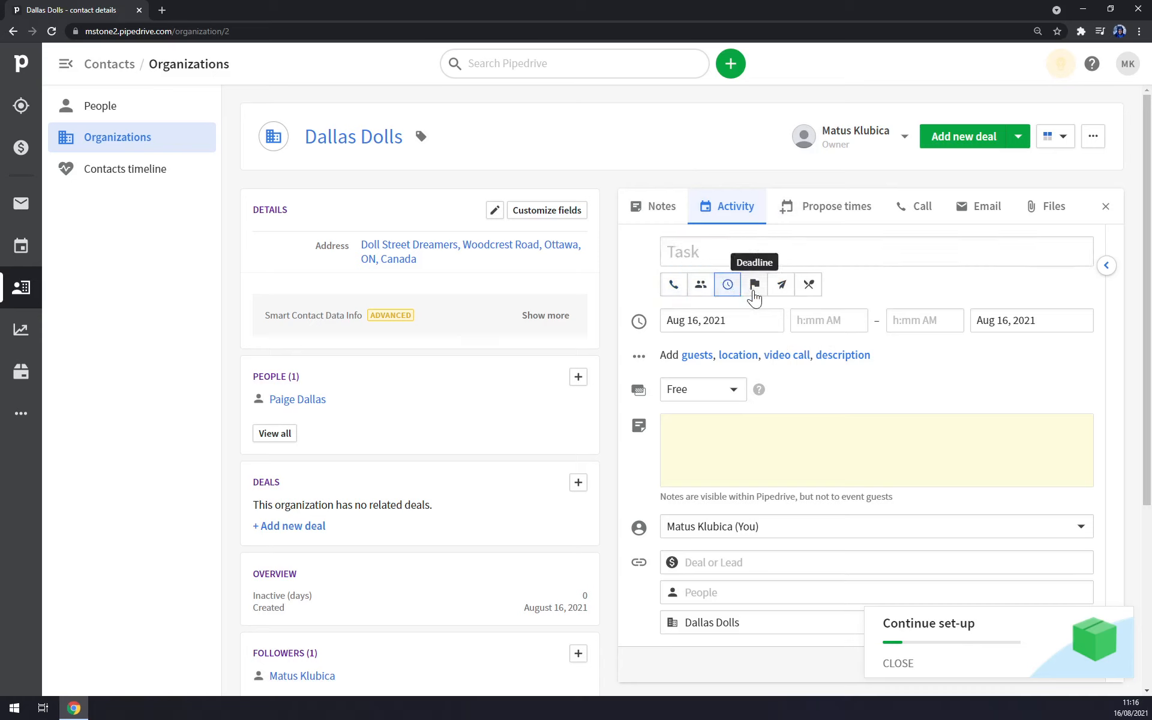
pyautogui.moveTo(840, 301)
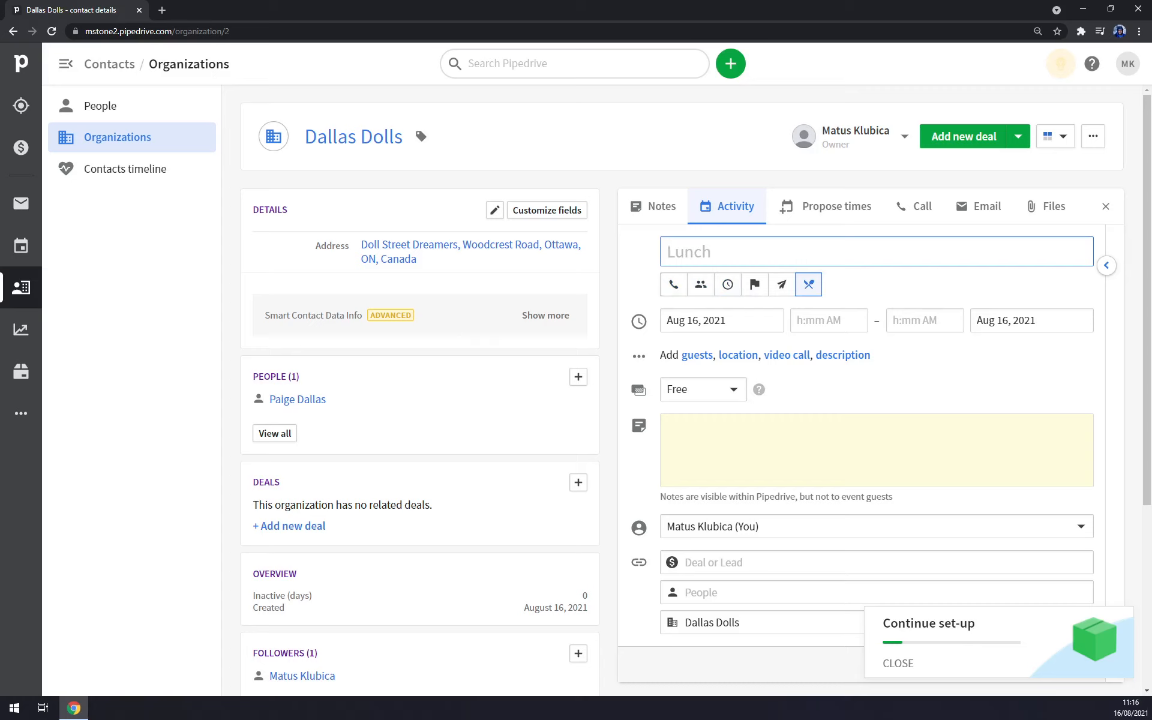
pyautogui.write('Madaco')
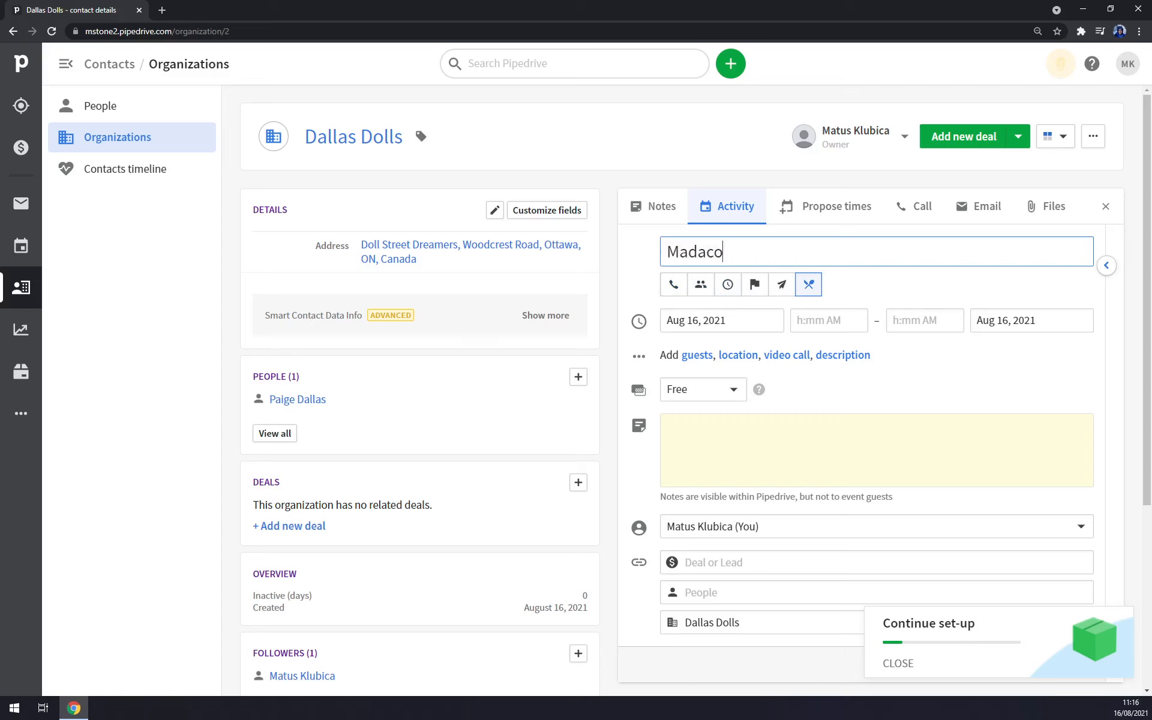
# Schedule the activity for Aug 17 from 12:15 to 1:30 PM.
pyautogui.click(720, 320)
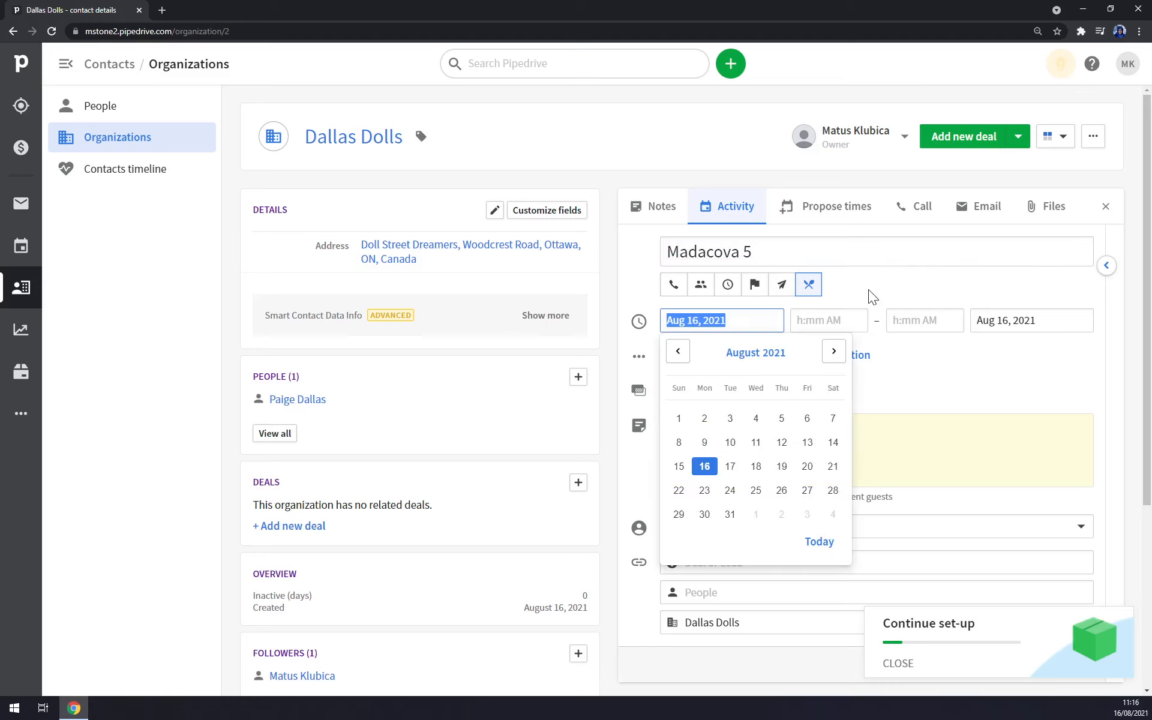
pyautogui.click(730, 466)
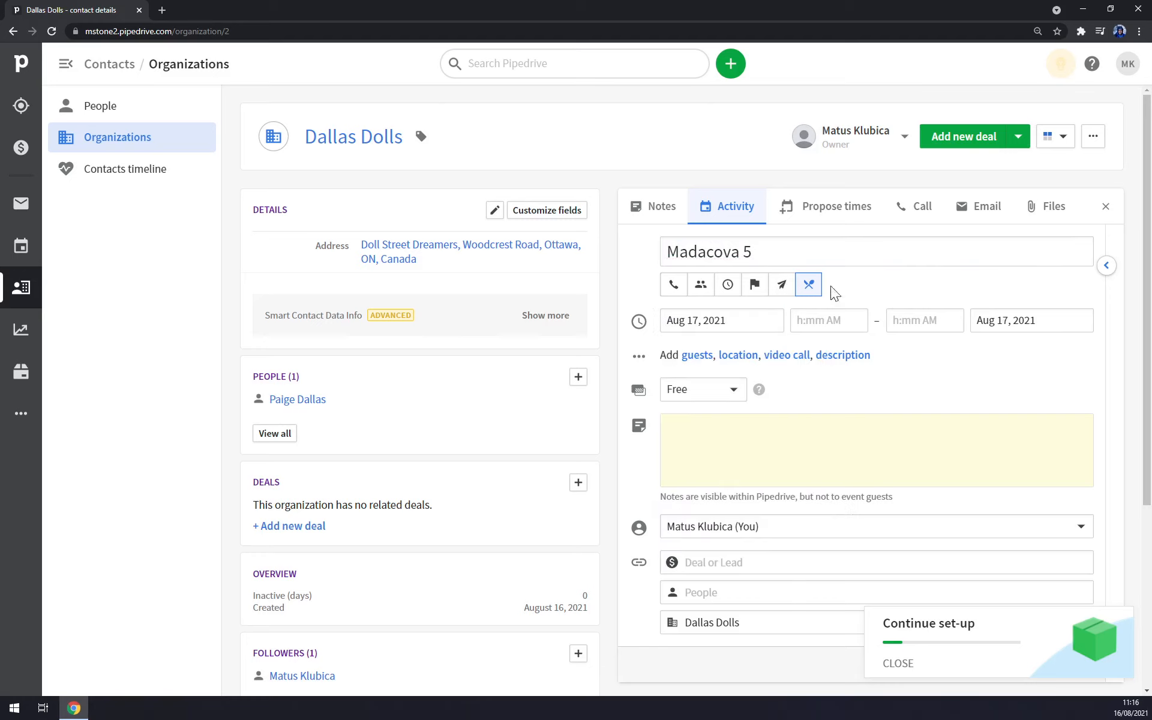
pyautogui.click(823, 320)
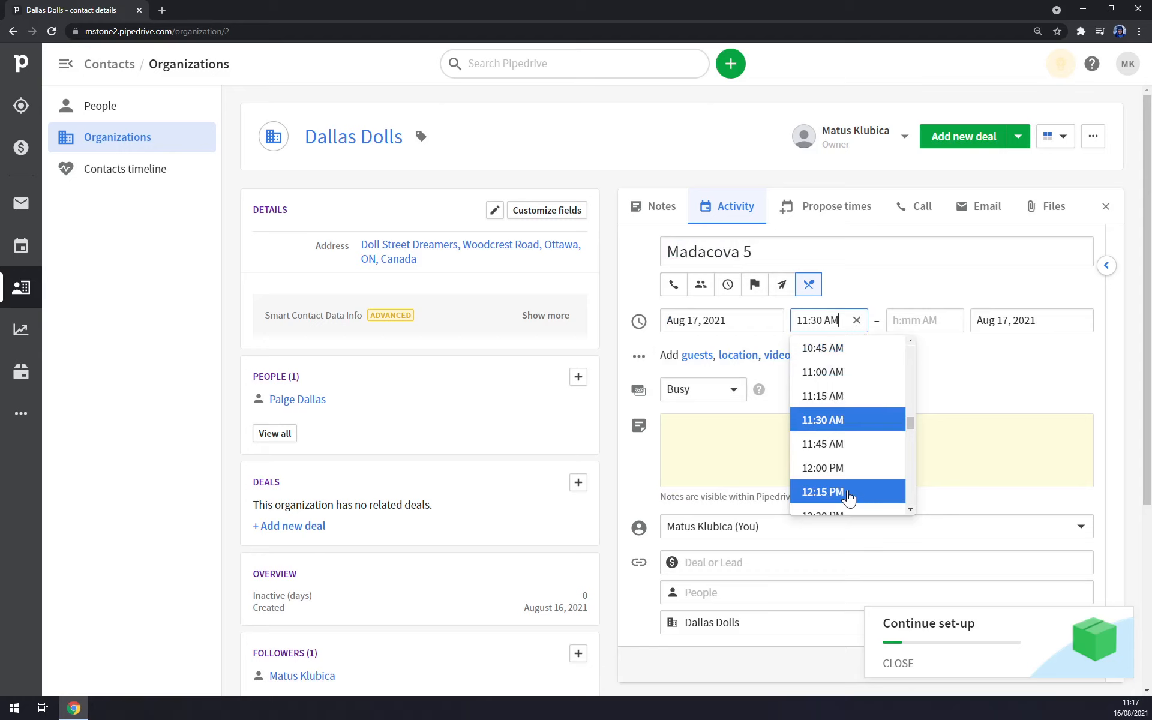
pyautogui.click(822, 491)
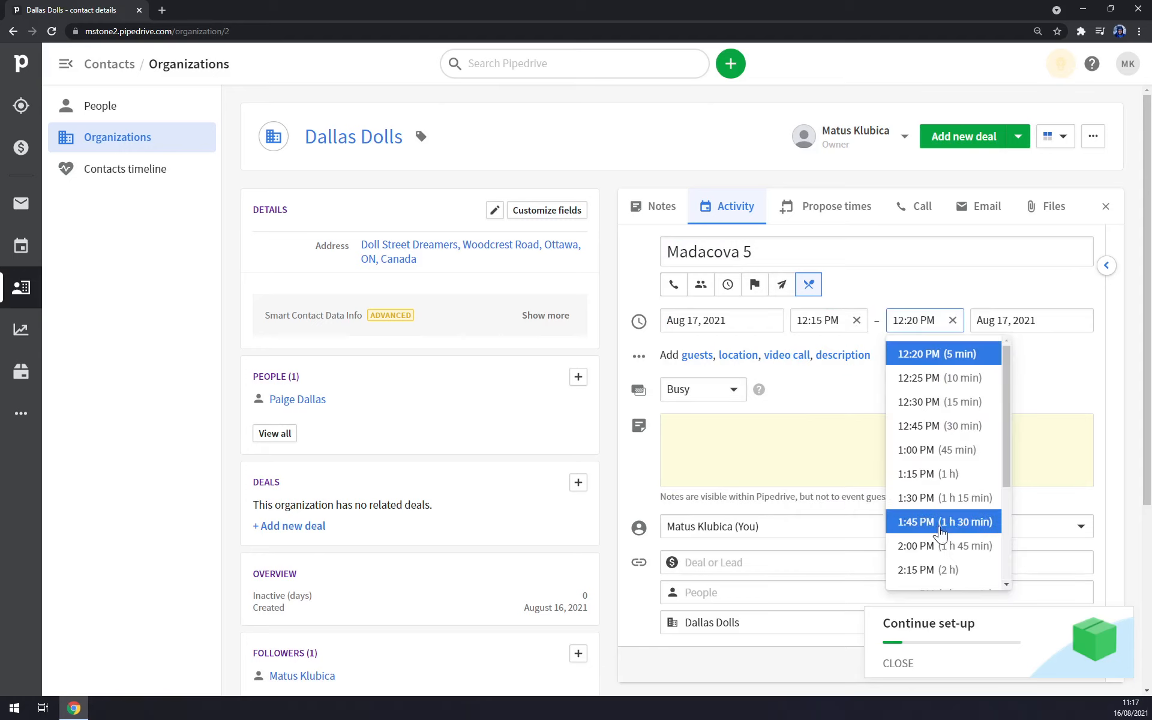
pyautogui.click(938, 497)
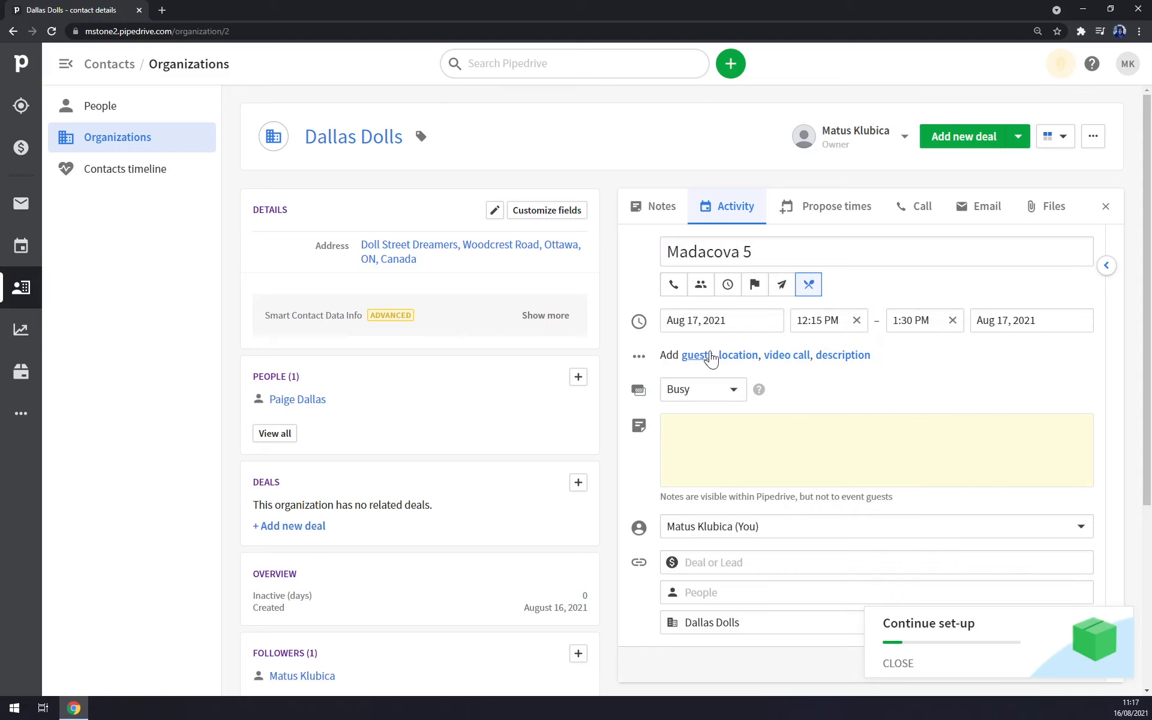
pyautogui.click(700, 390)
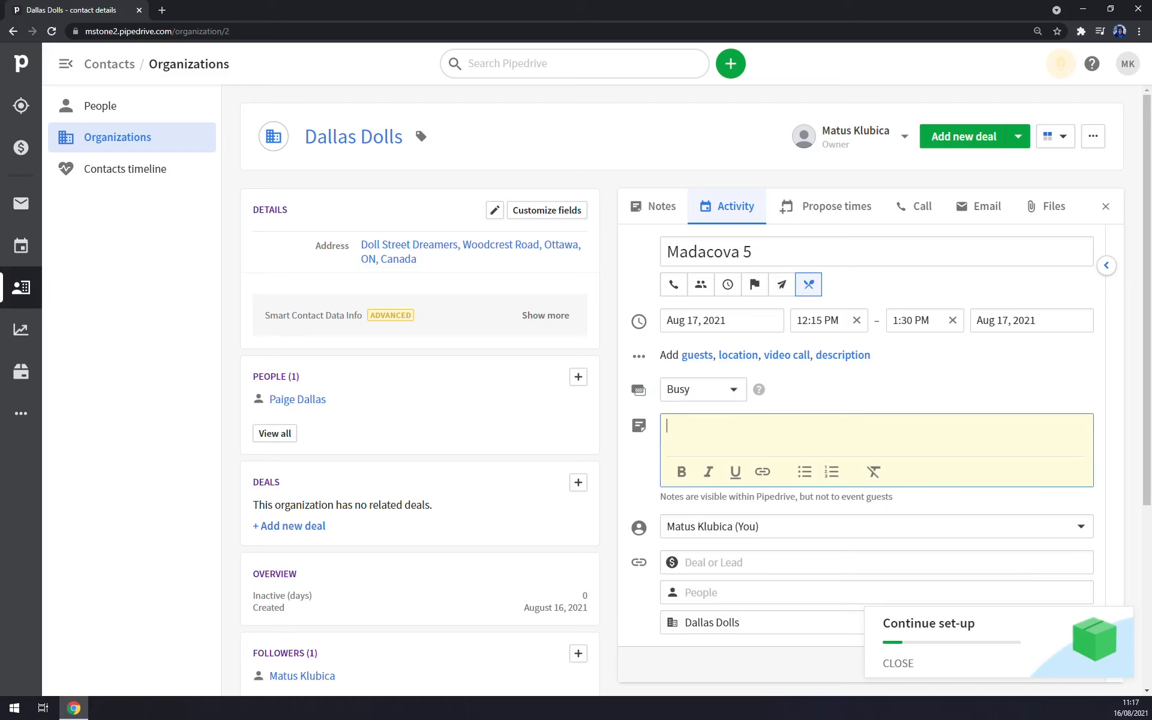
pyautogui.scroll(-3)
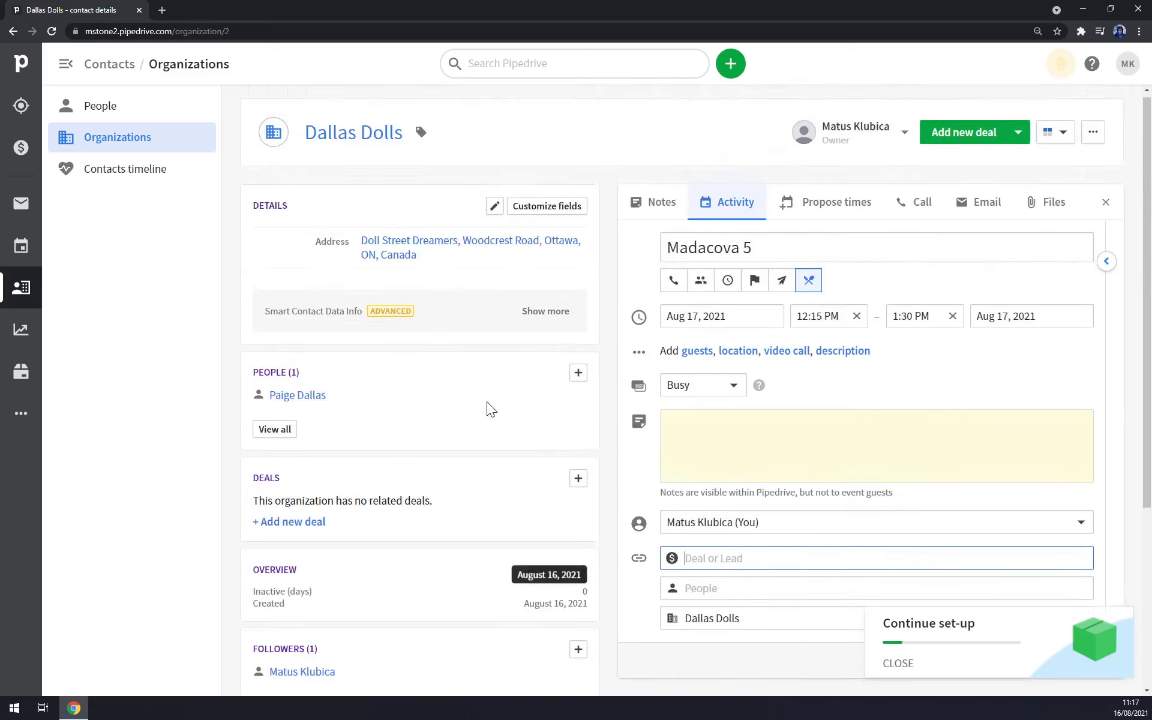
pyautogui.scroll(-3)
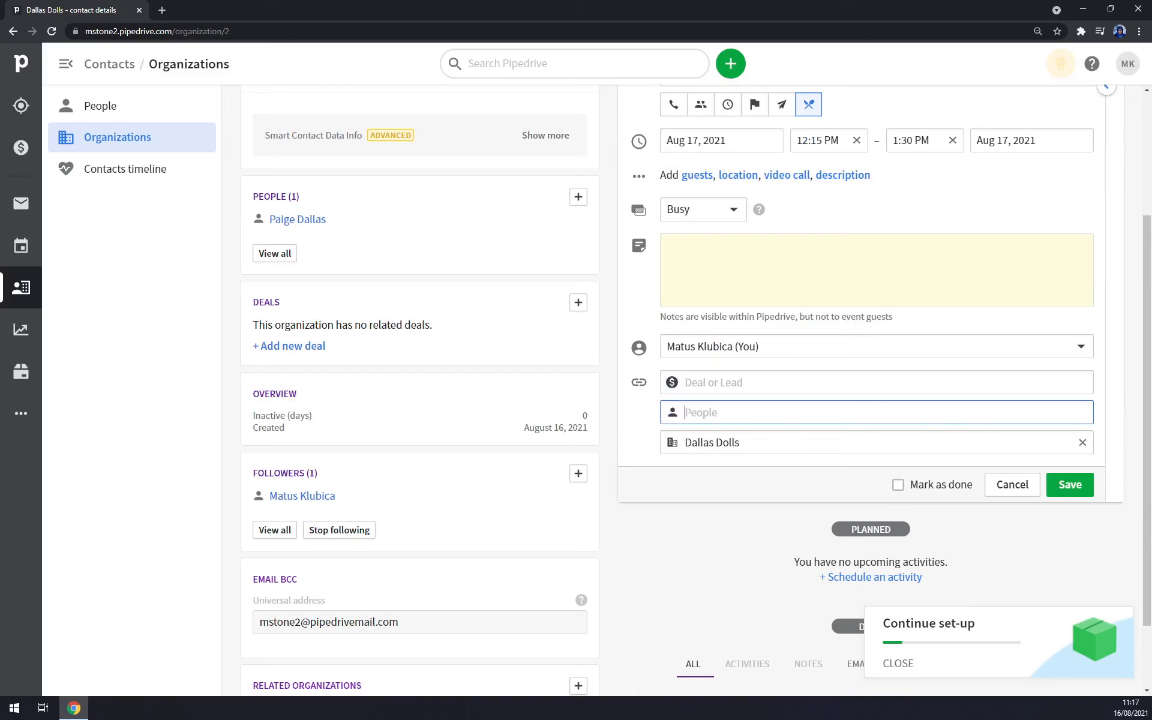
pyautogui.write('paige')
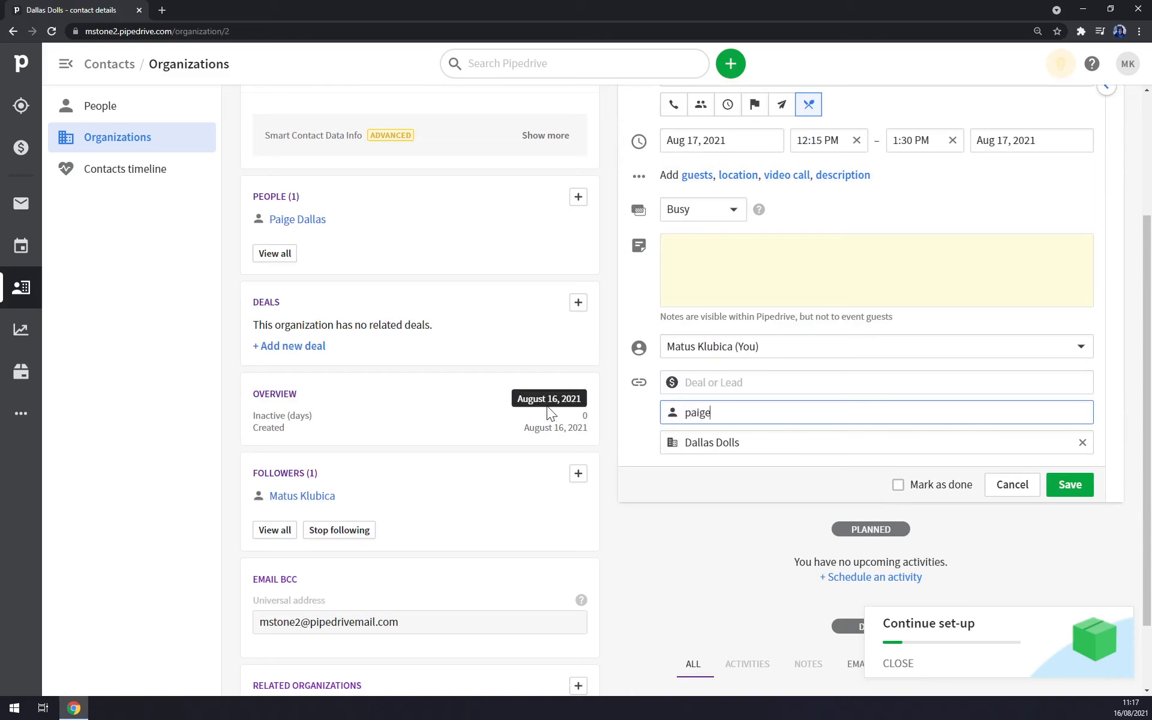
pyautogui.click(721, 413)
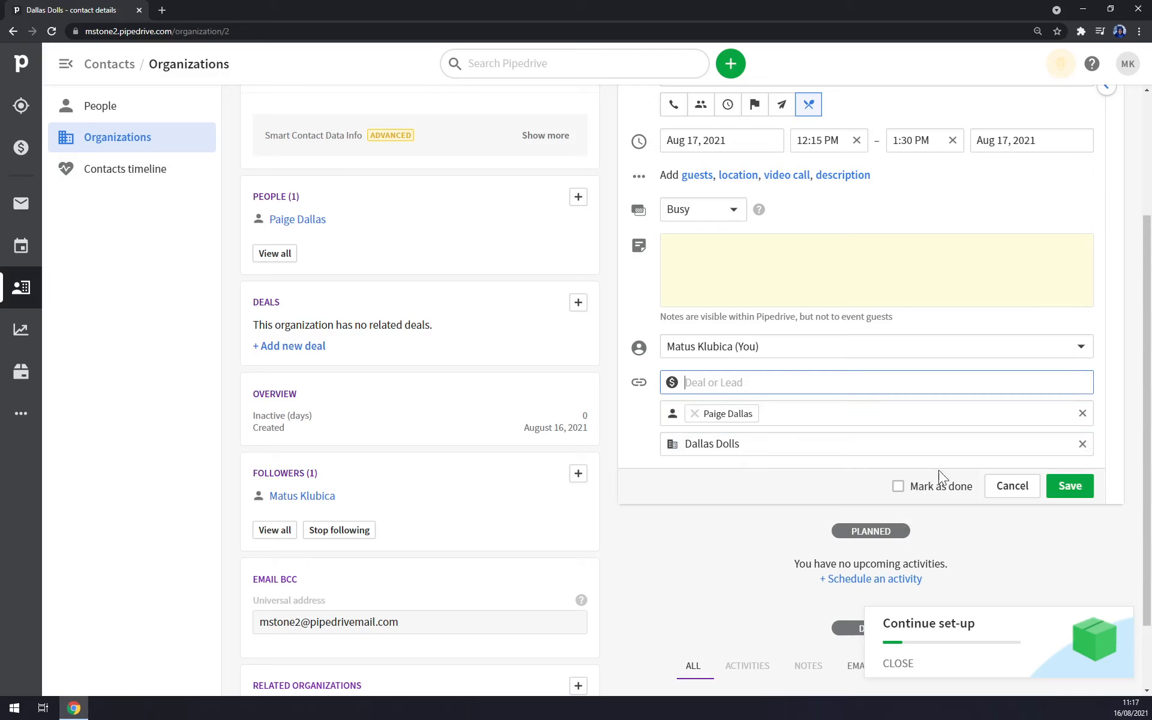
pyautogui.click(1012, 485)
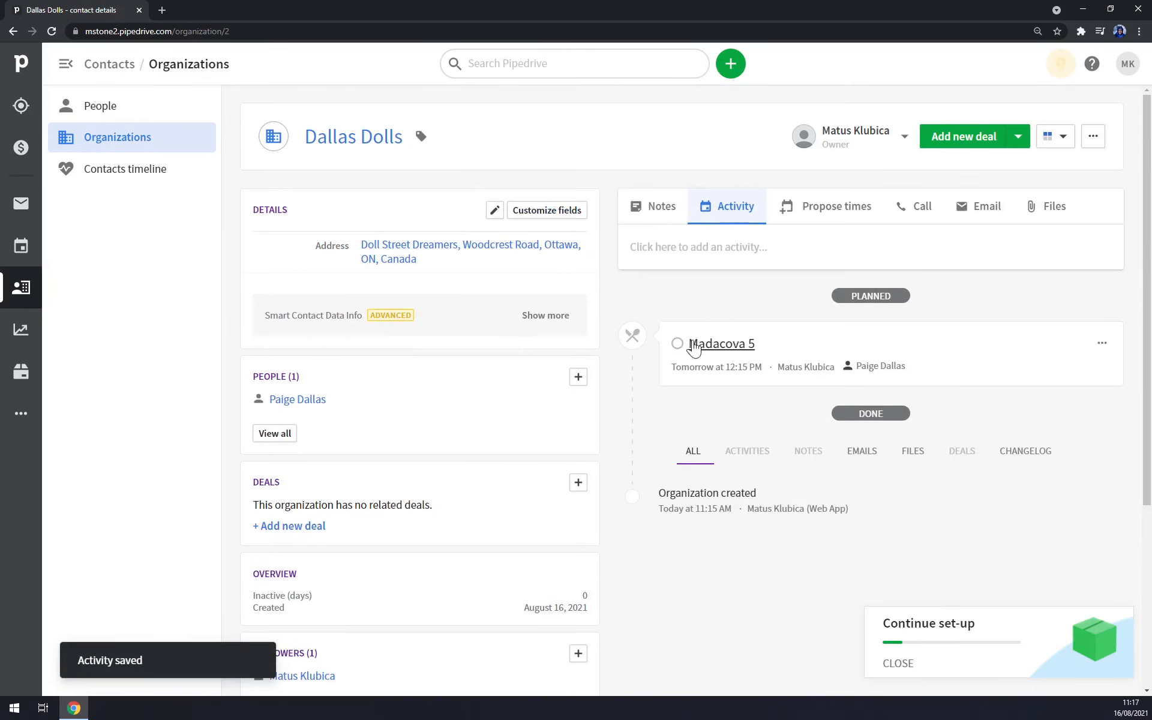
pyautogui.moveTo(742, 387)
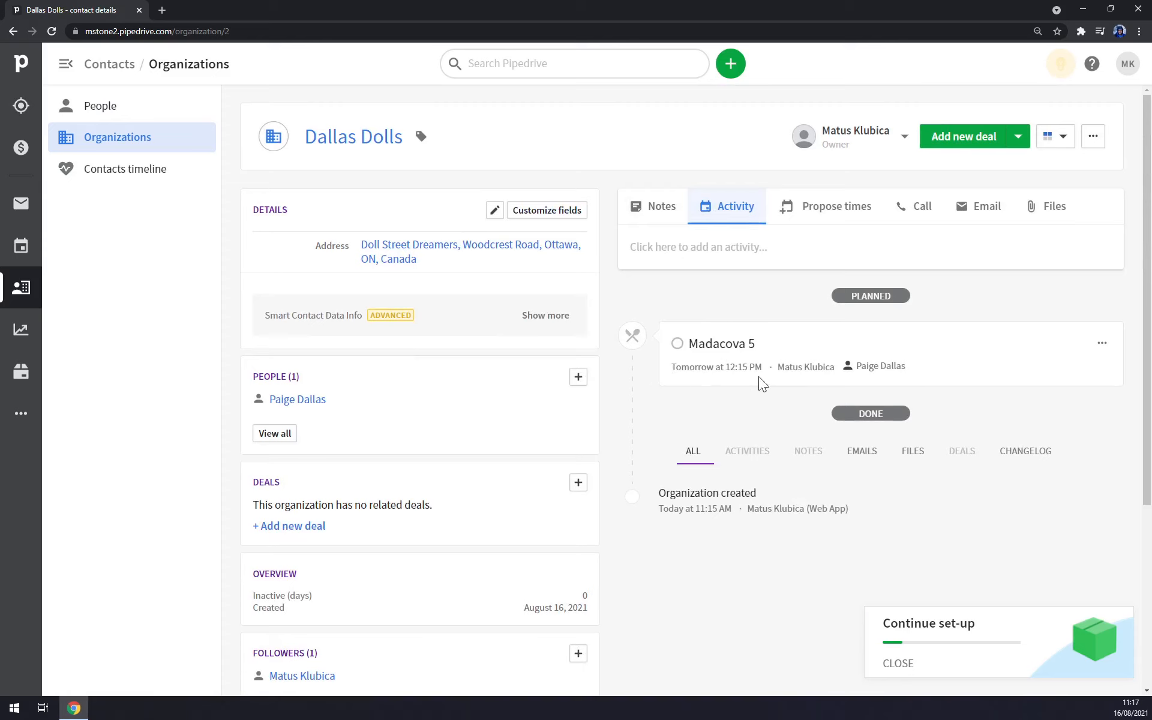
pyautogui.moveTo(955, 388)
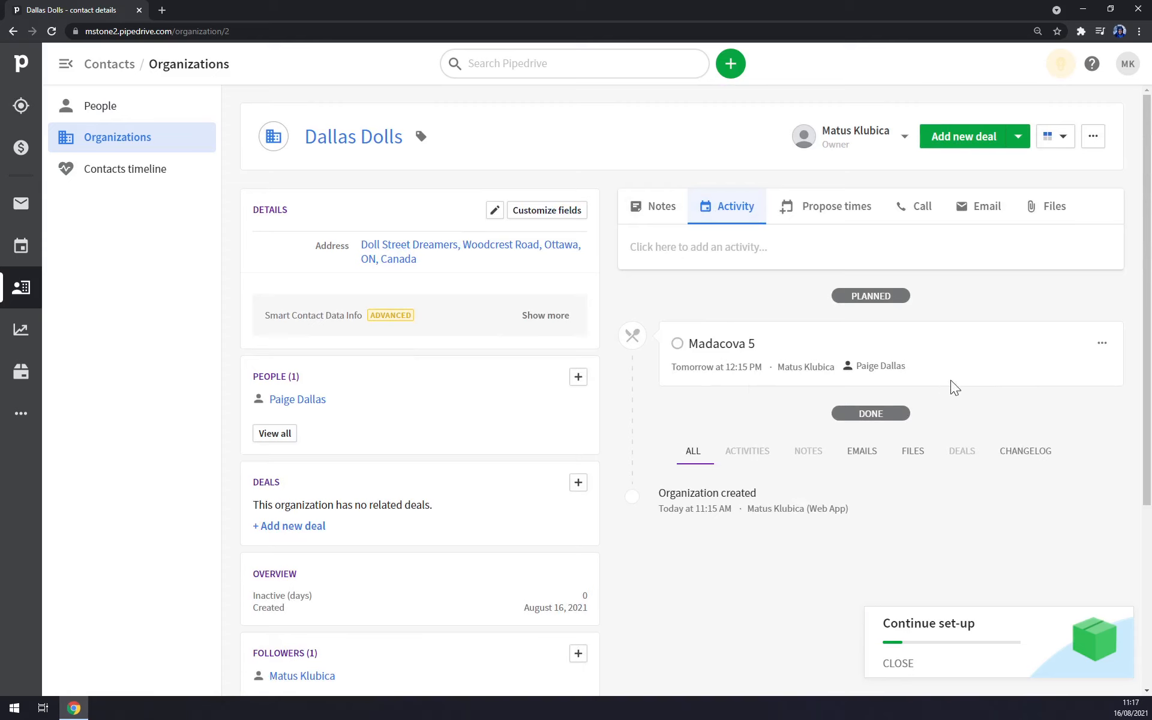
pyautogui.moveTo(124, 169)
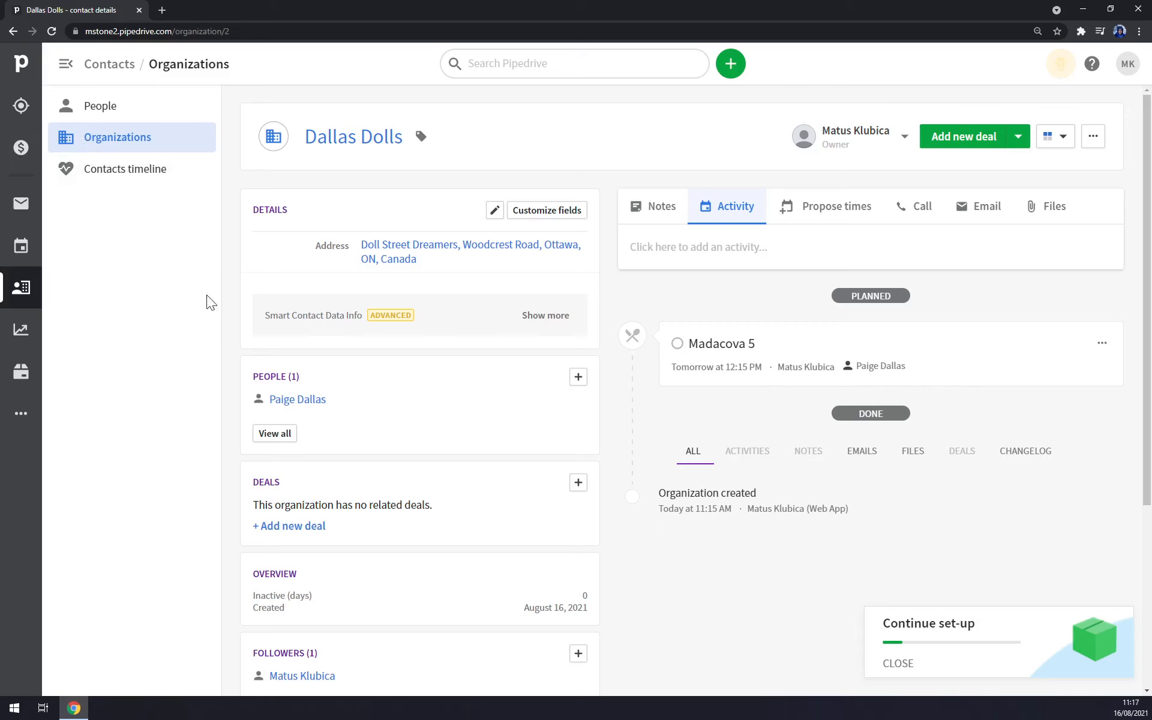
pyautogui.moveTo(21, 105)
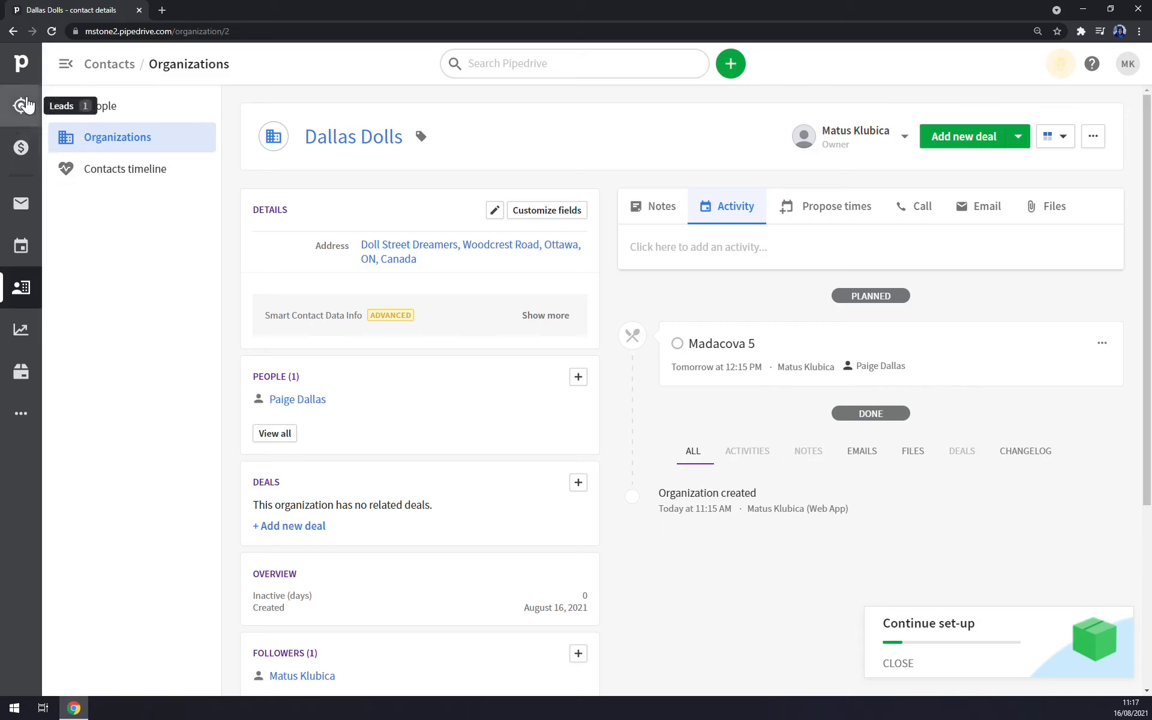
# Check the Leads Inbox add-lead options, glance at organizations and people, then return to Leads.
pyautogui.click(21, 106)
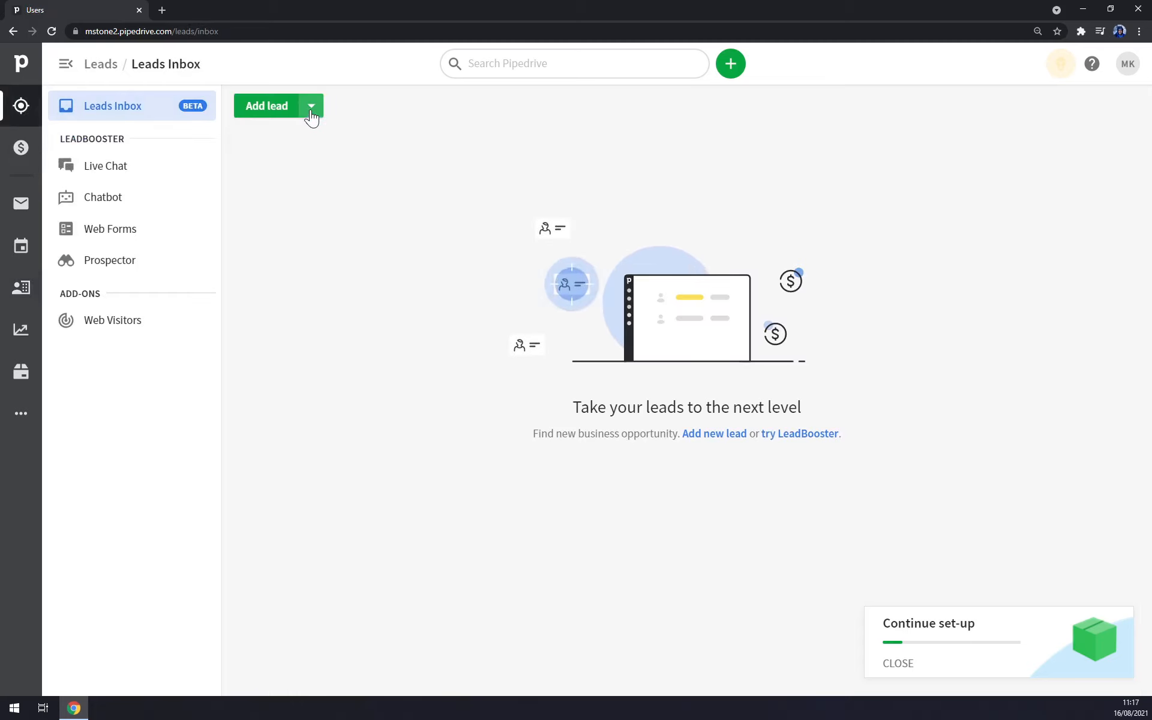
pyautogui.click(310, 105)
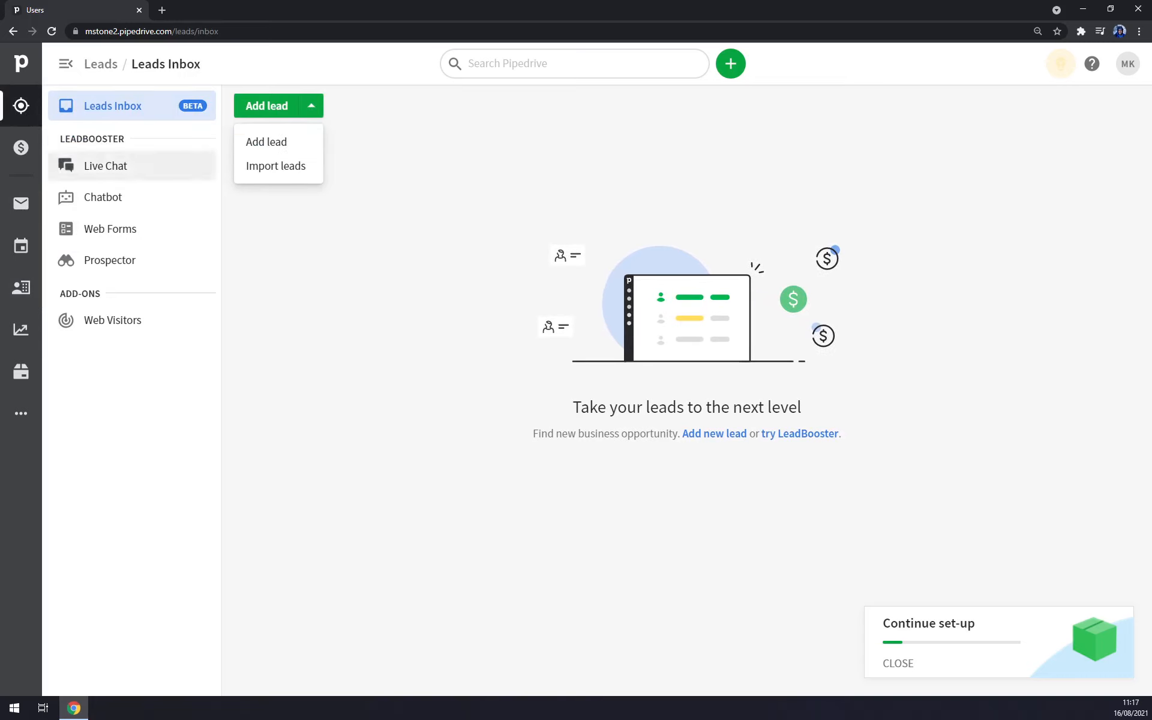
pyautogui.click(21, 286)
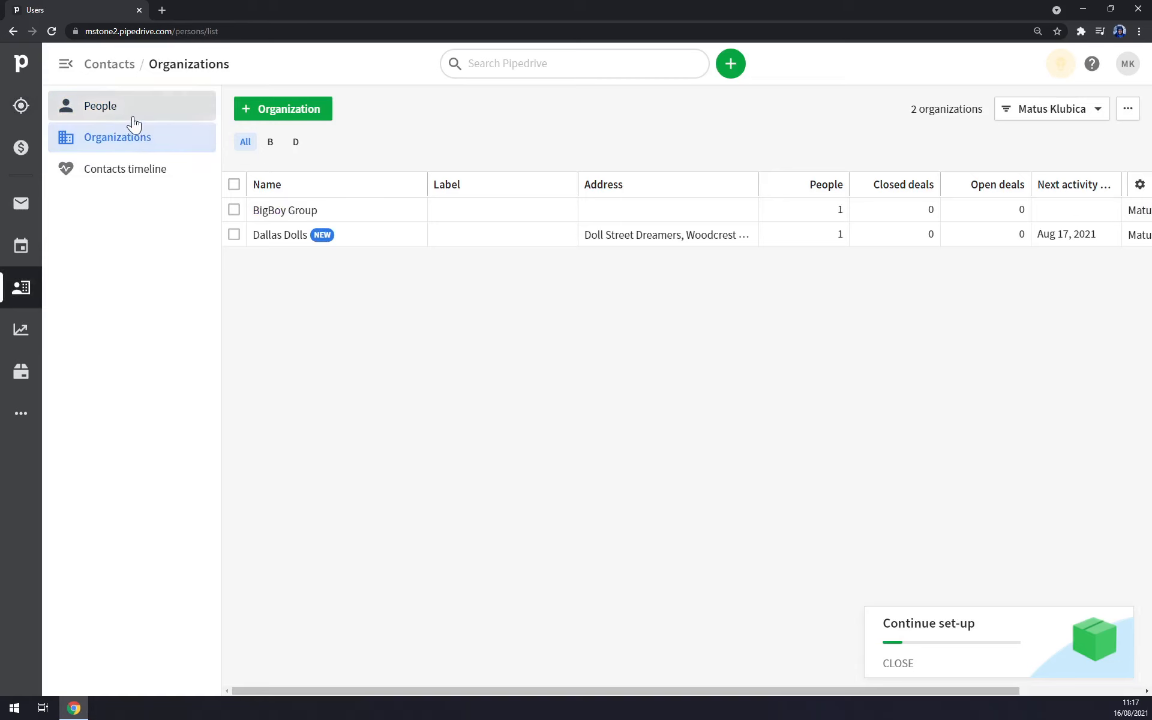
pyautogui.click(99, 105)
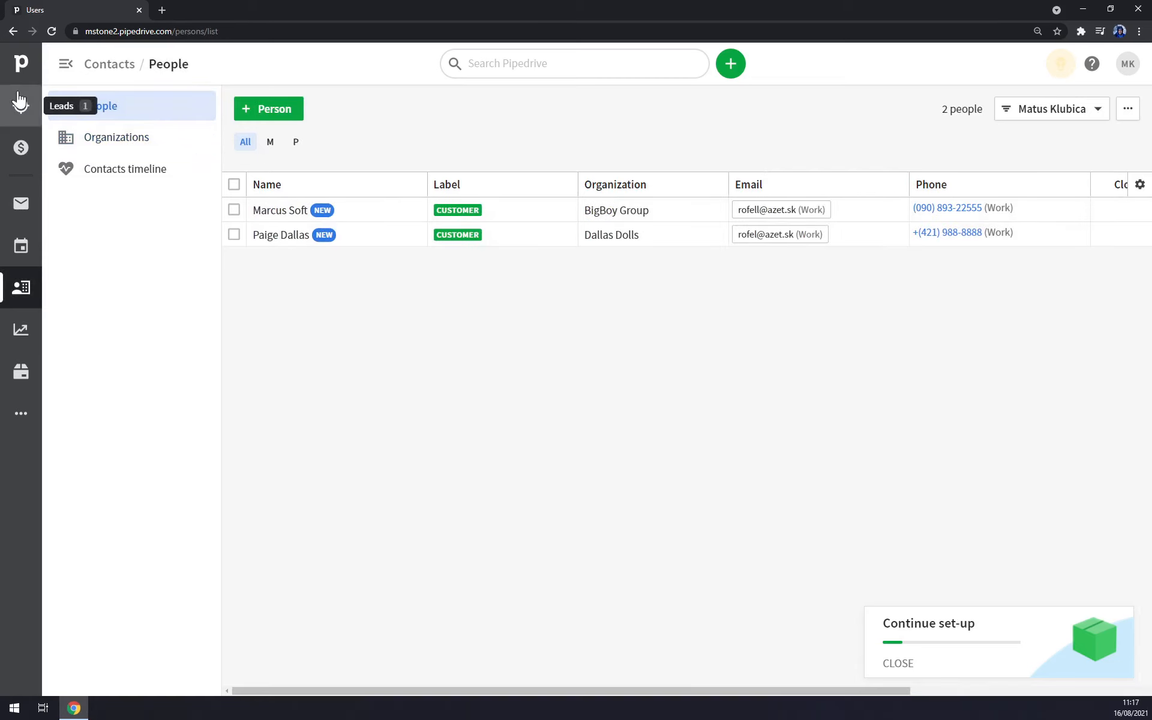
pyautogui.click(21, 105)
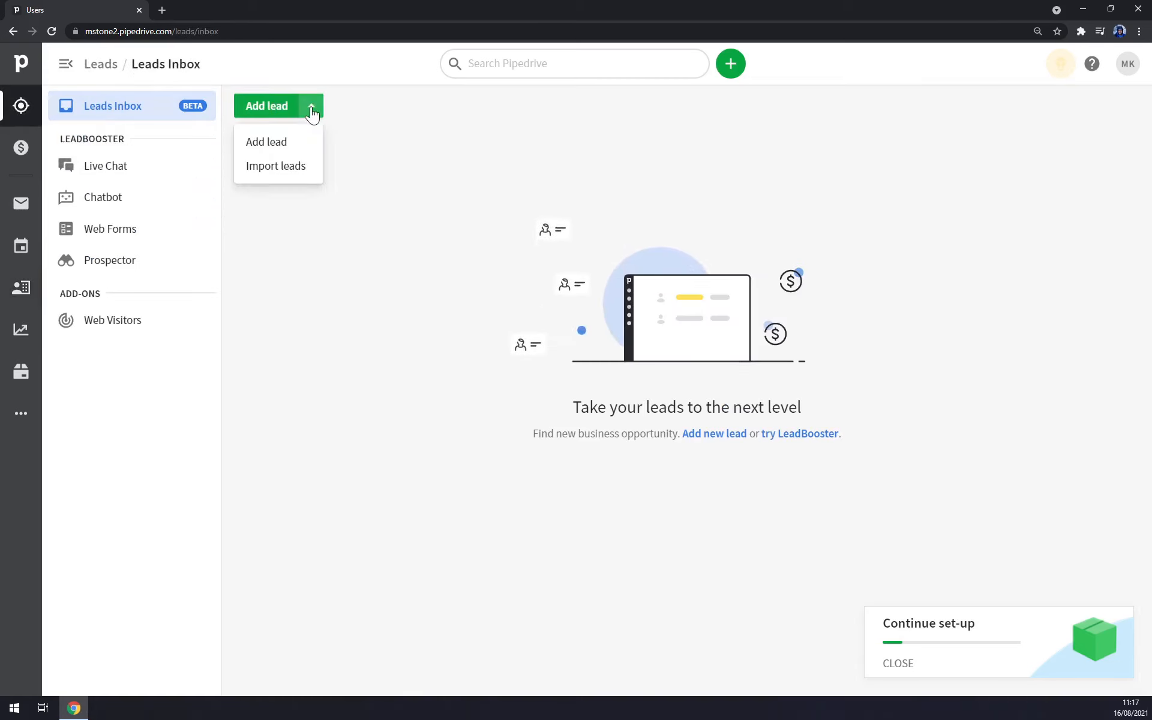
pyautogui.click(266, 141)
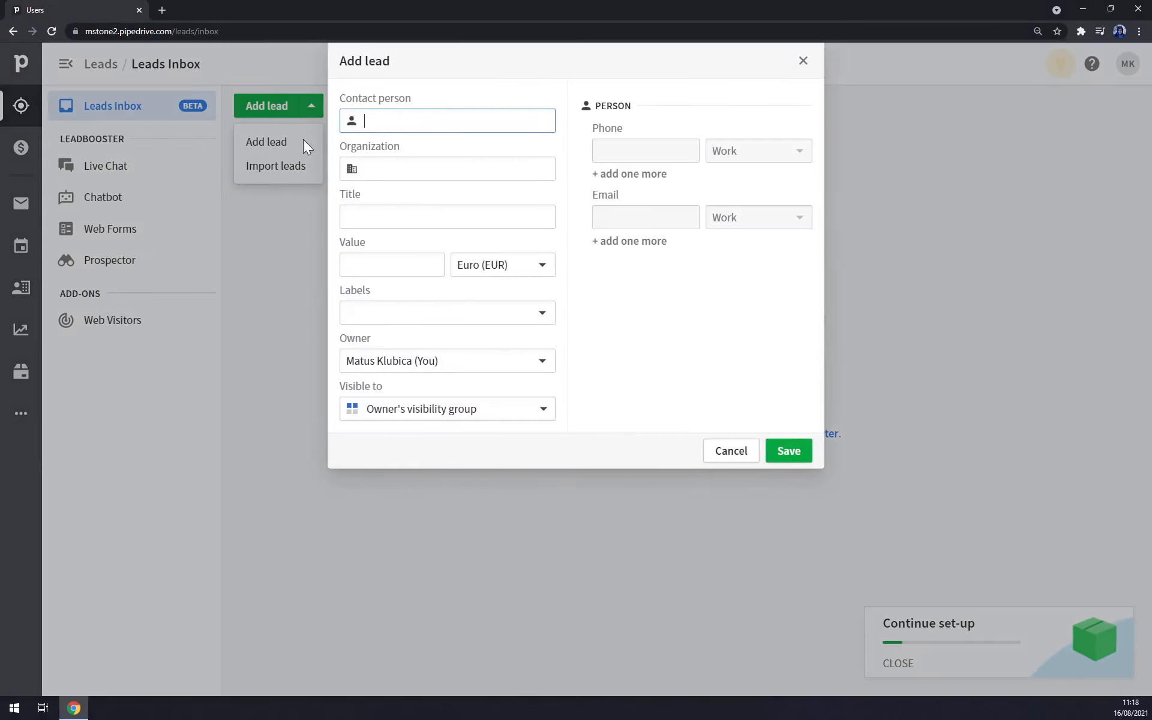
pyautogui.write('P')
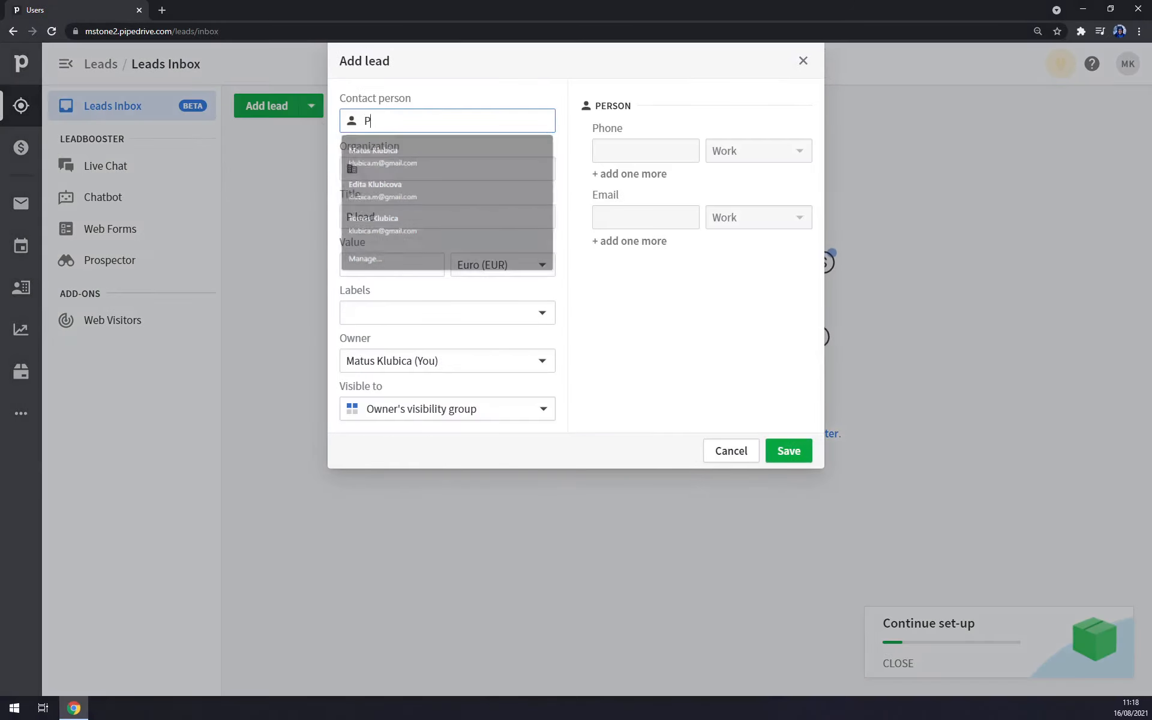
pyautogui.write('aige')
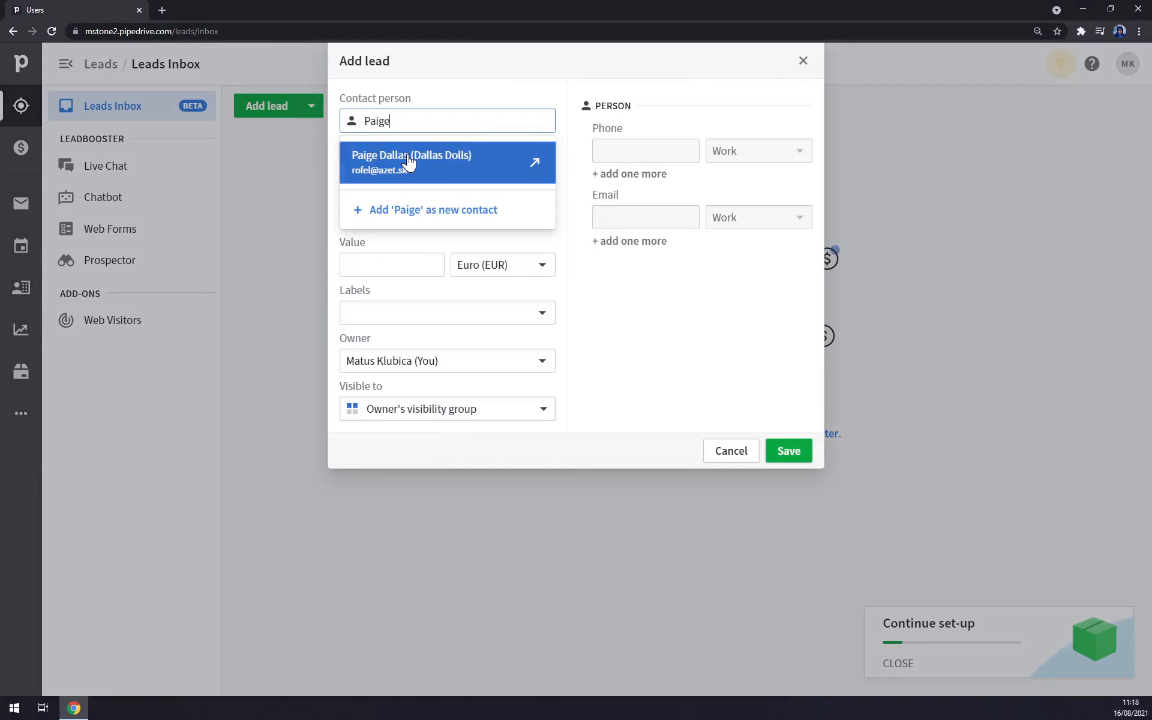
pyautogui.click(411, 161)
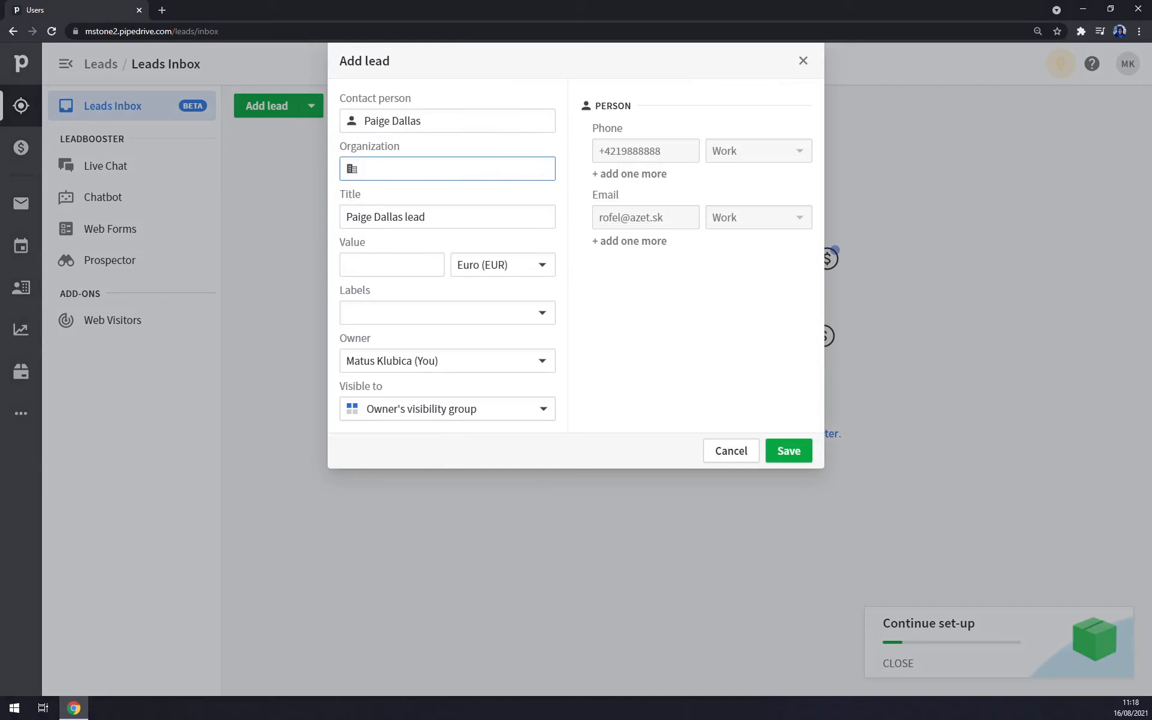
pyautogui.write('Dallas DOlls')
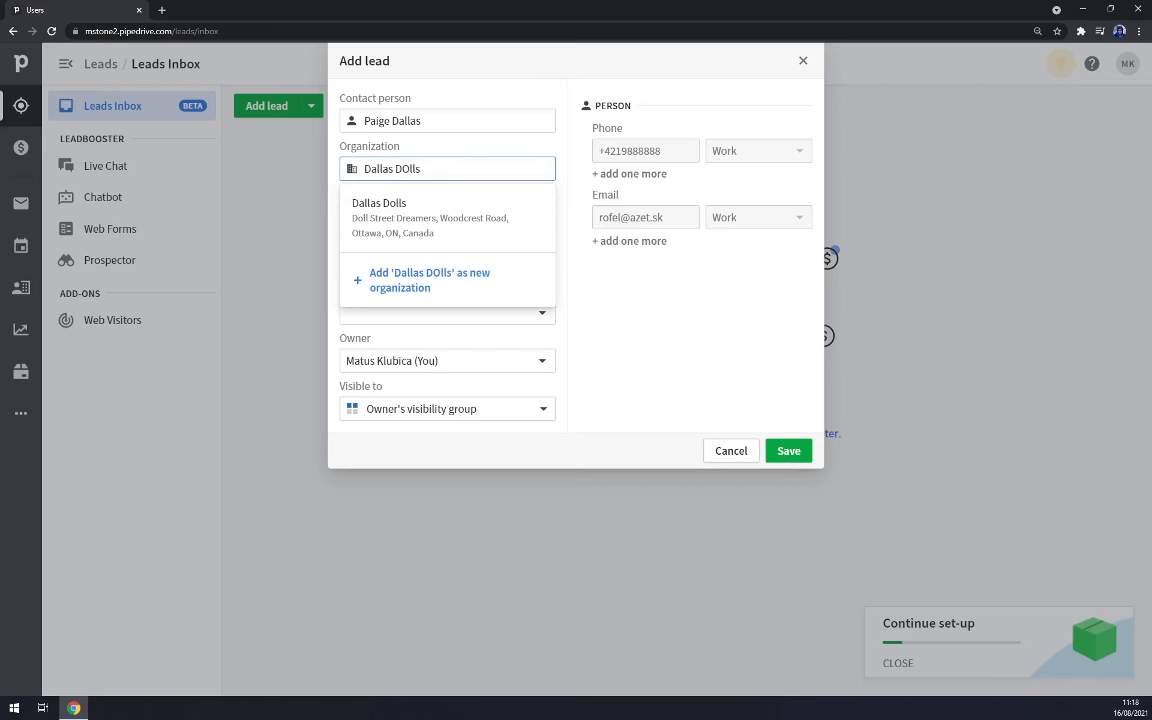
pyautogui.click(379, 217)
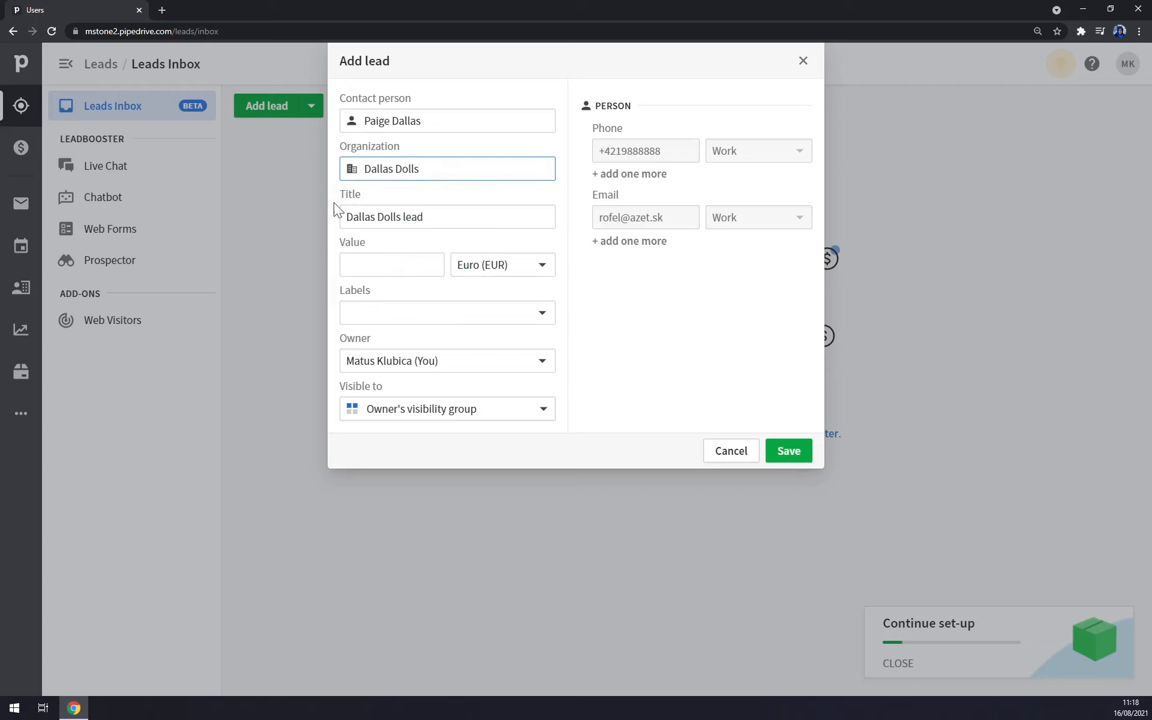
pyautogui.moveTo(440, 239)
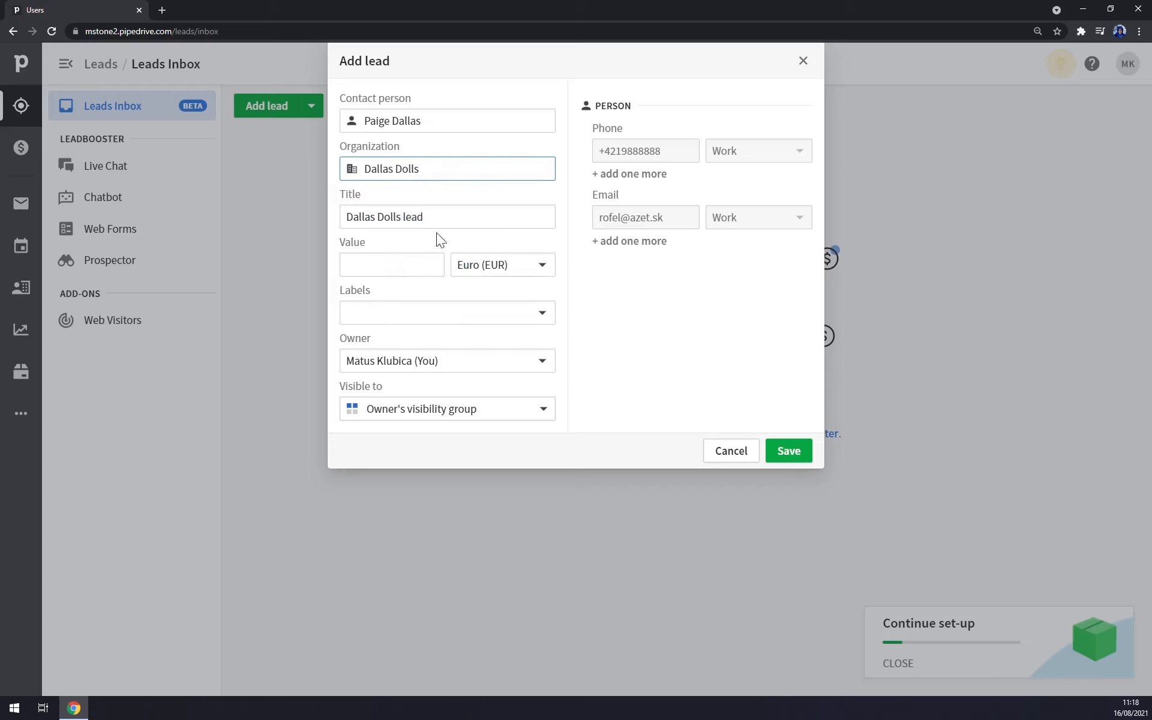
# Give the lead a value of 50000 EUR, label it Hot, and save.
pyautogui.click(390, 265)
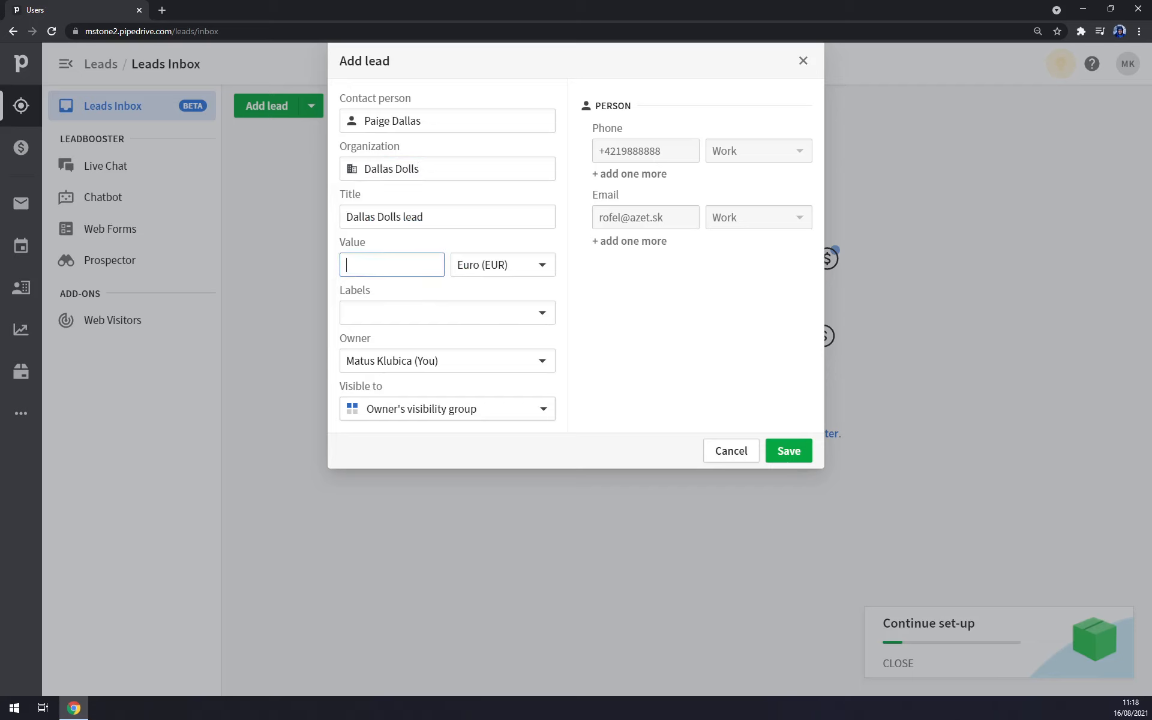
pyautogui.write('50000')
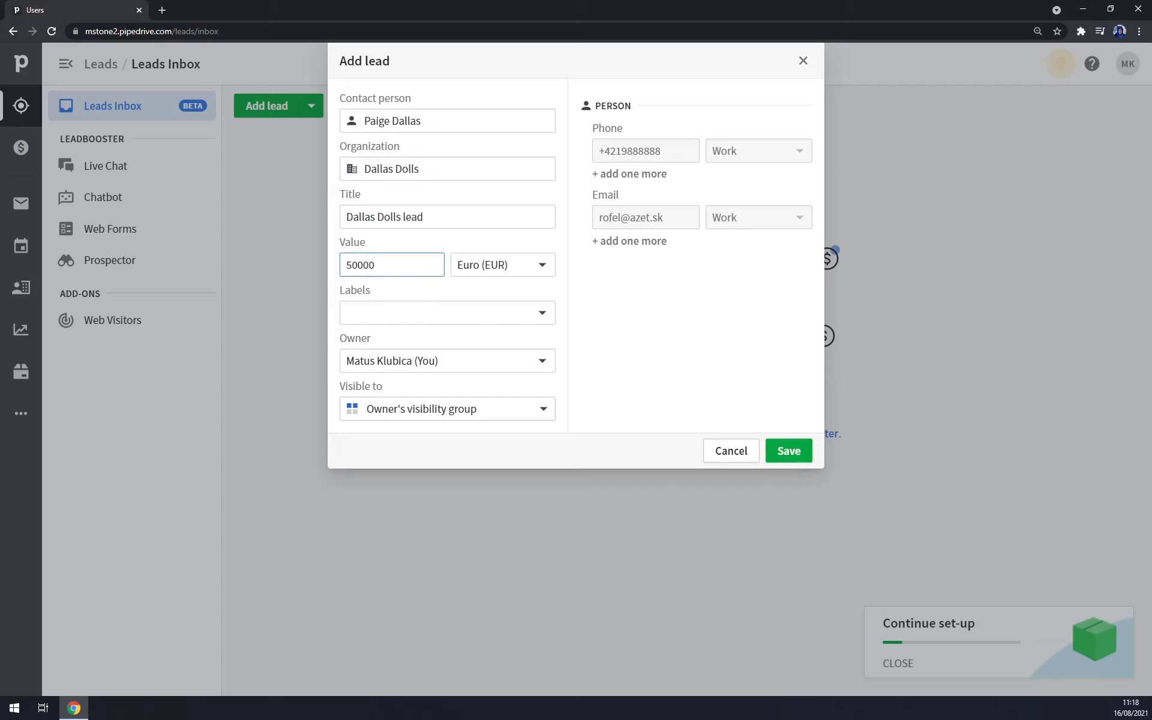
pyautogui.click(446, 312)
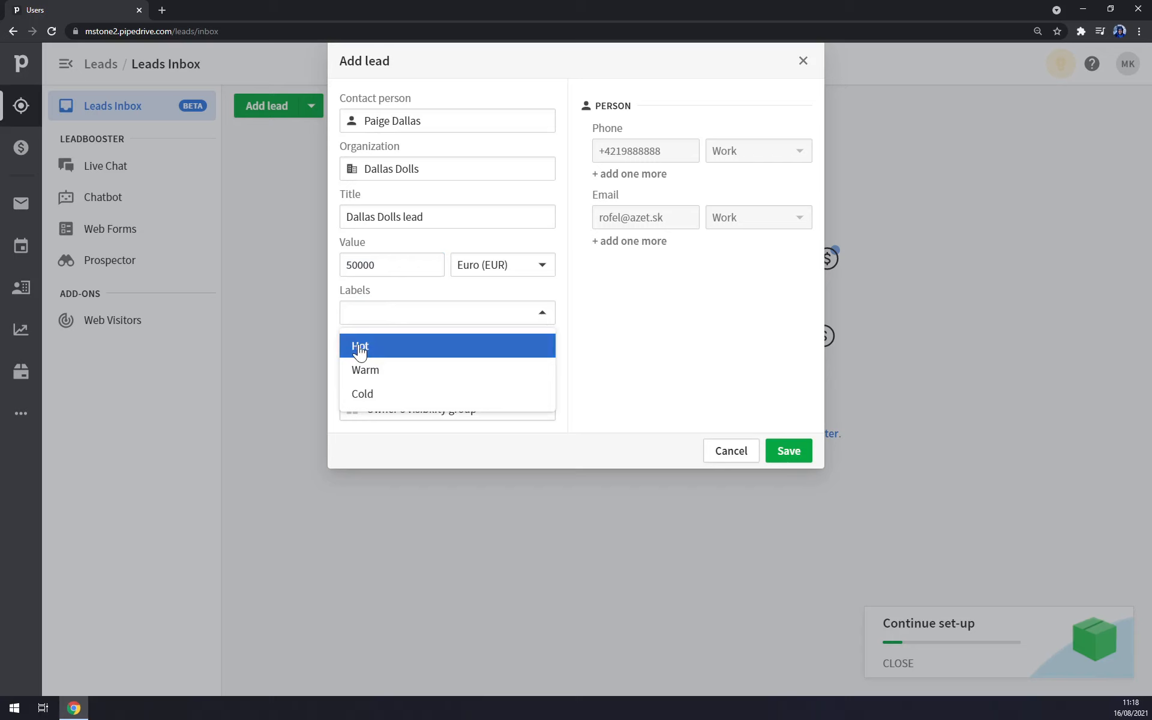
pyautogui.click(361, 346)
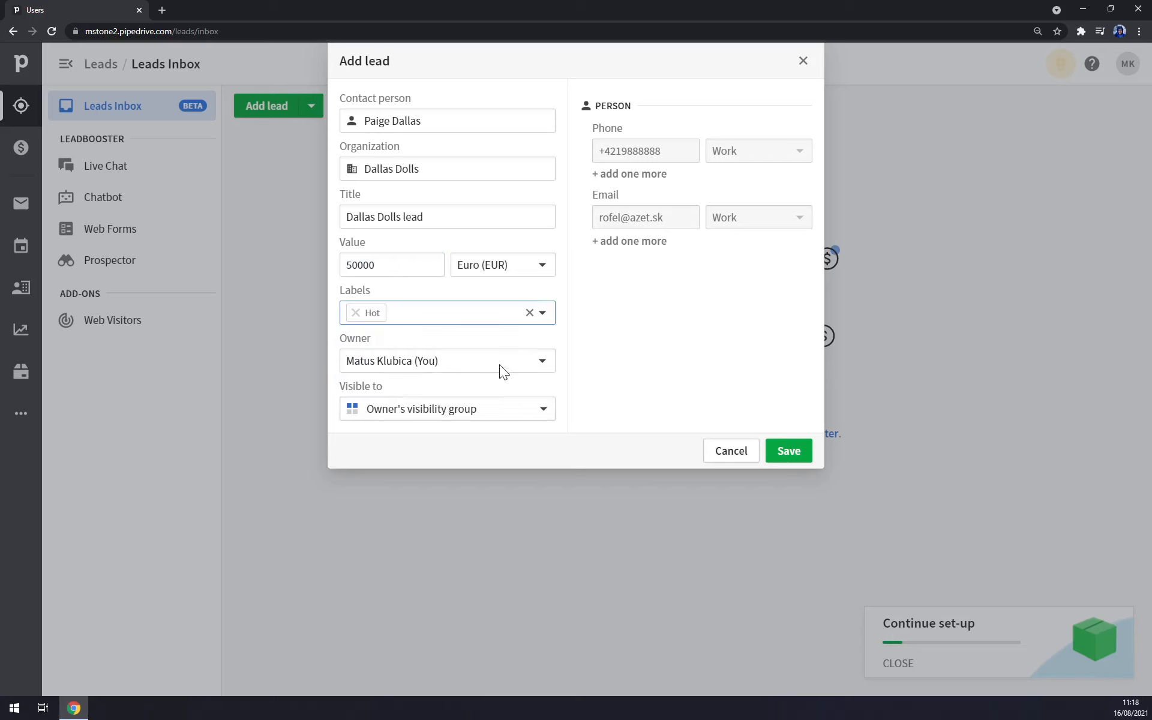
pyautogui.moveTo(675, 153)
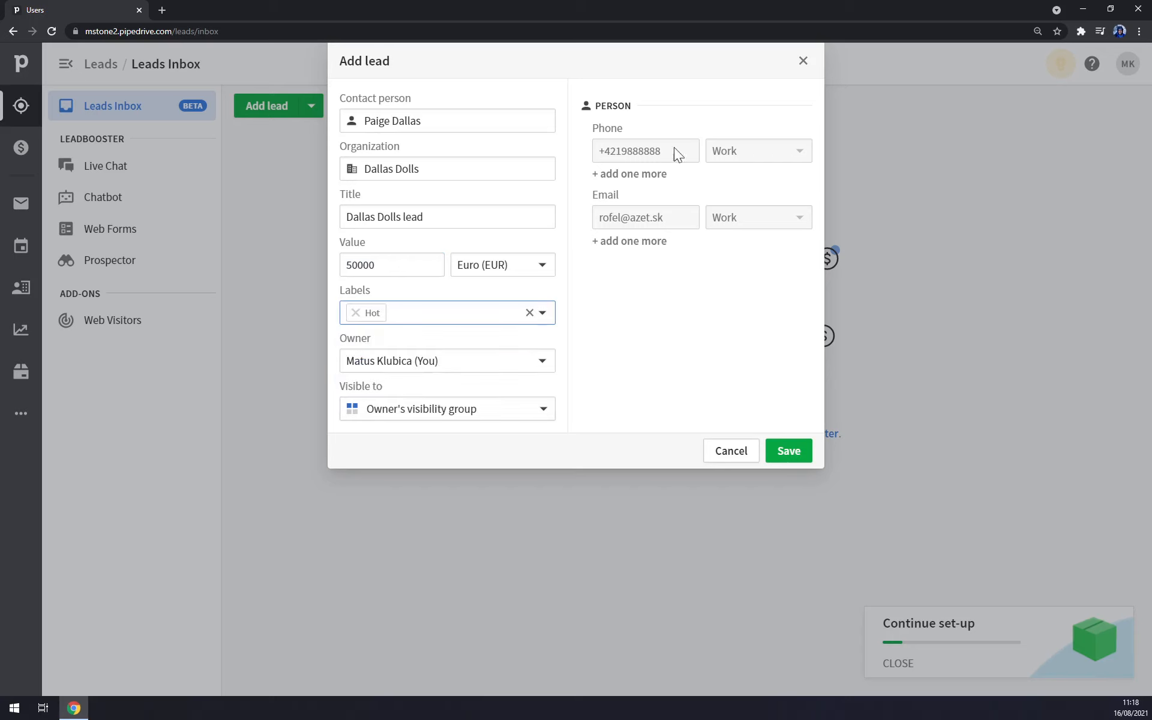
pyautogui.moveTo(787, 451)
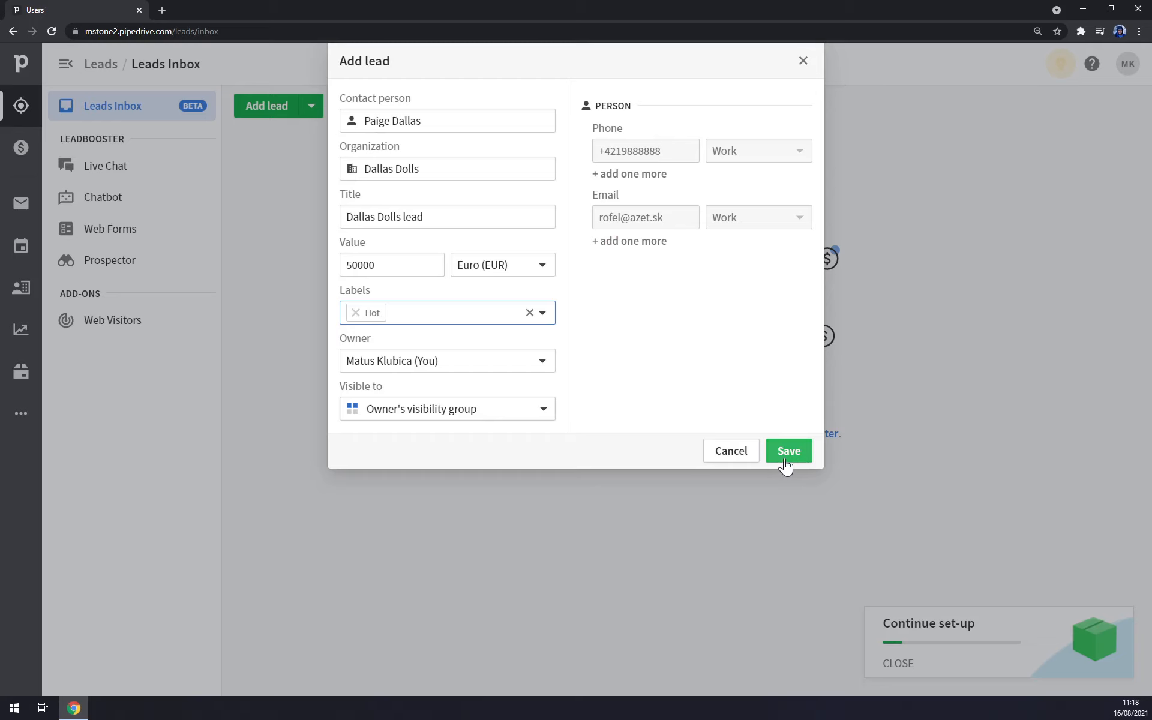
pyautogui.click(787, 451)
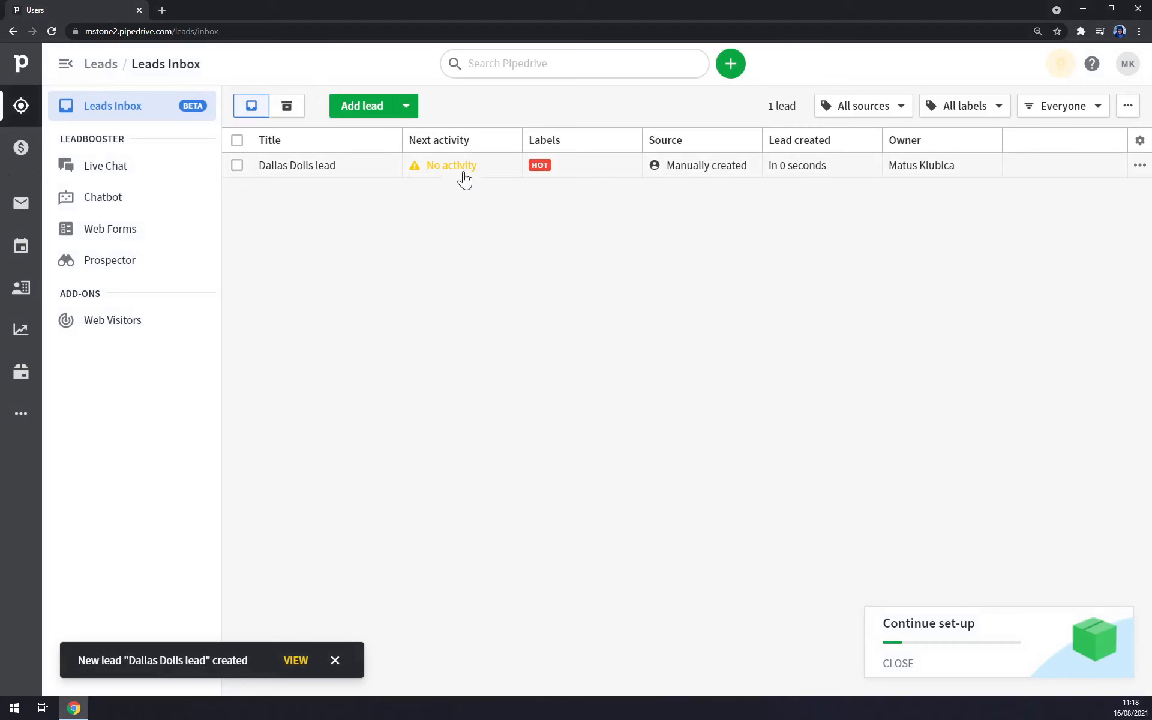
pyautogui.moveTo(21, 287)
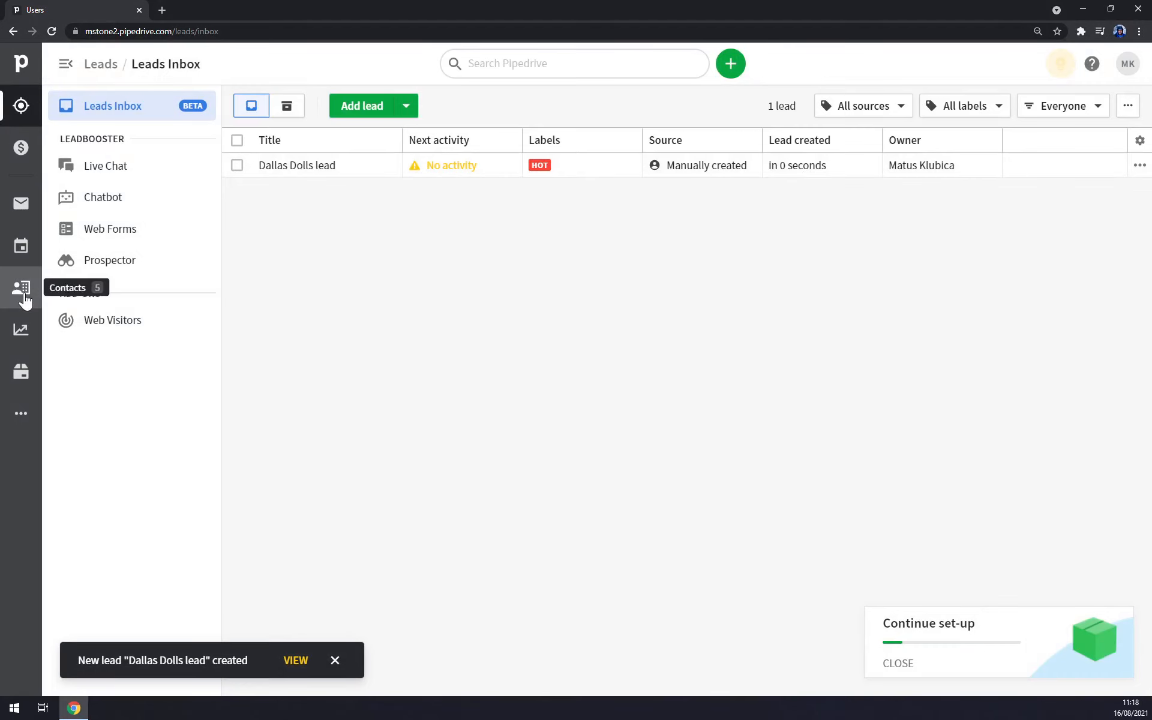
pyautogui.click(21, 288)
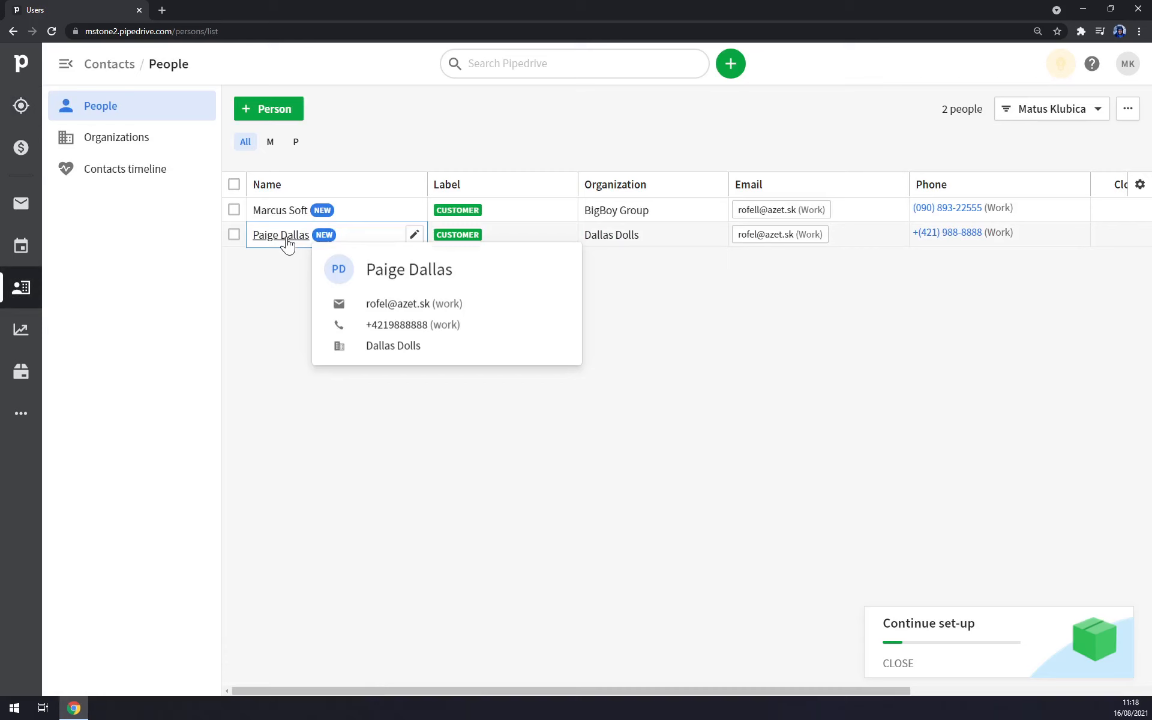
pyautogui.click(281, 235)
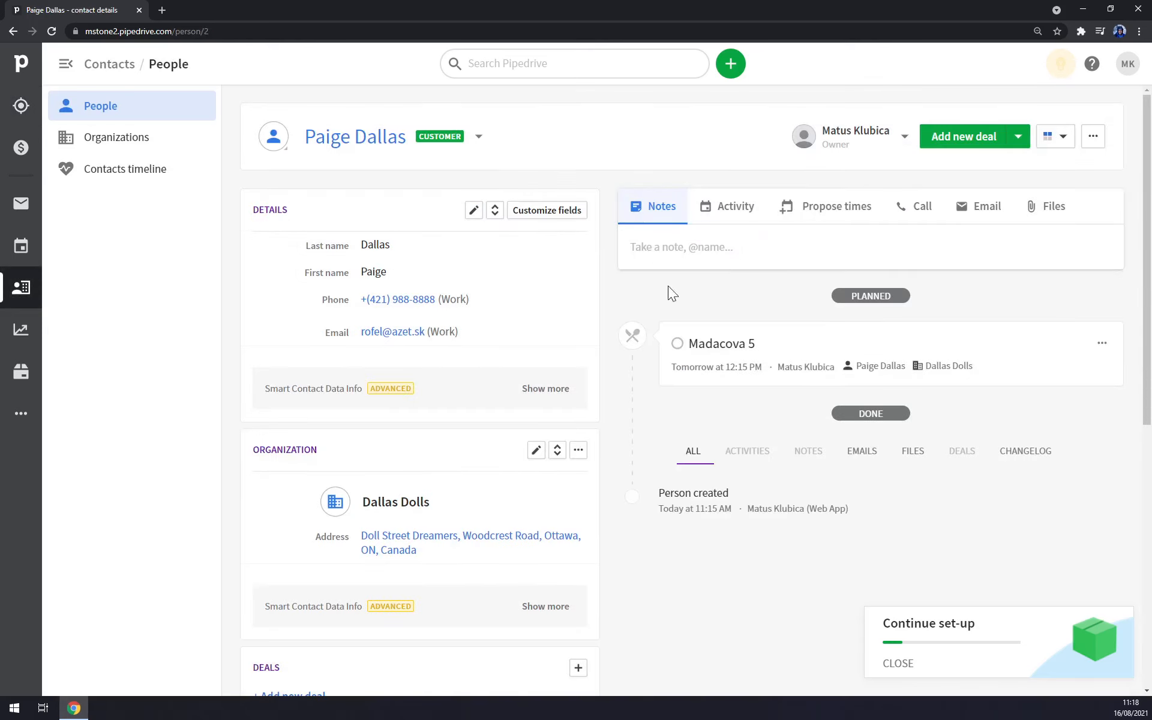
pyautogui.moveTo(334, 173)
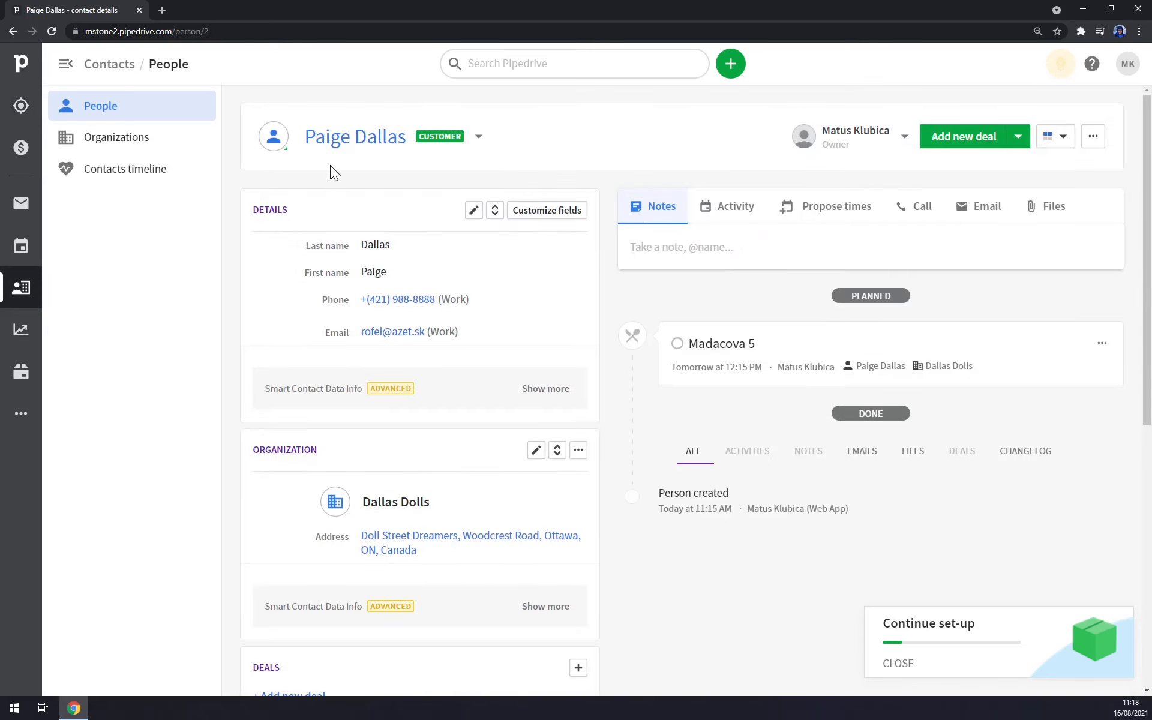
pyautogui.moveTo(693, 230)
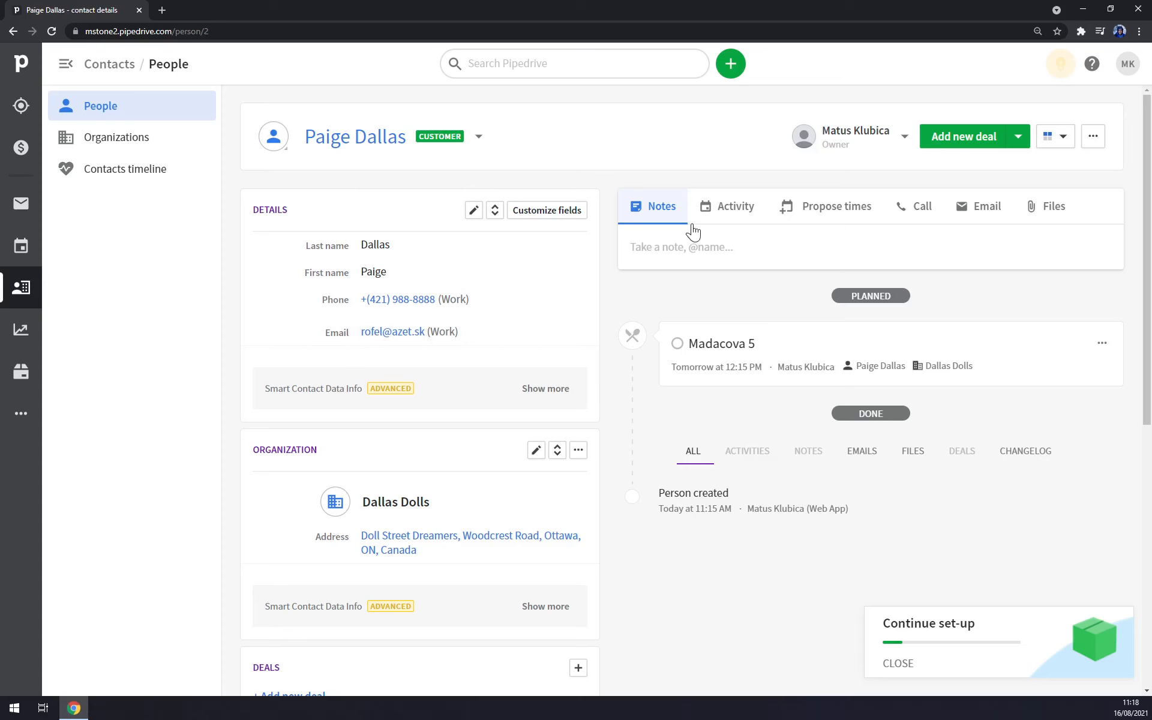
pyautogui.click(735, 206)
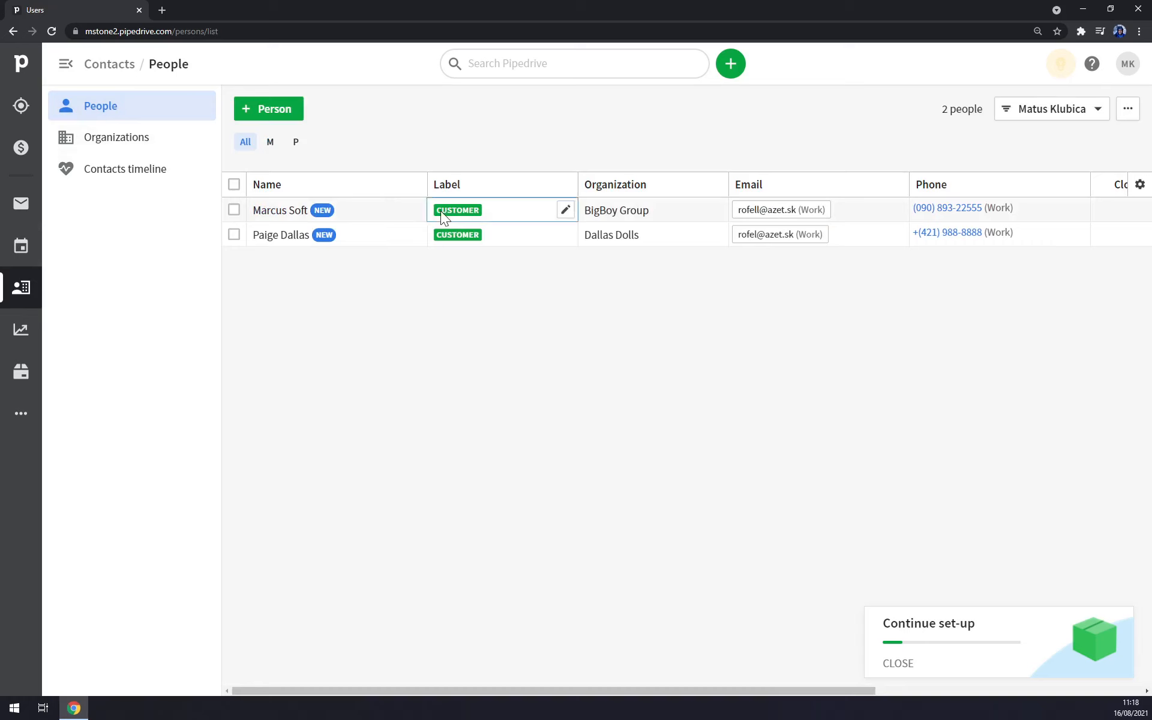
pyautogui.click(281, 235)
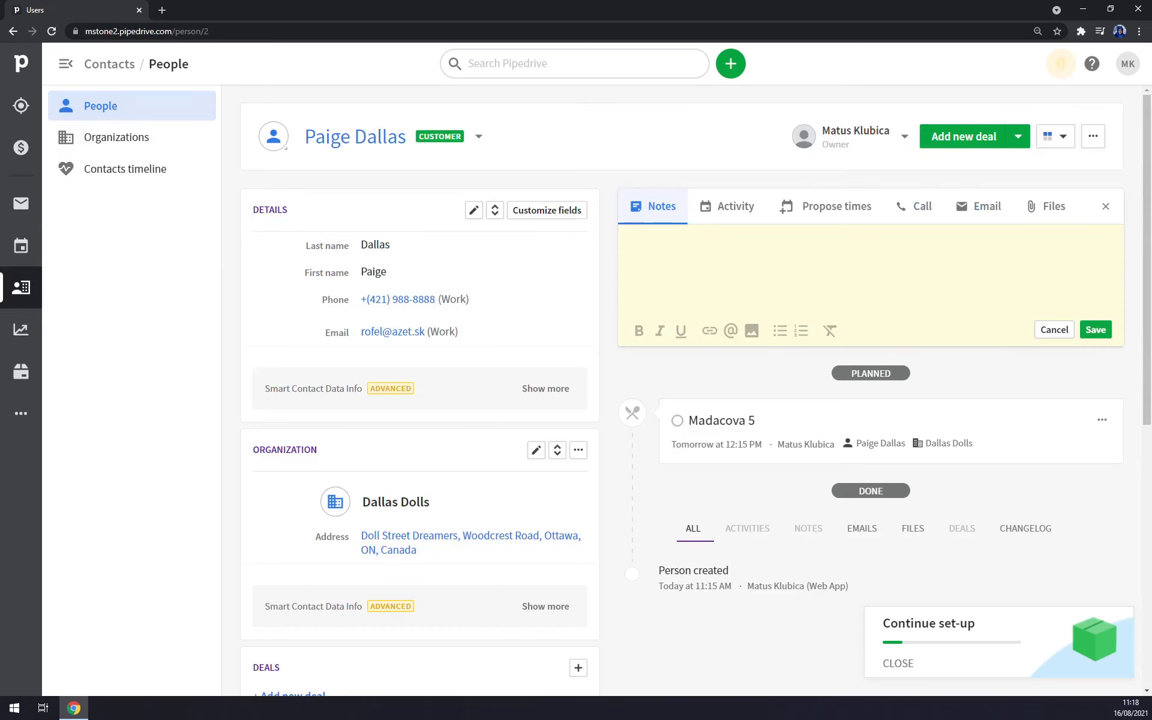
pyautogui.moveTo(968, 439)
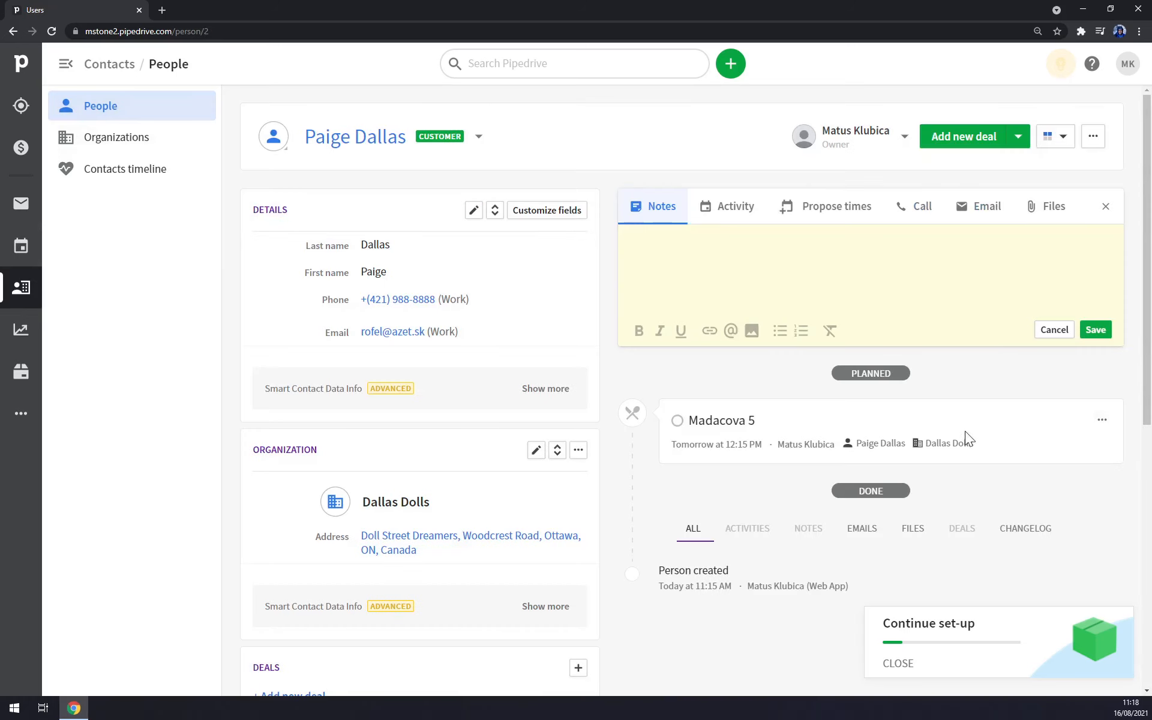
pyautogui.click(1102, 420)
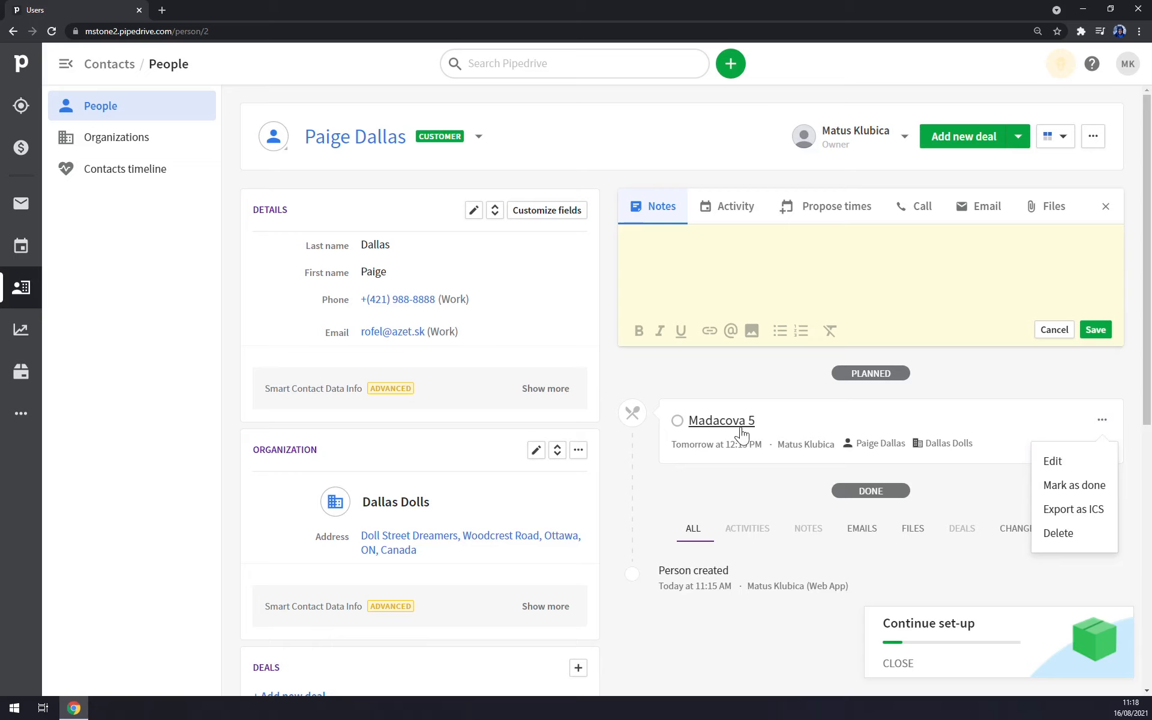
pyautogui.click(1052, 461)
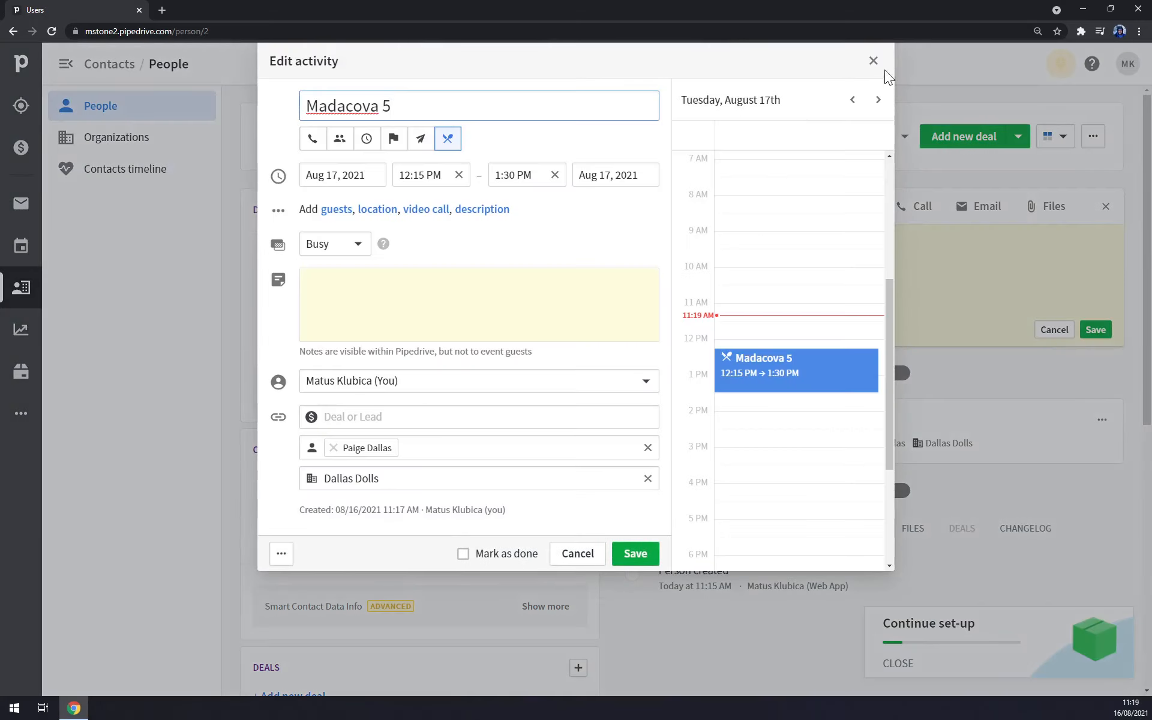
pyautogui.click(873, 60)
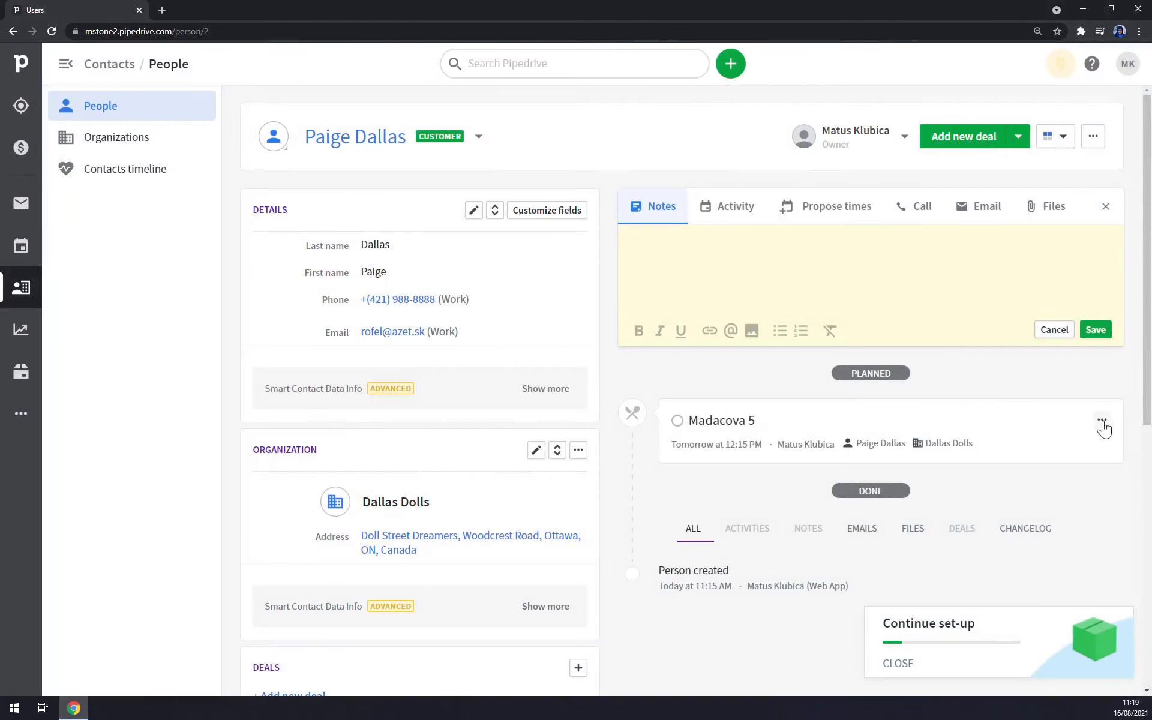
pyautogui.click(1102, 419)
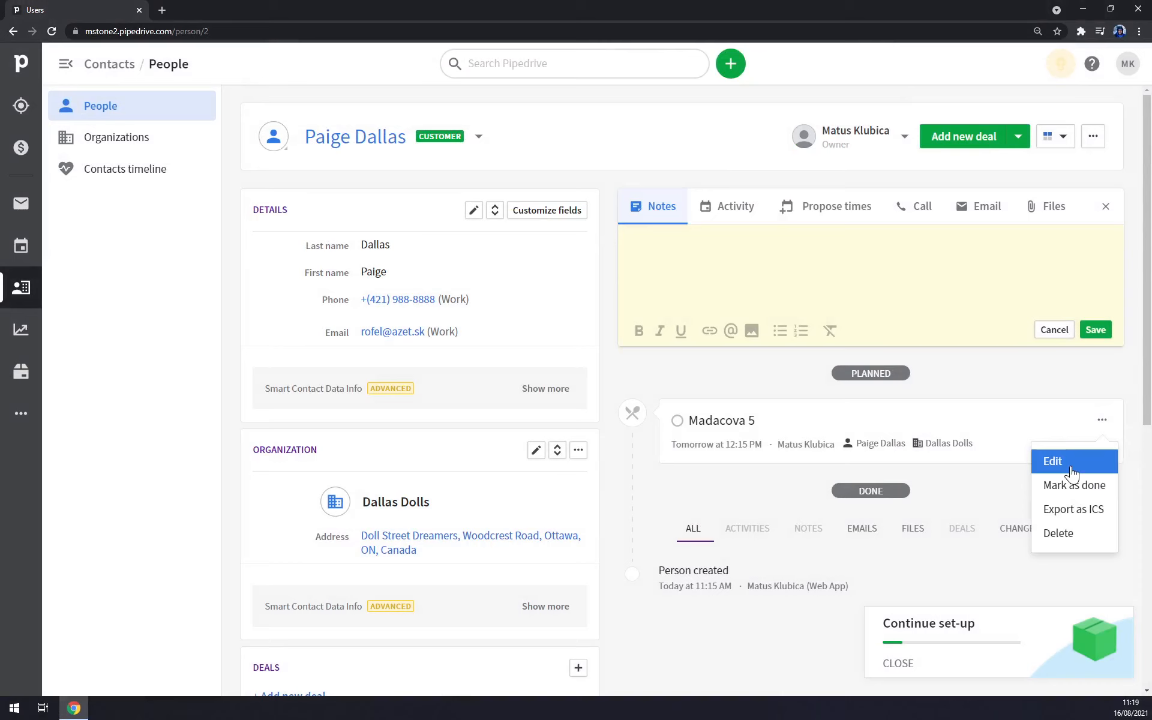
pyautogui.click(1052, 460)
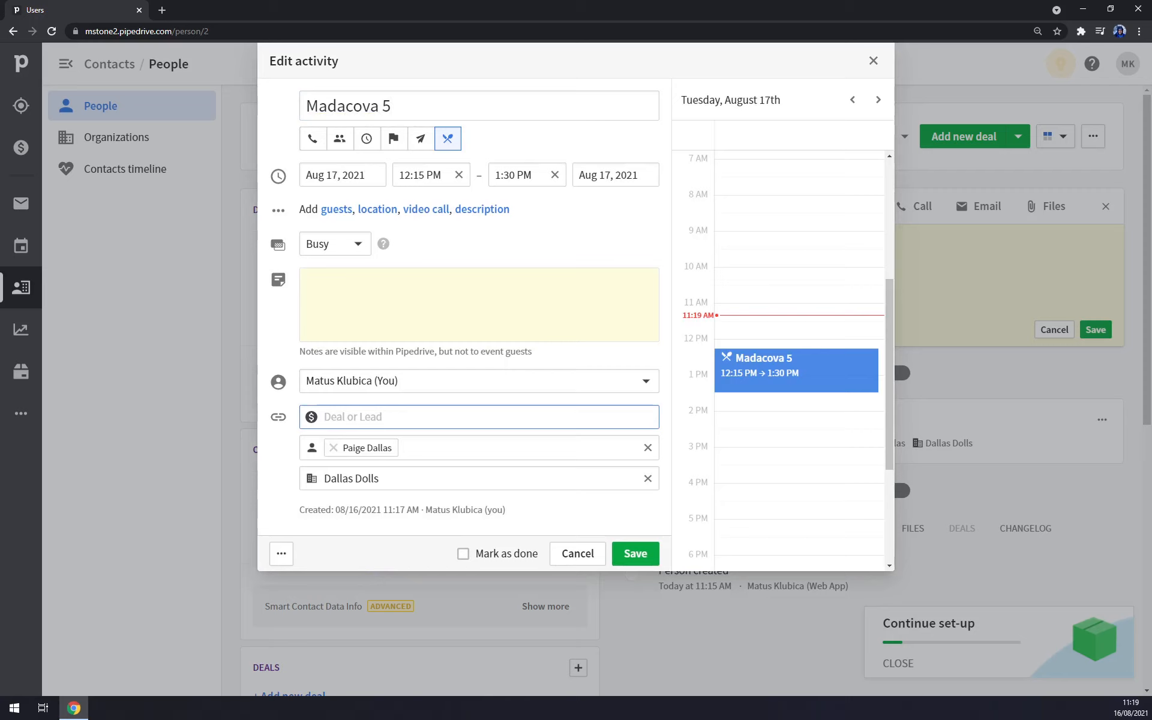
pyautogui.write('pai')
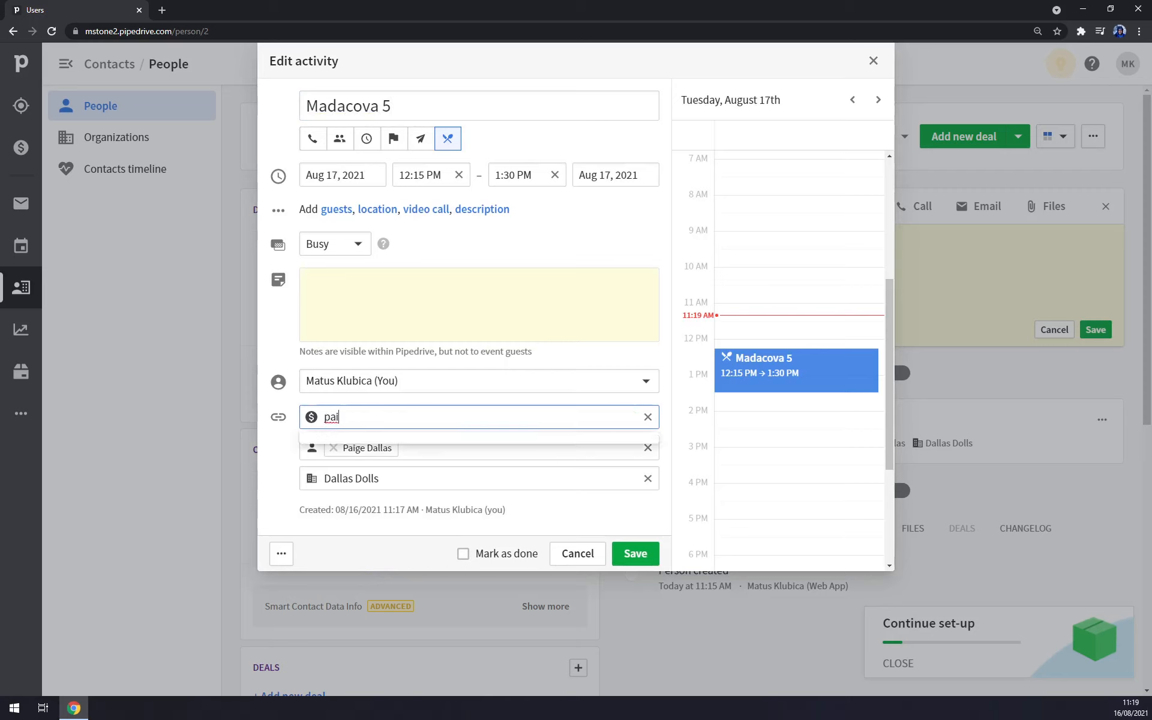
pyautogui.click(647, 417)
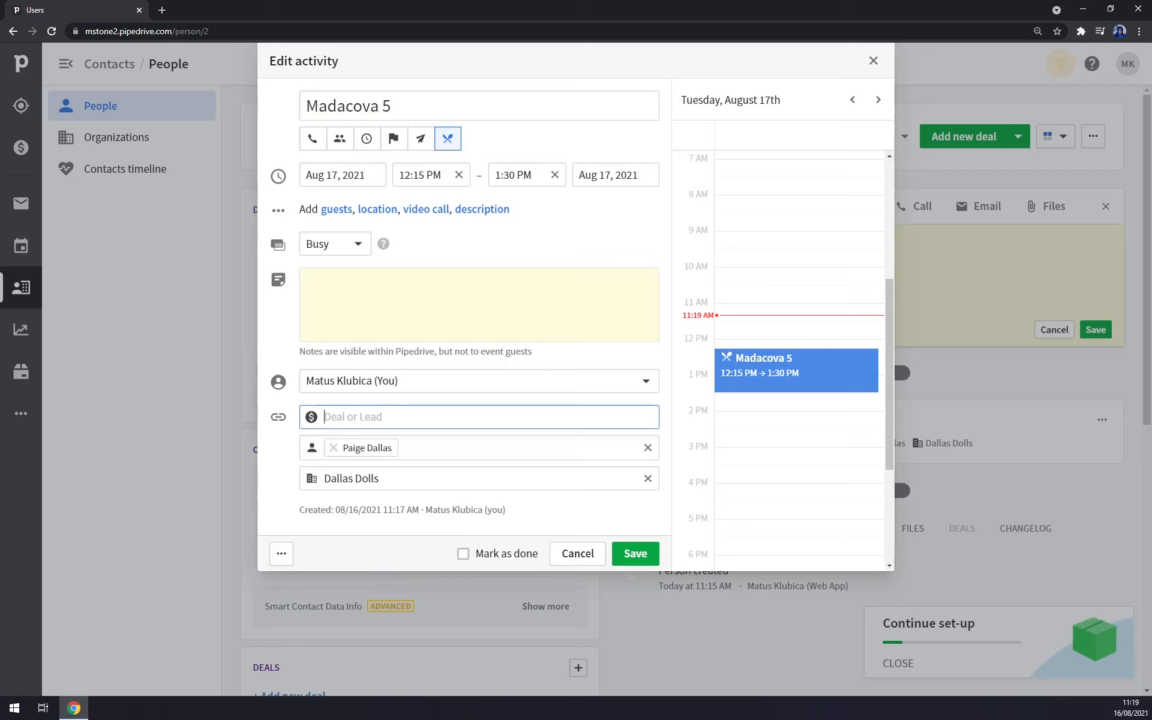
pyautogui.write('Paige')
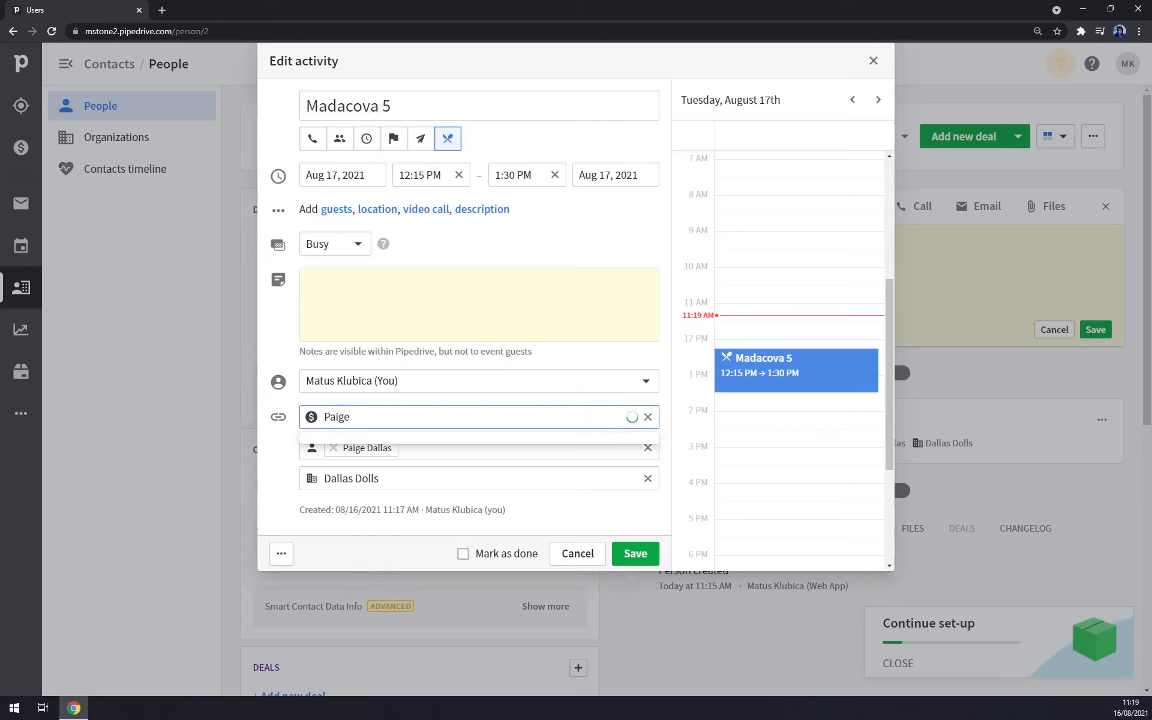
pyautogui.write('dak')
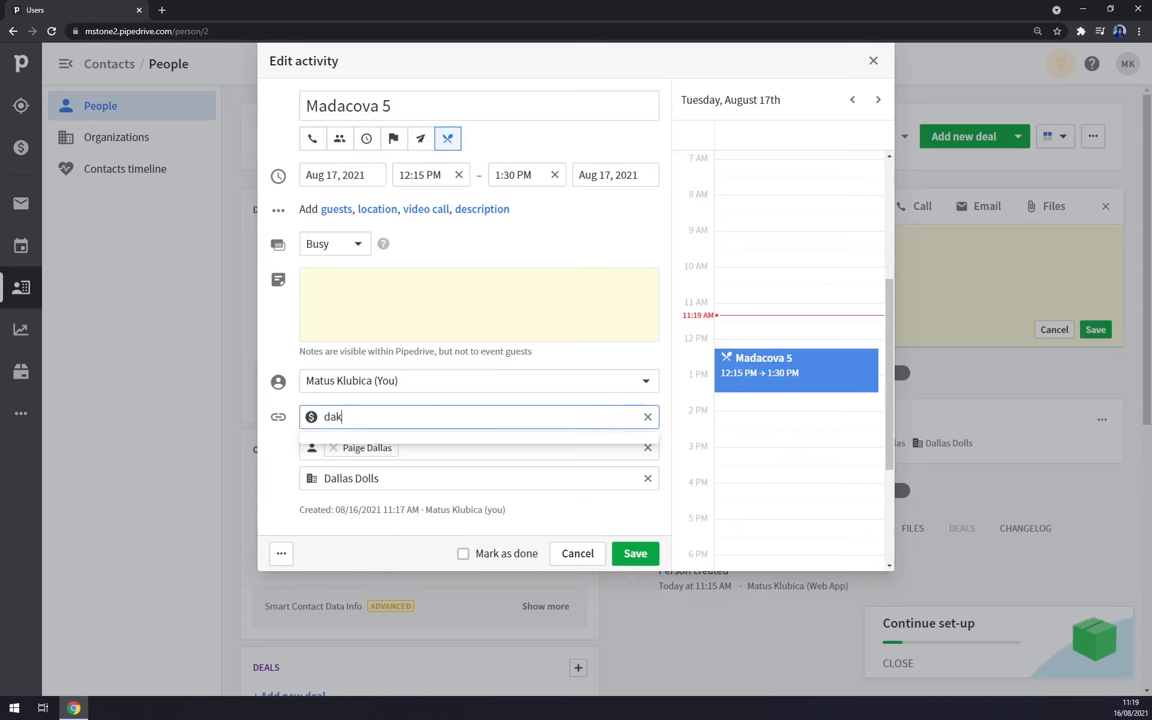
pyautogui.write('dalla')
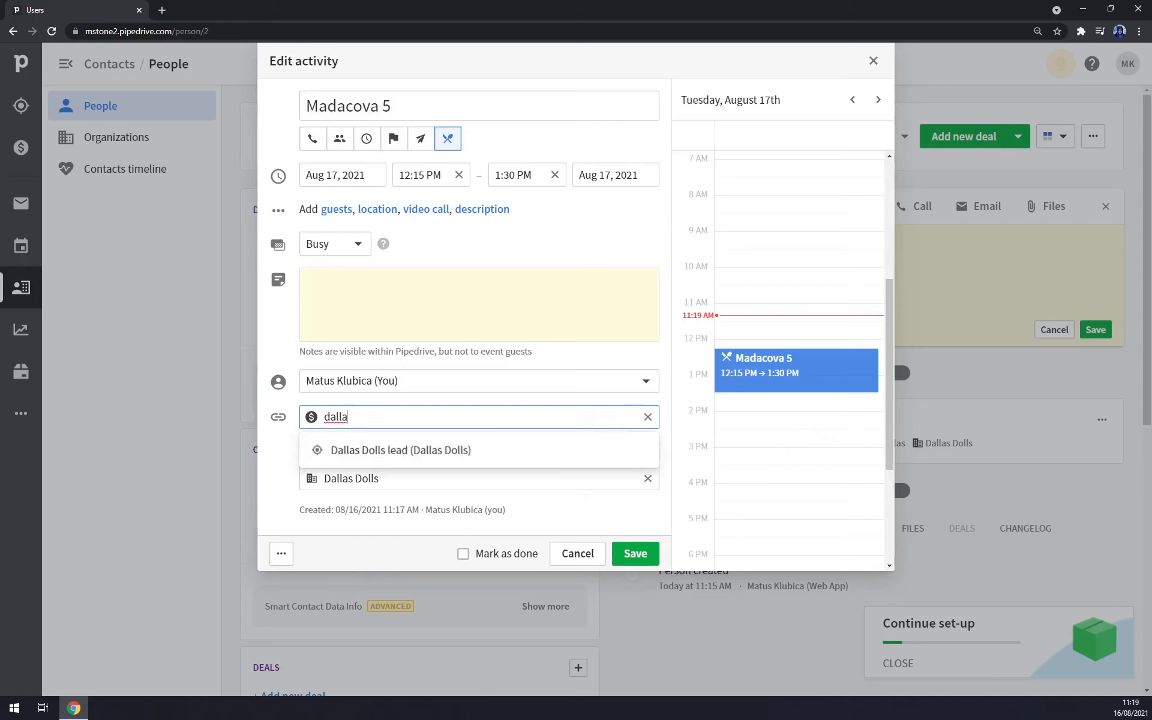
pyautogui.moveTo(422, 460)
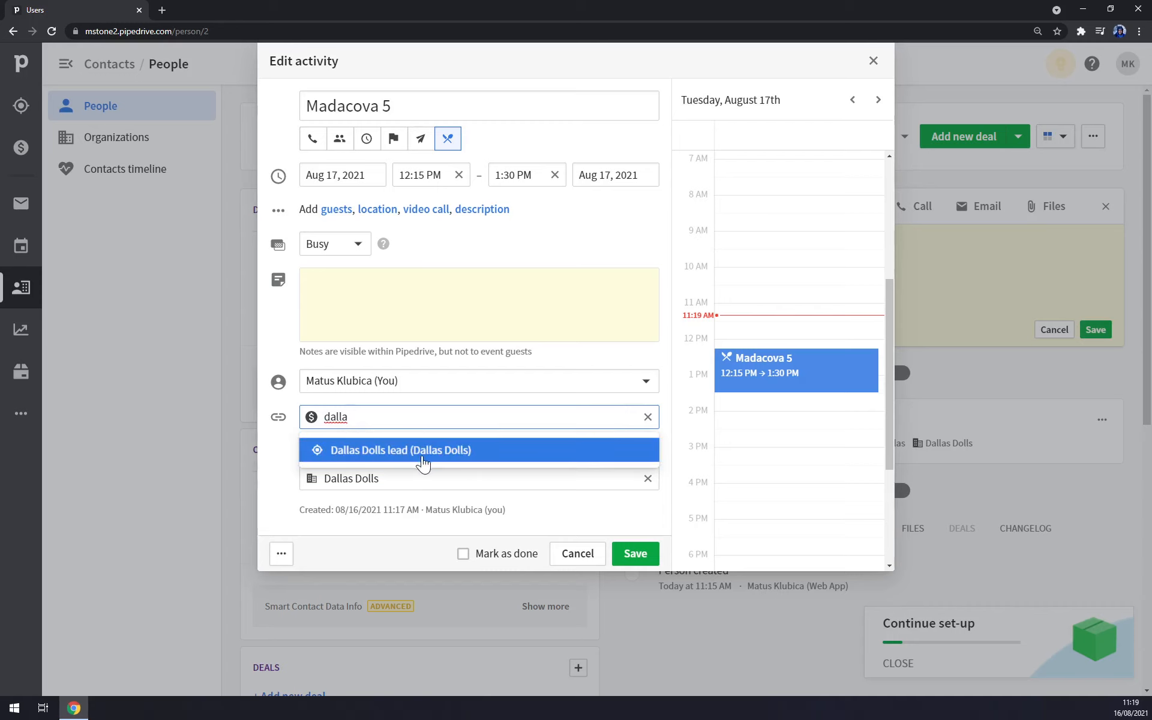
pyautogui.click(398, 449)
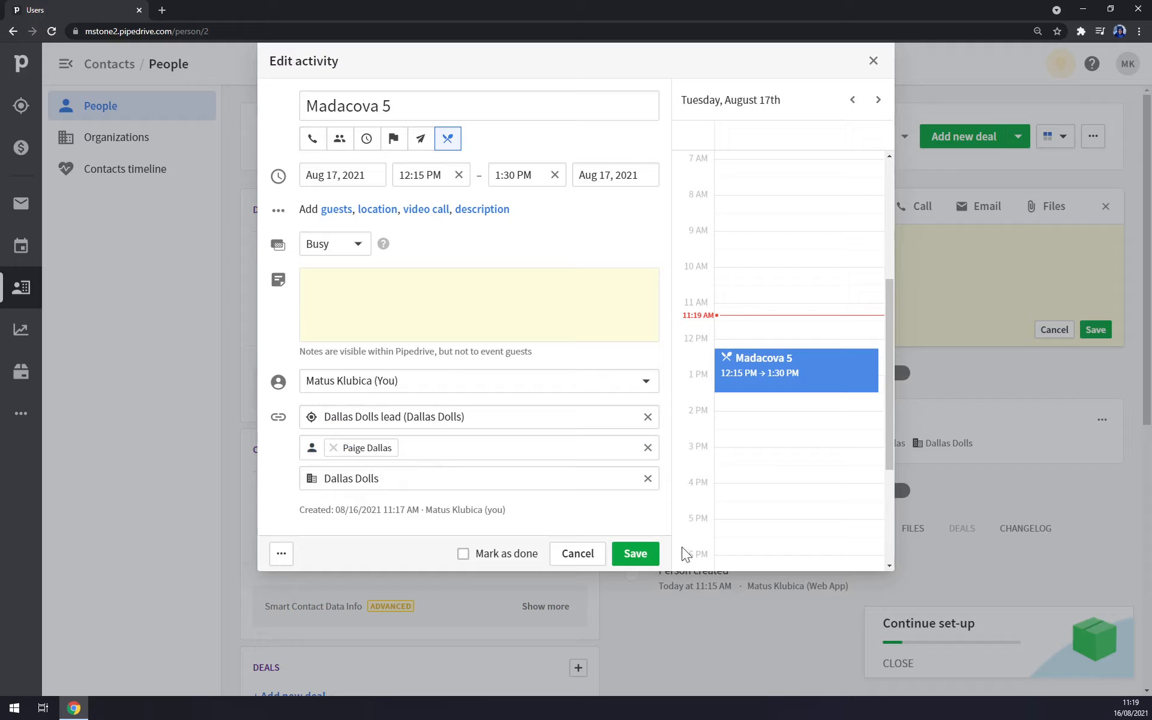
pyautogui.click(634, 553)
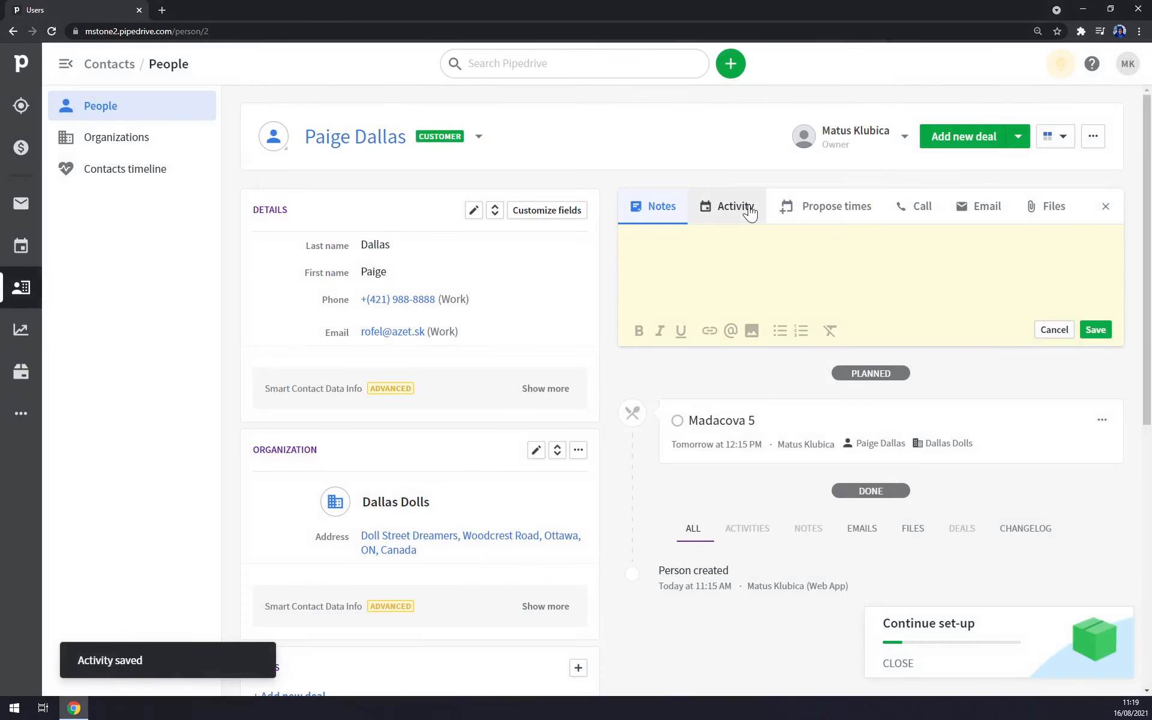
pyautogui.click(734, 206)
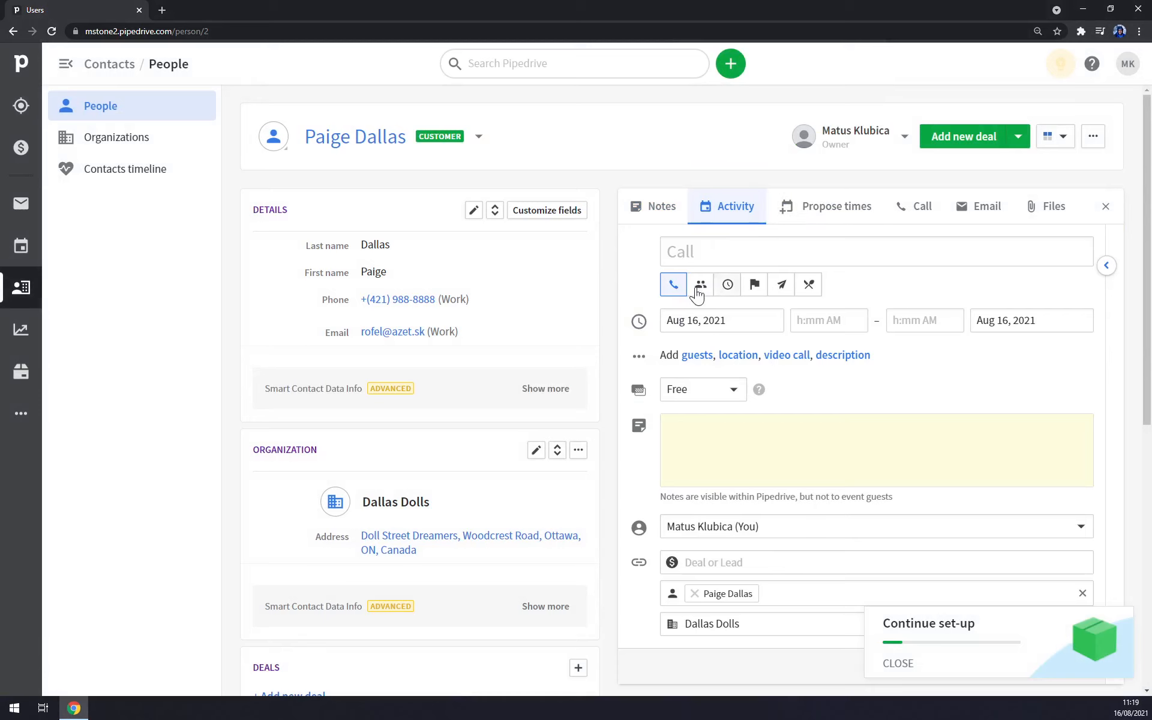
pyautogui.click(835, 205)
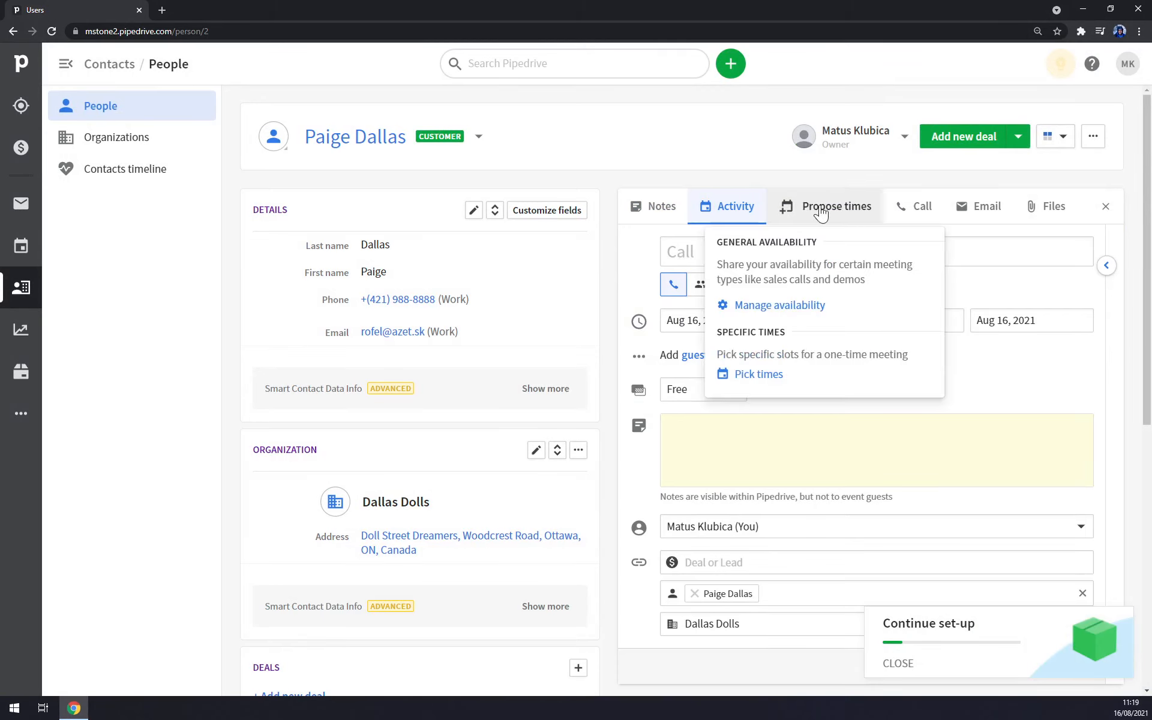
pyautogui.moveTo(923, 205)
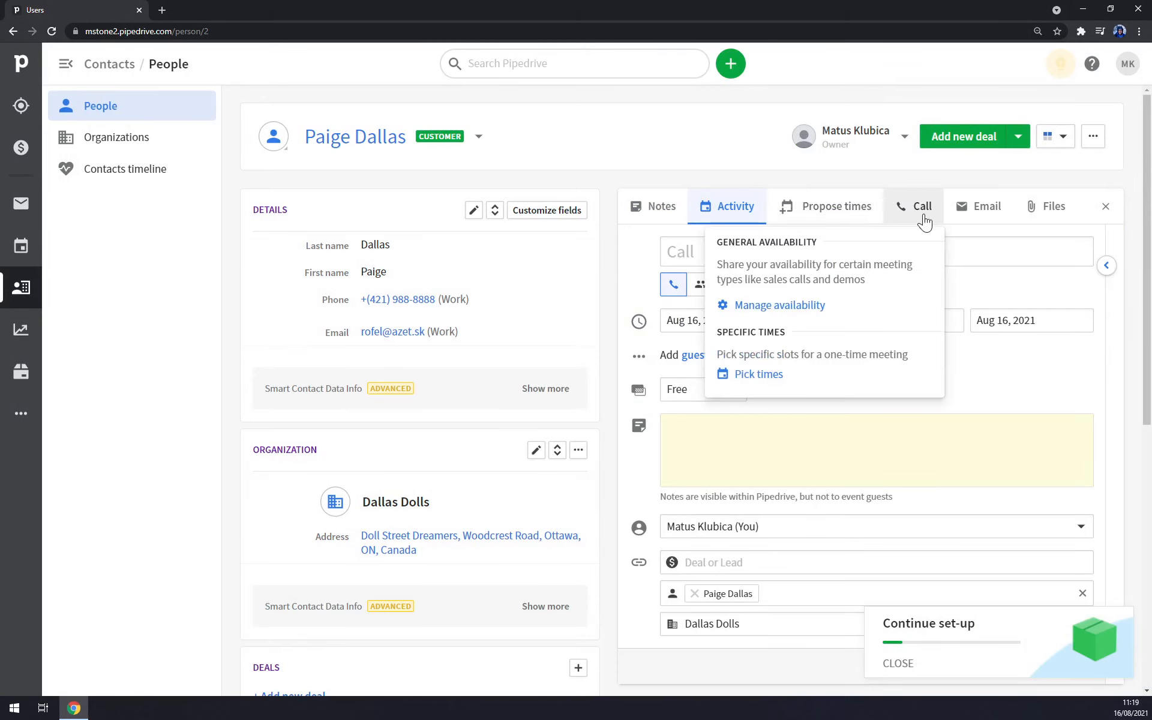
pyautogui.click(1052, 206)
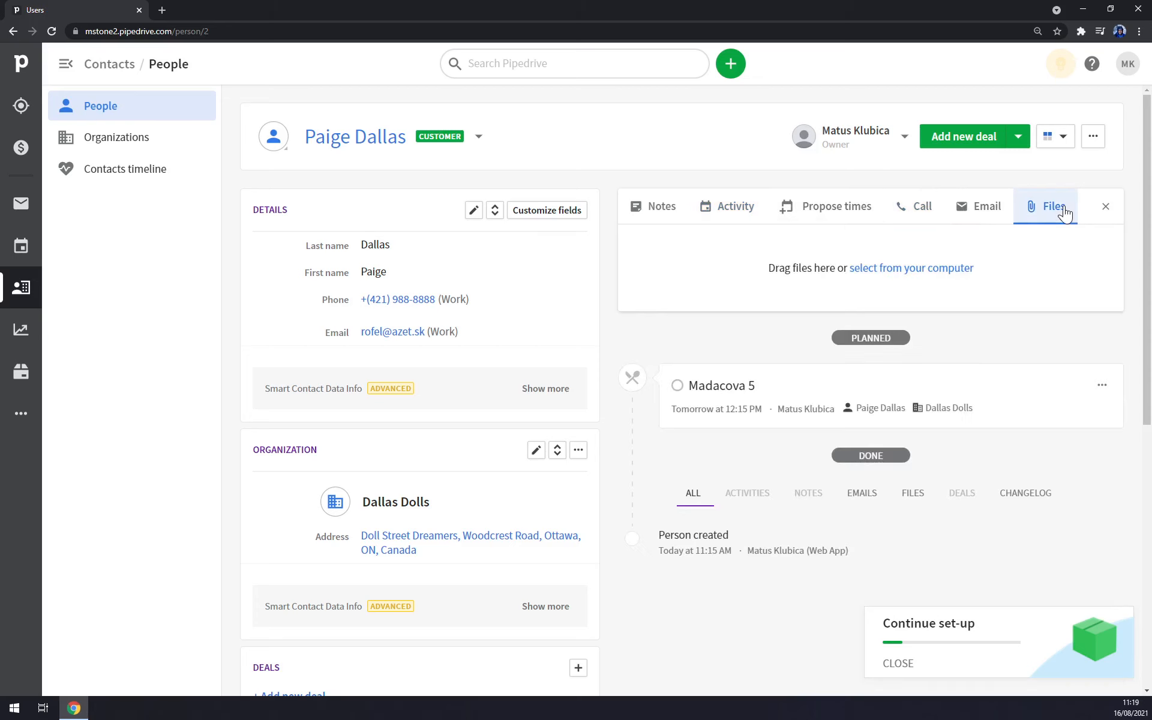
pyautogui.moveTo(504, 400)
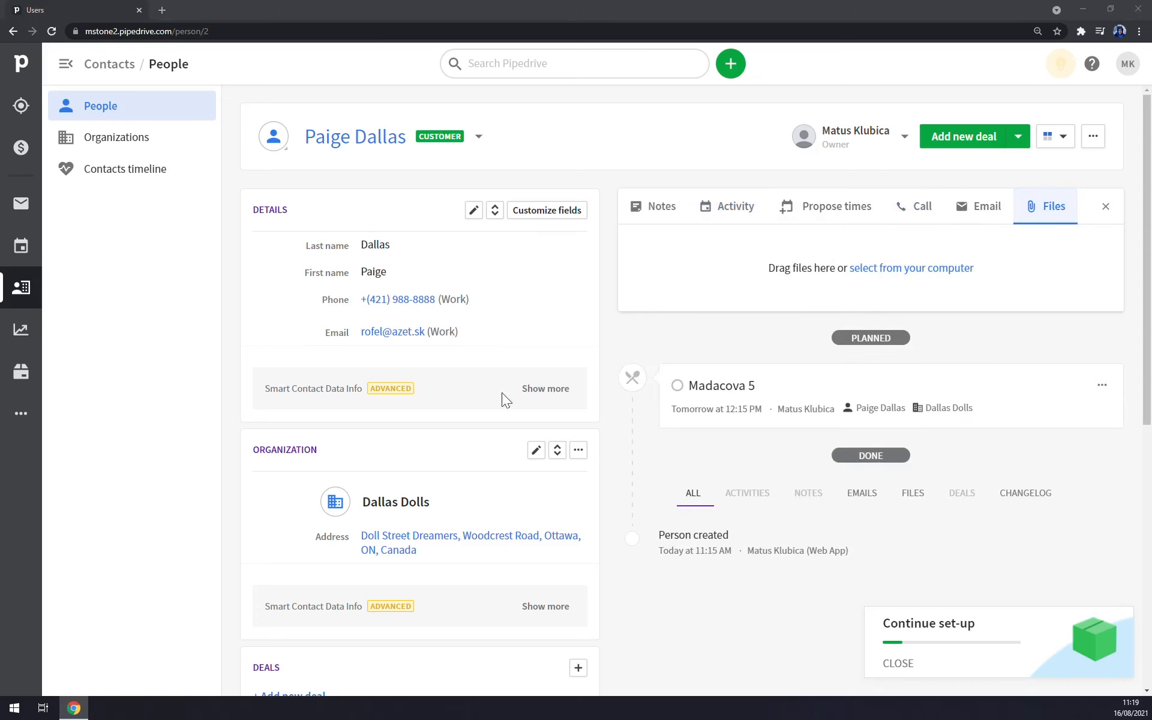
pyautogui.click(910, 268)
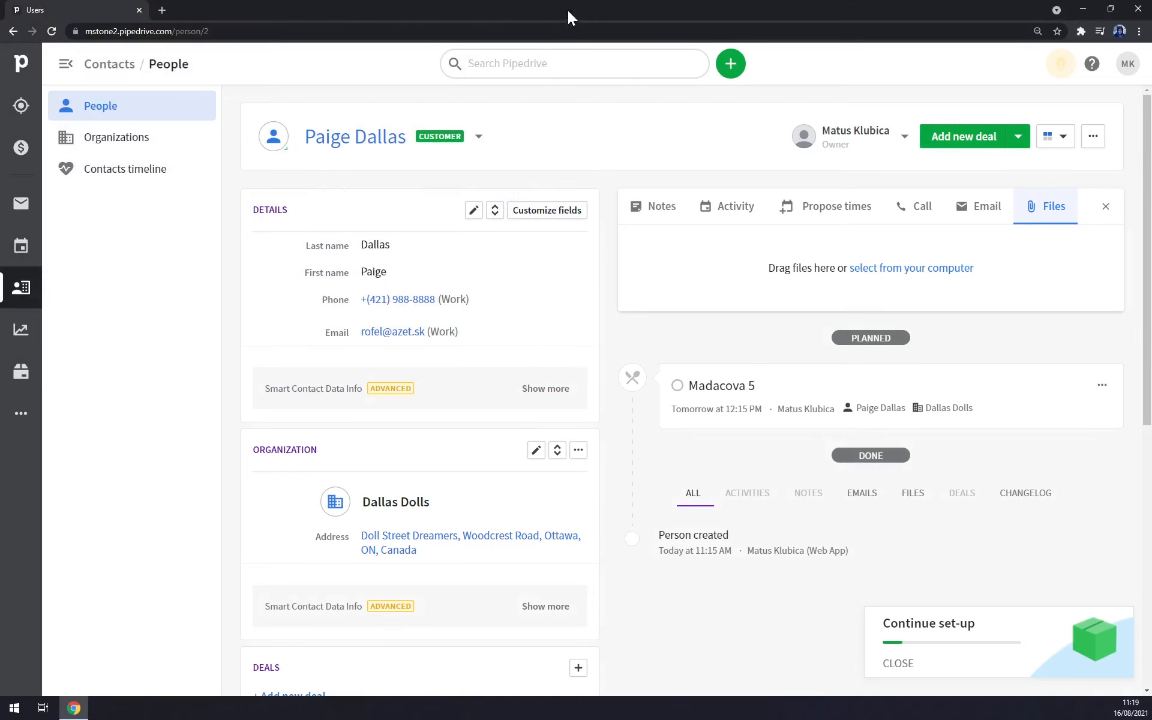
pyautogui.click(21, 105)
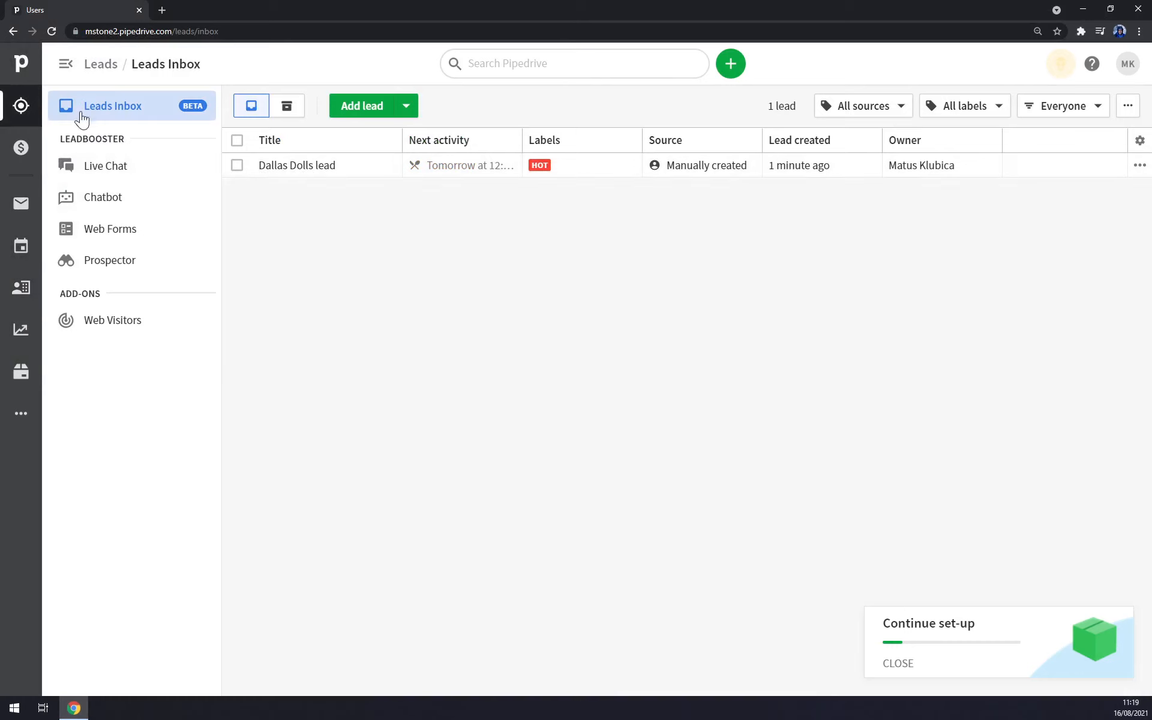
pyautogui.moveTo(283, 161)
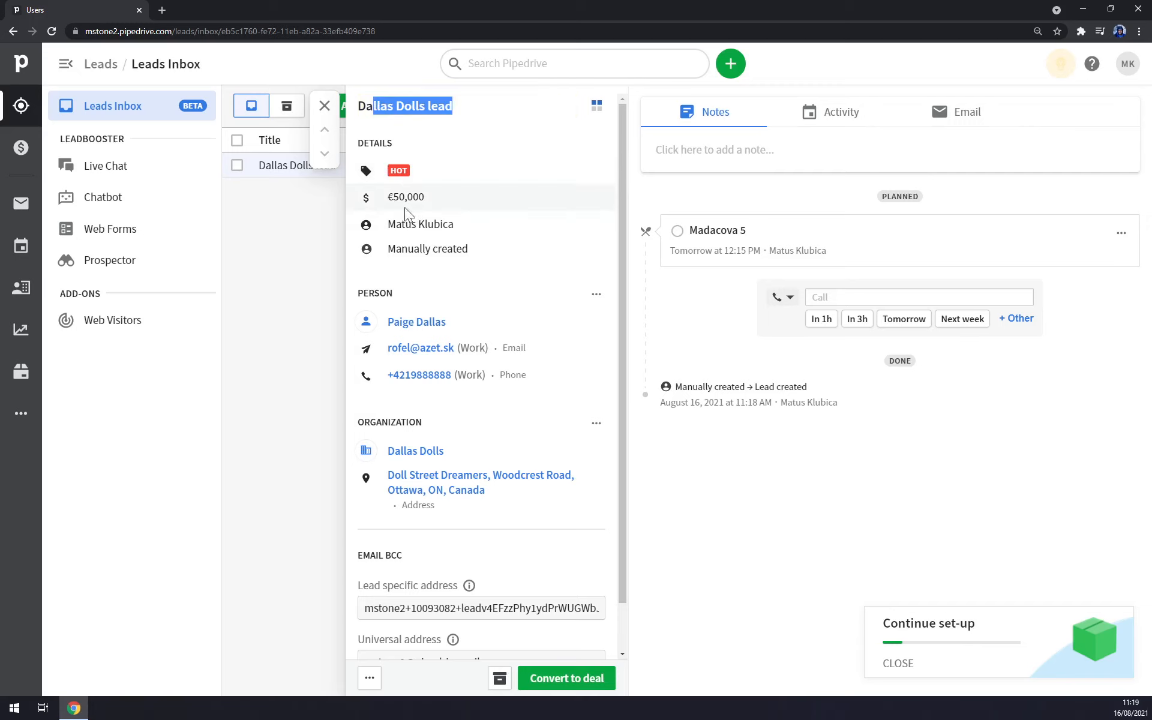
pyautogui.click(405, 197)
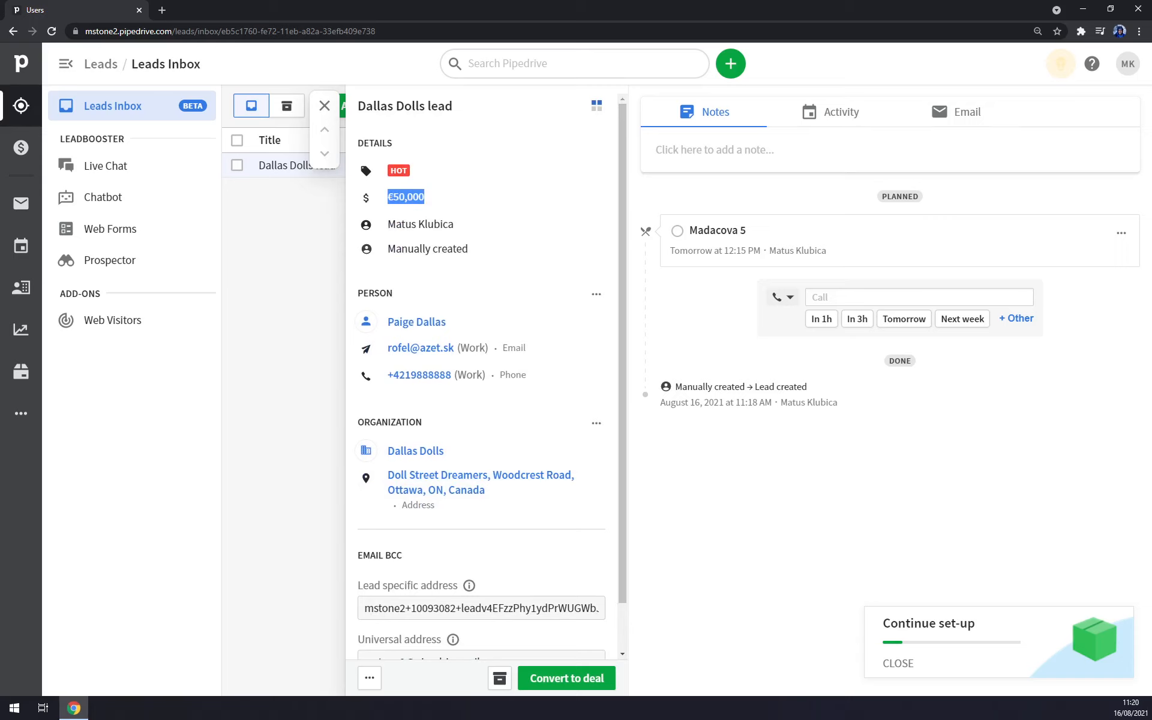
pyautogui.moveTo(759, 230)
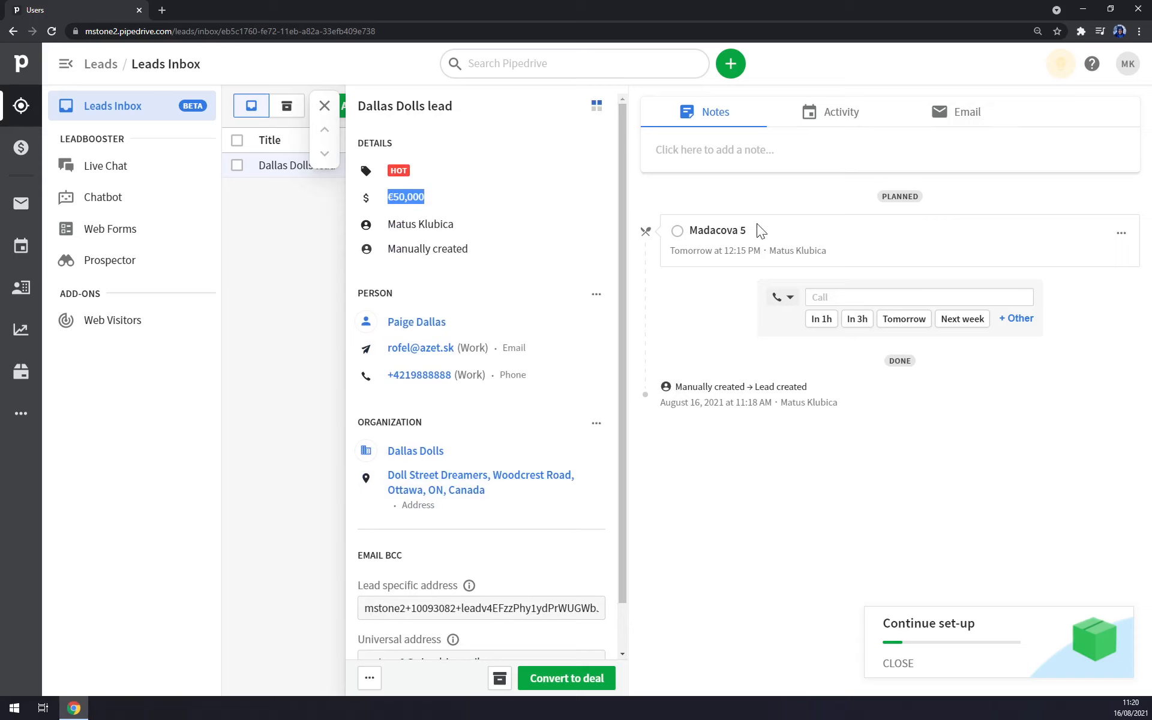
pyautogui.moveTo(787, 235)
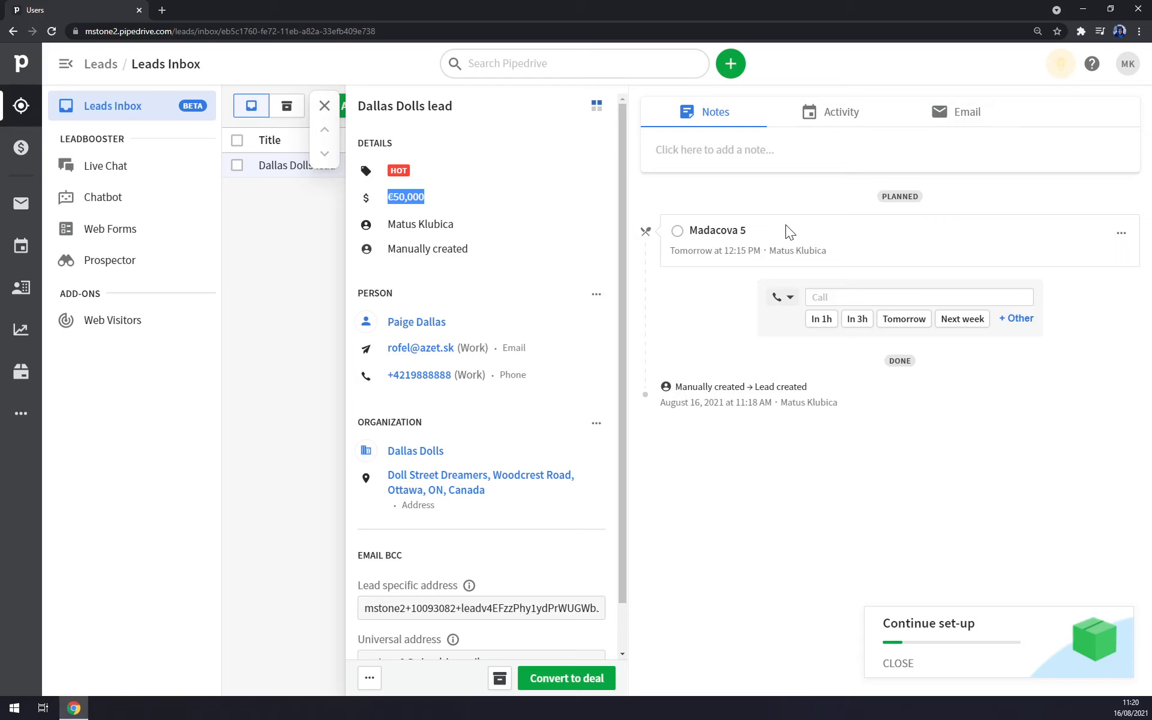
pyautogui.moveTo(262, 219)
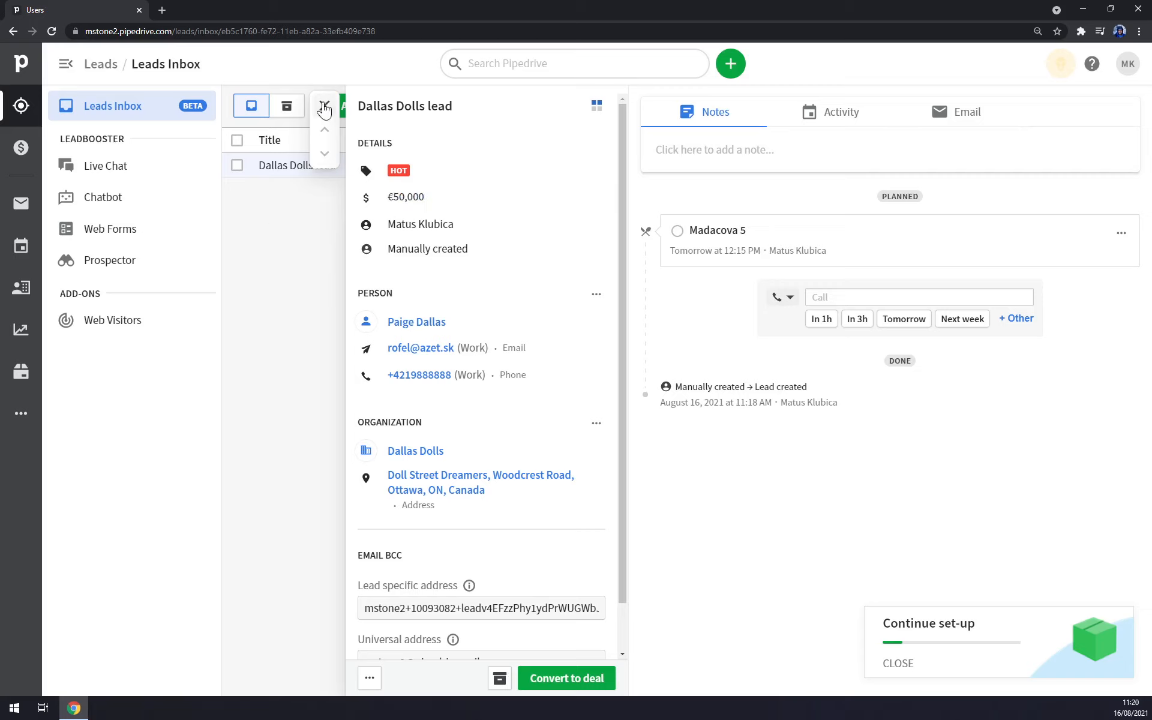
pyautogui.click(323, 105)
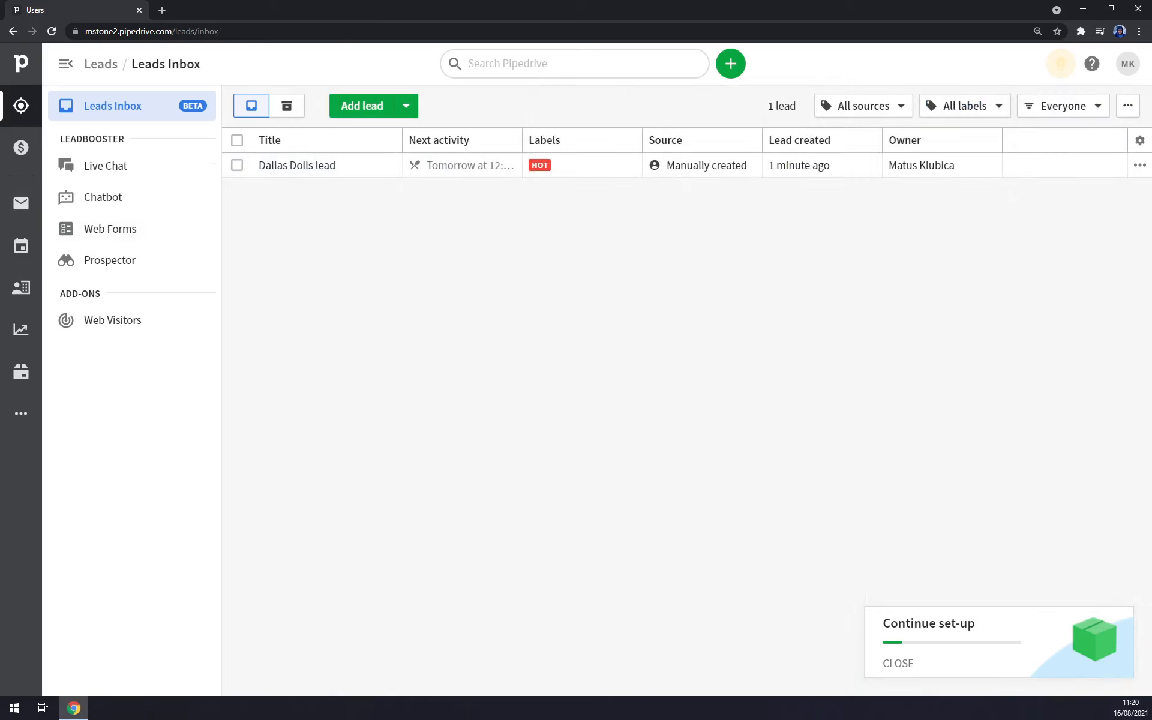
pyautogui.click(22, 147)
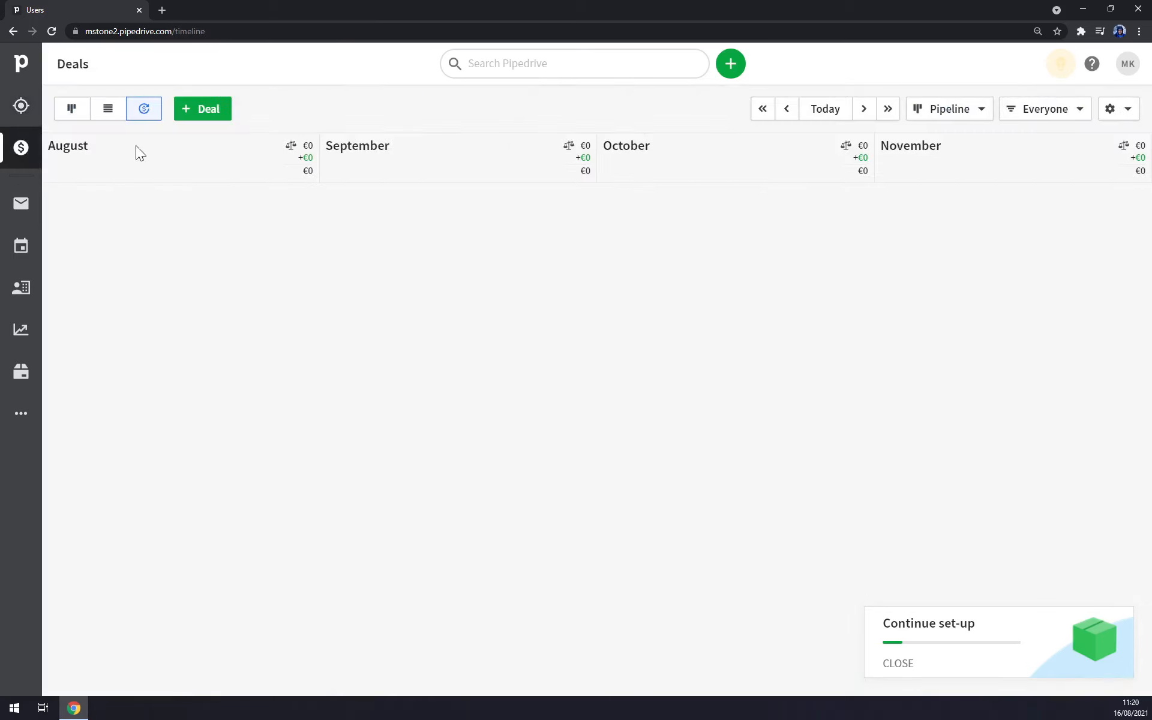
pyautogui.click(202, 109)
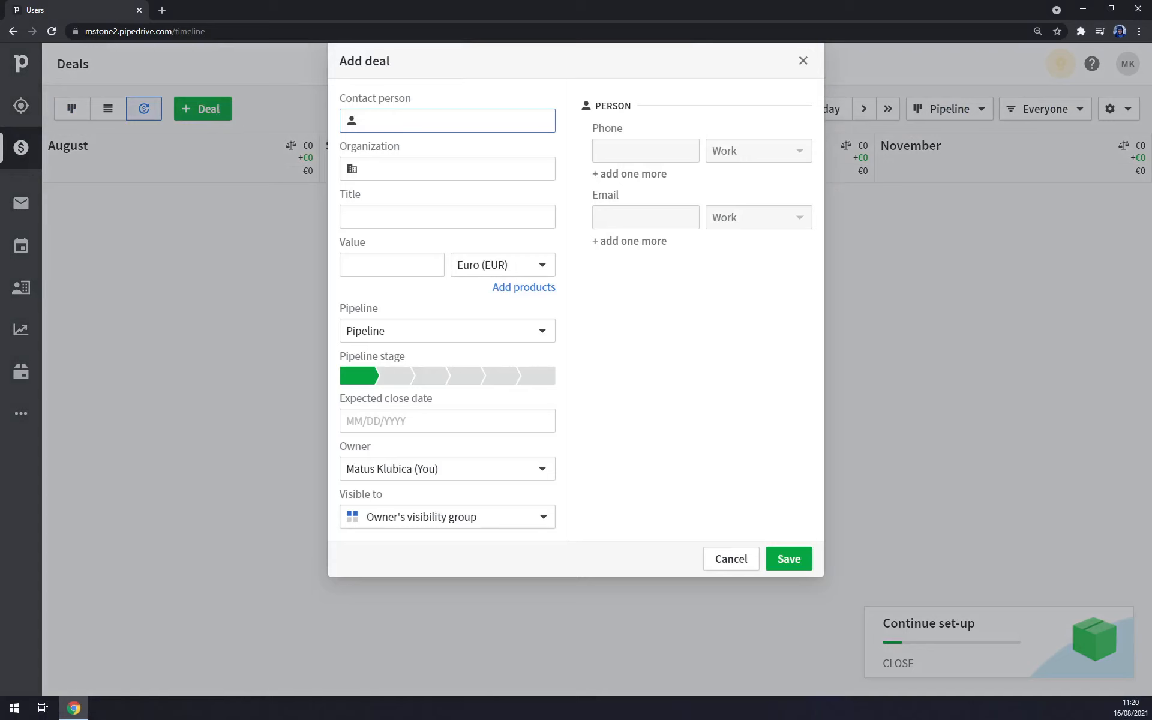
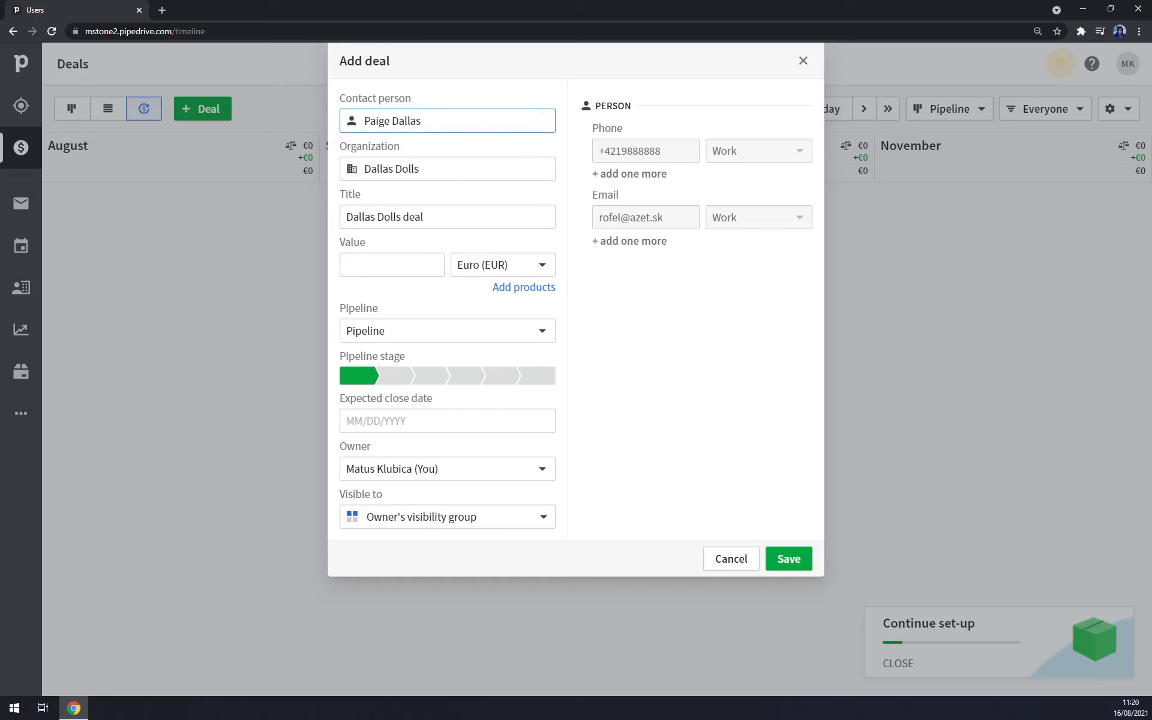
pyautogui.write('50000')
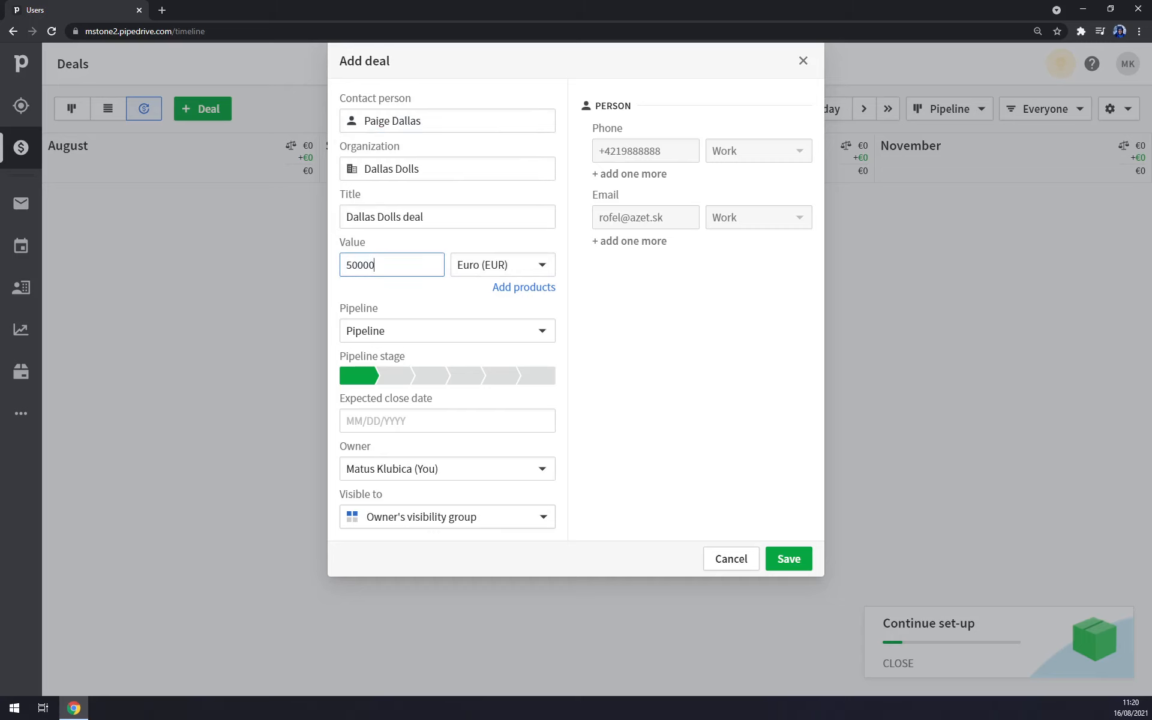
pyautogui.click(788, 559)
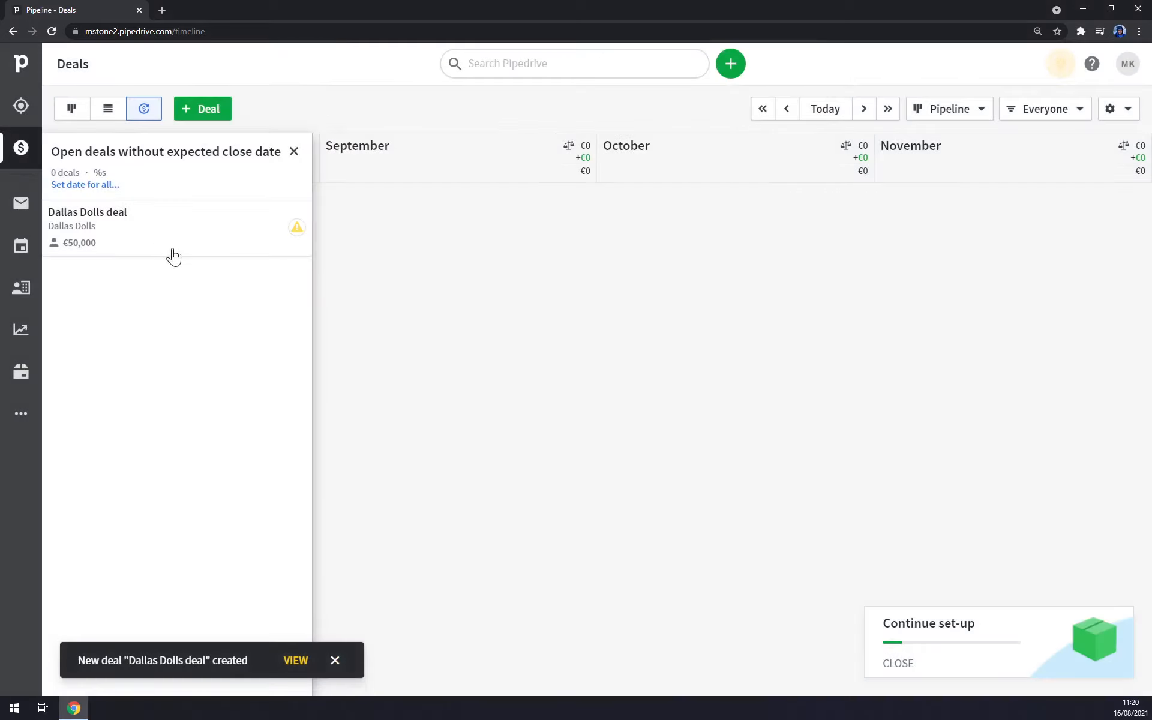
pyautogui.click(88, 213)
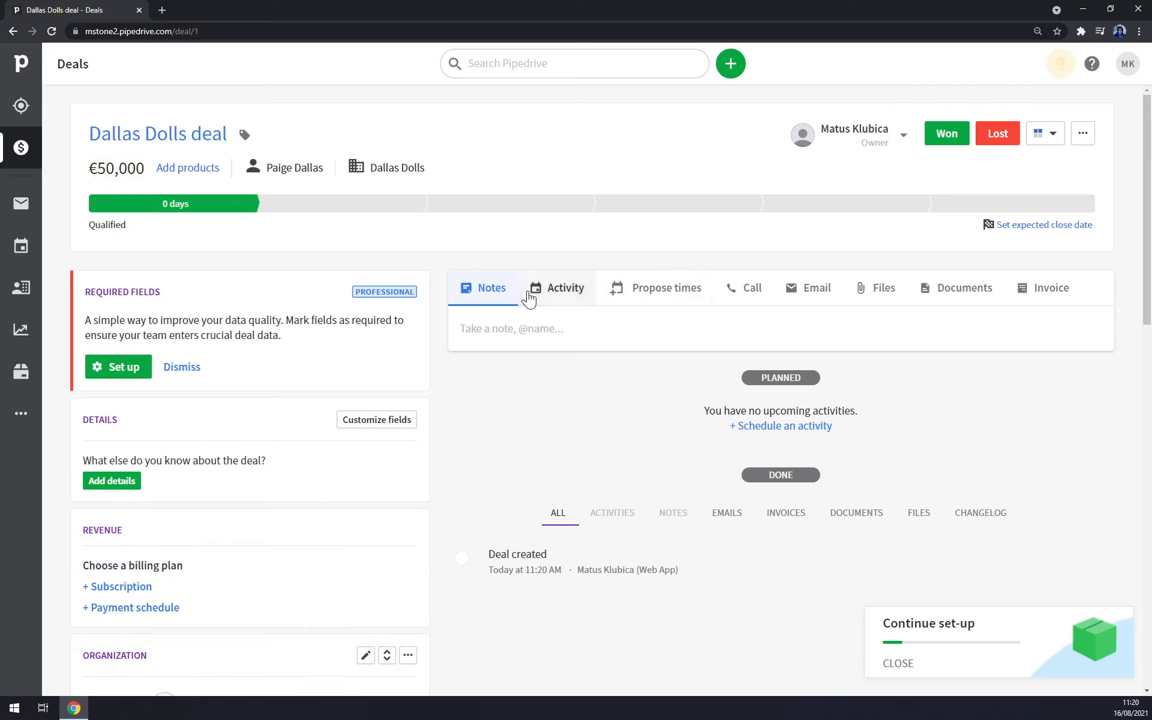
pyautogui.click(564, 287)
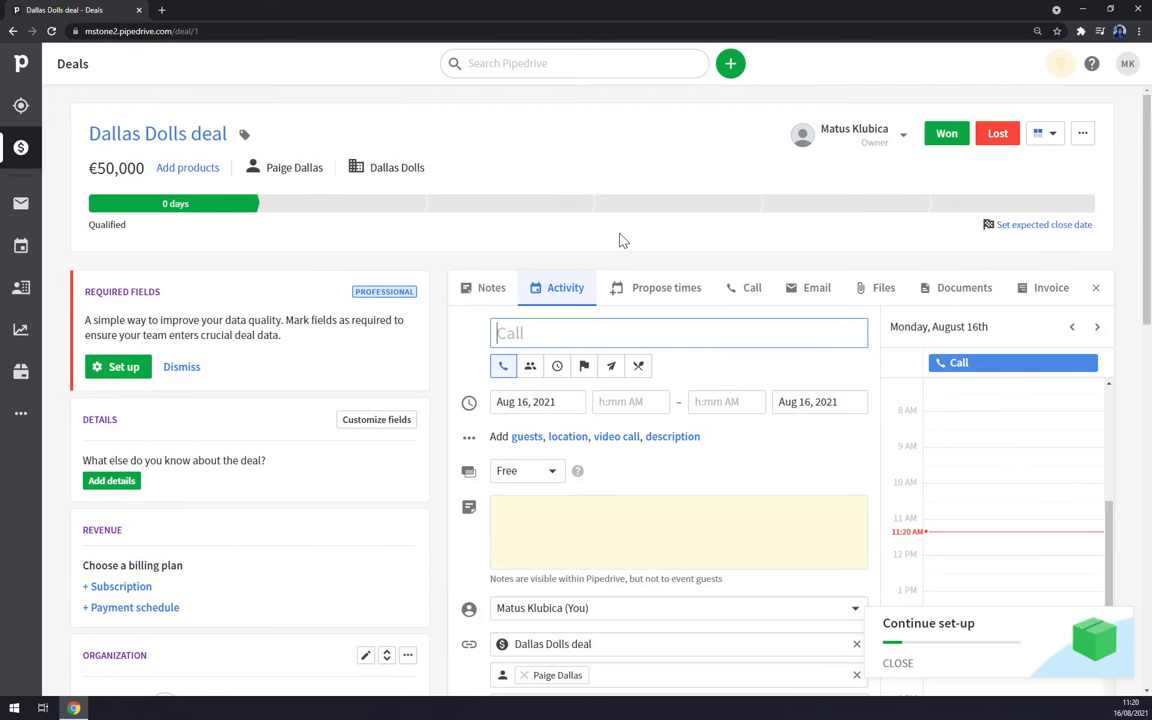
pyautogui.click(491, 288)
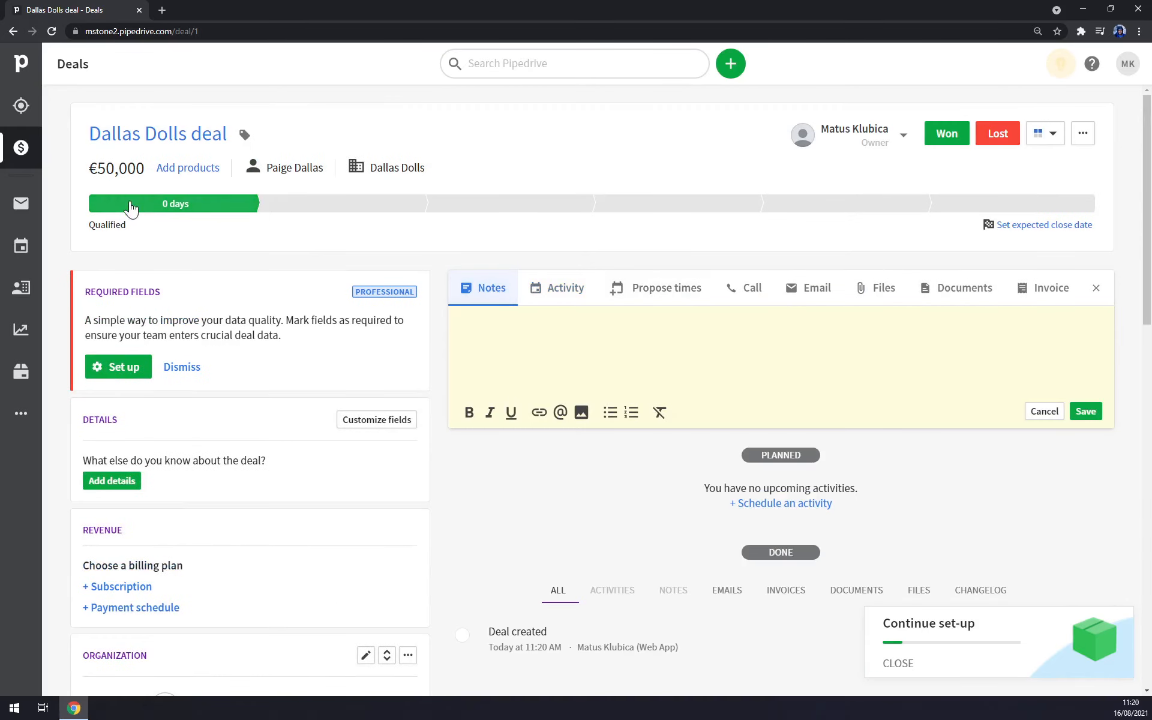
pyautogui.moveTo(172, 204)
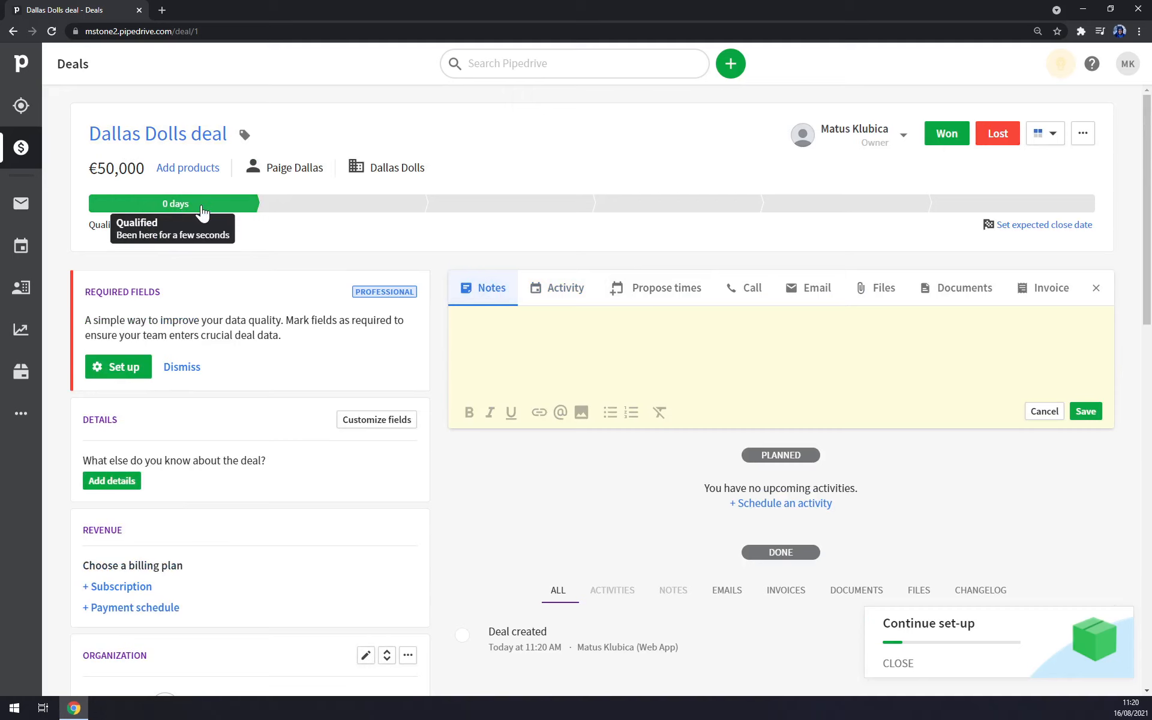
pyautogui.moveTo(546, 150)
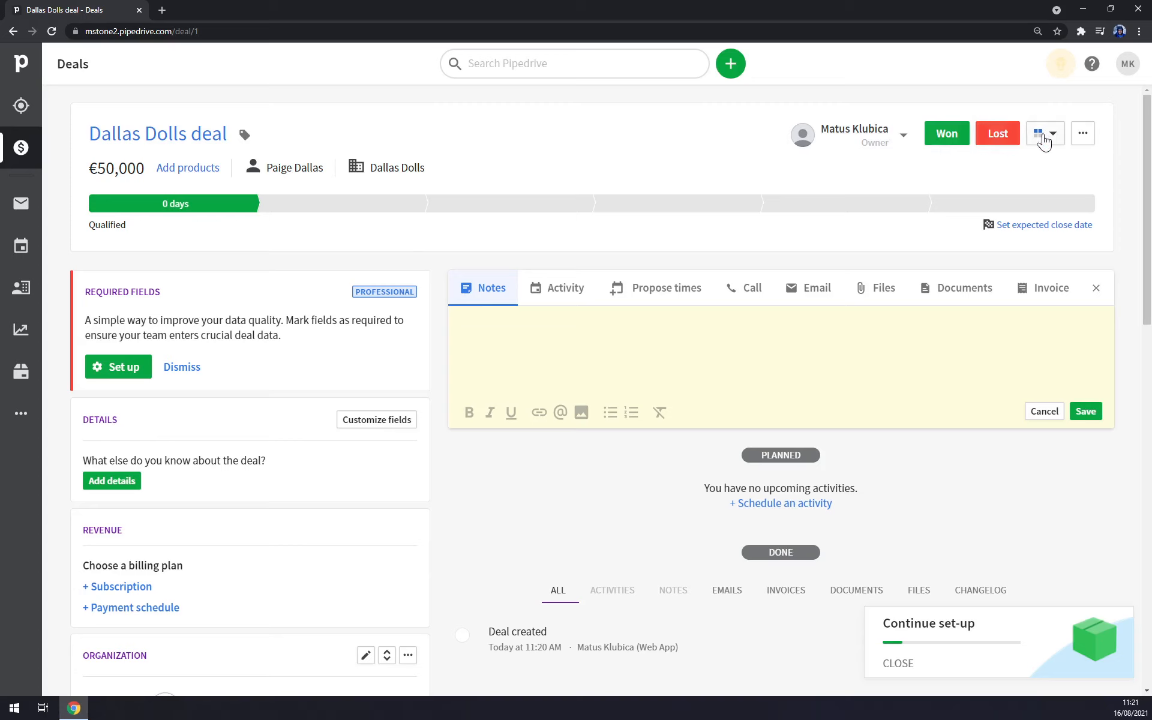
pyautogui.moveTo(1088, 140)
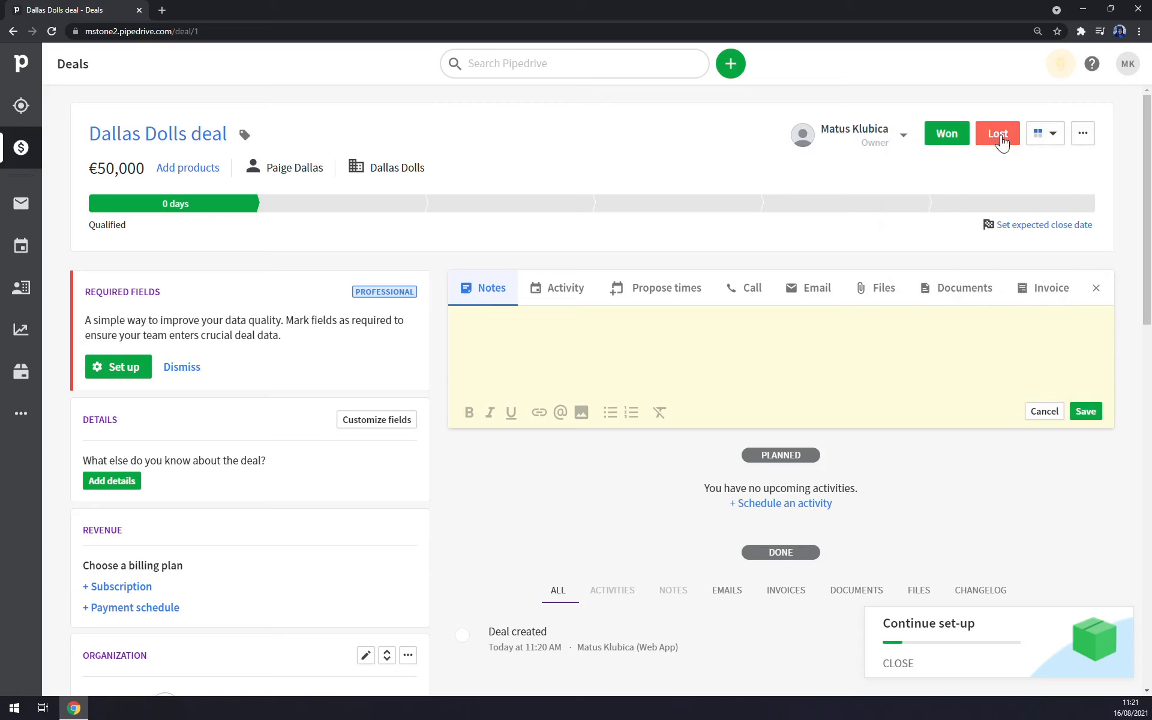
# Mark the Dallas Dolls deal lost with reason 'She couldnt make it' and comment '+++'.
pyautogui.click(996, 133)
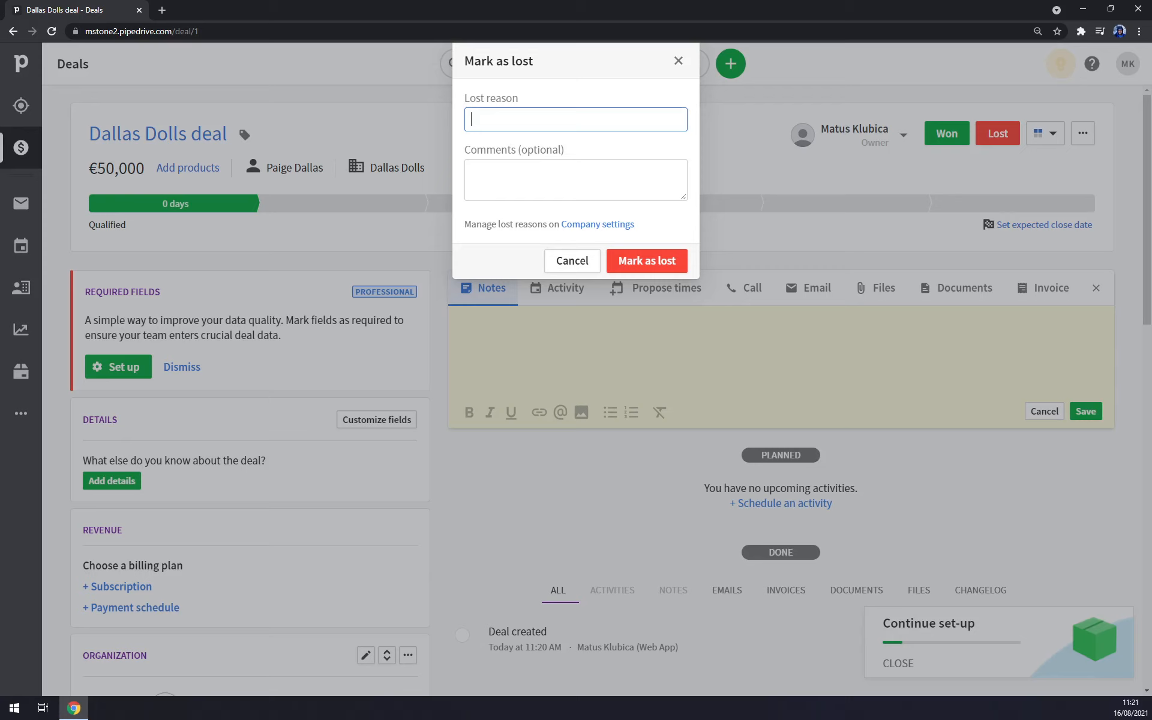
pyautogui.write('Could')
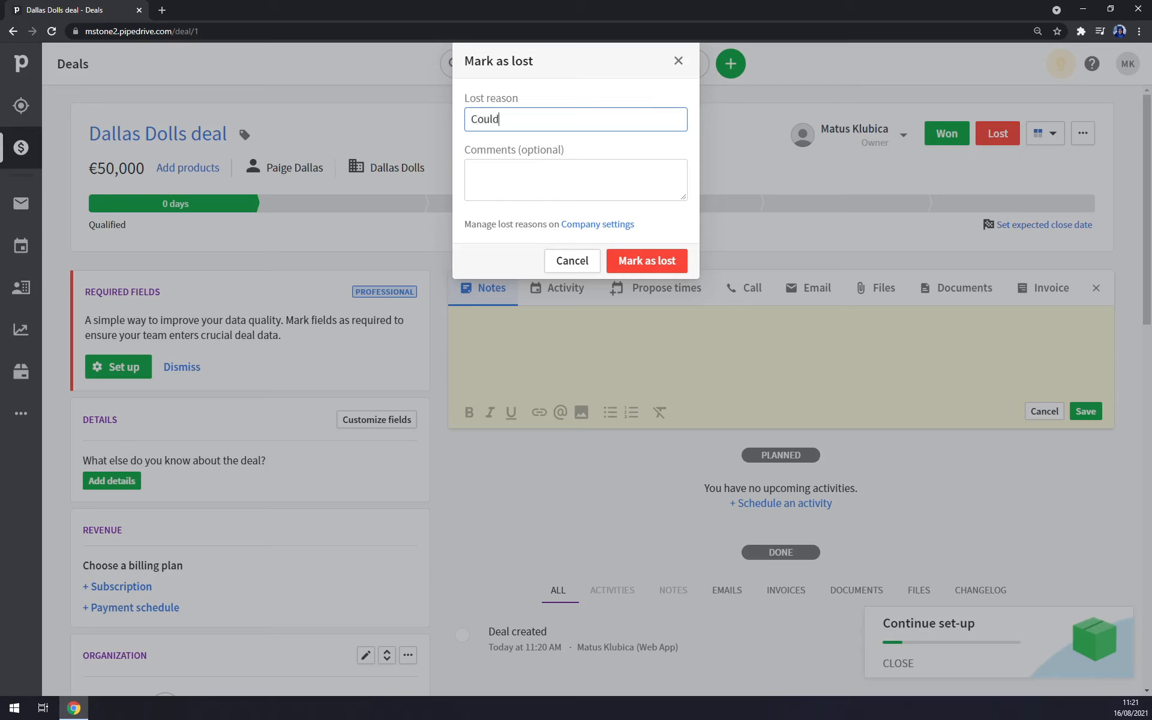
pyautogui.write('SHe')
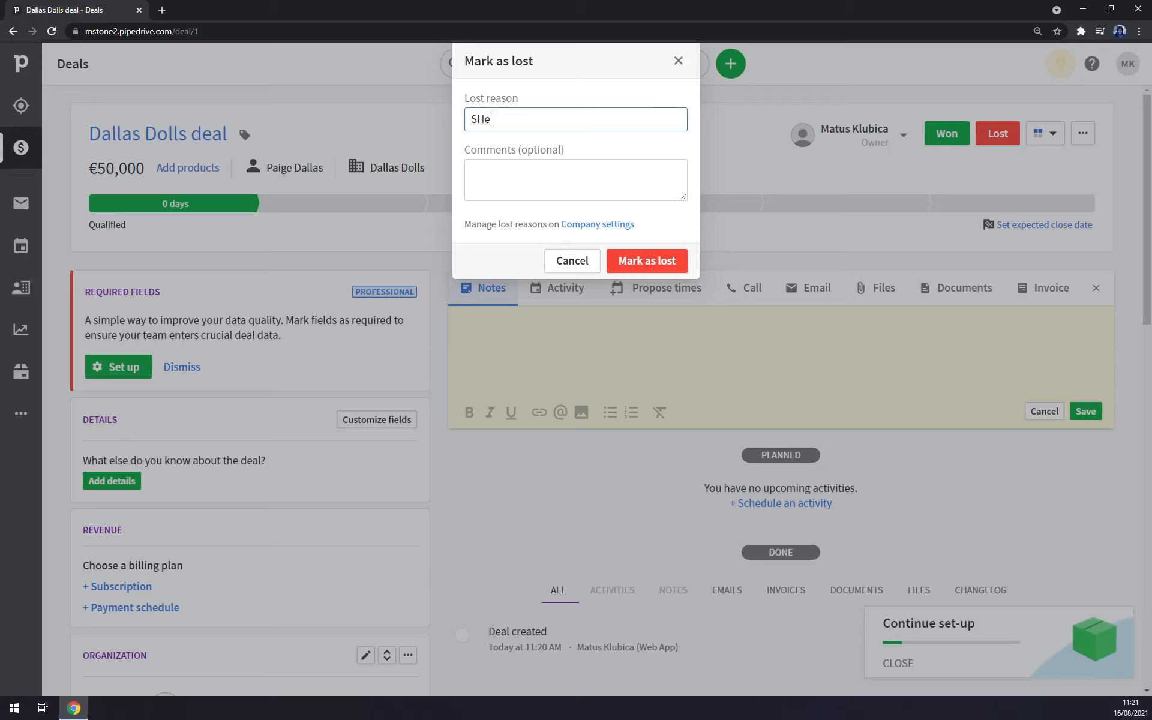
pyautogui.write('She couln')
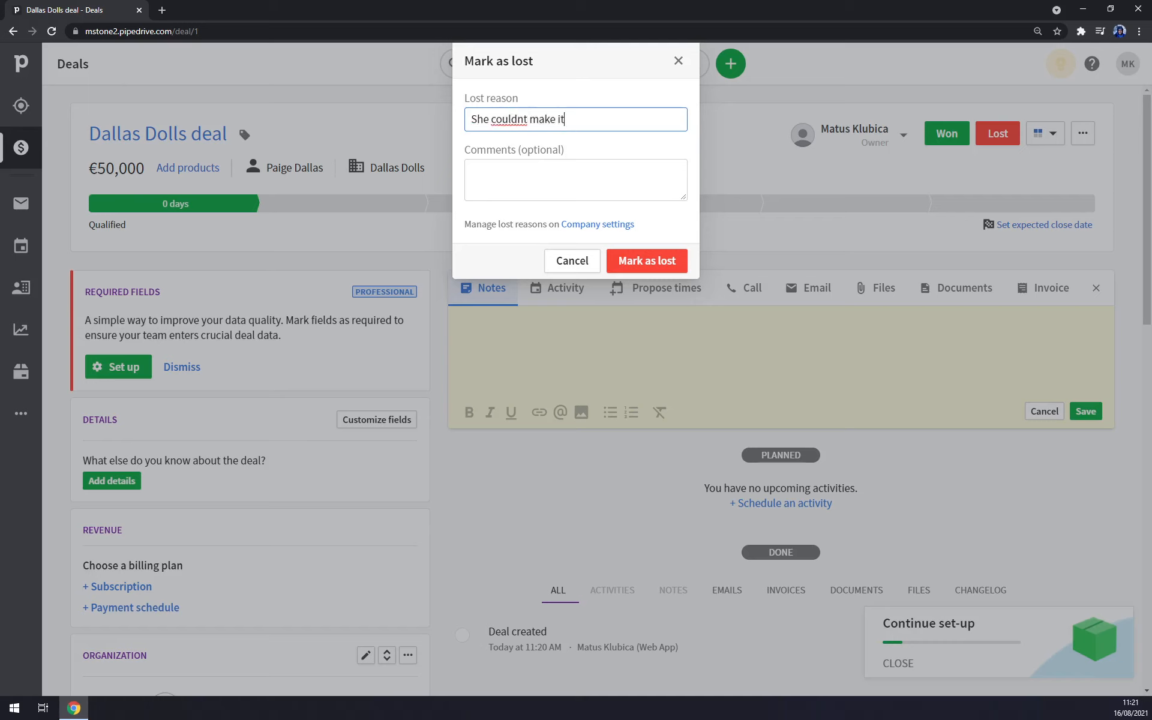
pyautogui.write('+++')
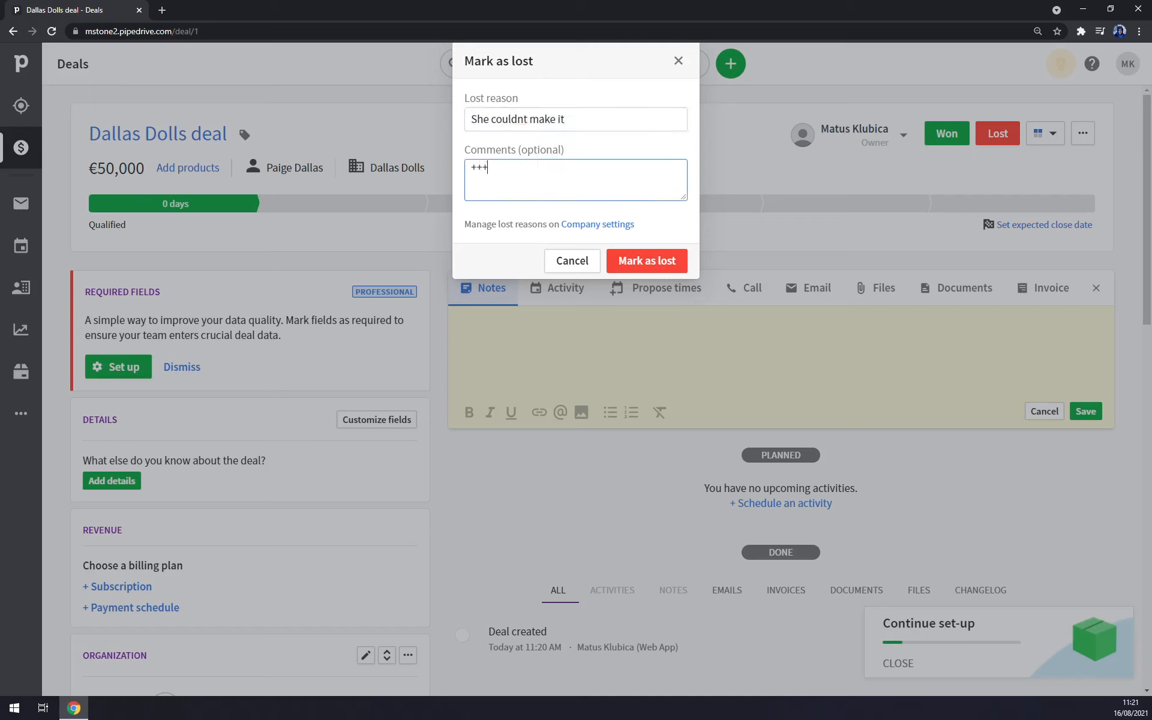
pyautogui.click(645, 261)
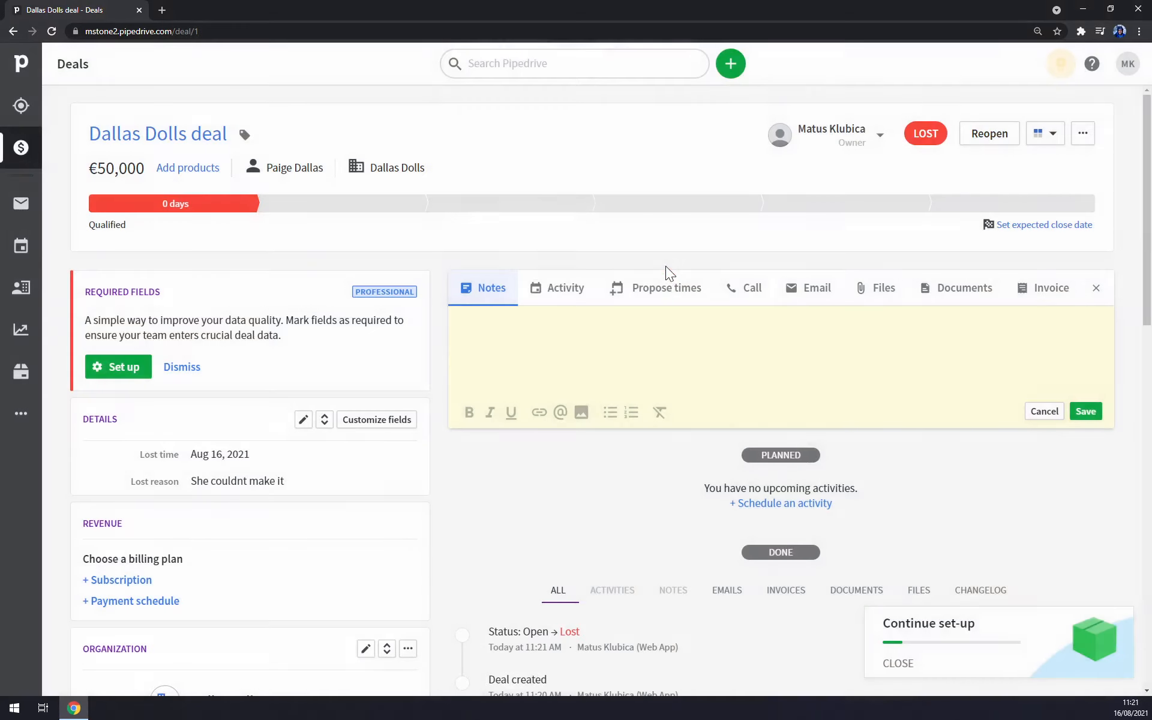
pyautogui.scroll(-3)
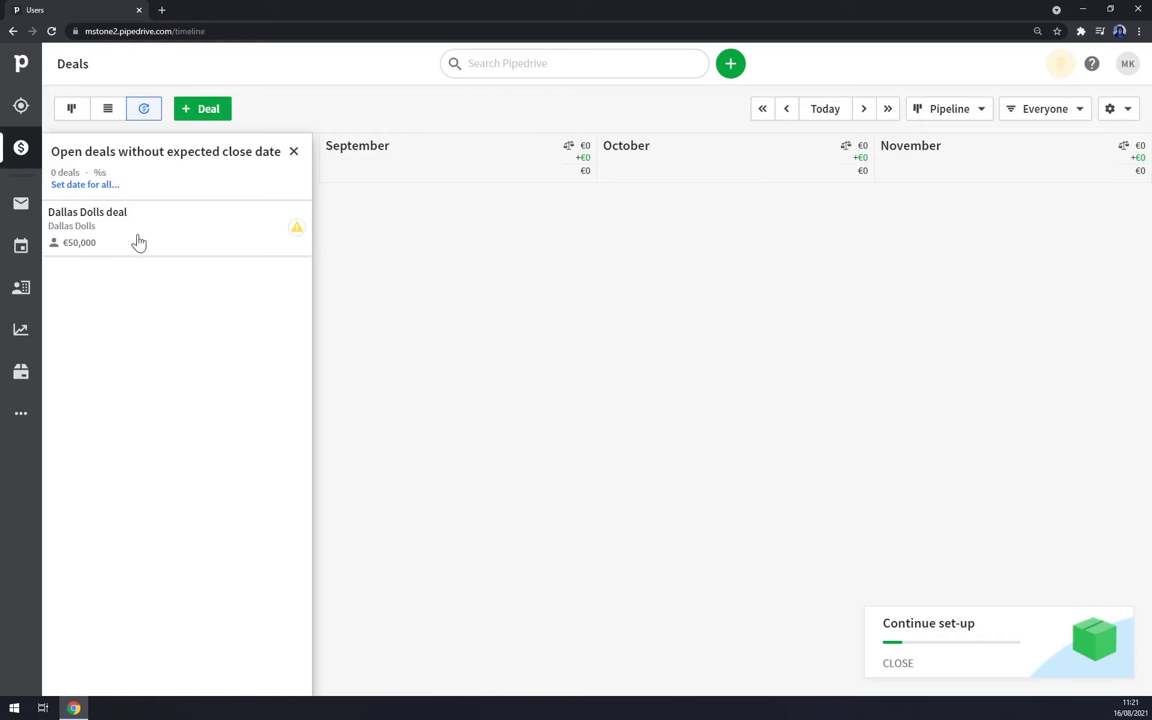
# Reopen the lost Dallas Dolls deal, then go to the Mail section.
pyautogui.click(86, 212)
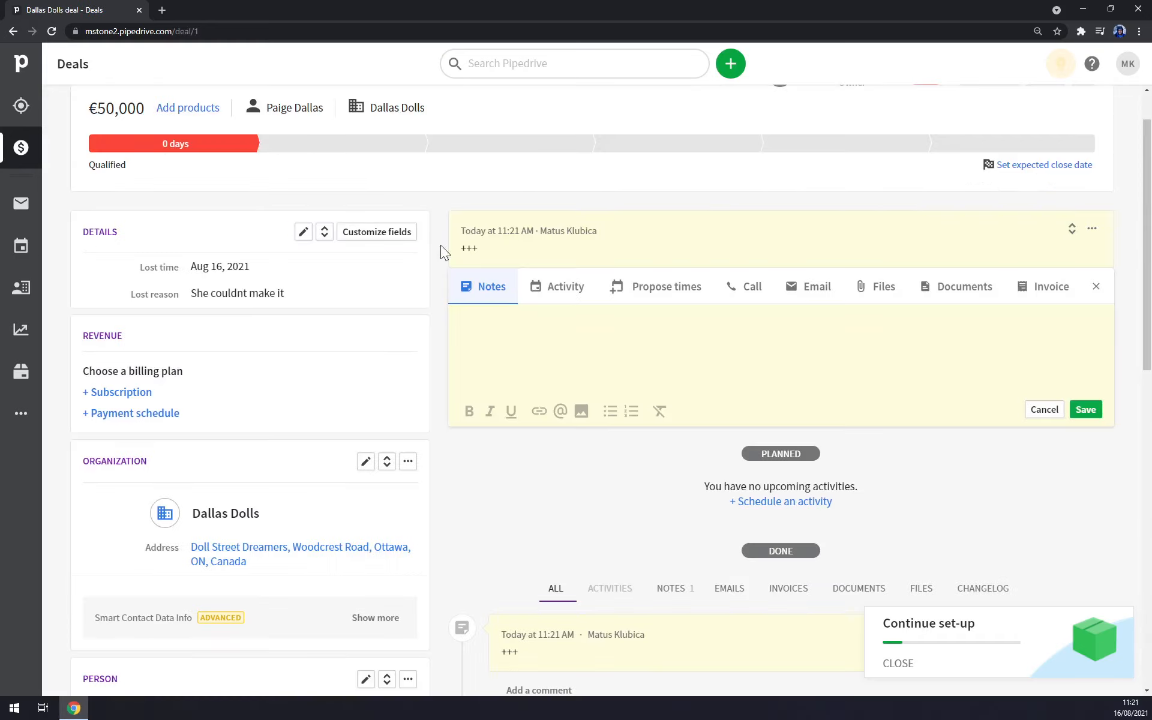
pyautogui.moveTo(20, 204)
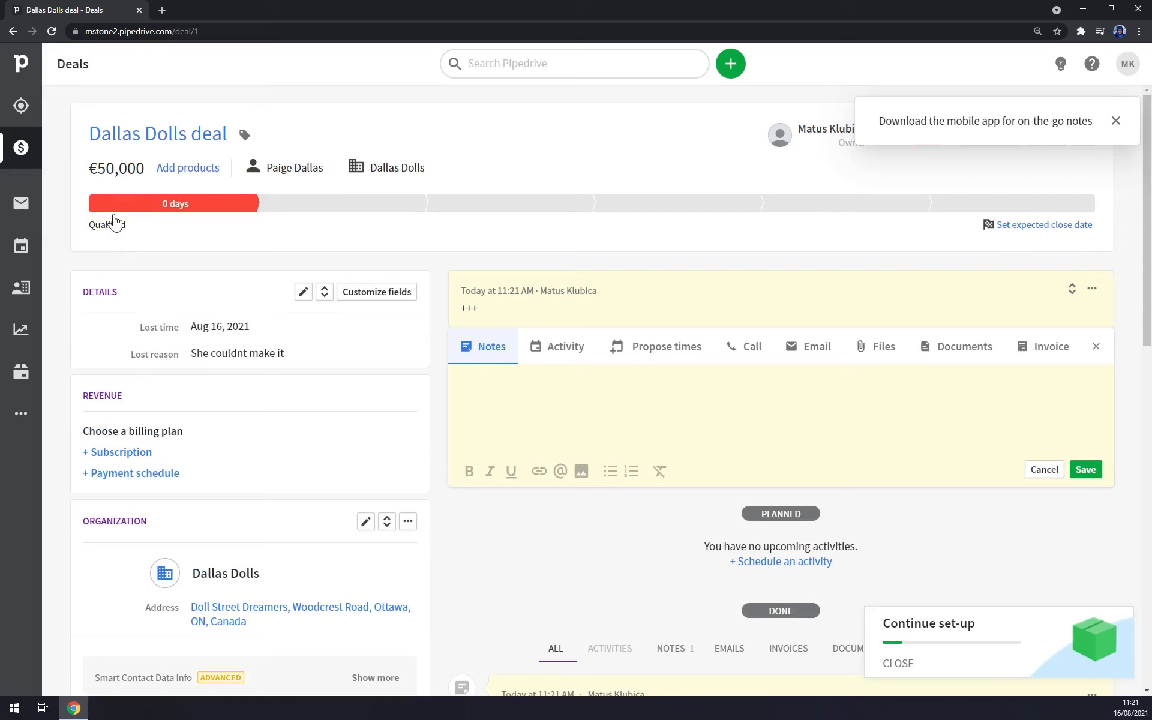
pyautogui.click(20, 204)
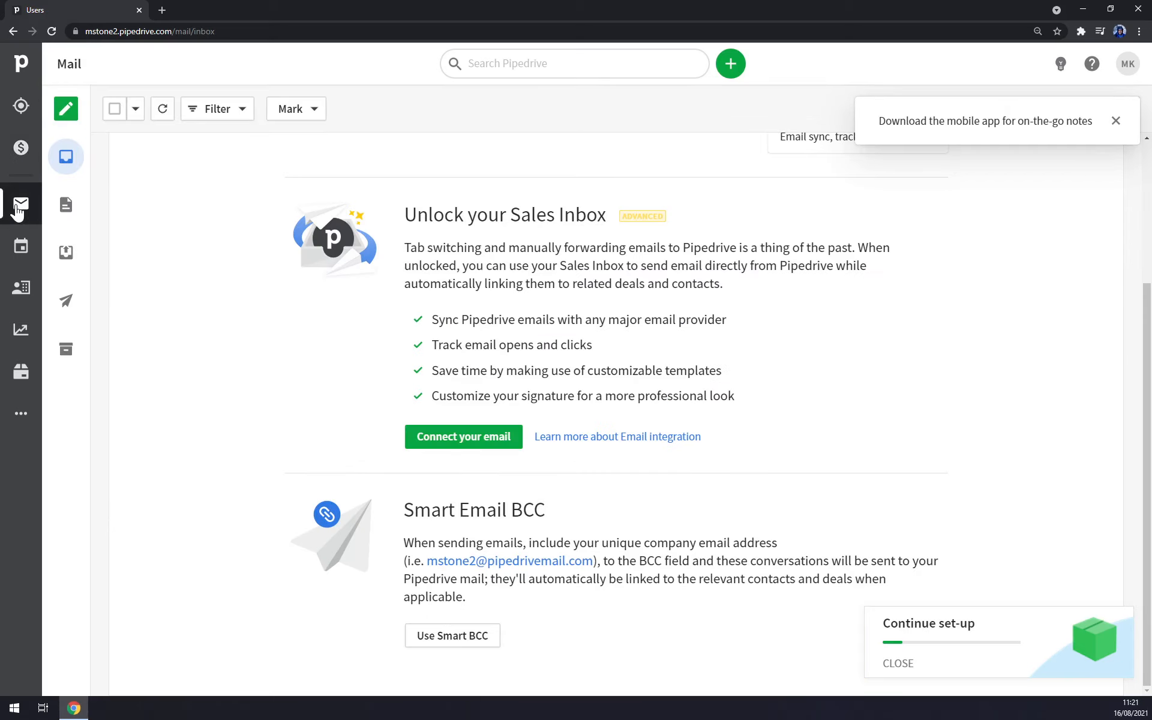
# Tour email, contact and calendar sync, devices, notifications and referral settings, ending at Workflow automation.
pyautogui.click(462, 436)
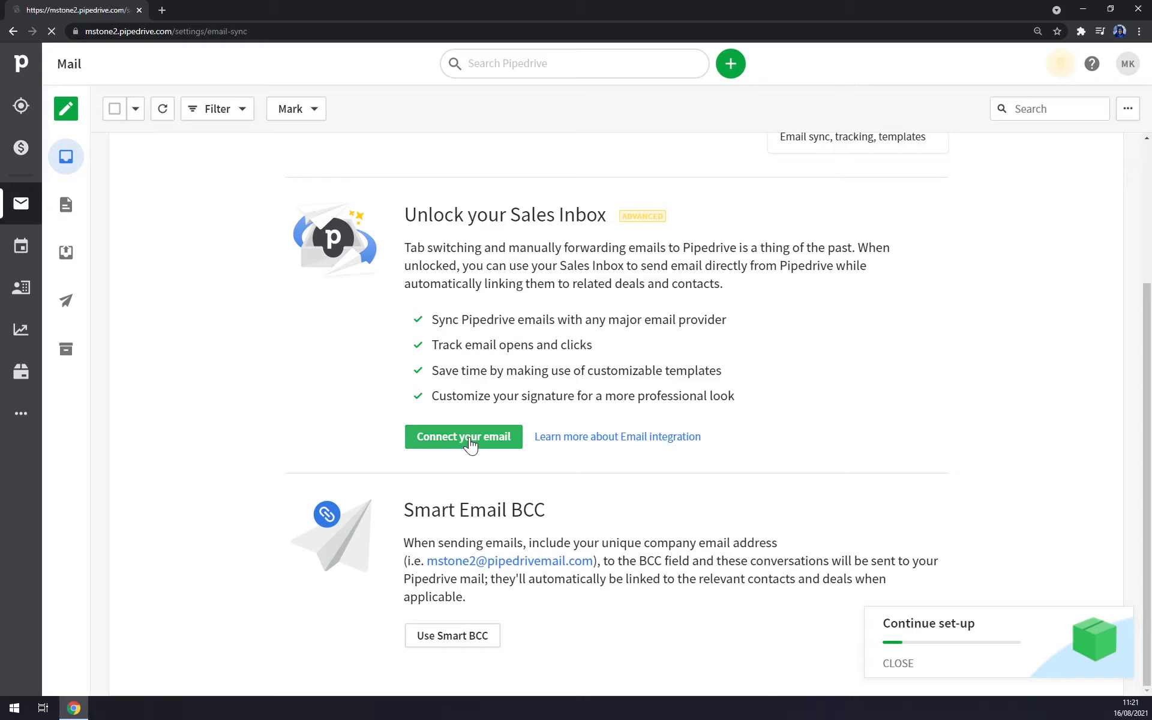
pyautogui.click(463, 436)
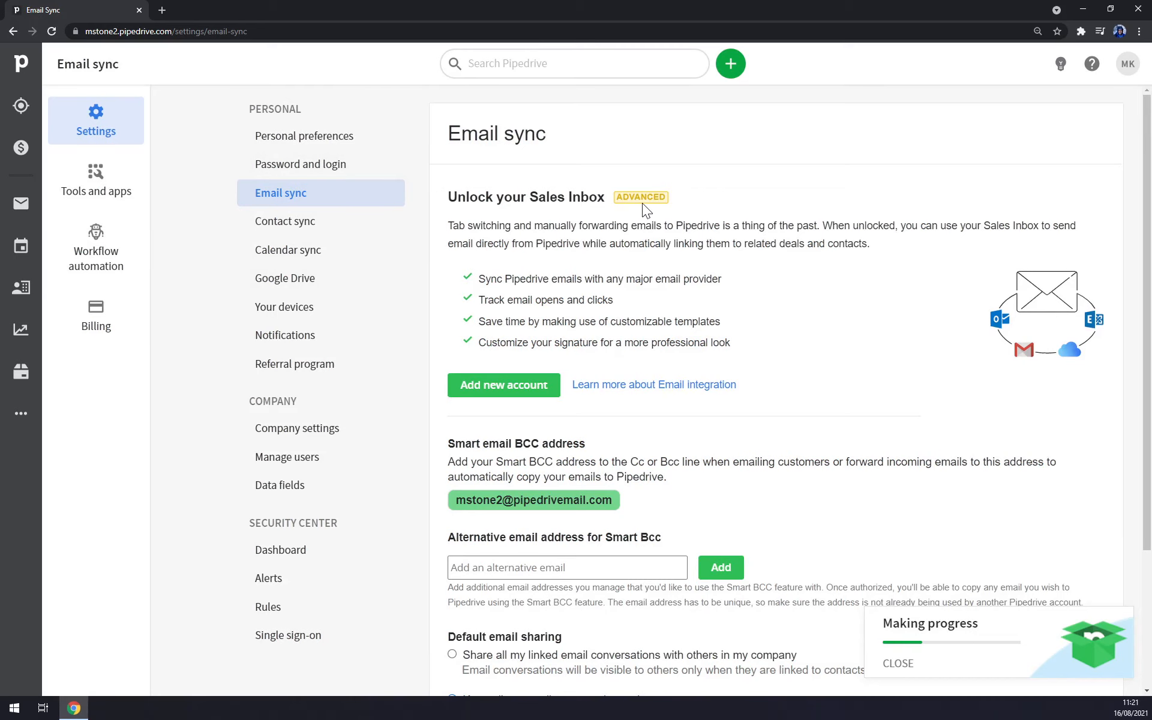
pyautogui.scroll(-3)
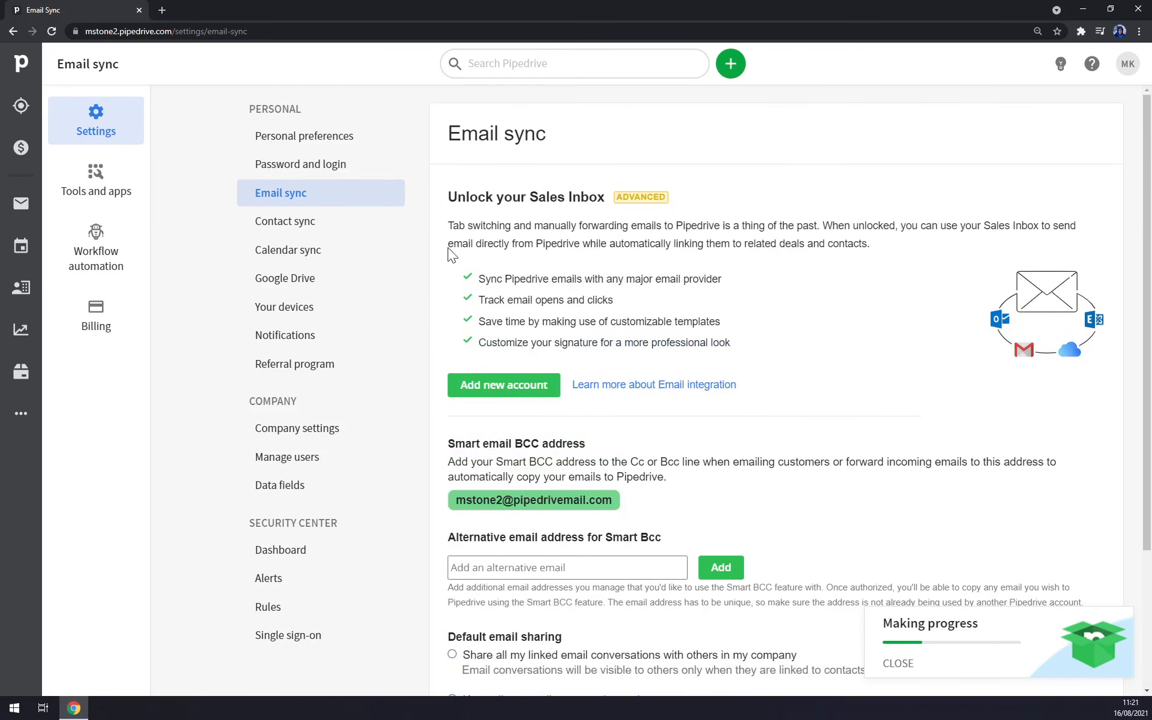
pyautogui.click(285, 221)
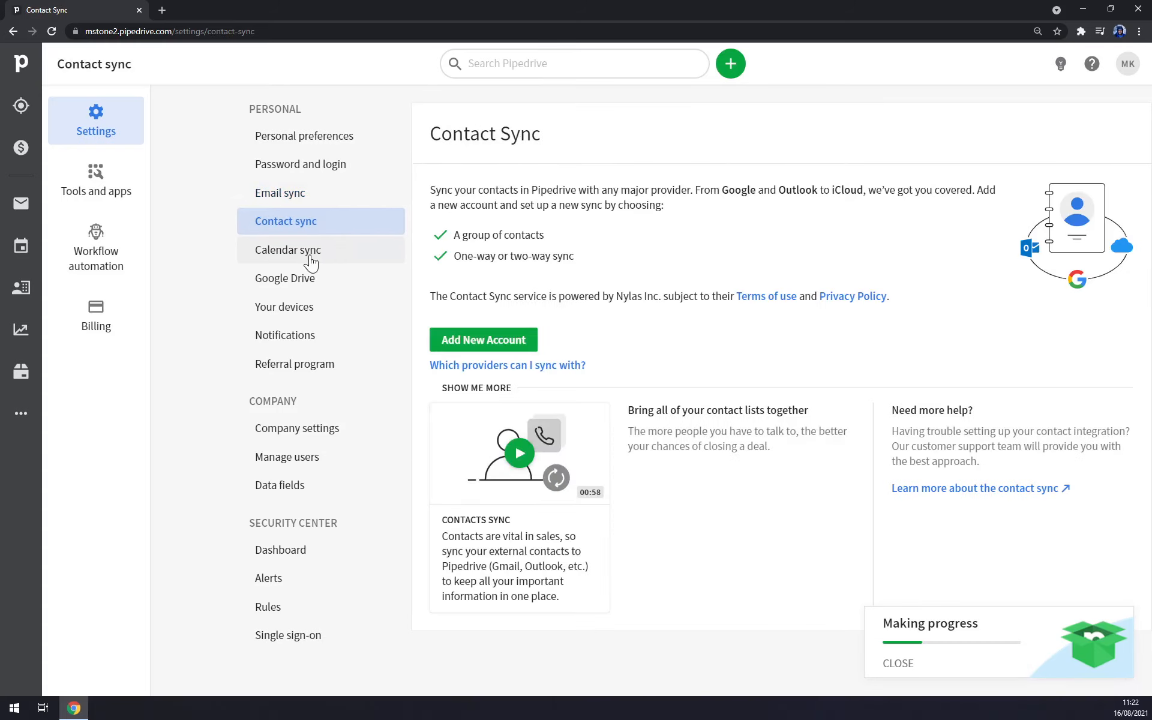
pyautogui.click(288, 250)
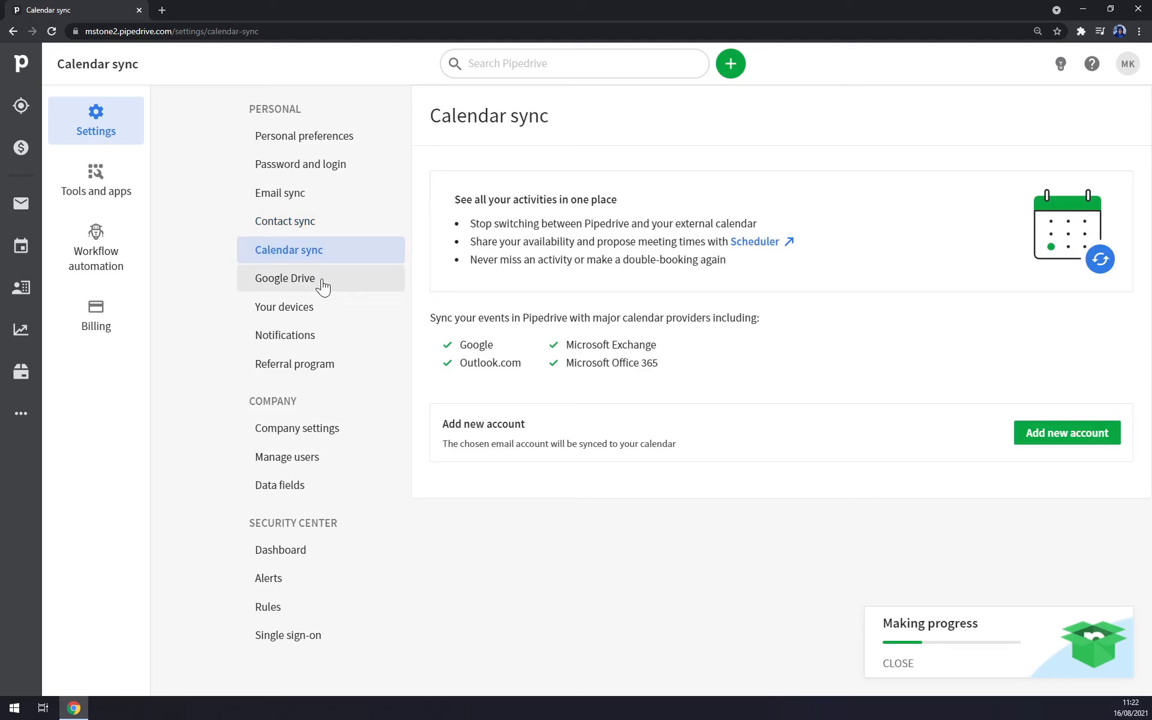
pyautogui.click(284, 307)
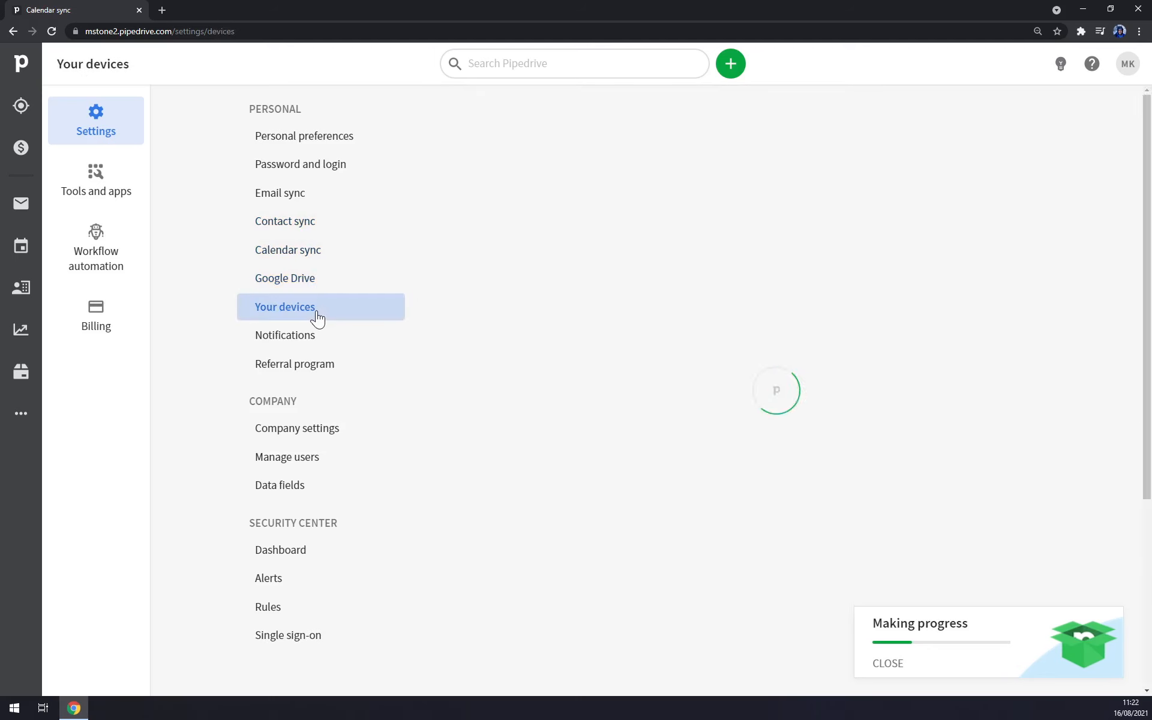
pyautogui.click(285, 306)
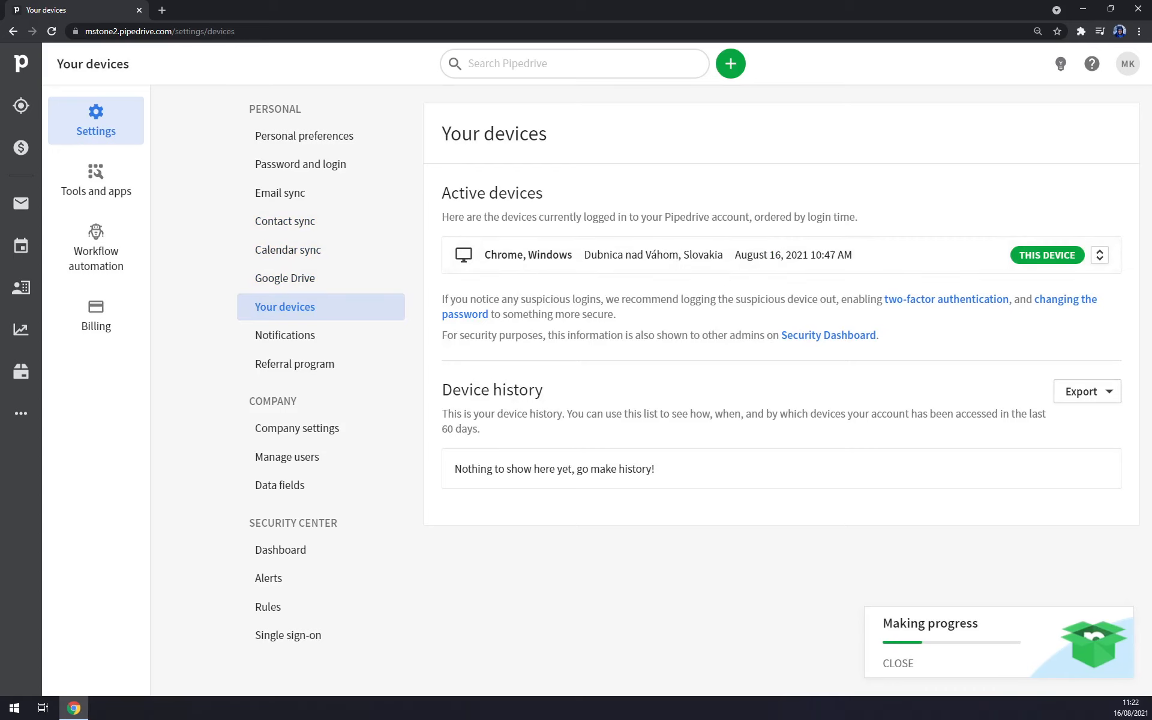
pyautogui.click(285, 335)
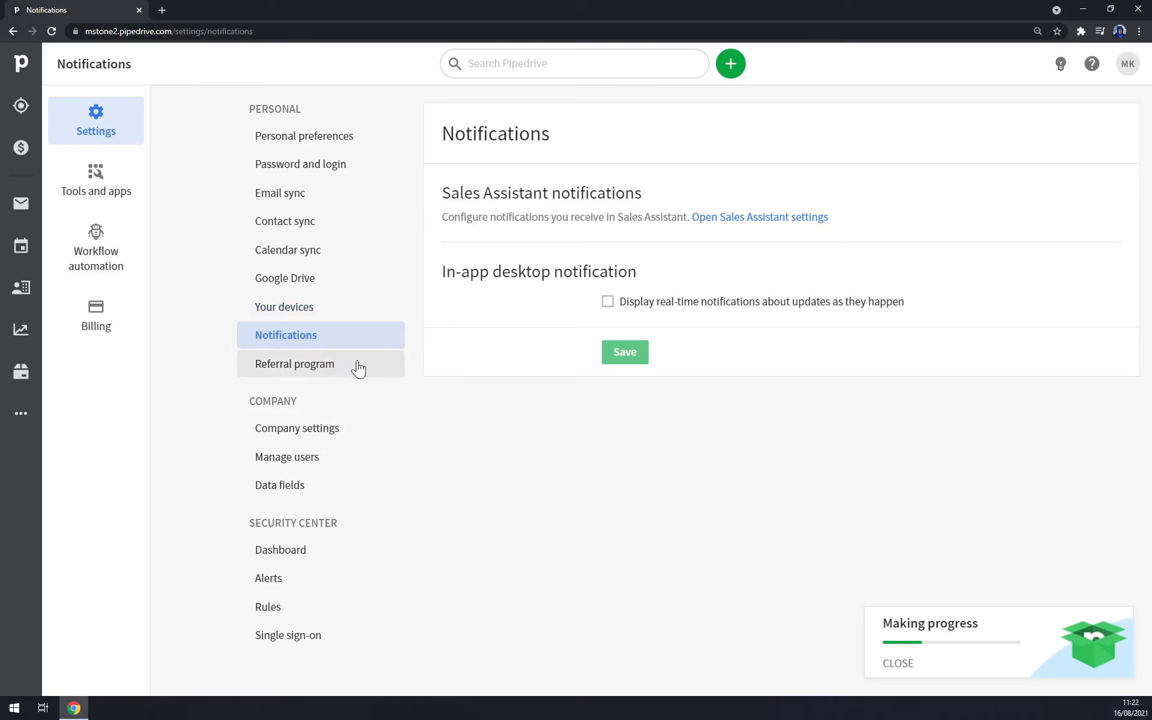
pyautogui.click(294, 363)
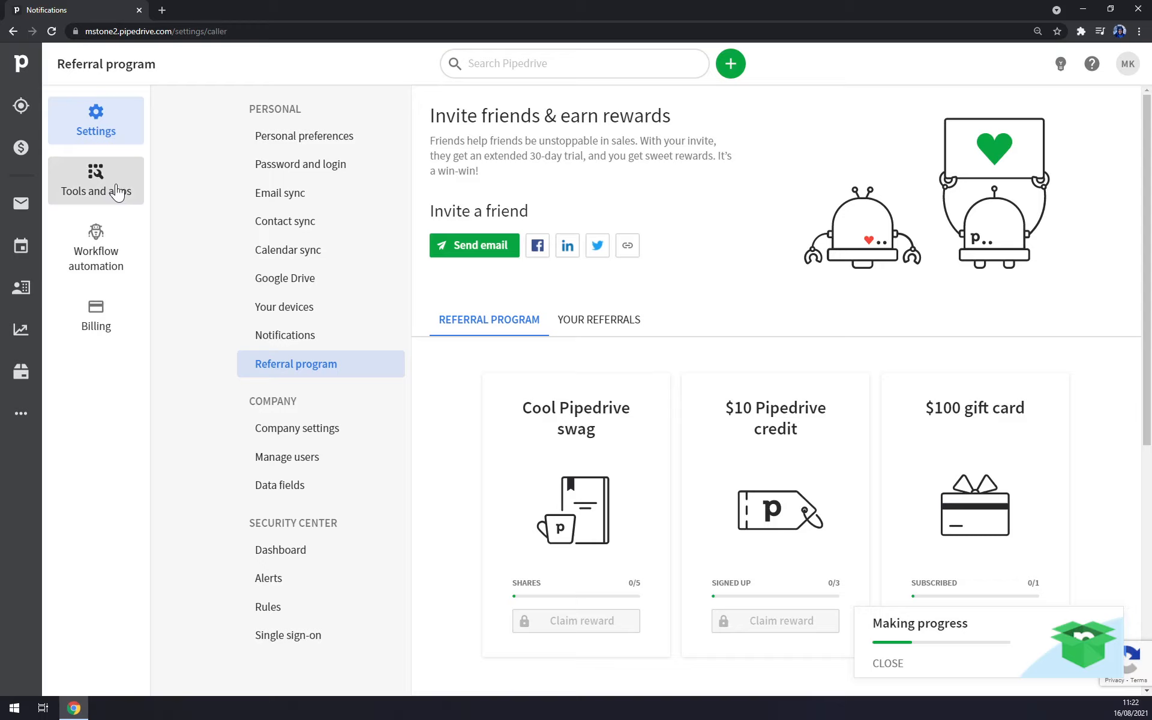
pyautogui.click(96, 248)
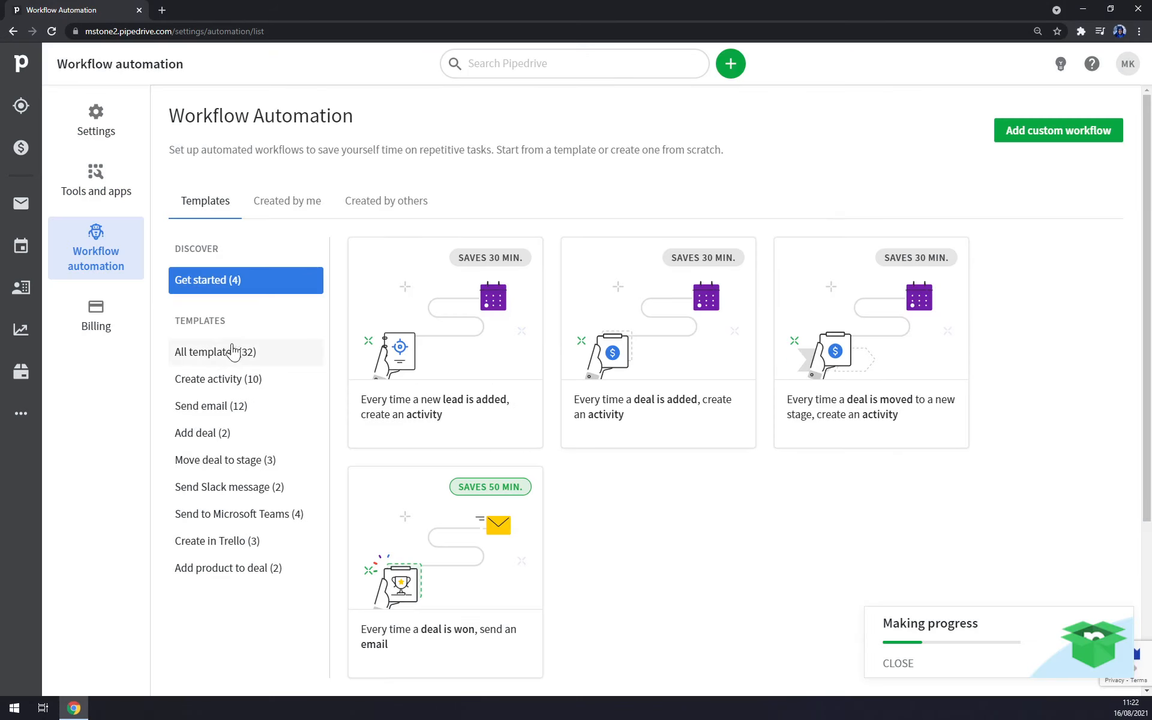
# List all 32 workflow templates, then visit mail outbox, Products and Insights before Contacts.
pyautogui.click(215, 352)
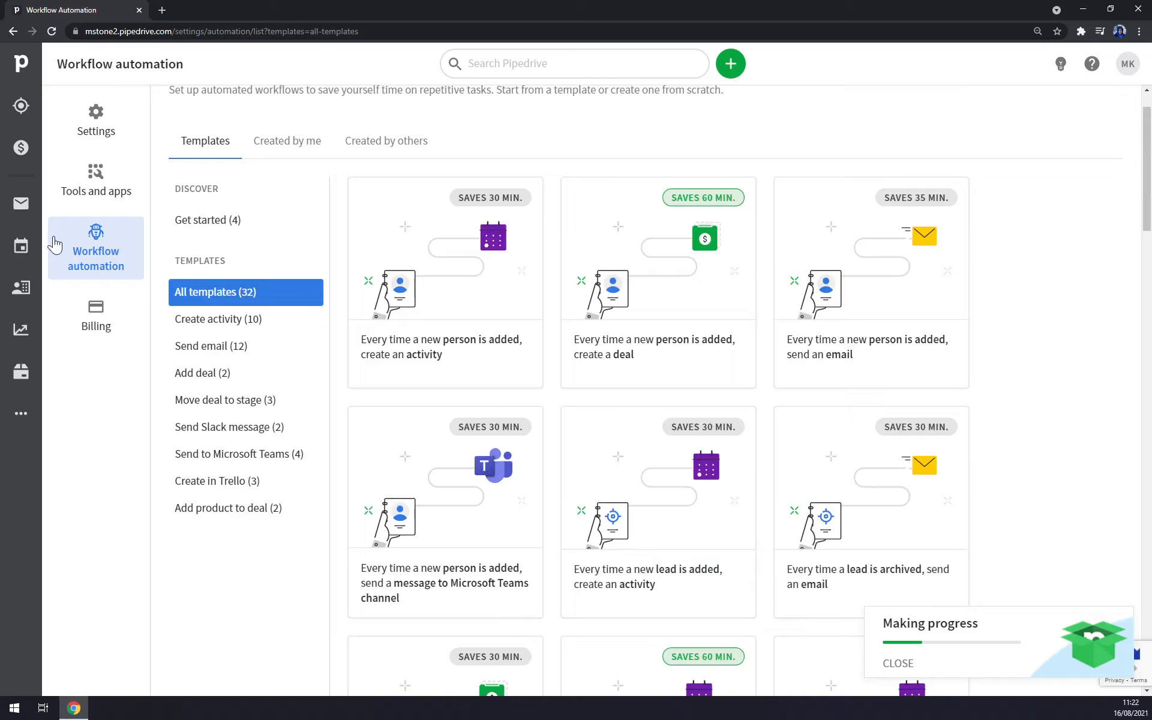
pyautogui.click(20, 202)
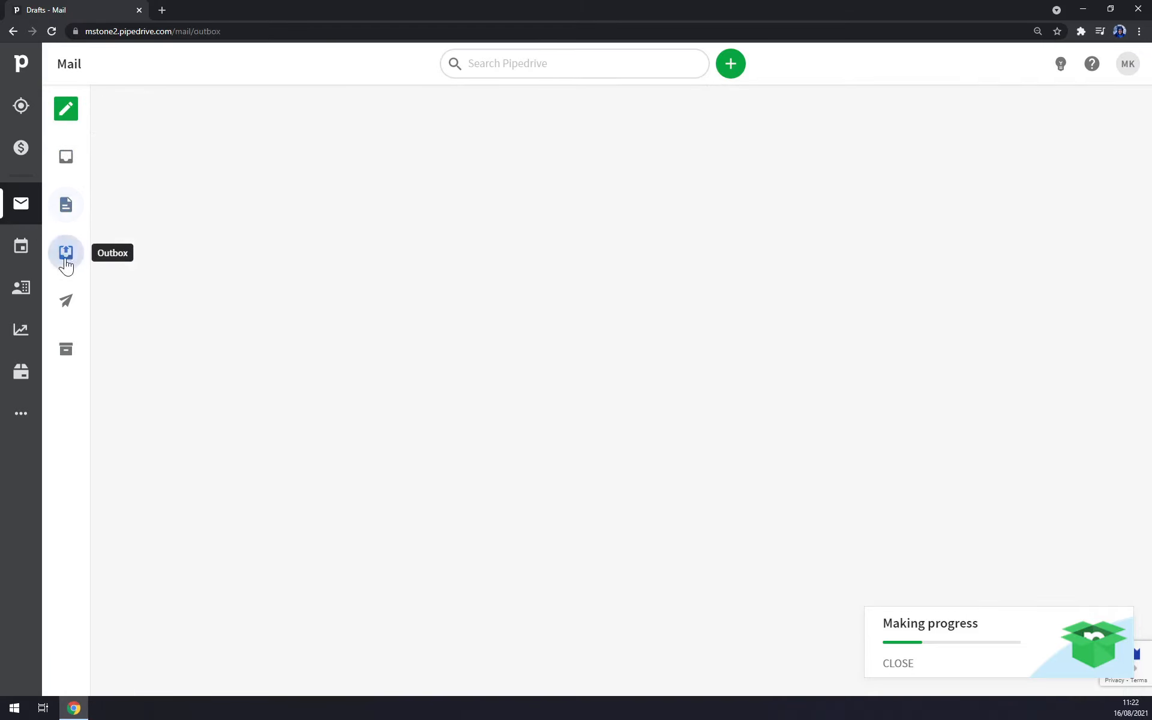
pyautogui.click(20, 373)
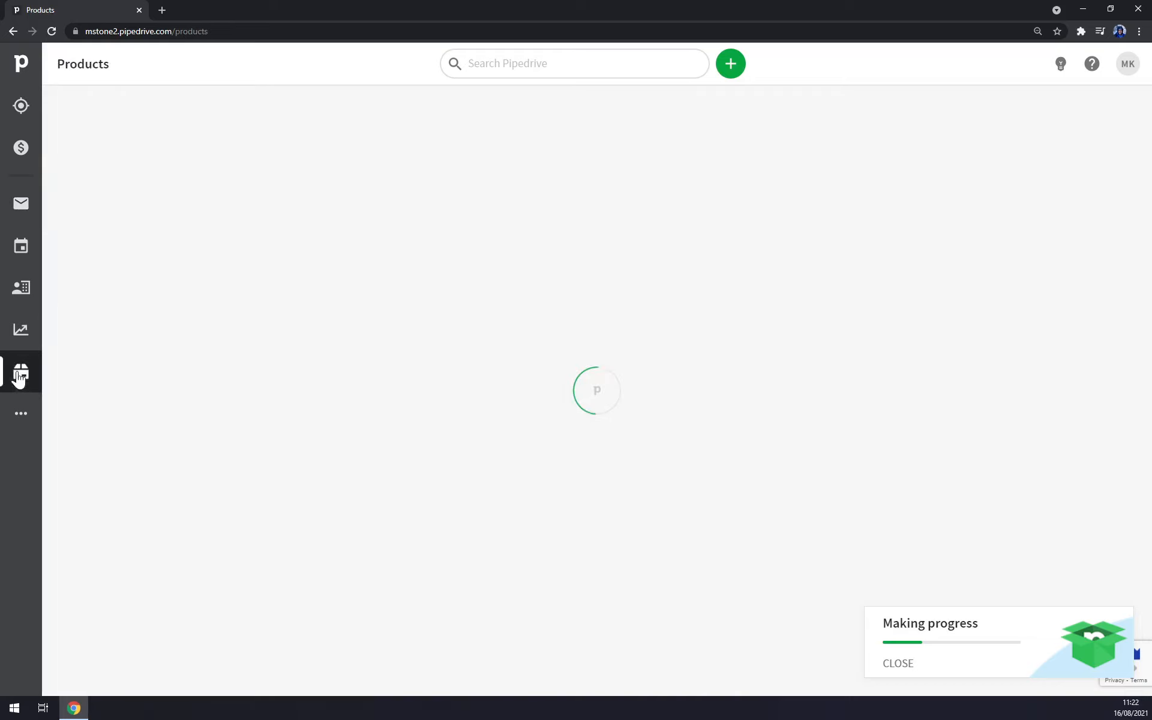
pyautogui.click(20, 330)
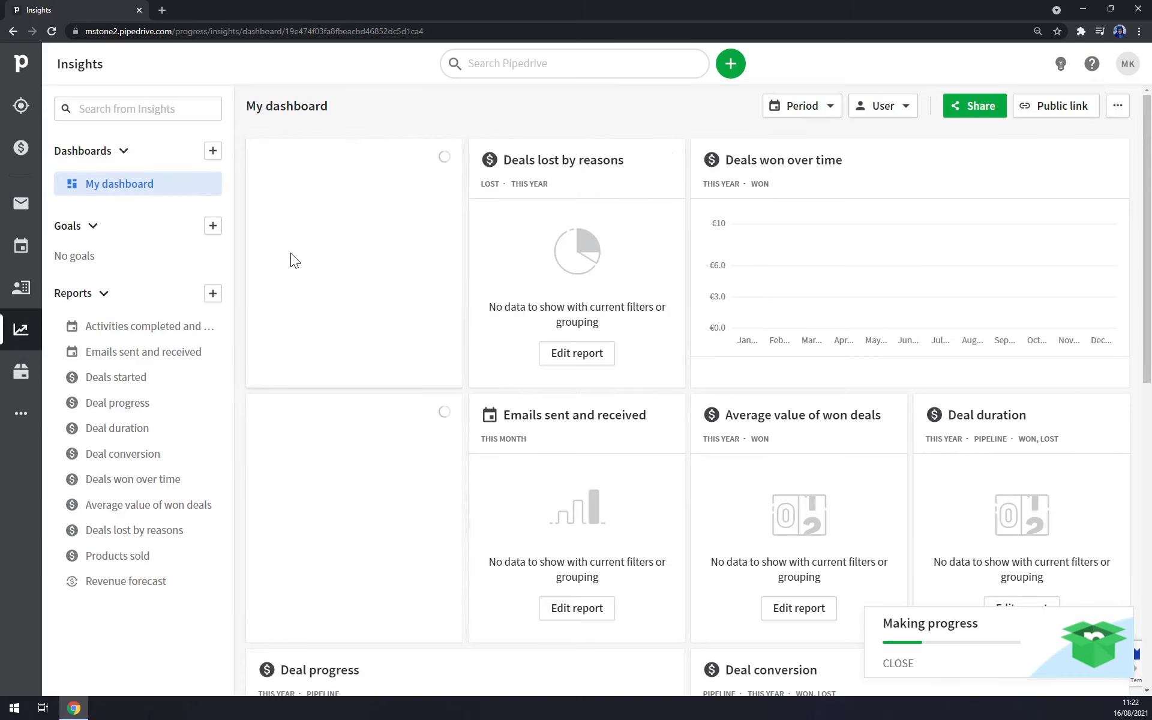
pyautogui.moveTo(294, 203)
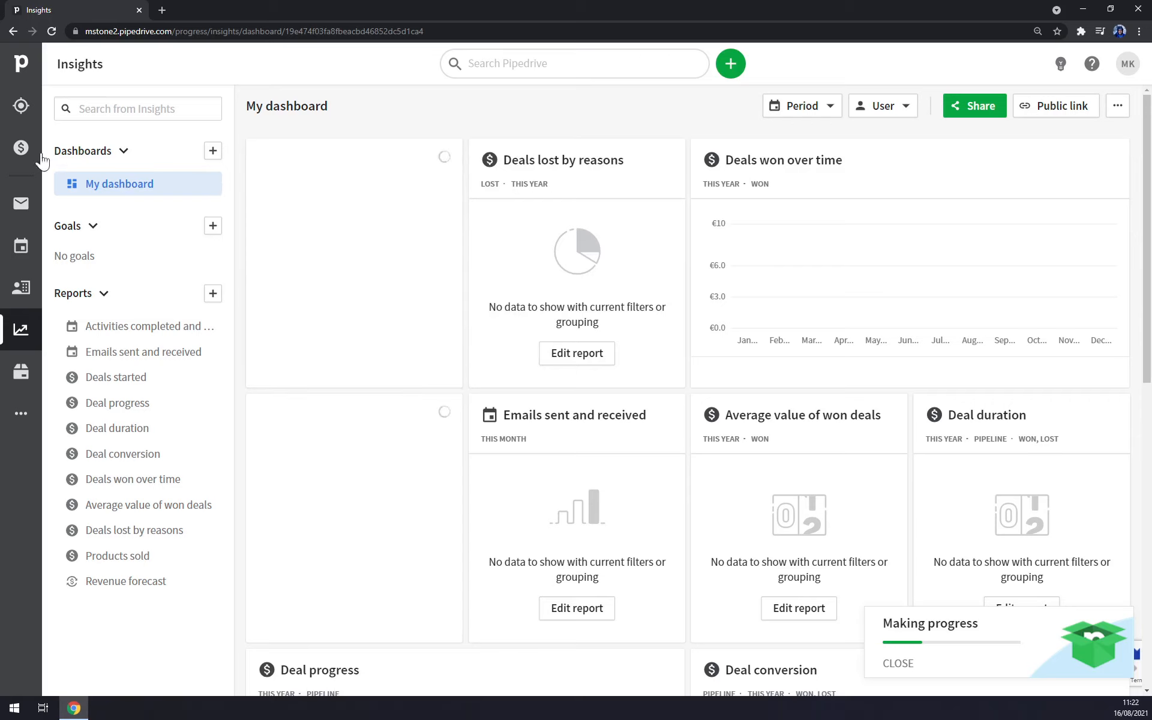
pyautogui.moveTo(21, 288)
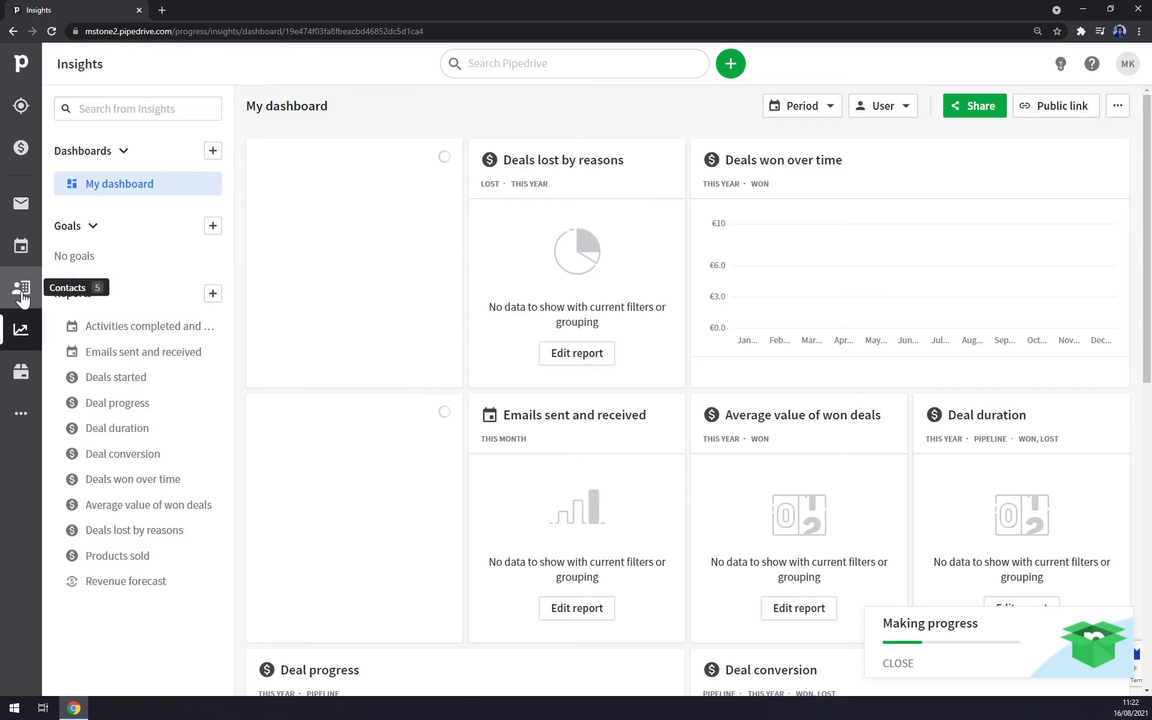
pyautogui.click(22, 287)
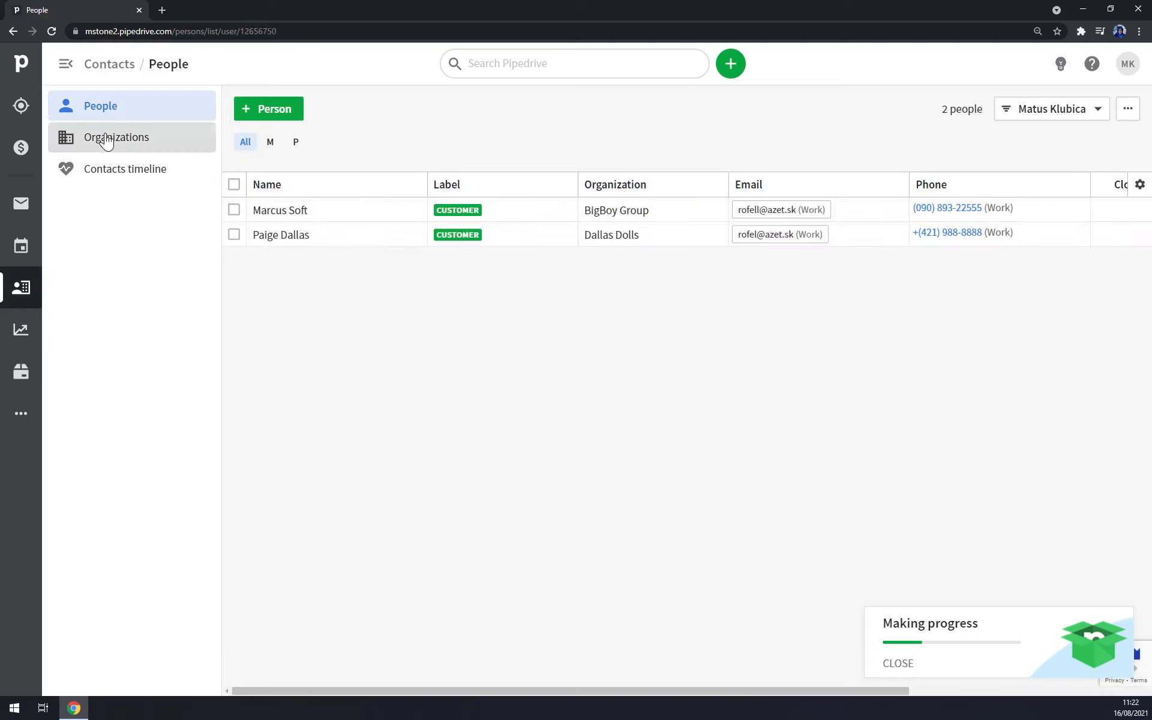
# Switch to the Organizations list and start a new organization.
pyautogui.click(115, 138)
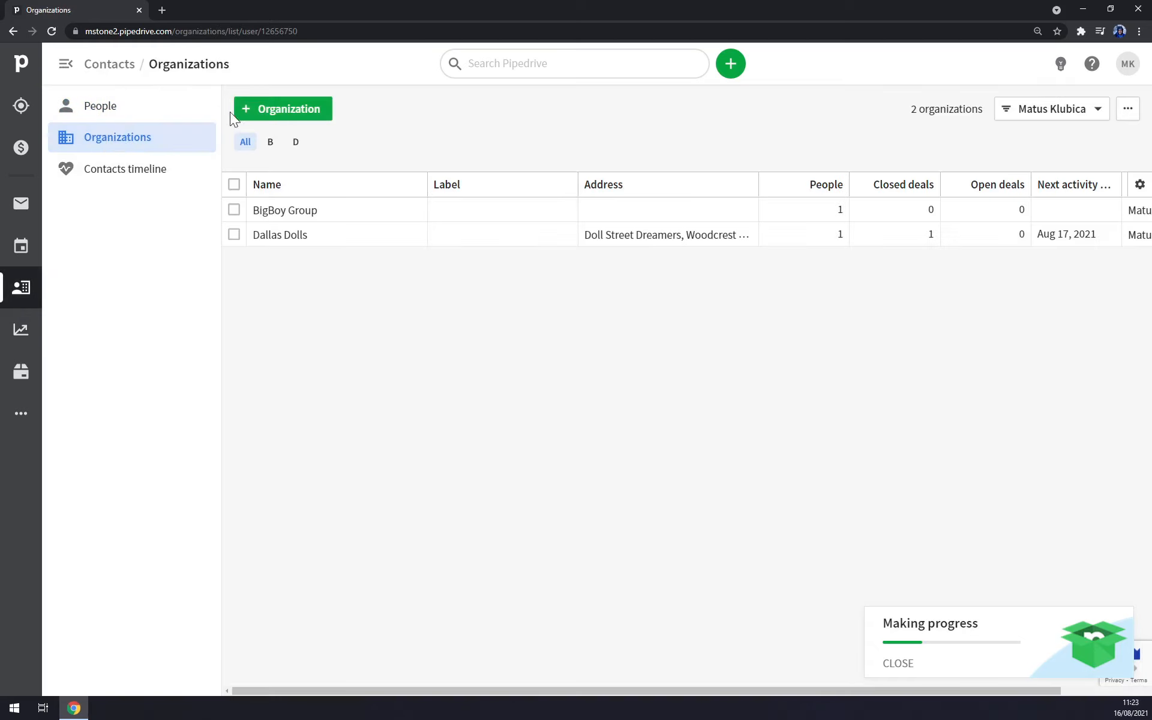
pyautogui.click(281, 108)
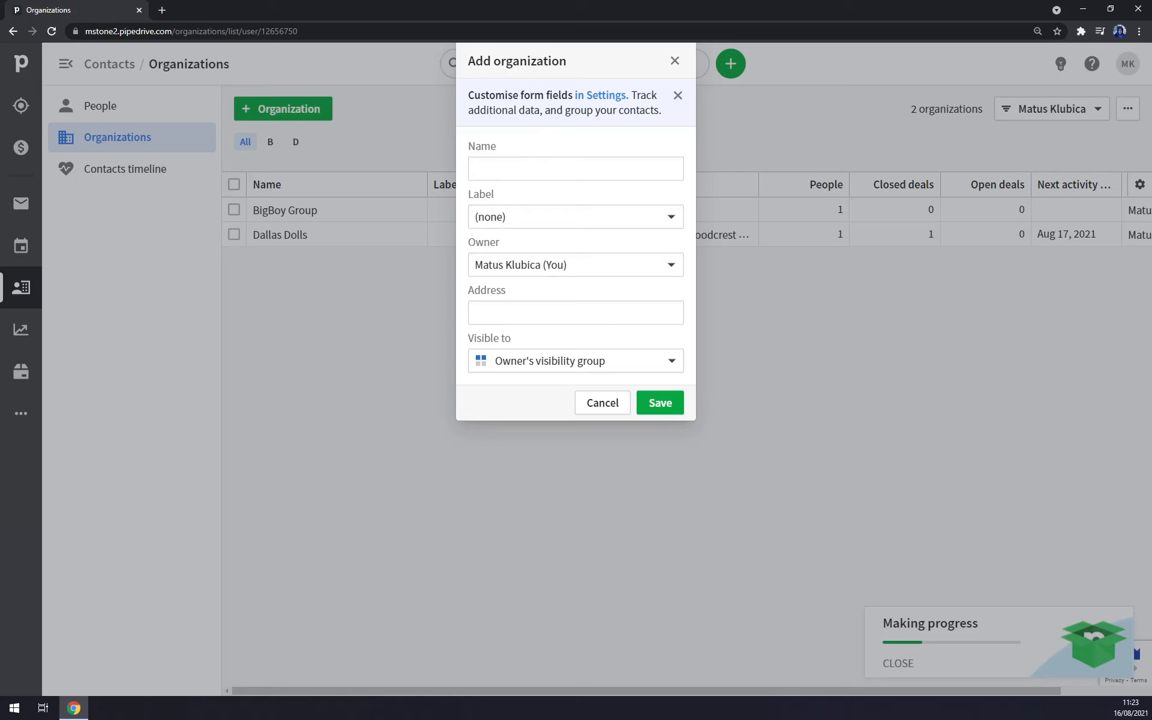
pyautogui.write('Coffee Company')
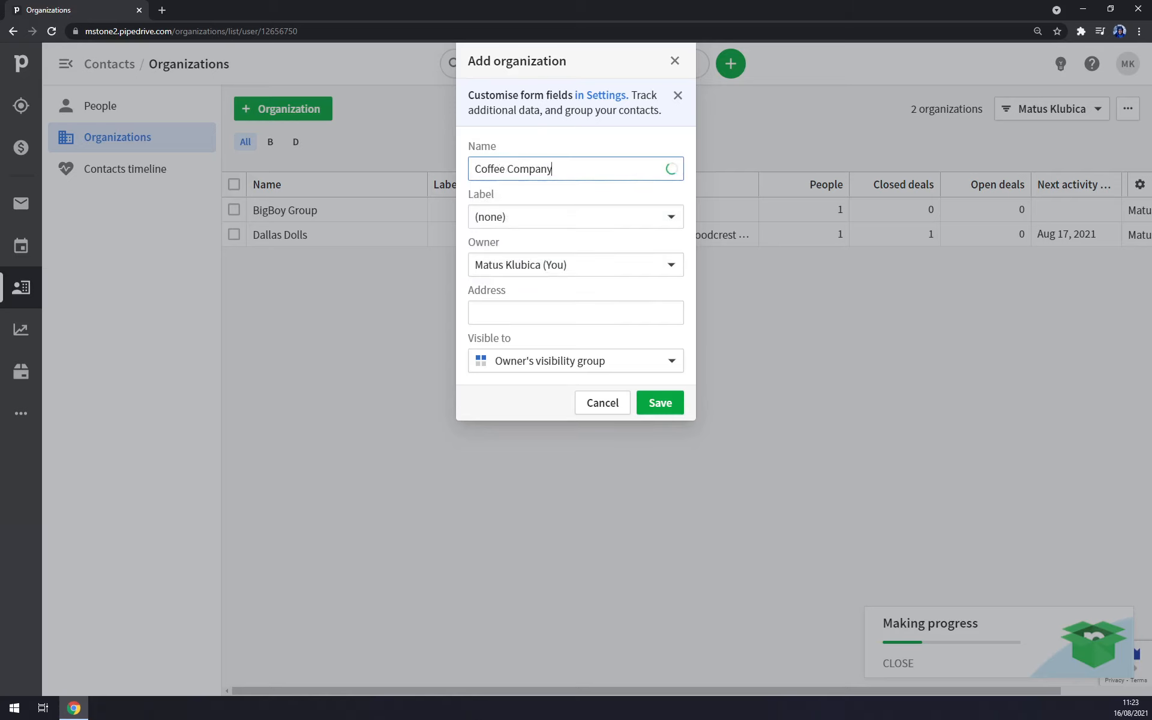
pyautogui.click(575, 216)
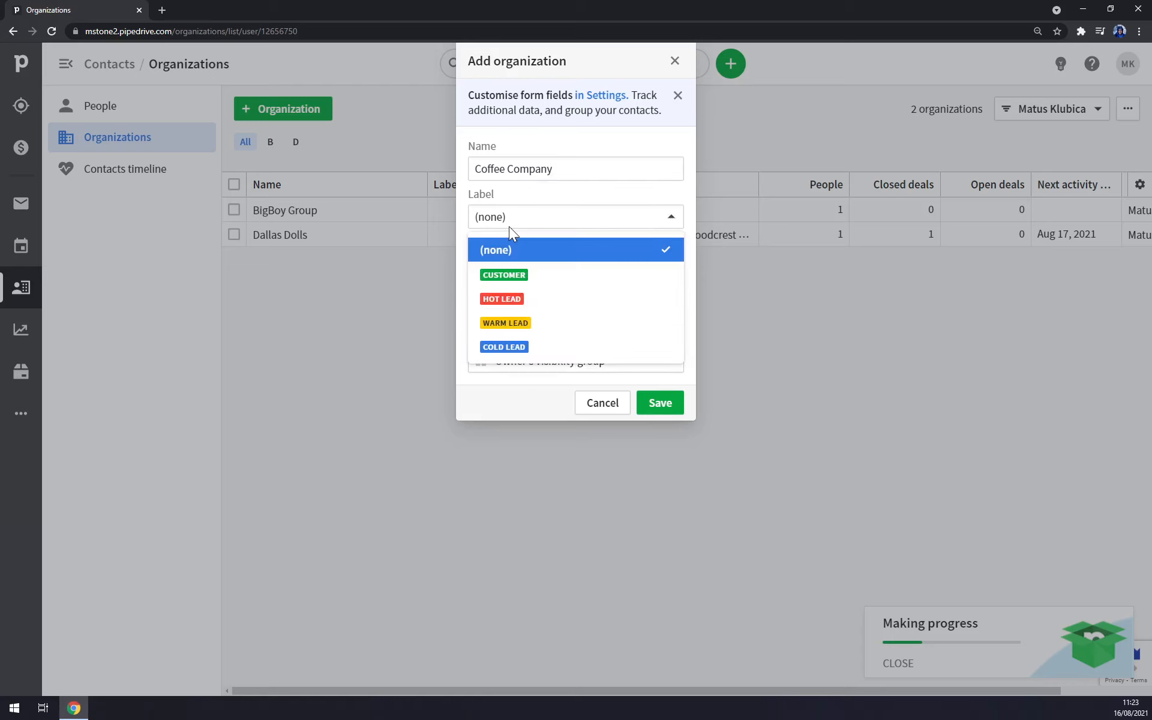
pyautogui.click(501, 299)
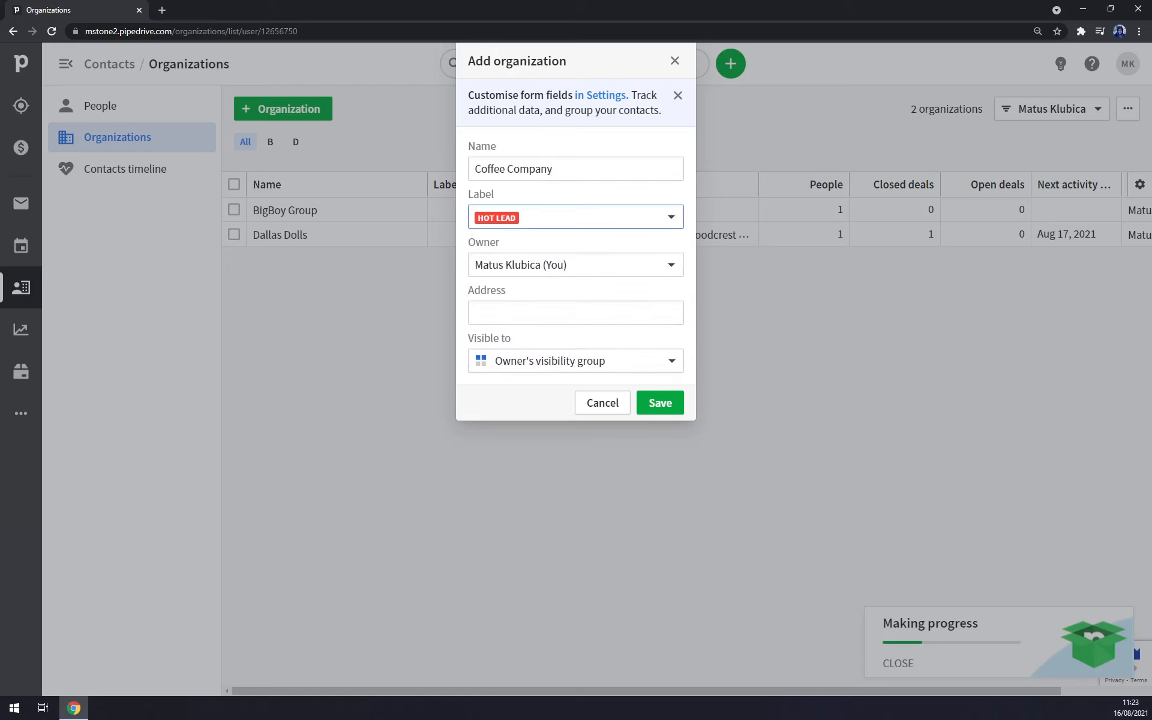
pyautogui.click(575, 311)
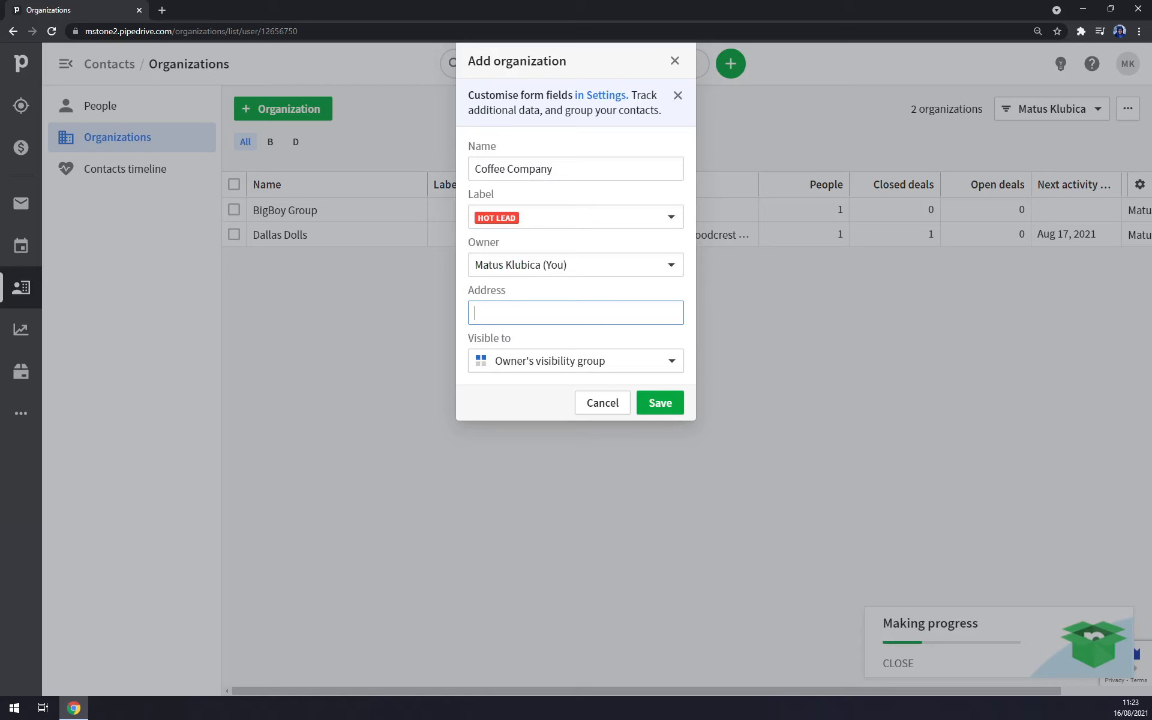
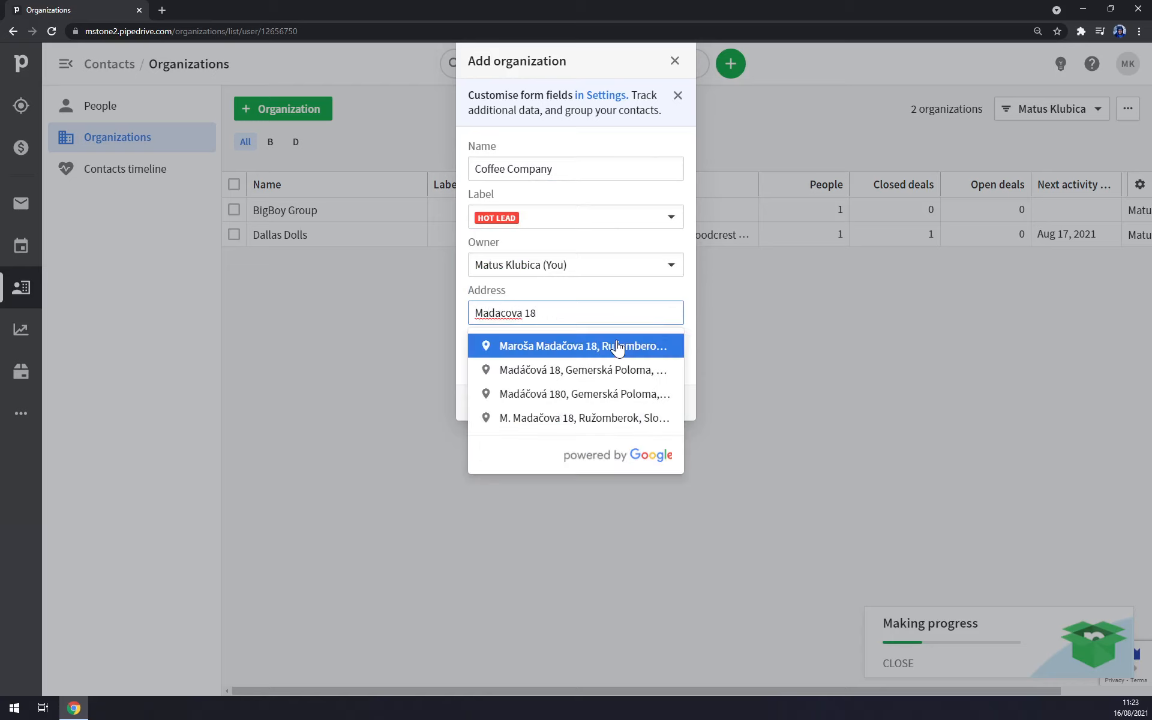
pyautogui.click(580, 346)
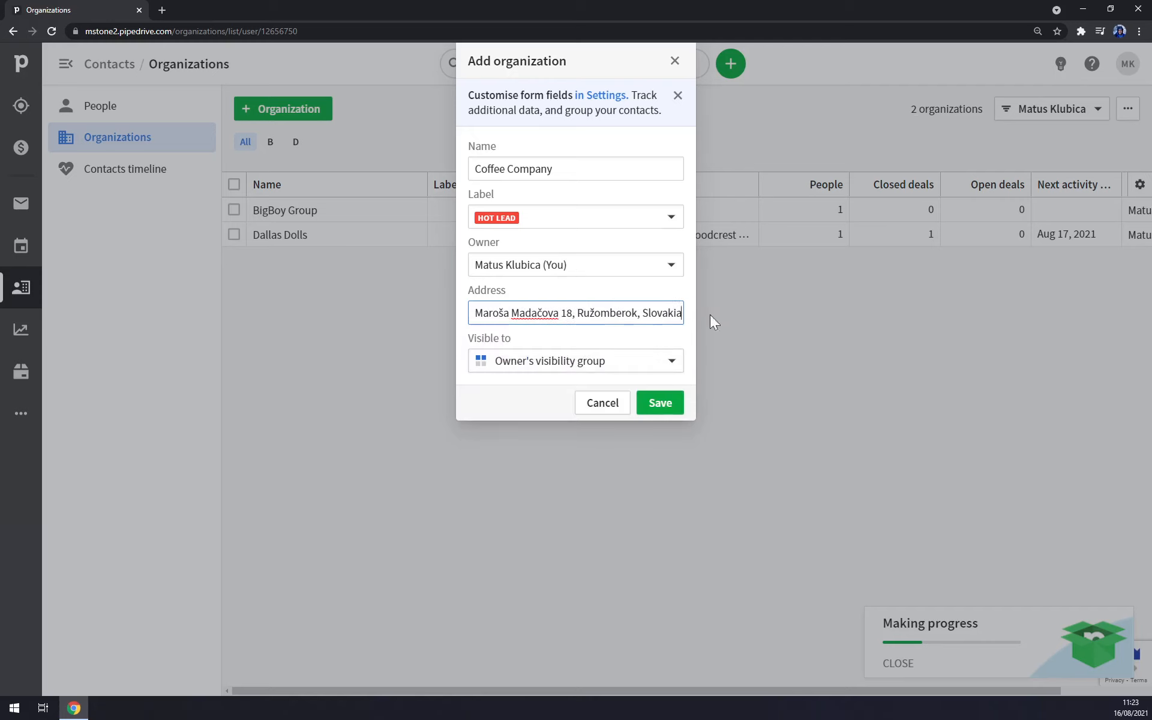
pyautogui.click(658, 402)
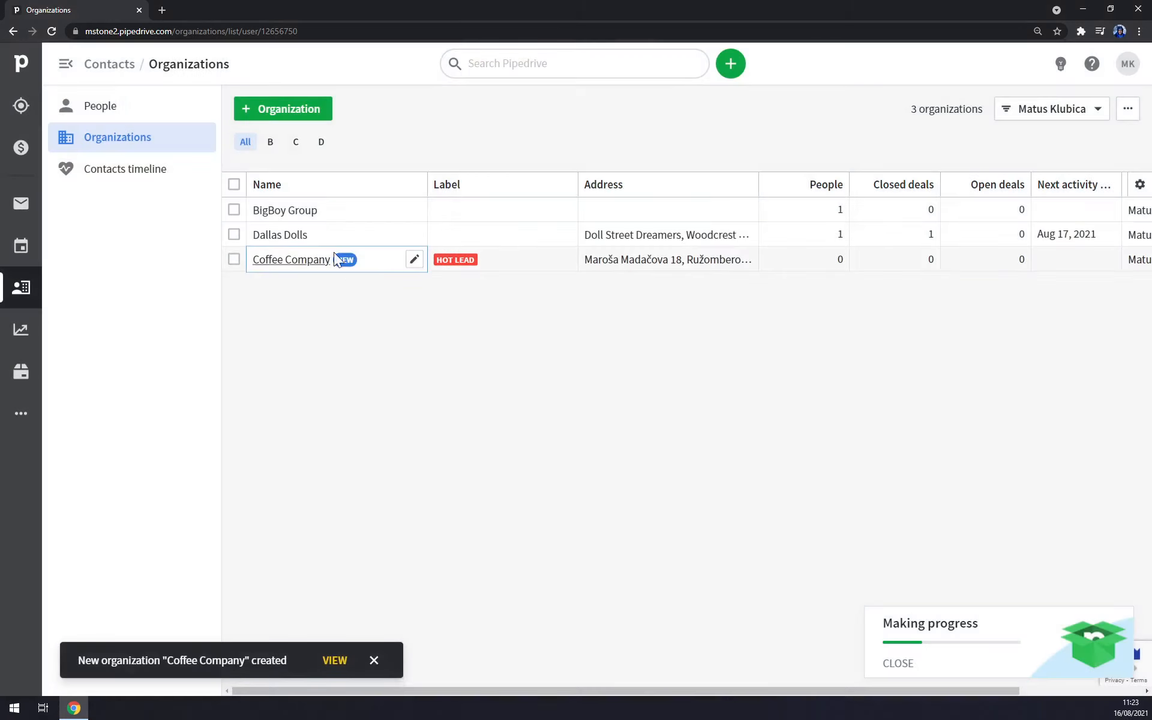
pyautogui.moveTo(290, 259)
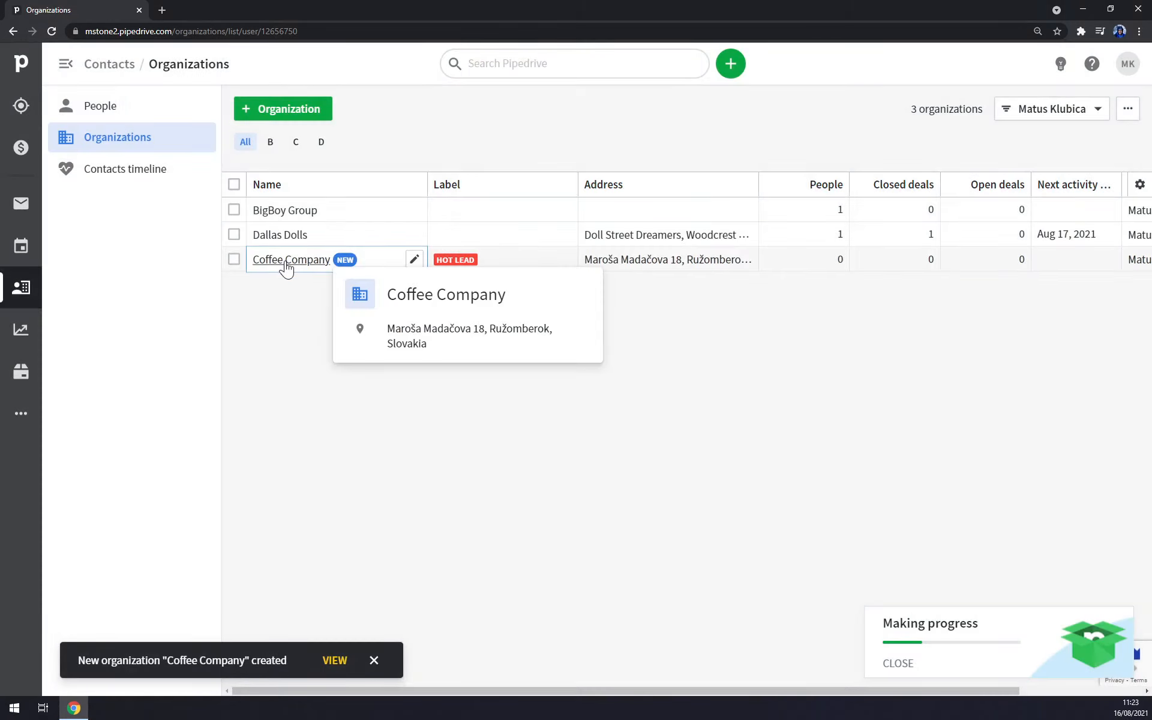
pyautogui.moveTo(22, 245)
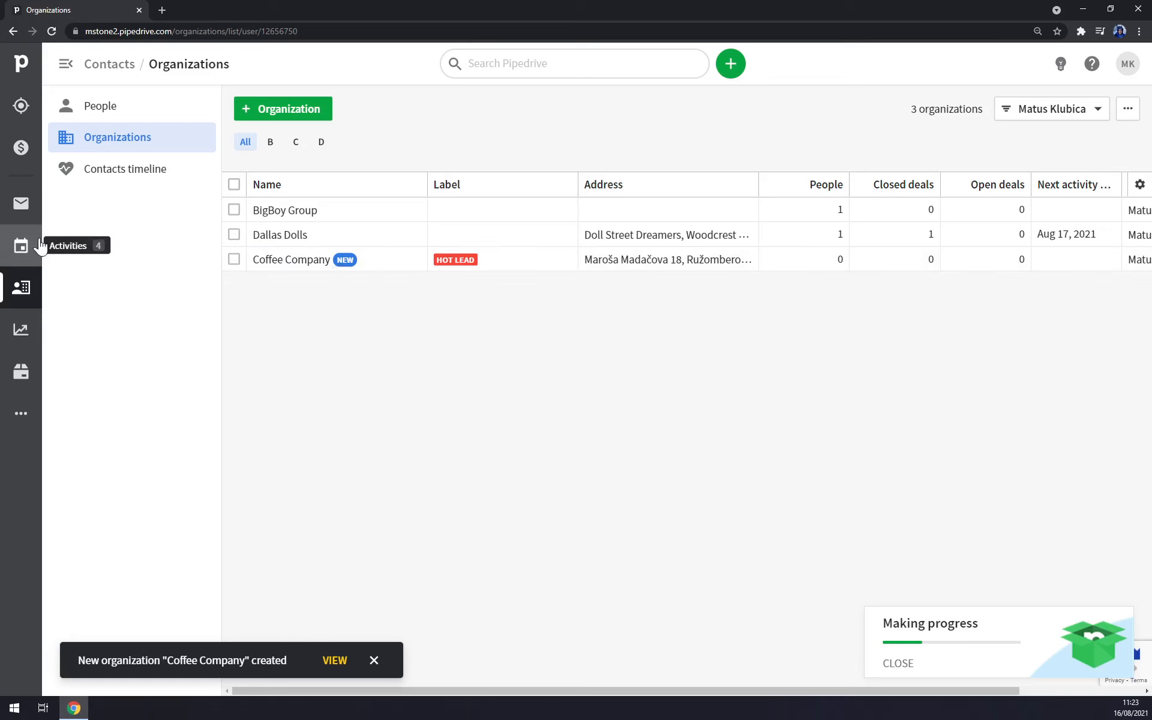
pyautogui.click(21, 246)
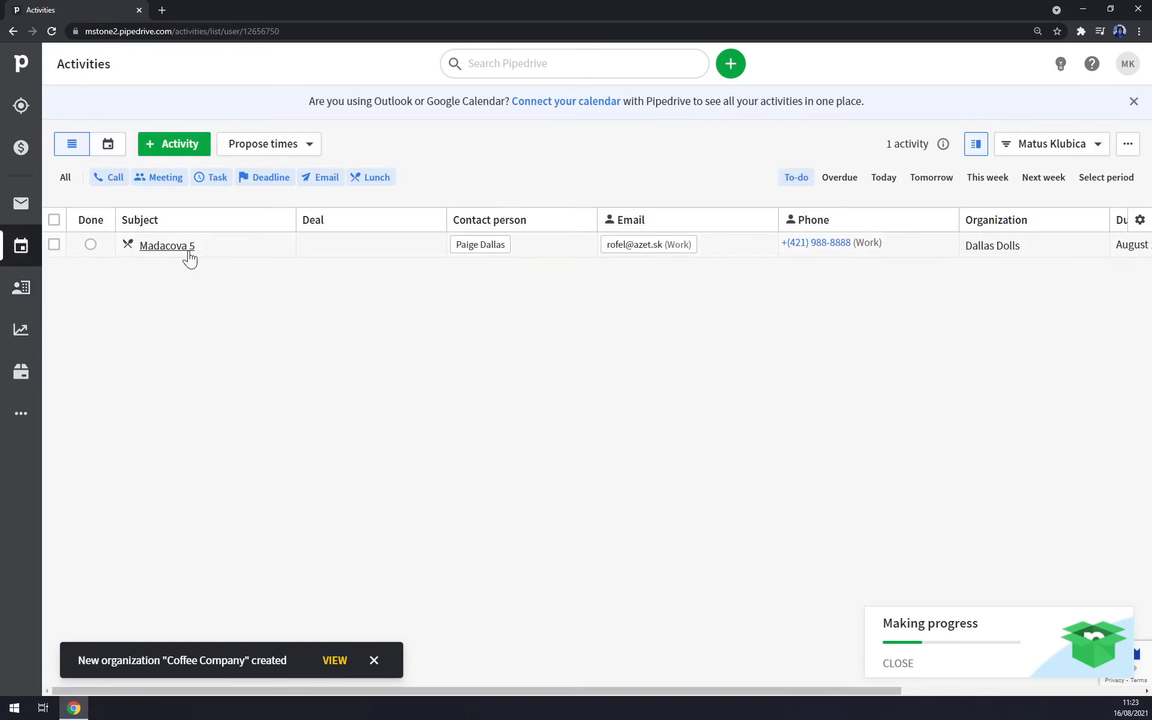